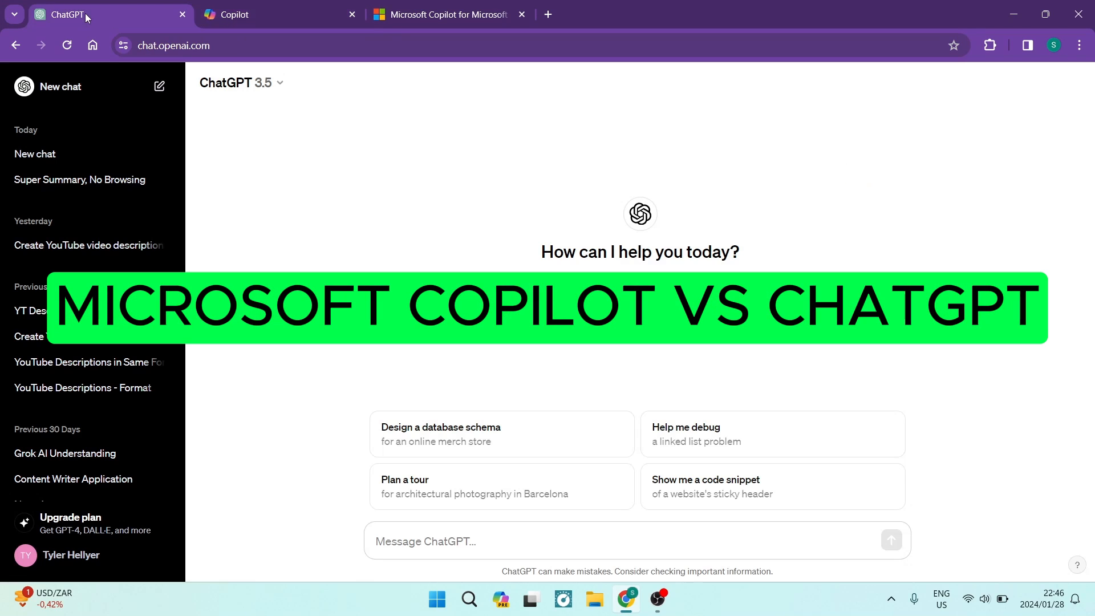
mouse_move(353, 200)
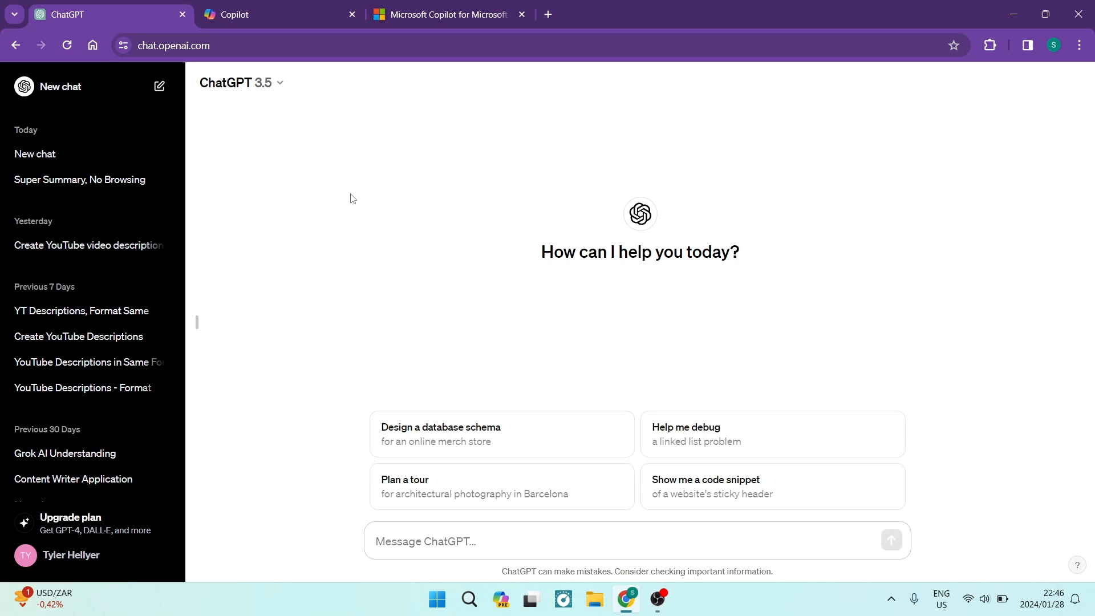
mouse_move(273, 14)
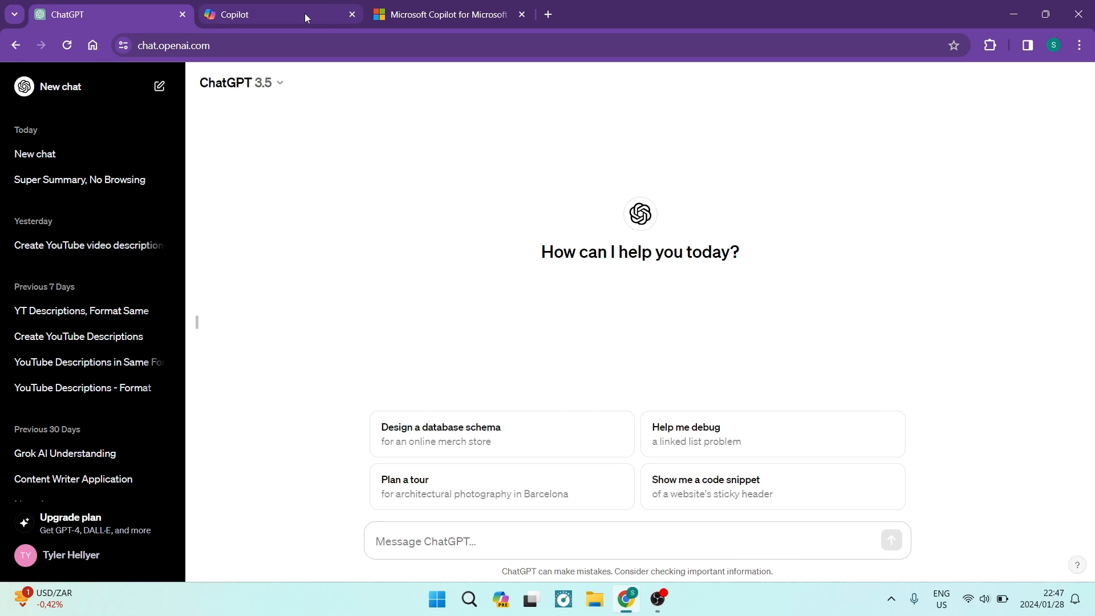
Switch between the ChatGPT and Copilot tabs, ending on Copilot's home page.
click(265, 13)
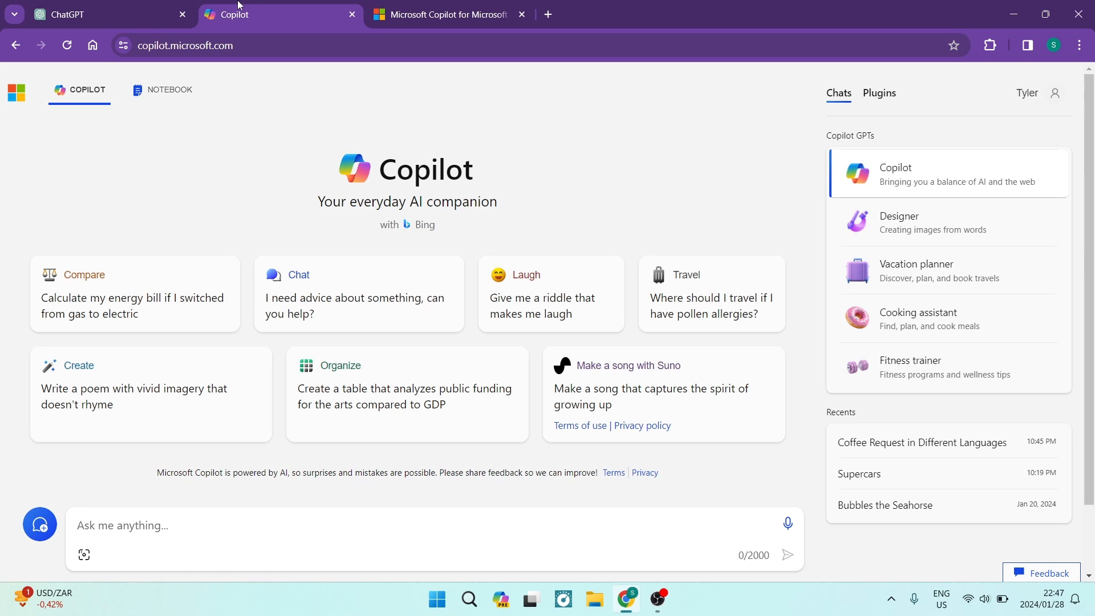
click(105, 14)
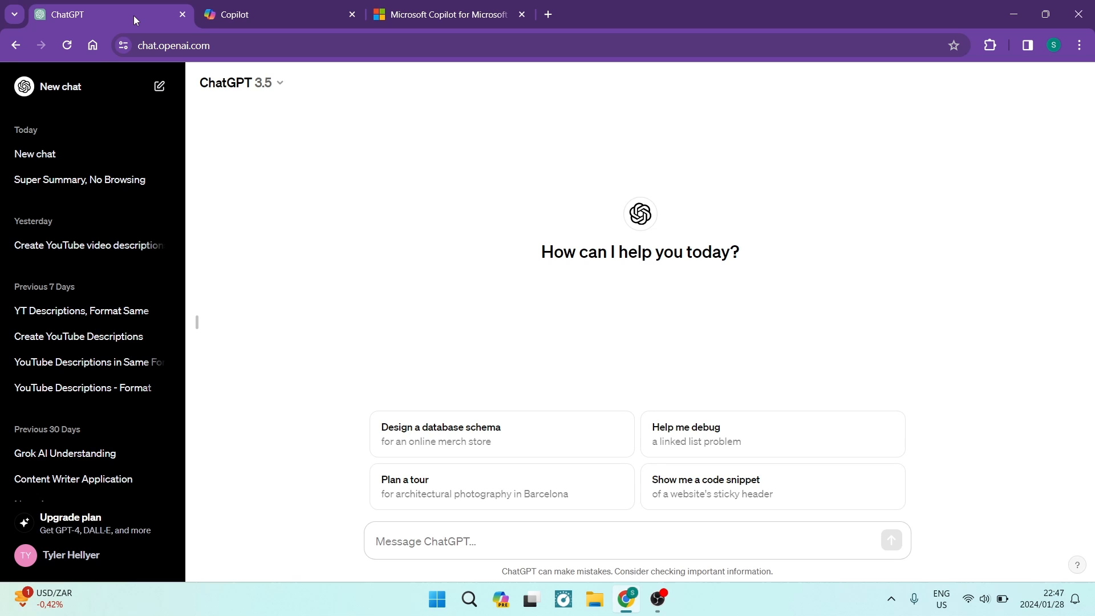
click(252, 14)
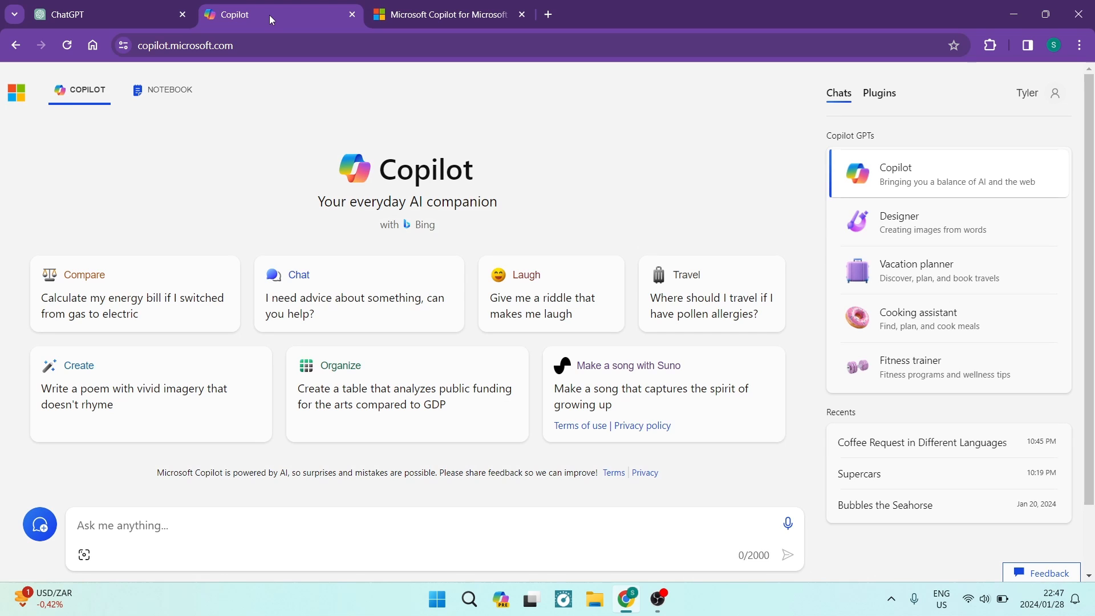
mouse_move(260, 153)
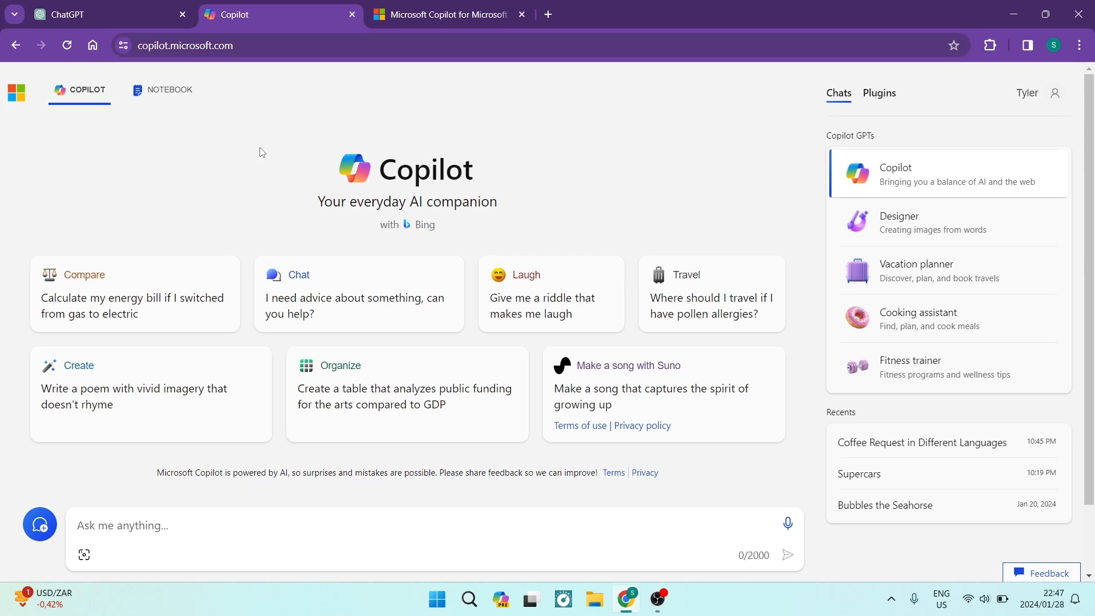
mouse_move(228, 209)
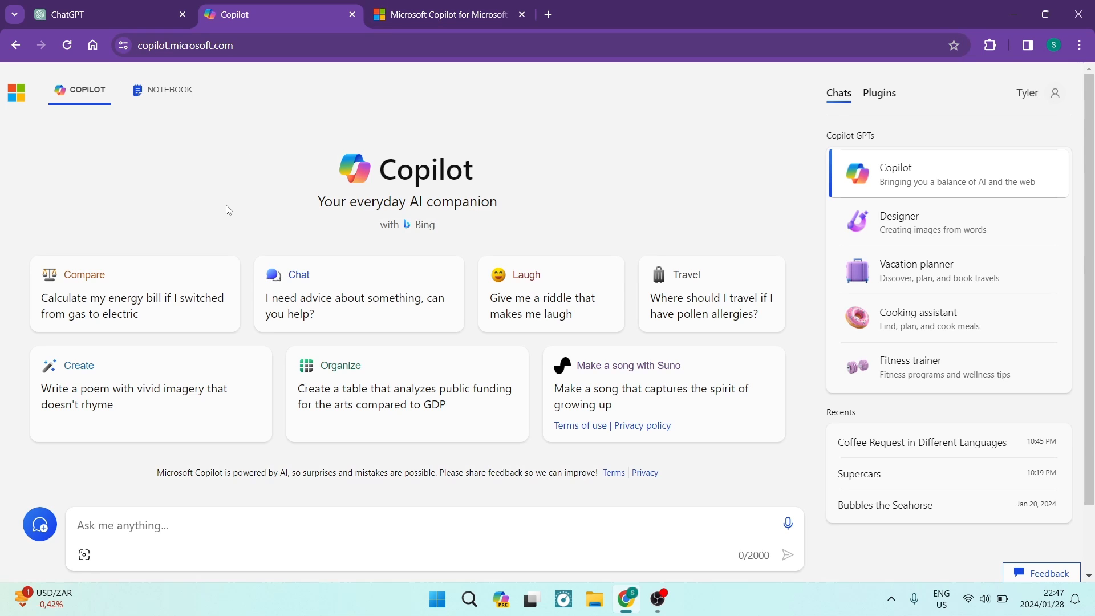
mouse_move(189, 158)
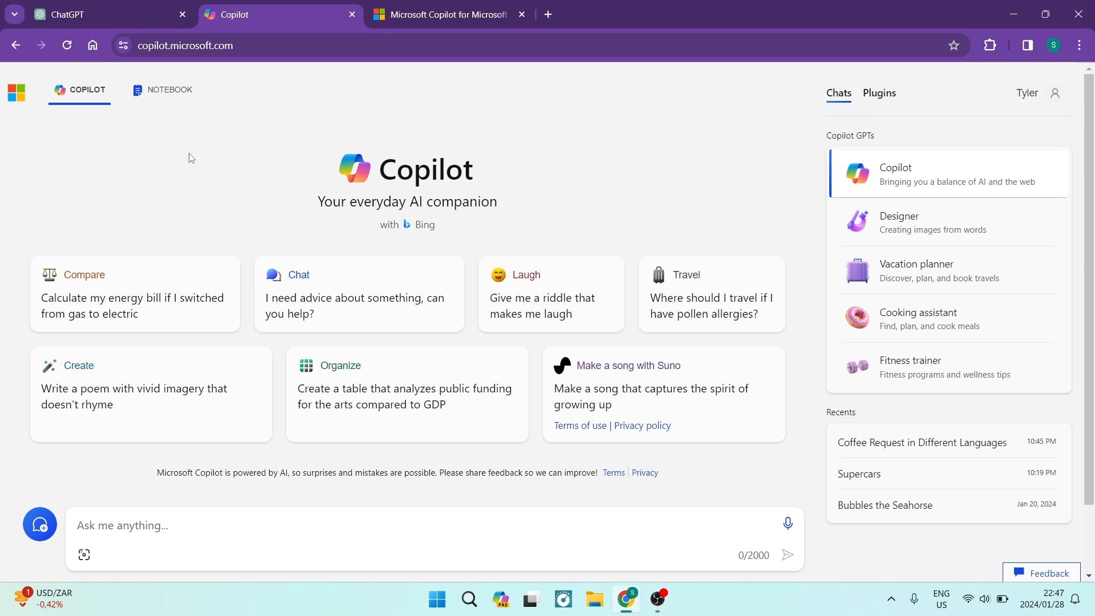
mouse_move(142, 270)
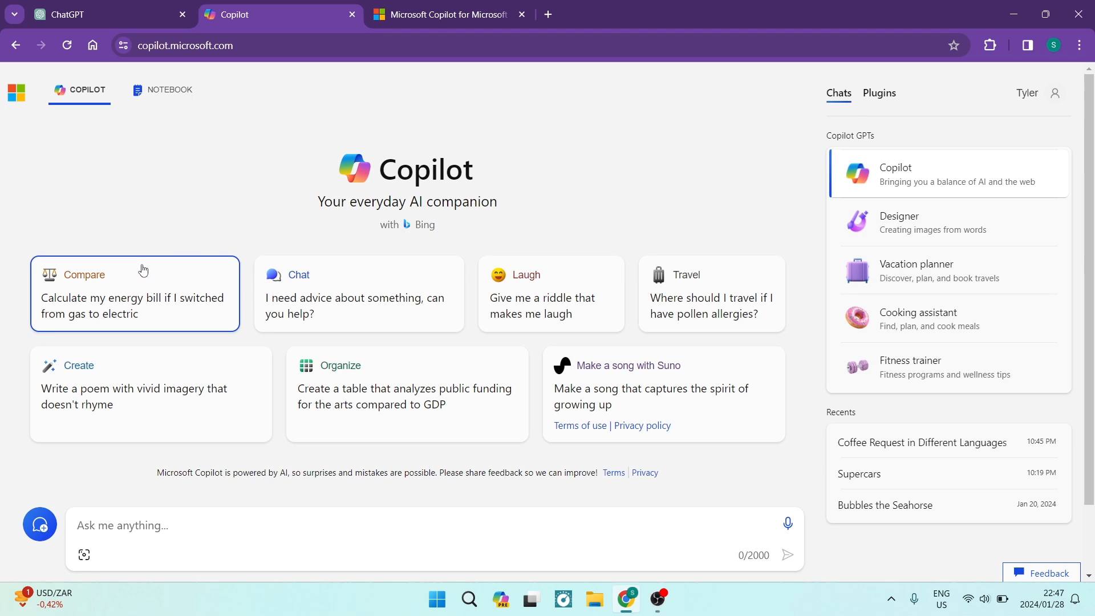
mouse_move(372, 317)
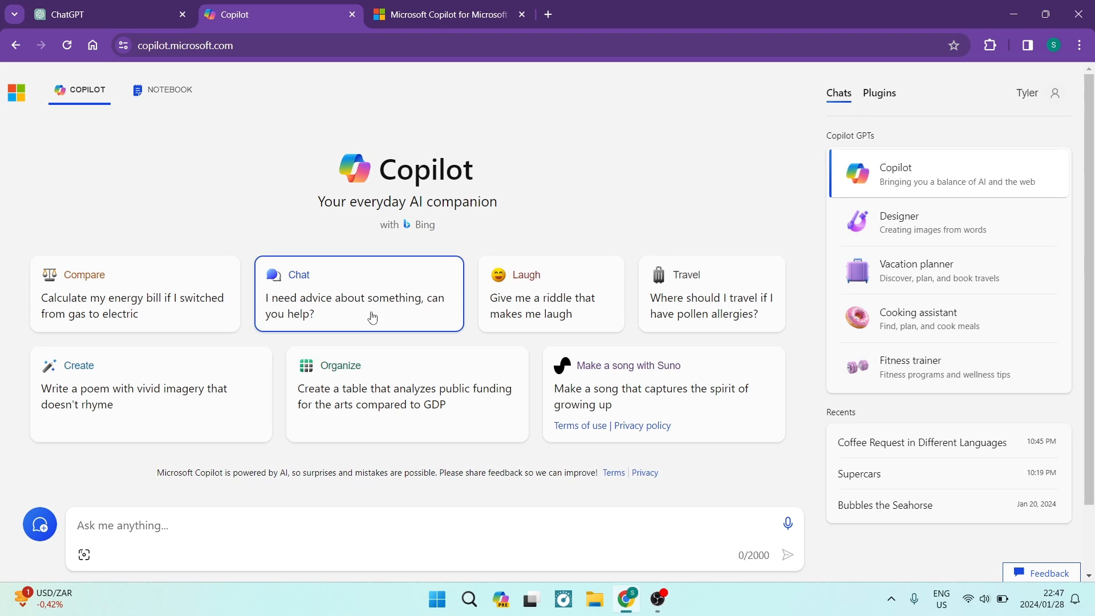
mouse_move(575, 383)
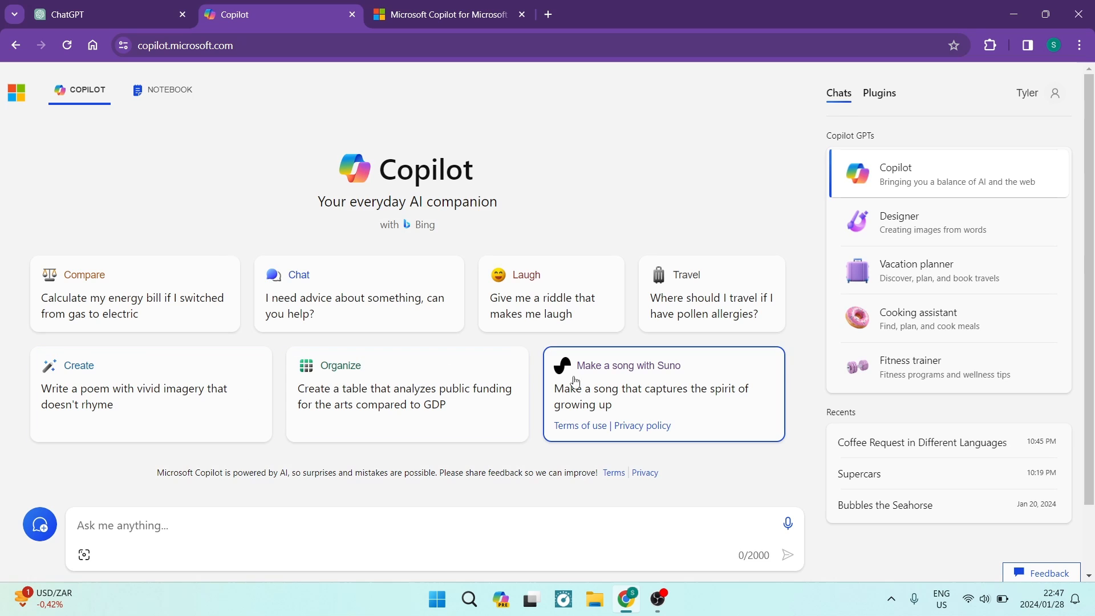
mouse_move(576, 397)
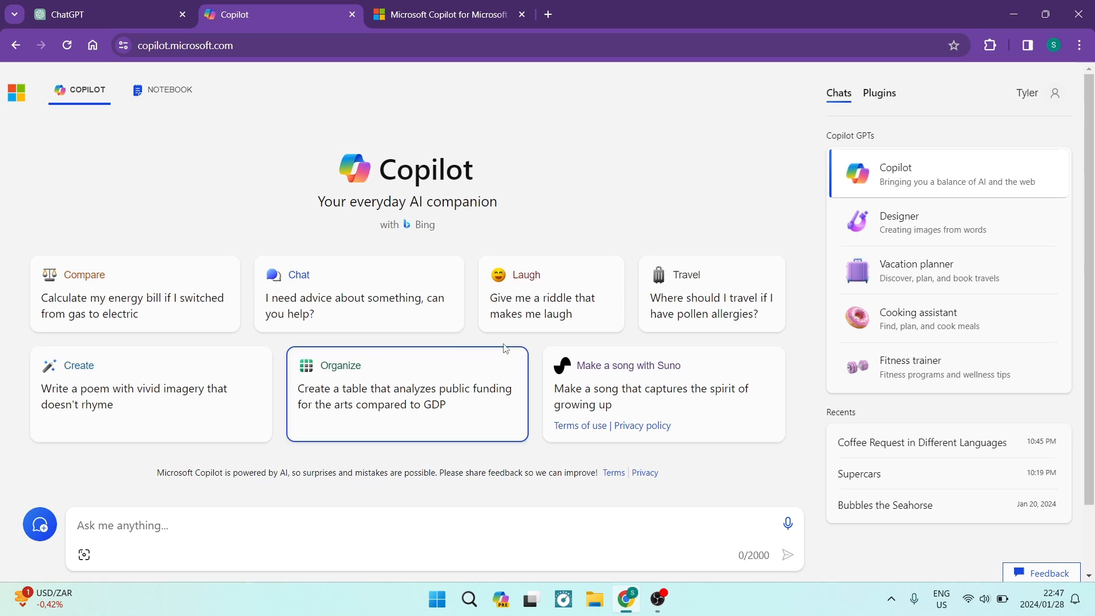
mouse_move(177, 226)
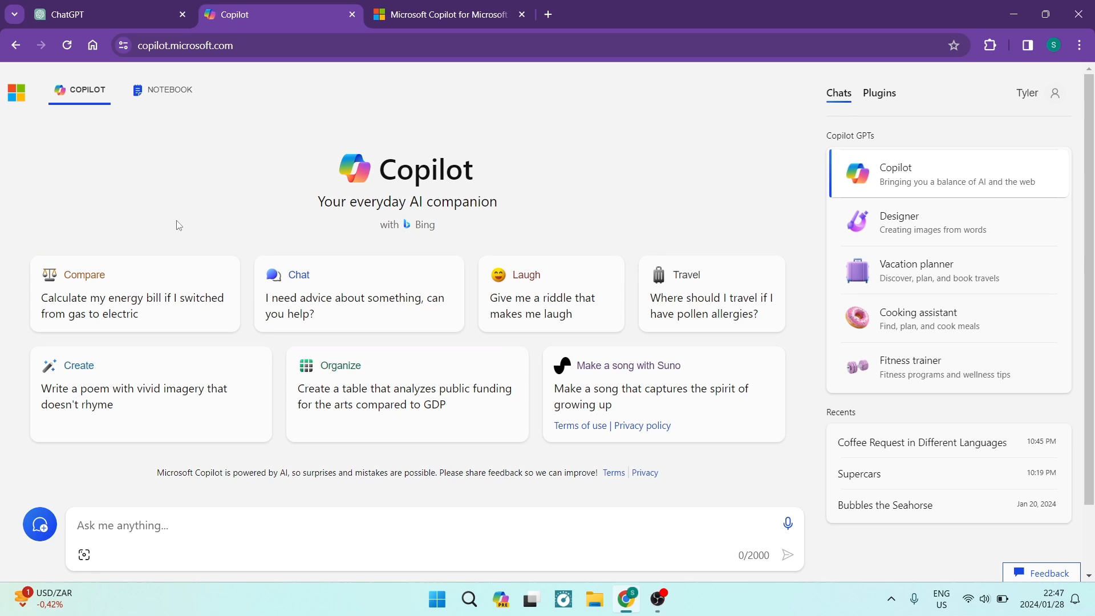
mouse_move(247, 246)
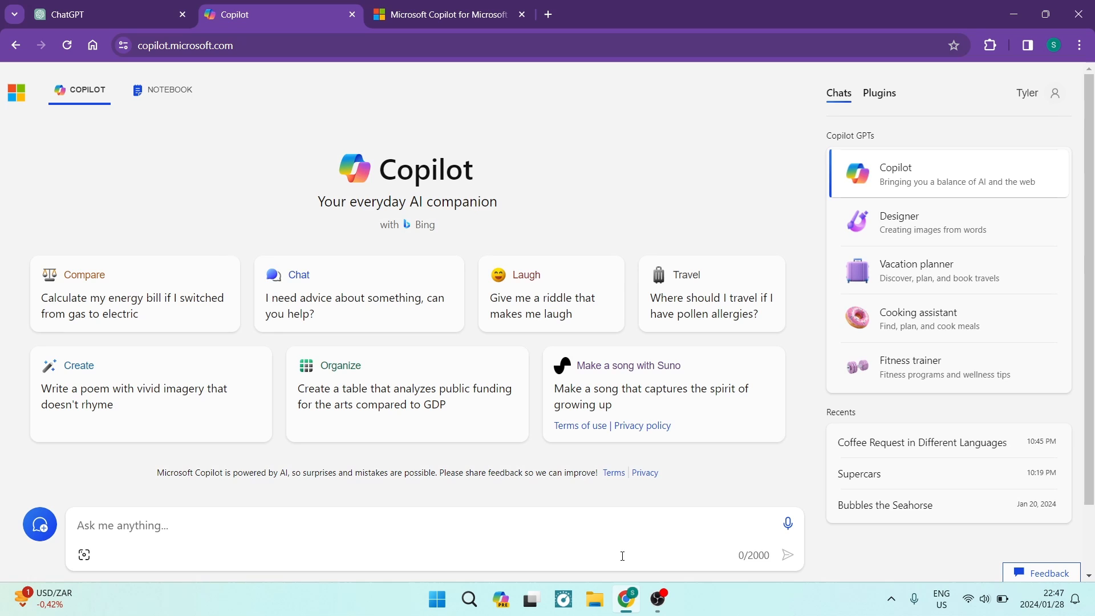
mouse_move(798, 510)
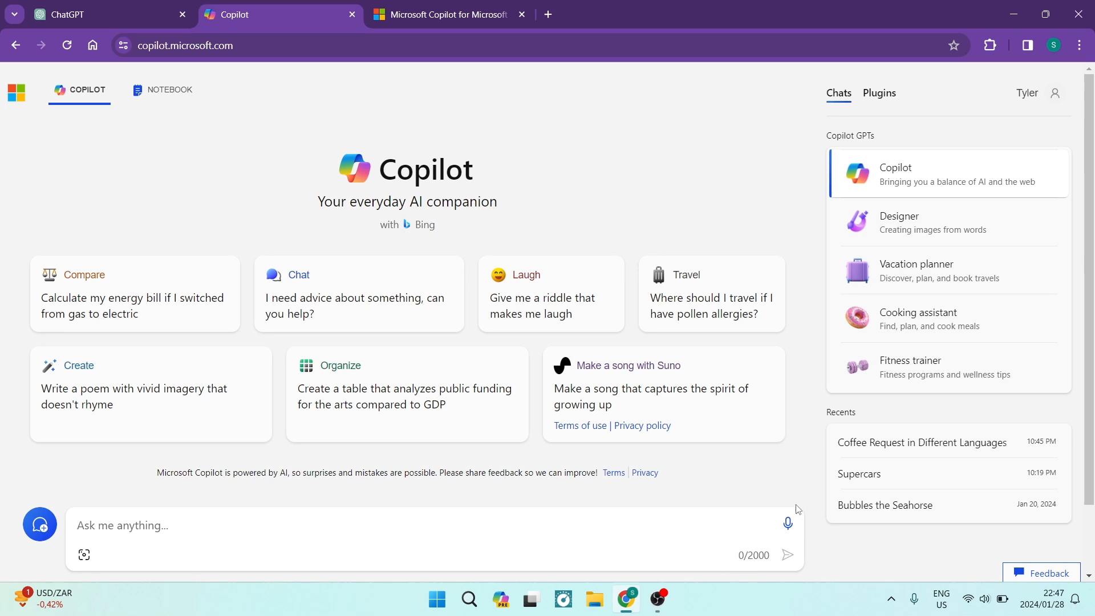
mouse_move(412, 523)
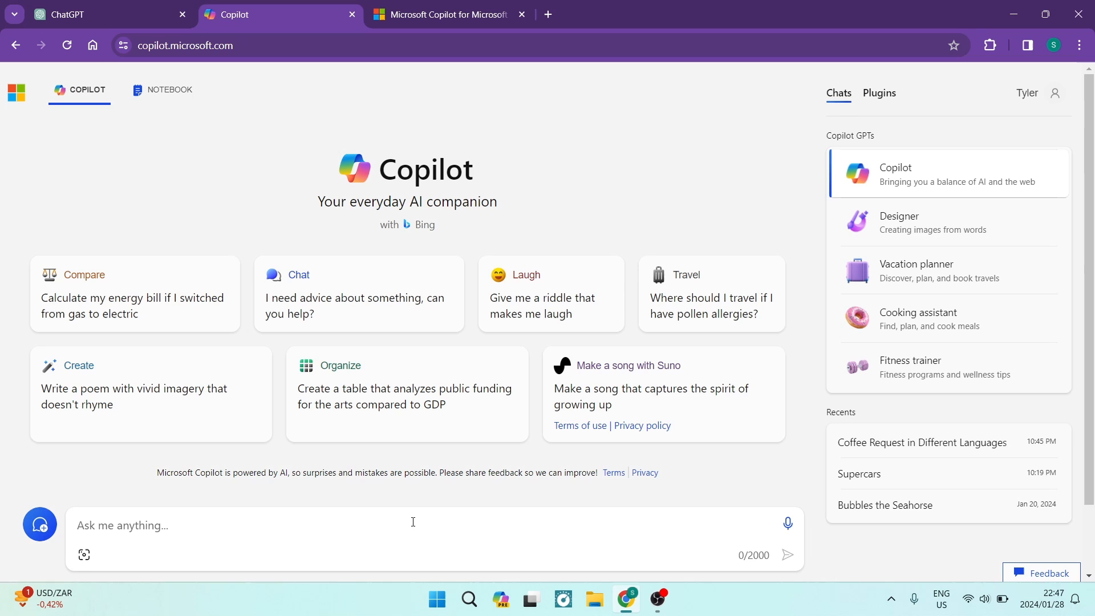
mouse_move(83, 554)
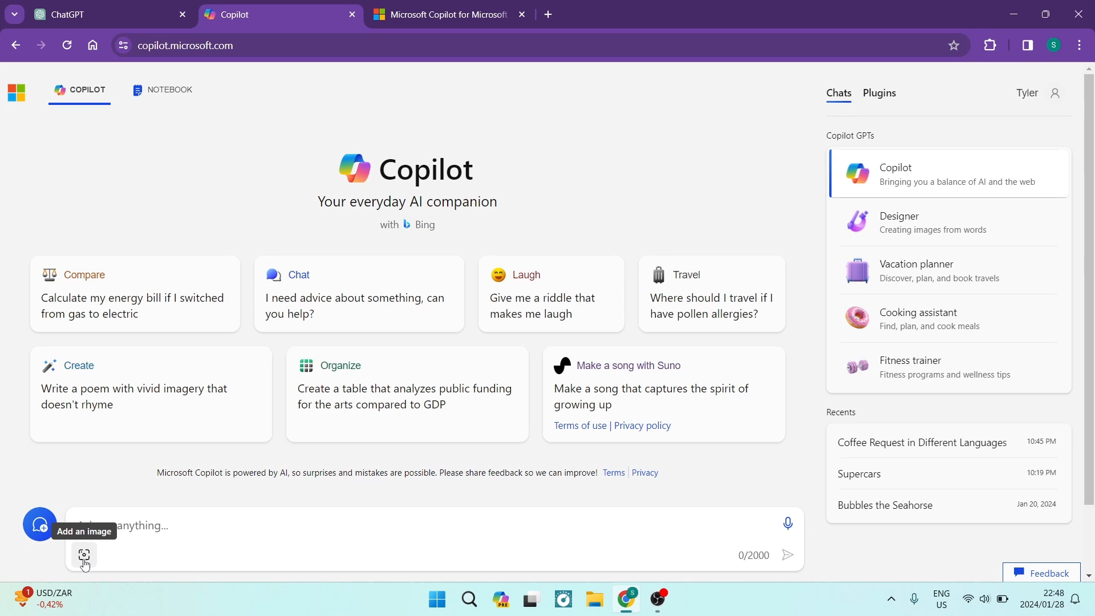
mouse_move(551, 306)
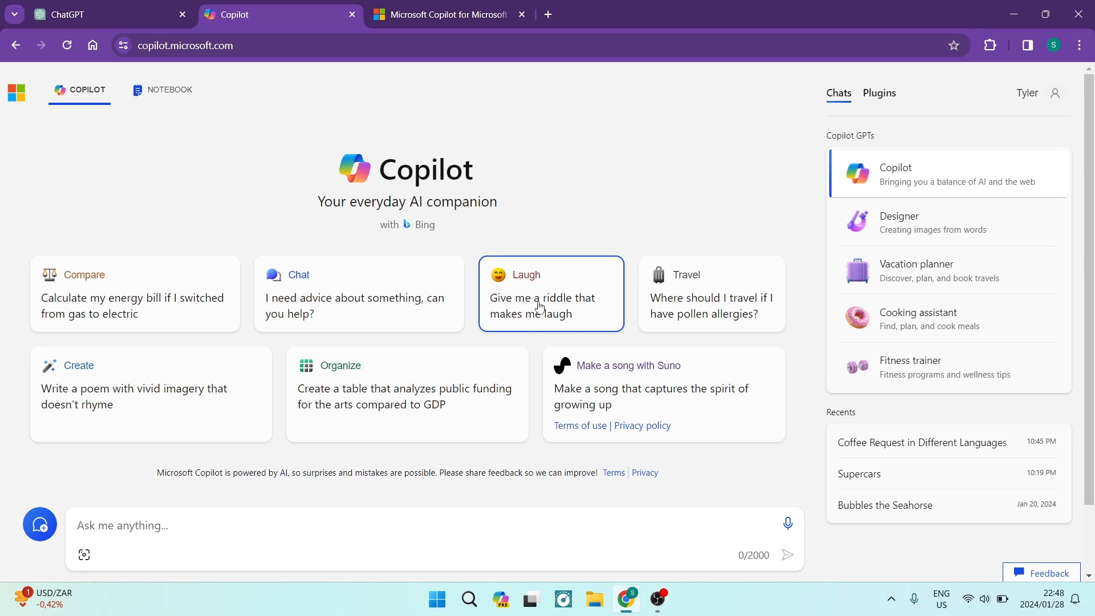
mouse_move(720, 219)
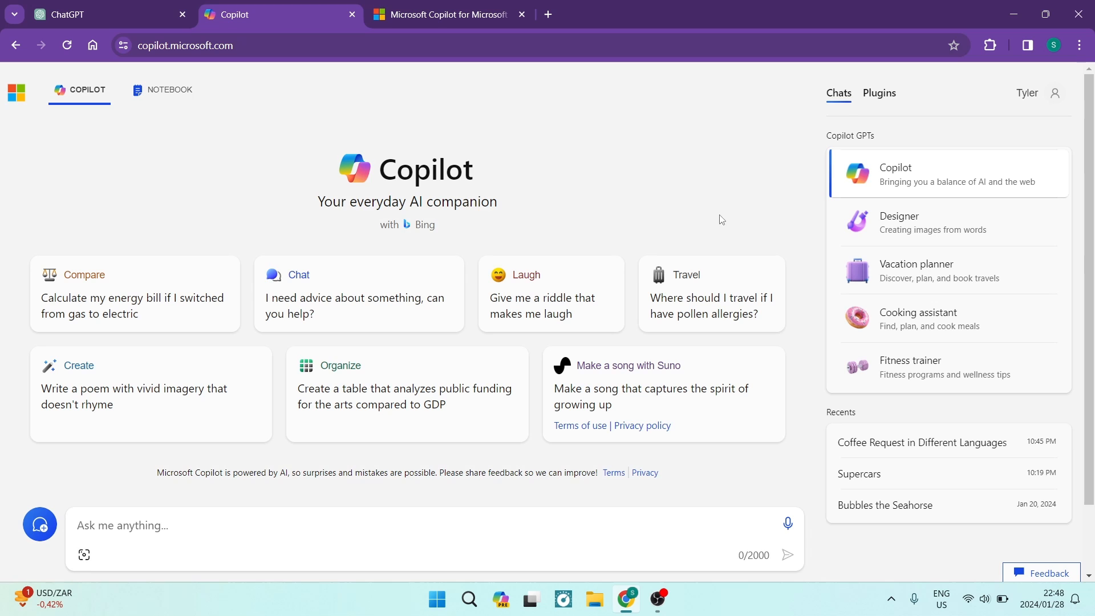
click(98, 14)
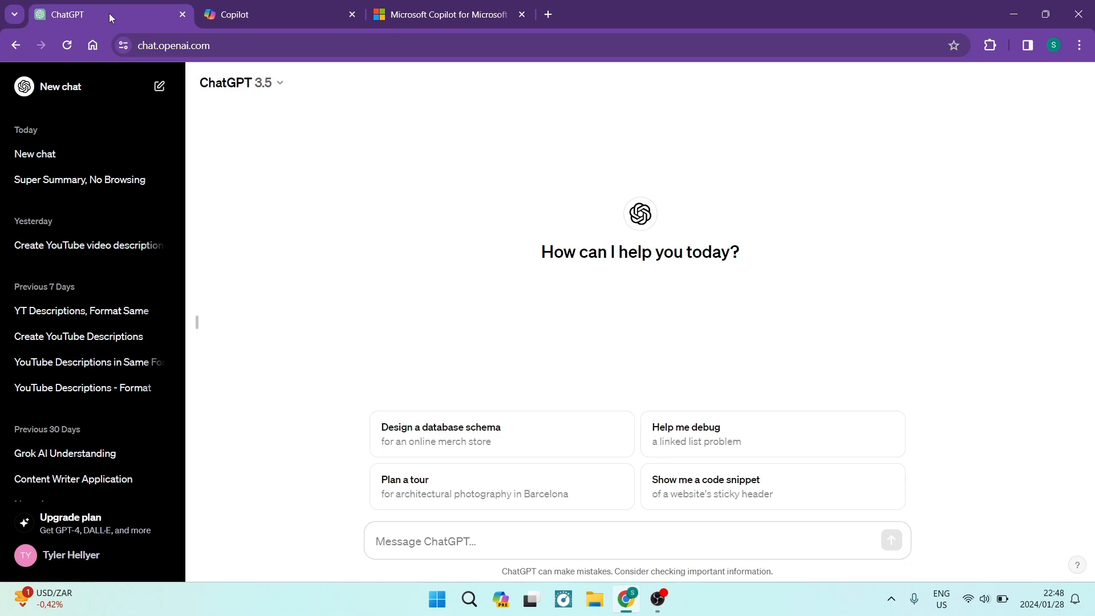
mouse_move(300, 201)
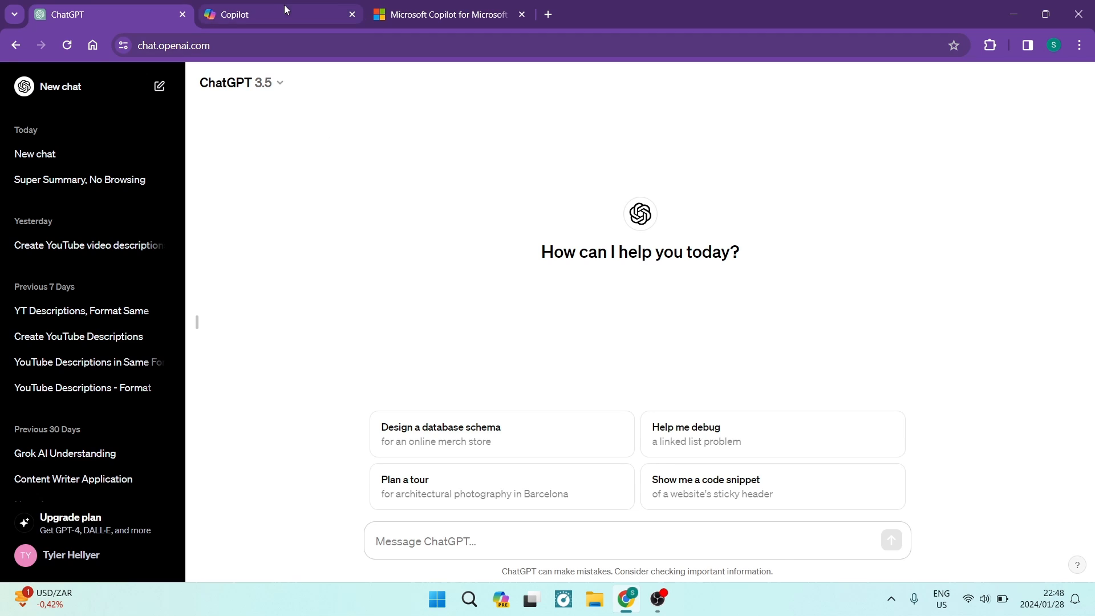
click(252, 13)
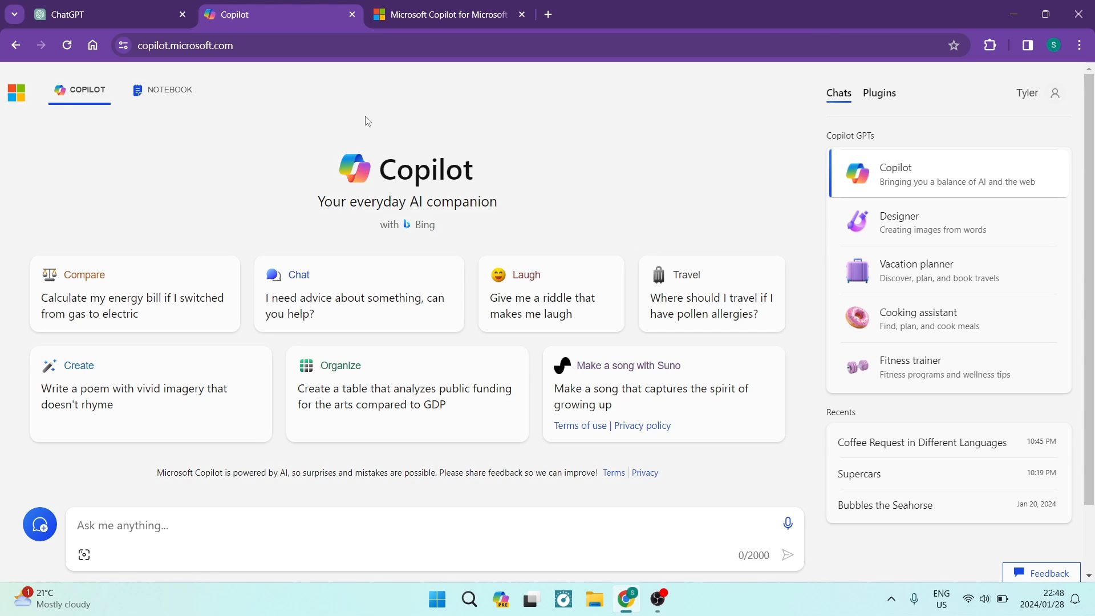
mouse_move(367, 152)
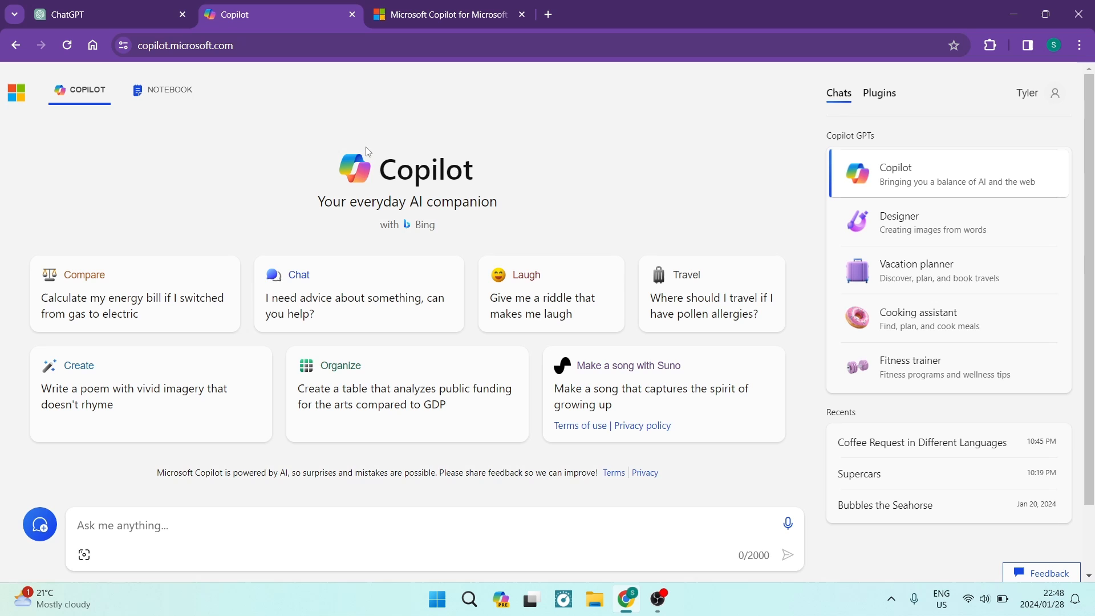
mouse_move(249, 183)
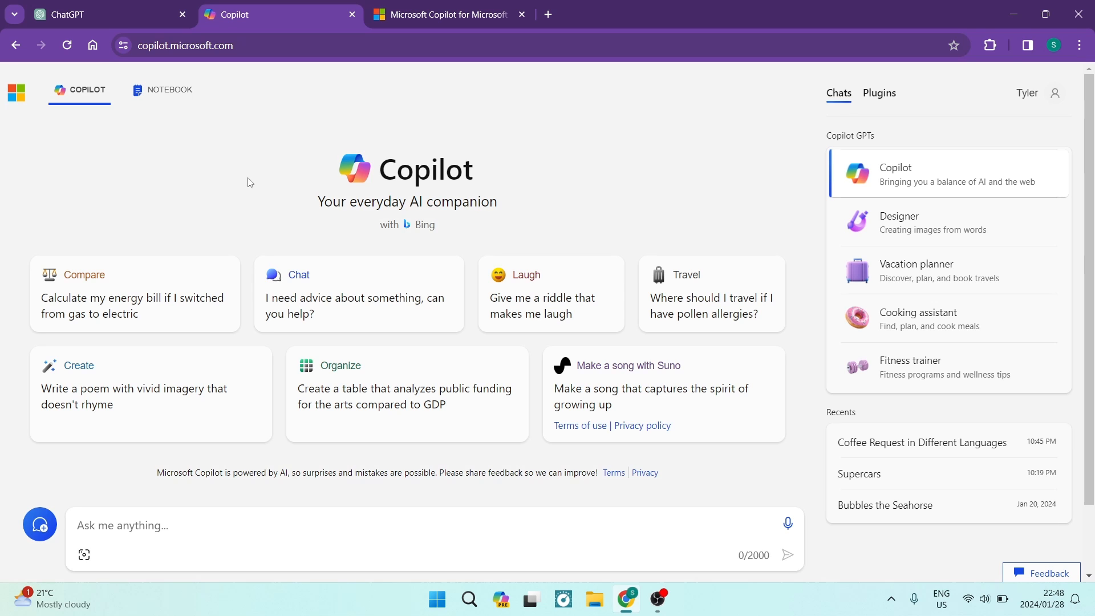
mouse_move(72, 89)
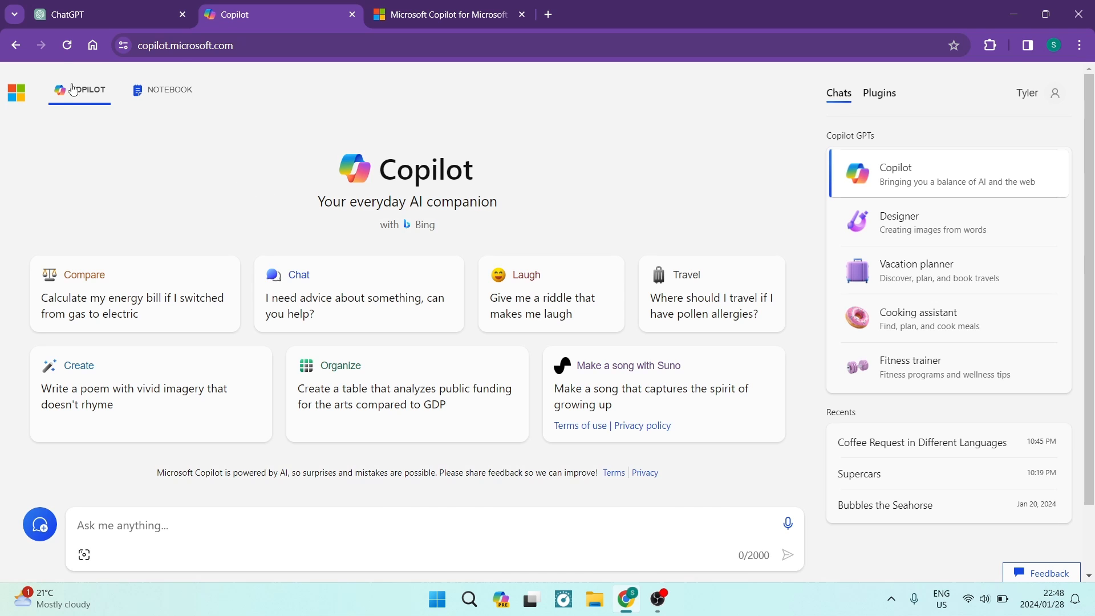
Bring up ChatGPT 3.5's start page with its four suggested prompts and message box.
click(105, 14)
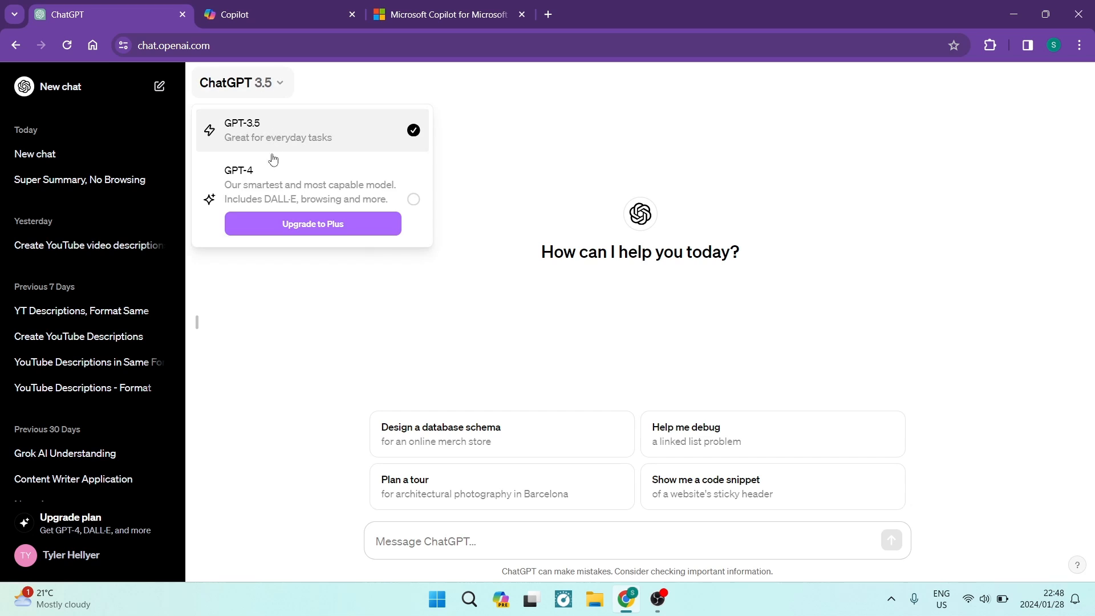
mouse_move(249, 184)
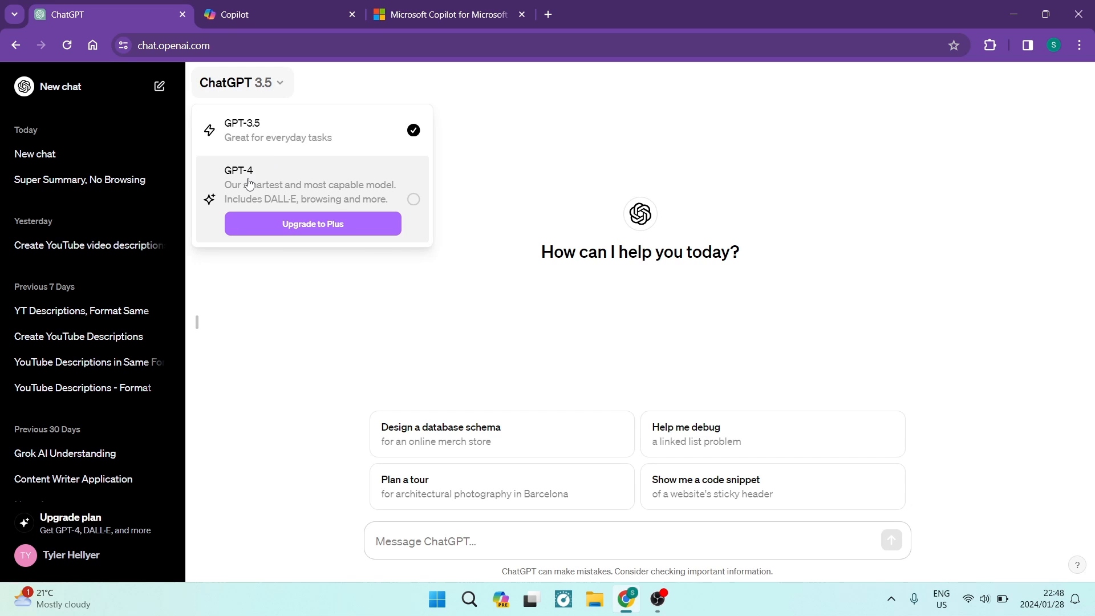
mouse_move(296, 303)
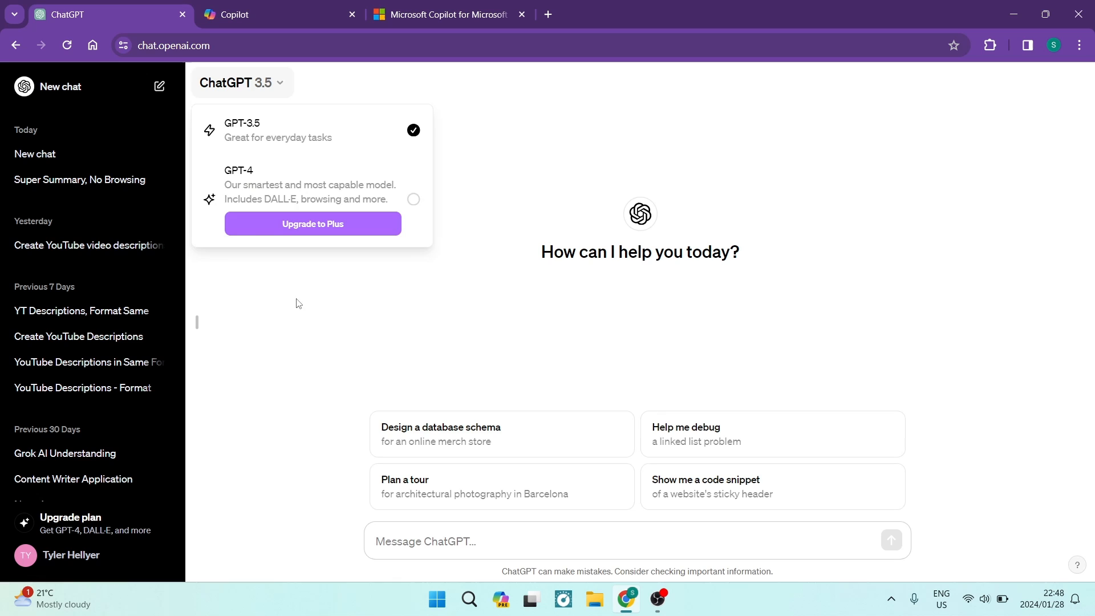
click(265, 14)
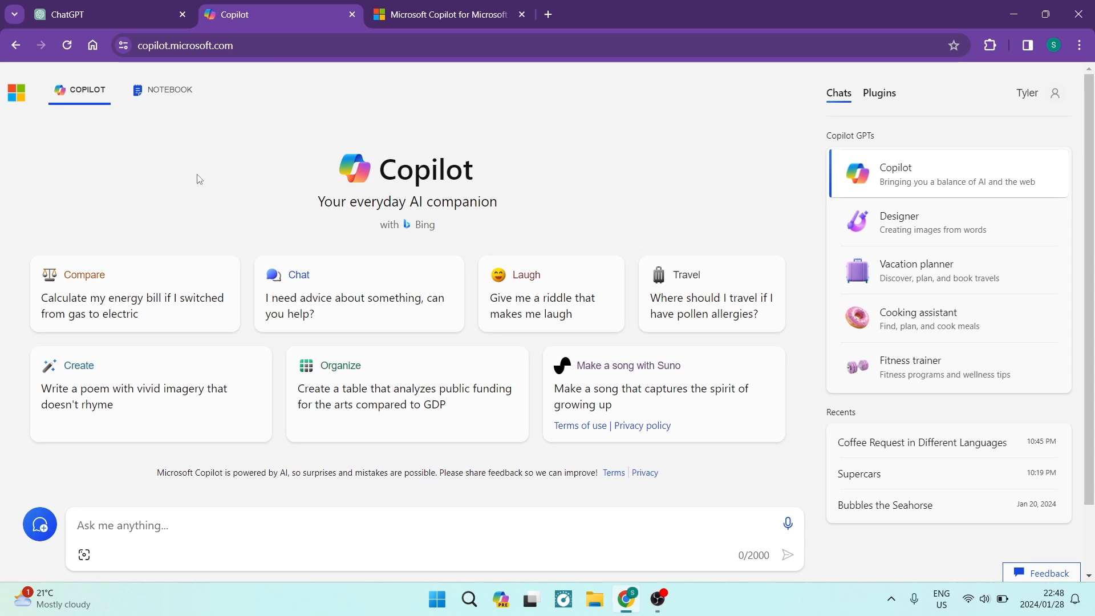
click(104, 13)
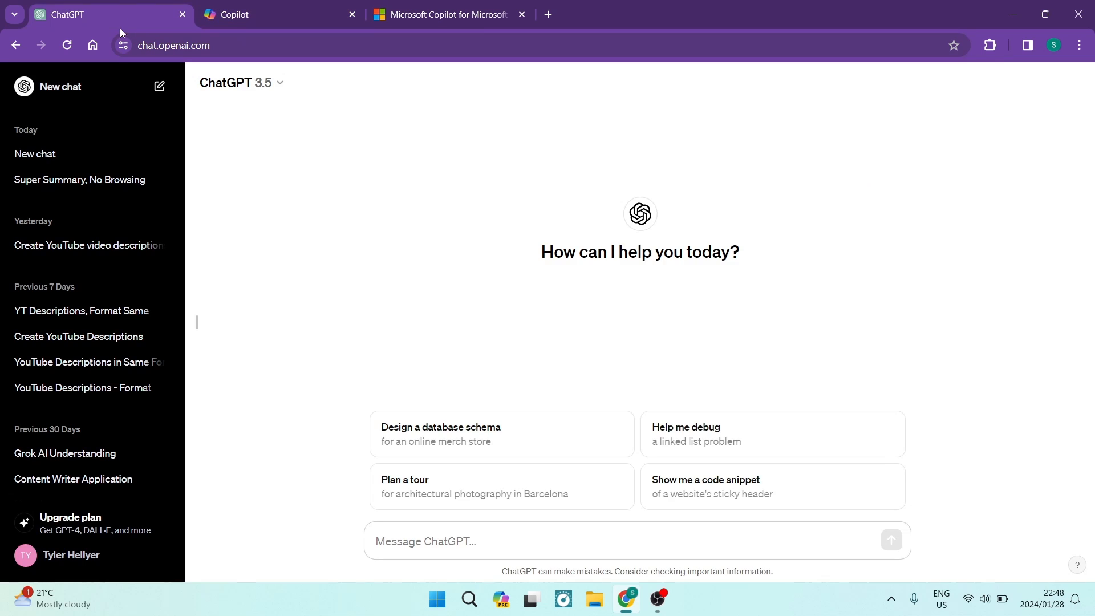
mouse_move(423, 397)
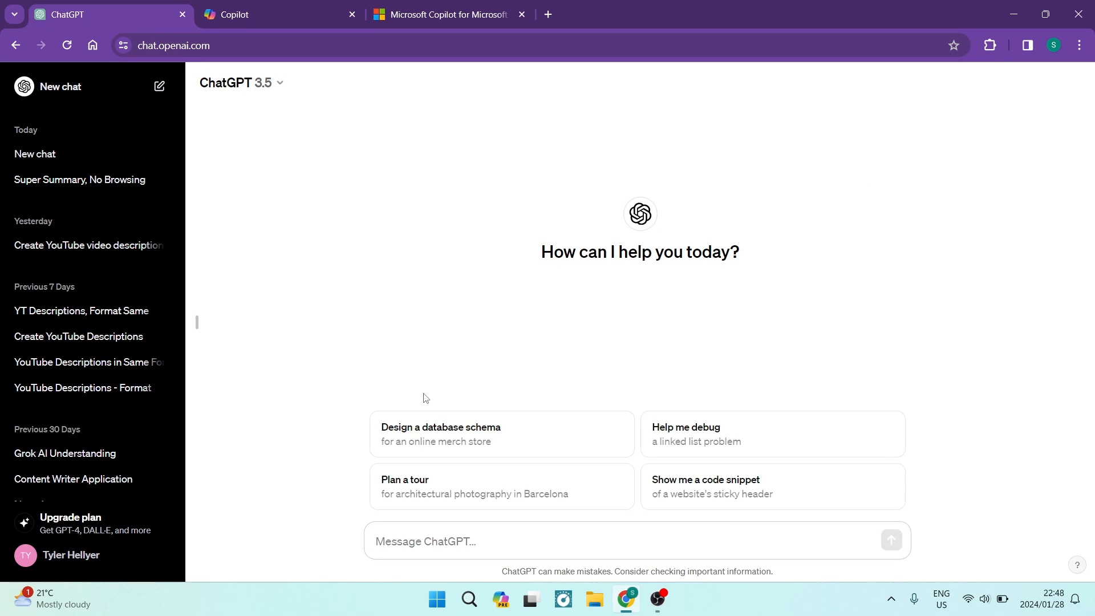
mouse_move(713, 441)
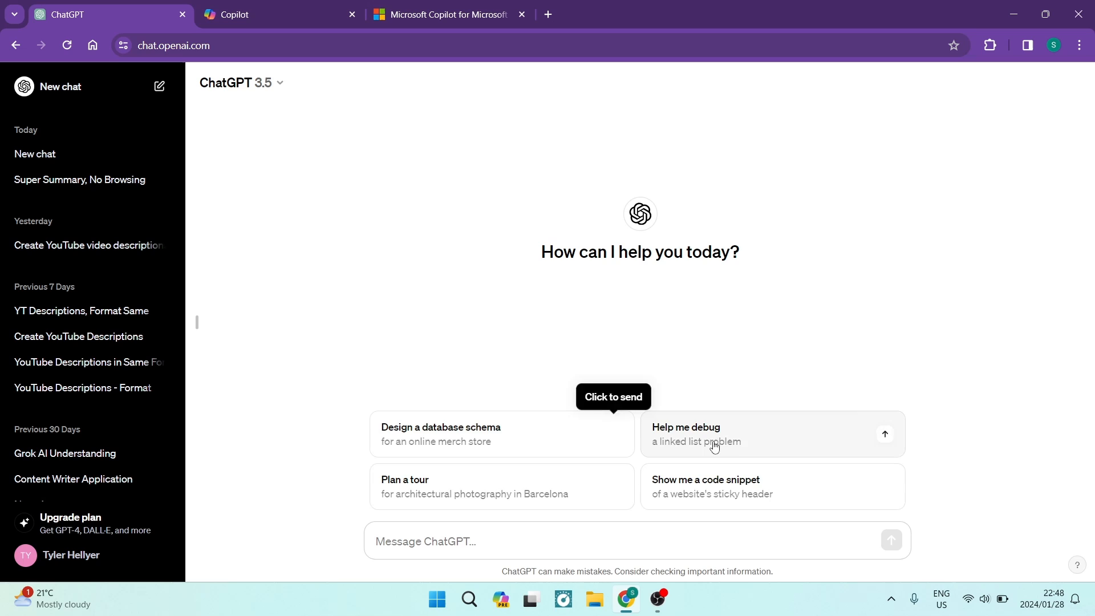
mouse_move(779, 455)
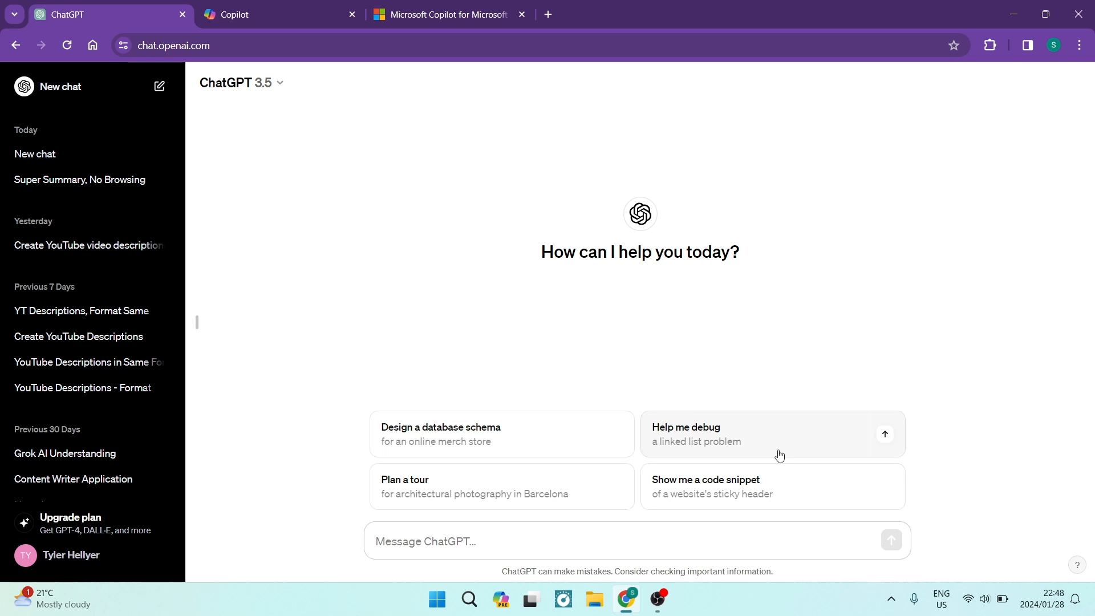
mouse_move(564, 523)
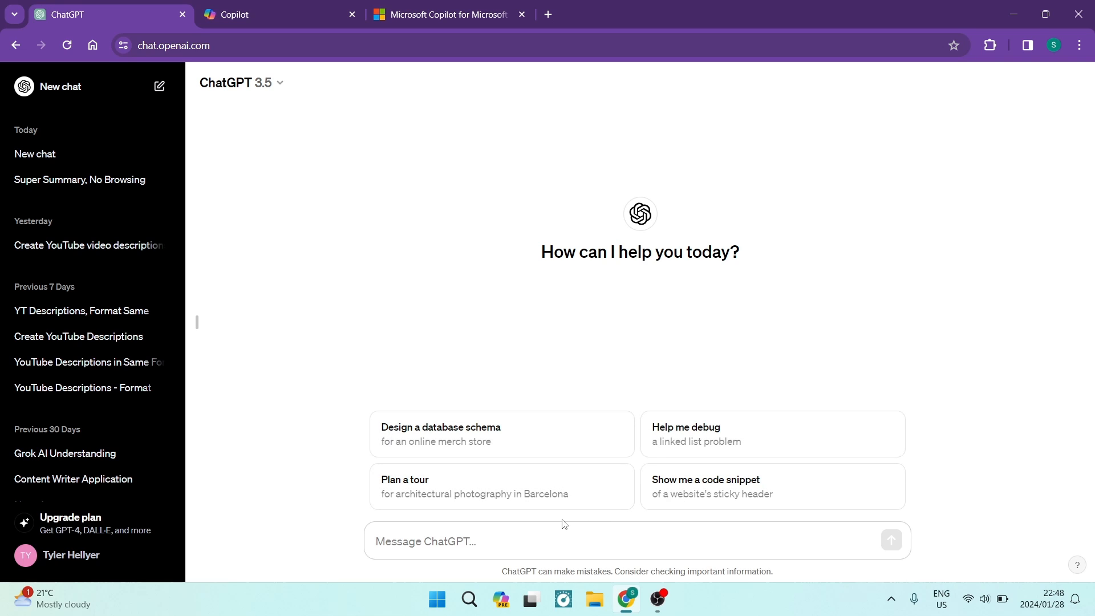
mouse_move(891, 541)
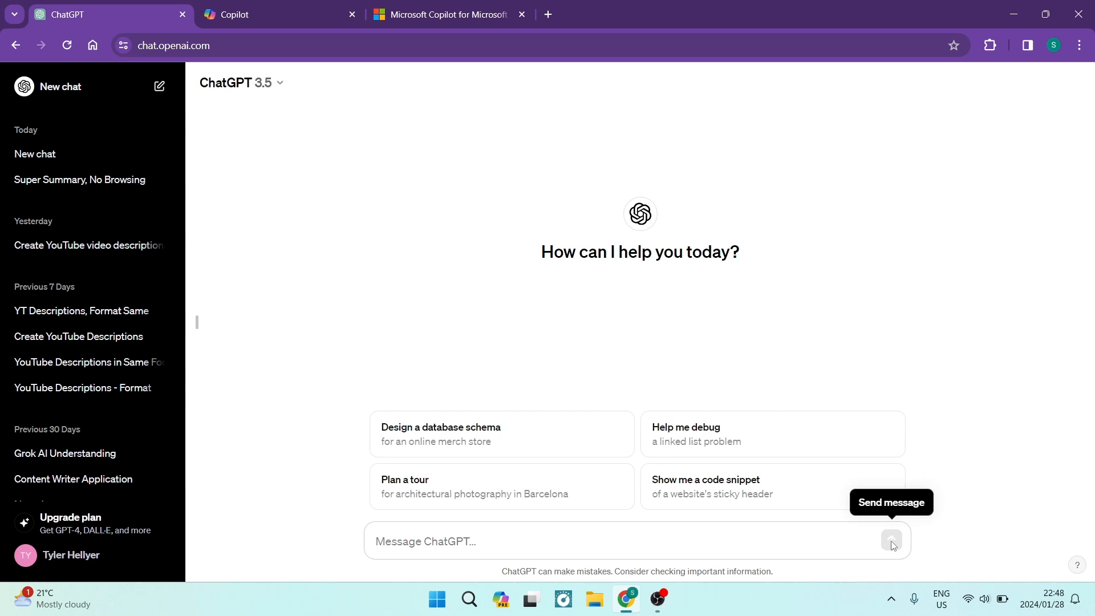
mouse_move(820, 542)
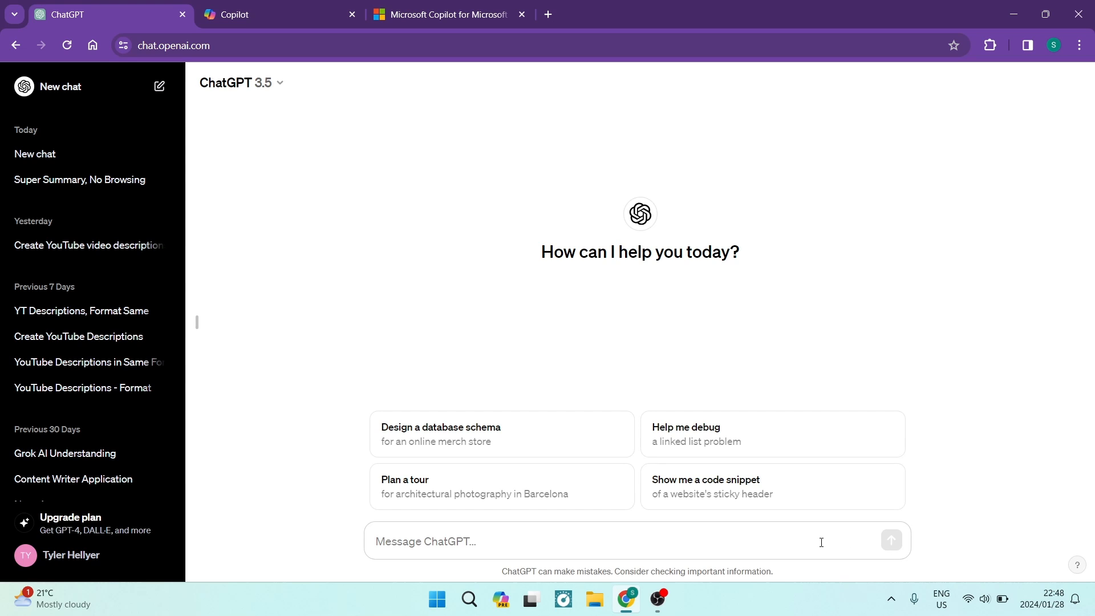
text(j)
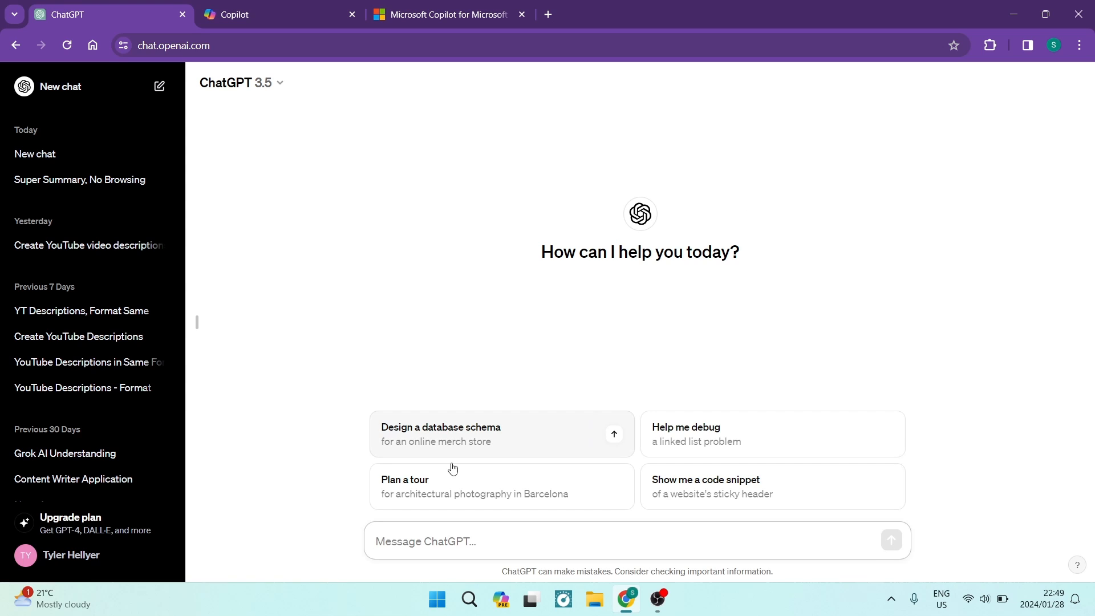
mouse_move(253, 172)
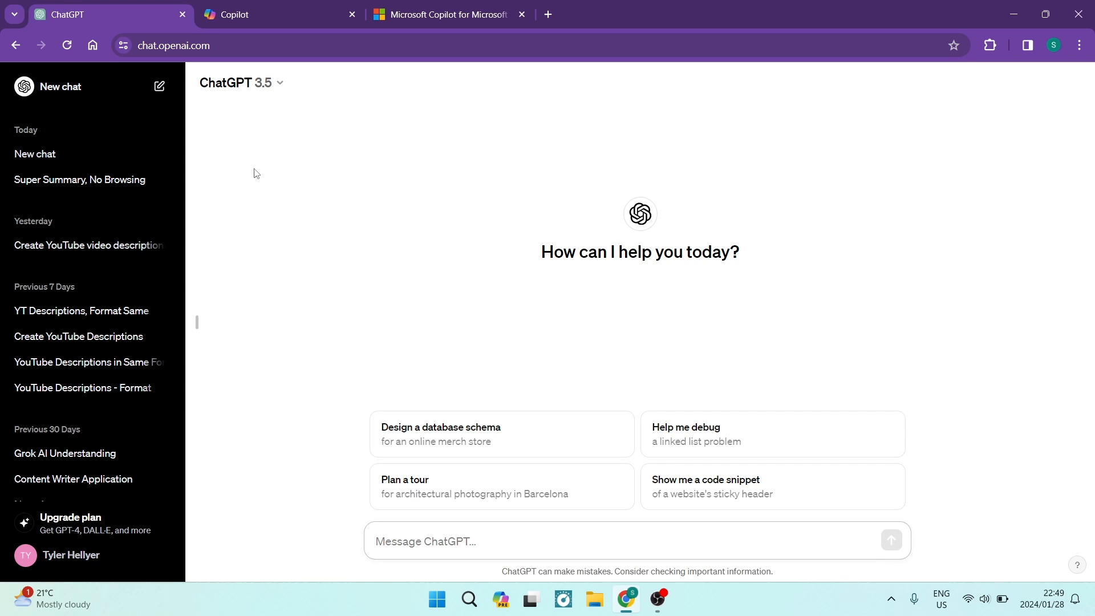
mouse_move(296, 187)
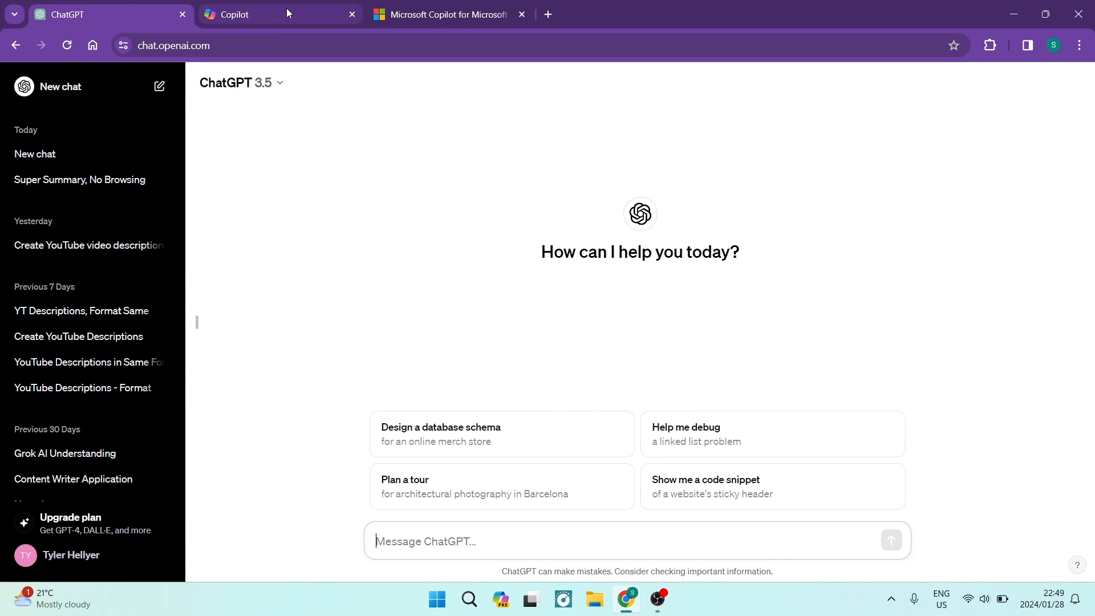
mouse_move(310, 183)
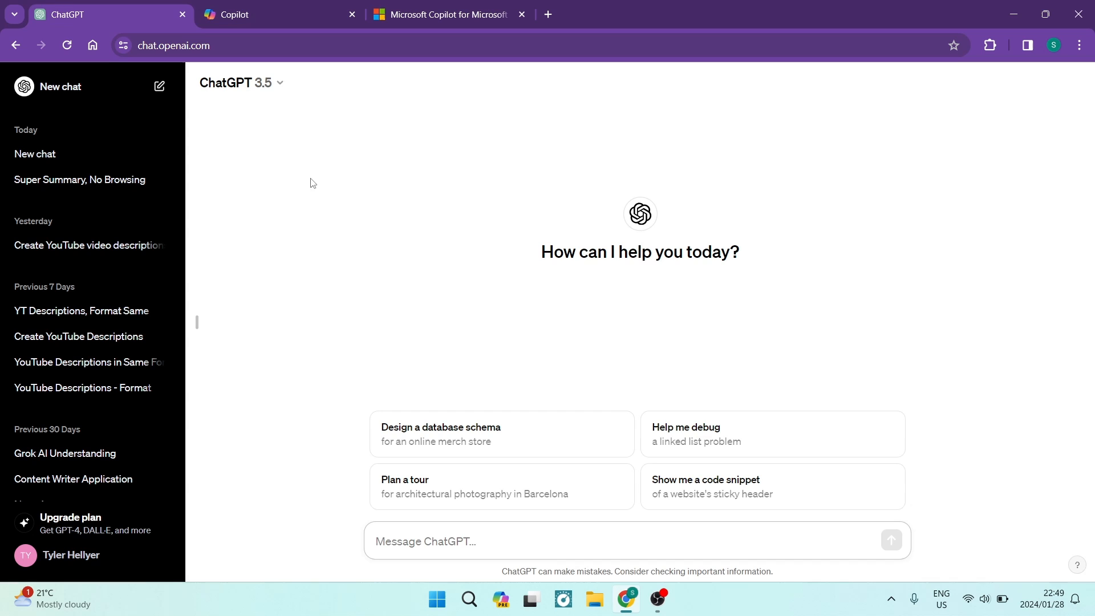
mouse_move(343, 173)
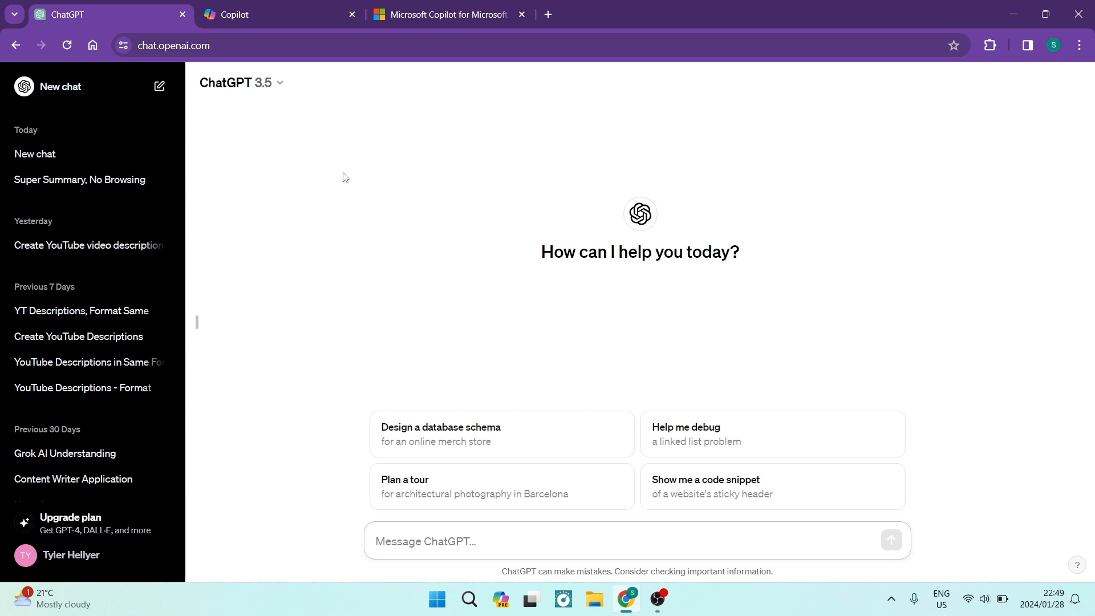
mouse_move(272, 14)
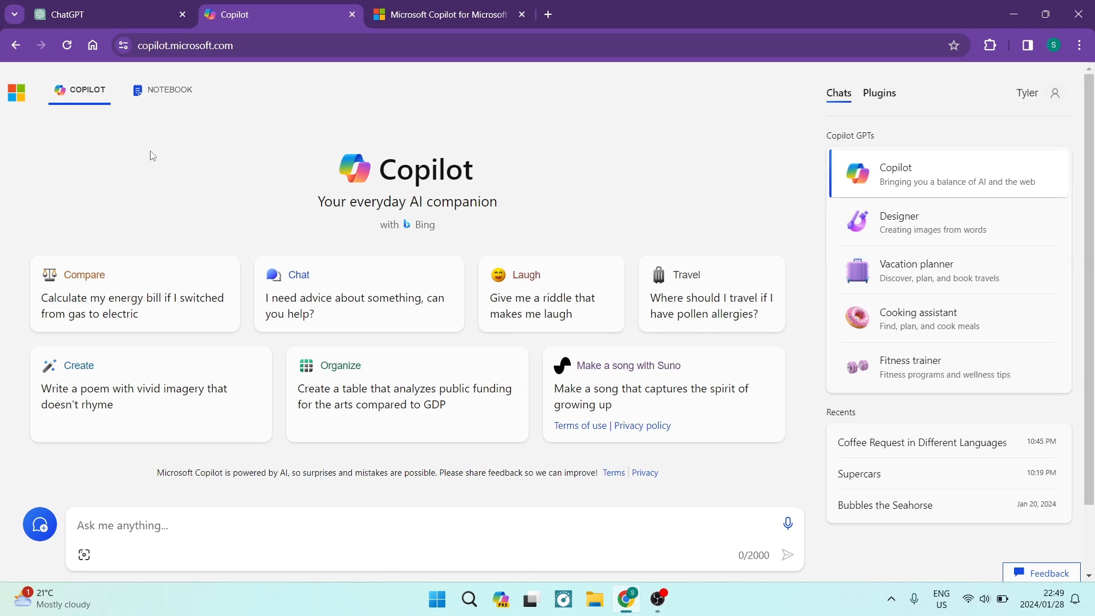
mouse_move(194, 197)
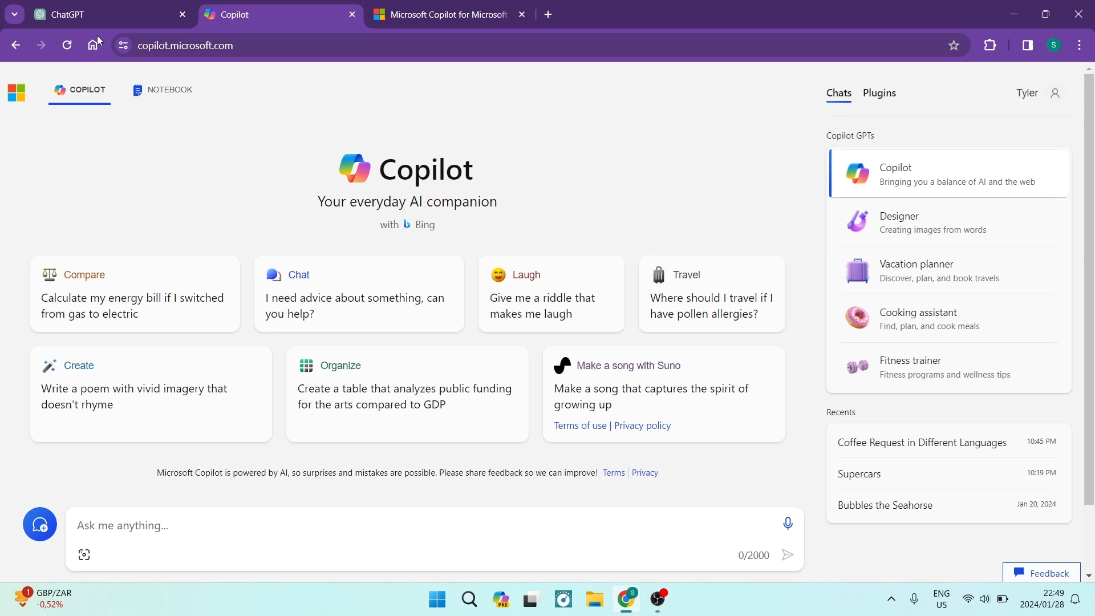
click(105, 14)
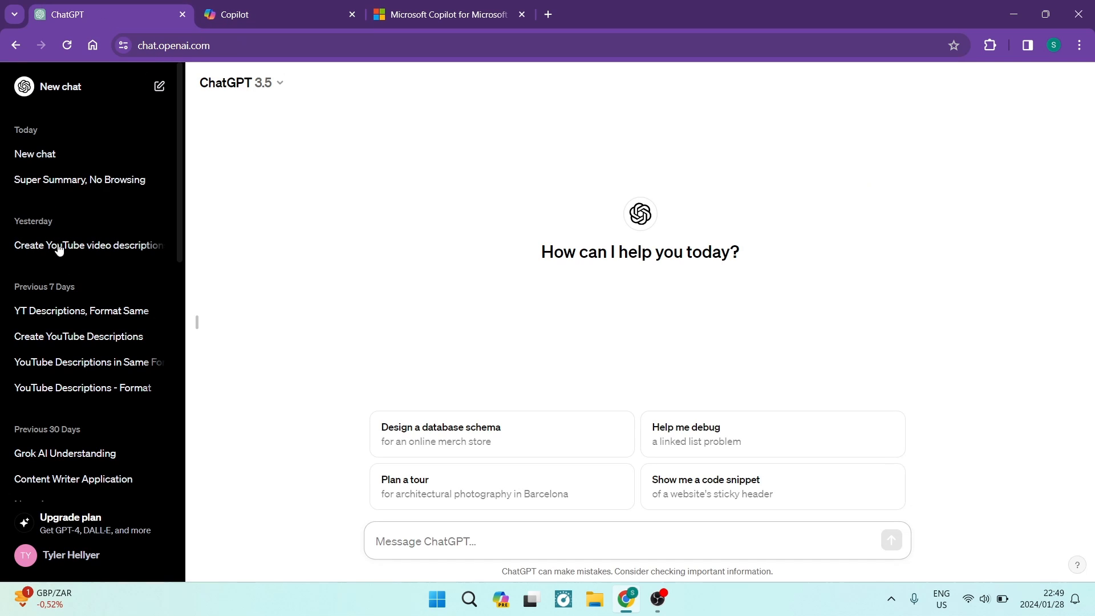
scroll(down, 3)
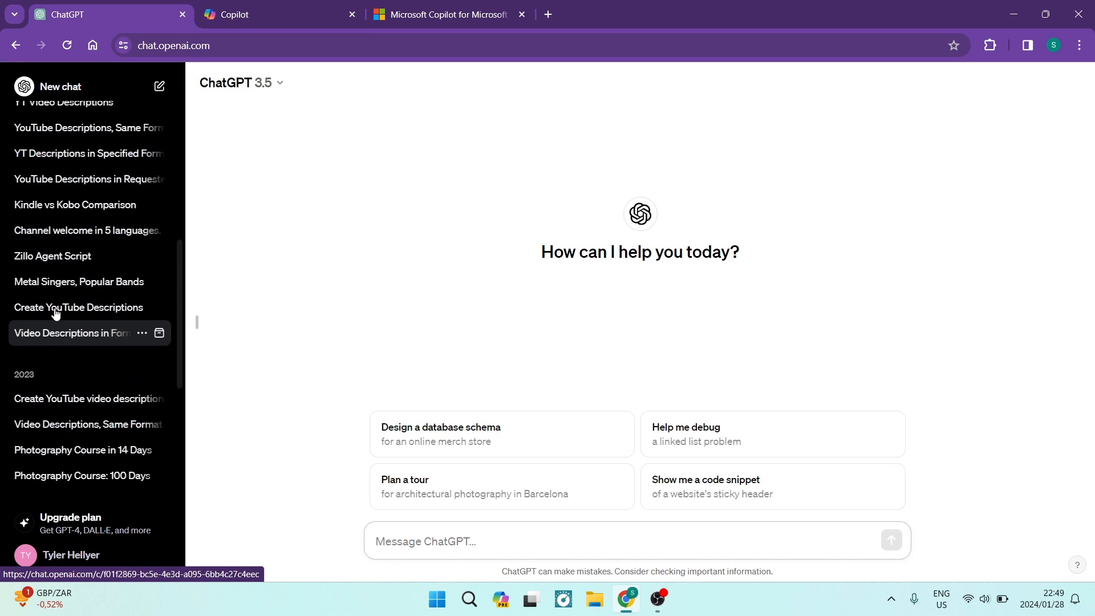
scroll(down, 3)
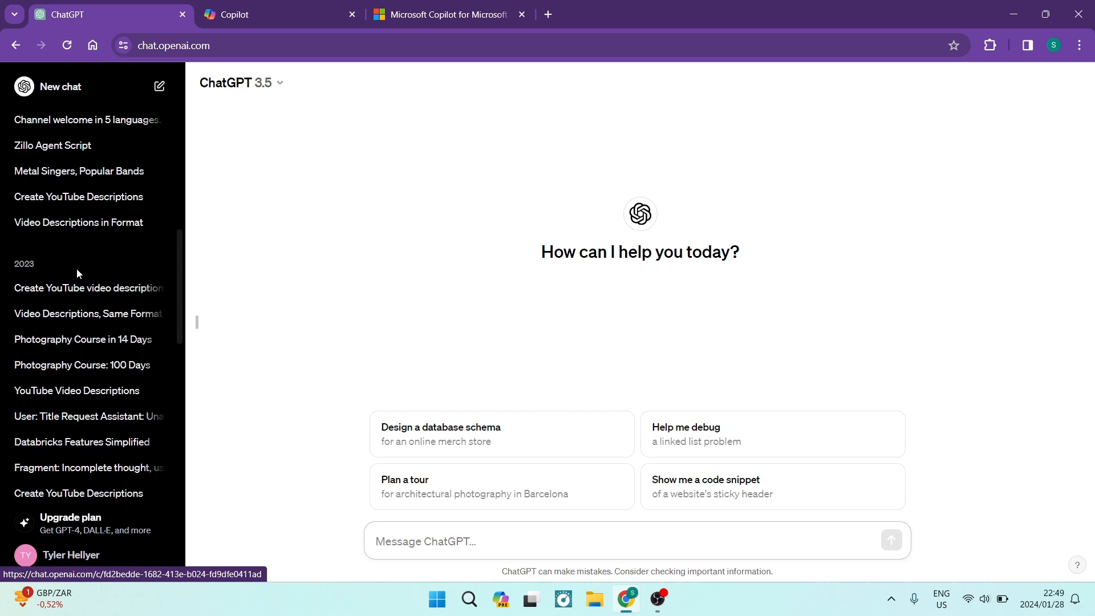
scroll(up, 3)
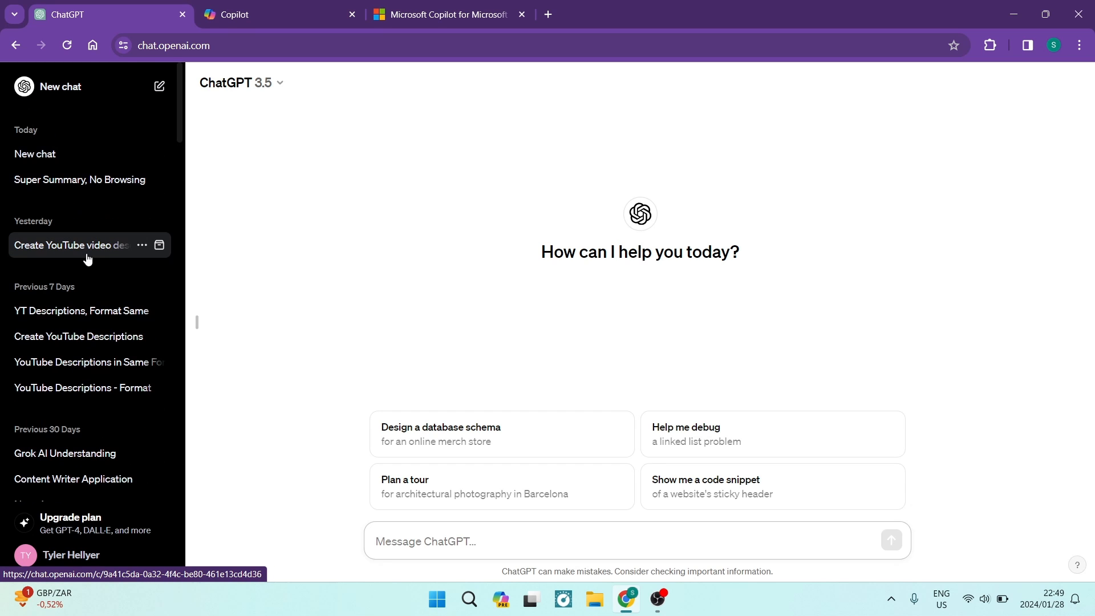
scroll(down, 3)
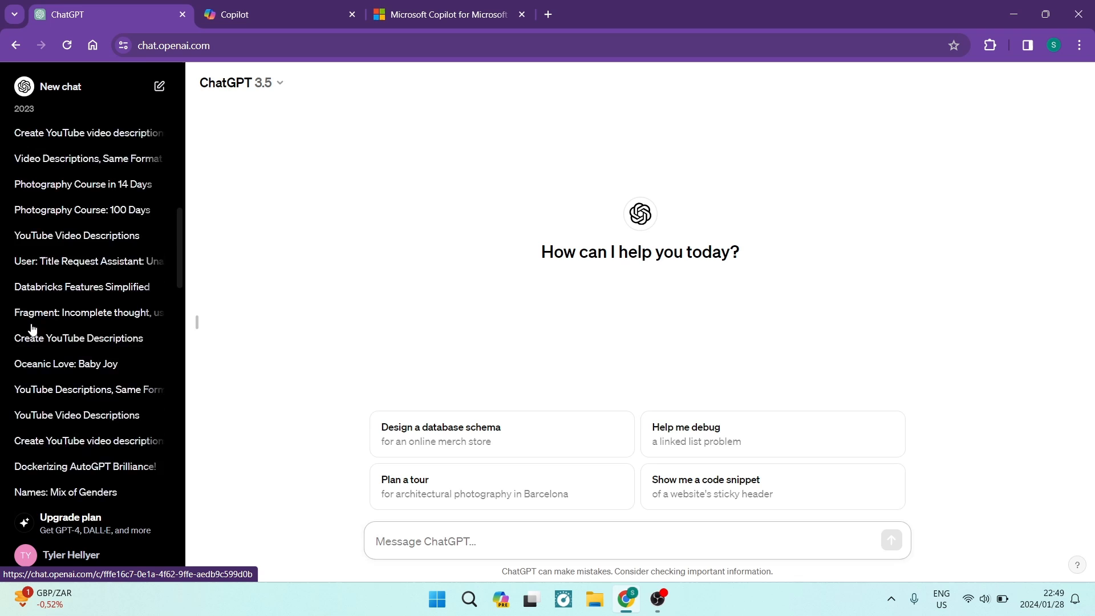
scroll(up, 3)
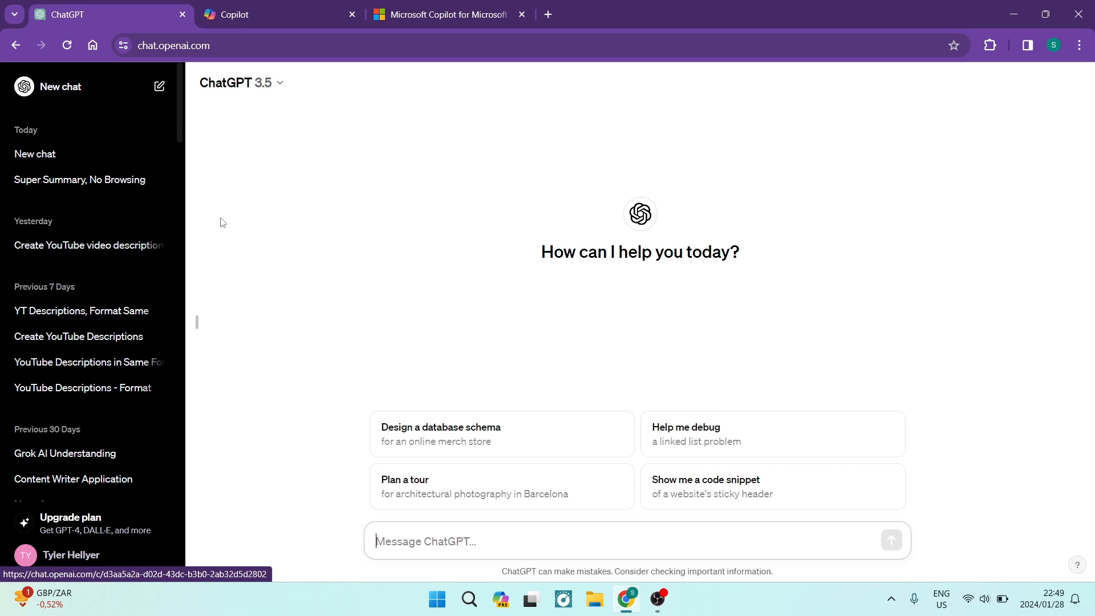
click(251, 14)
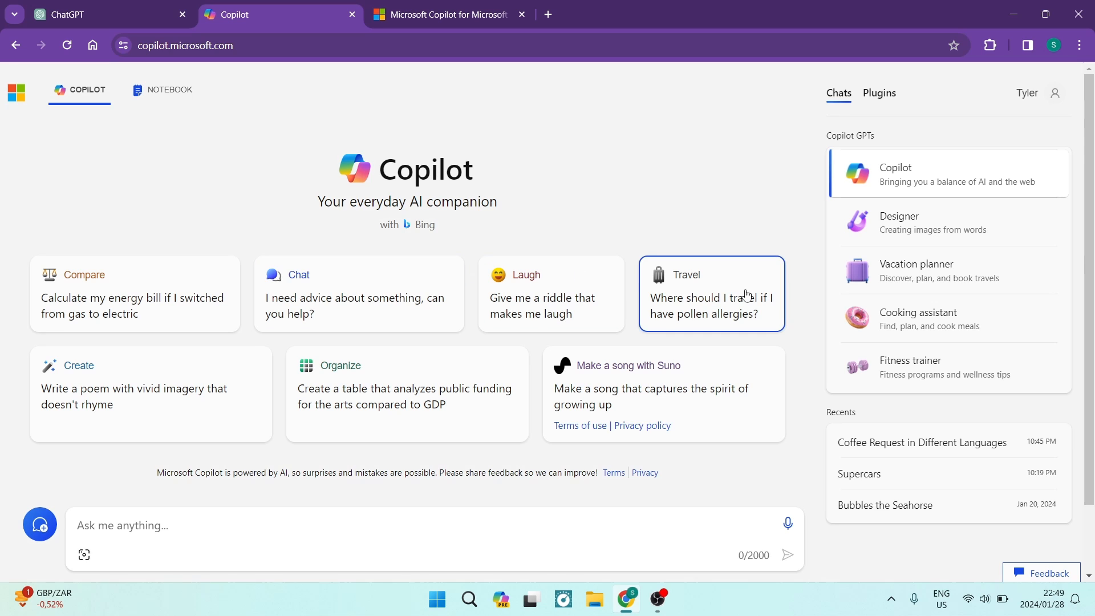
mouse_move(890, 495)
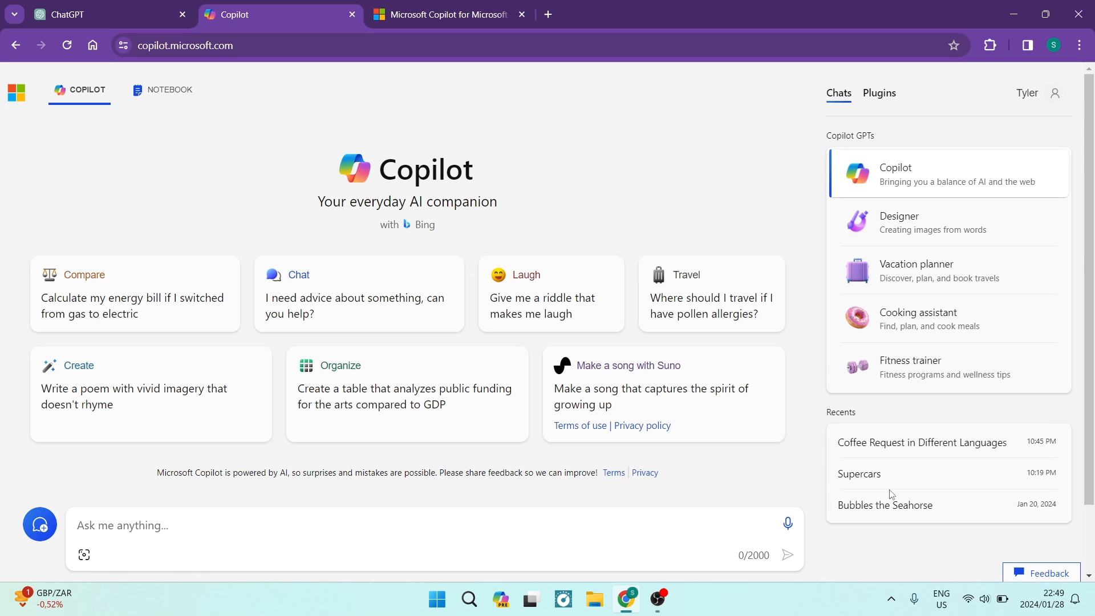
mouse_move(932, 504)
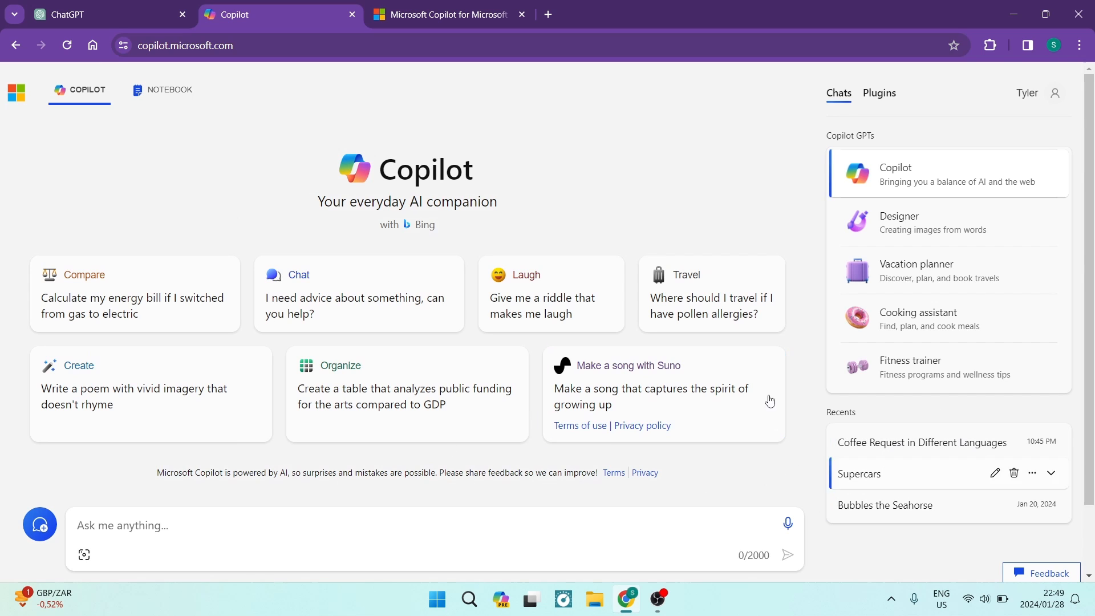
mouse_move(734, 382)
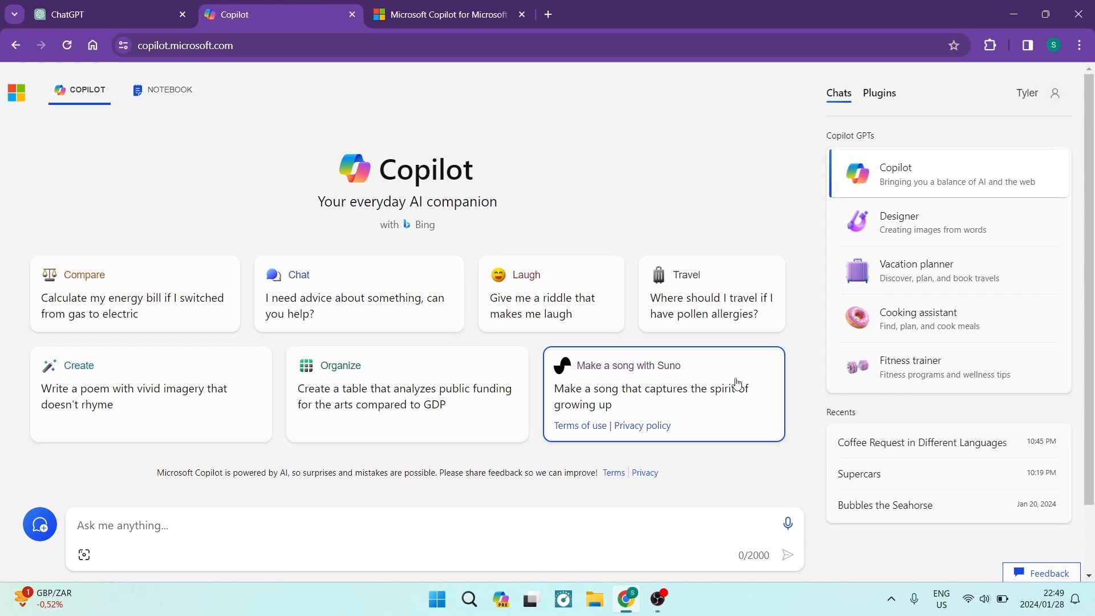
click(105, 13)
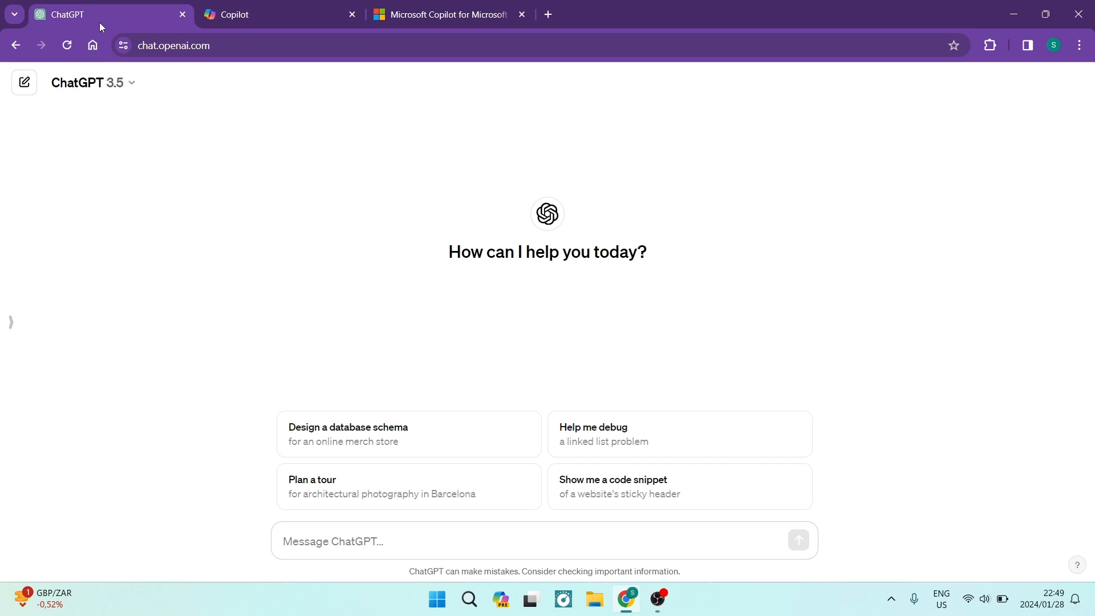
mouse_move(248, 13)
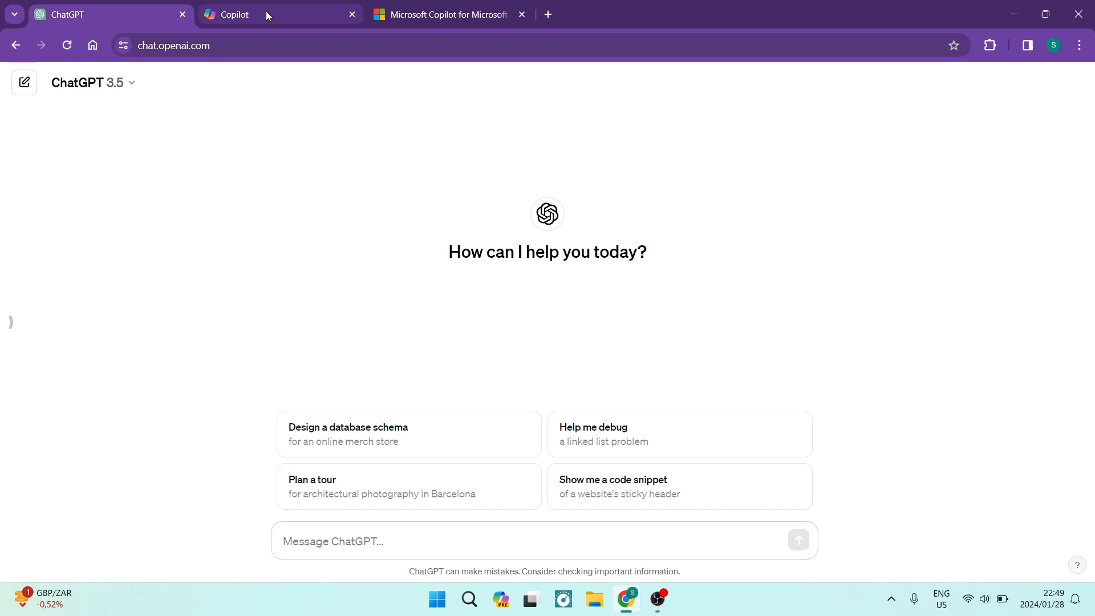
mouse_move(261, 202)
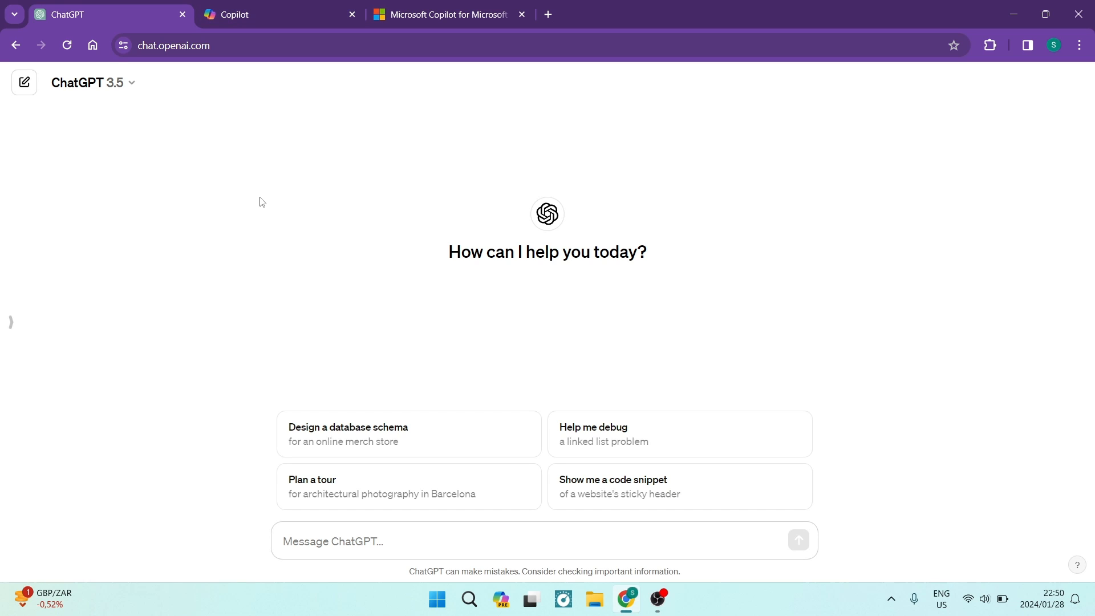
mouse_move(14, 302)
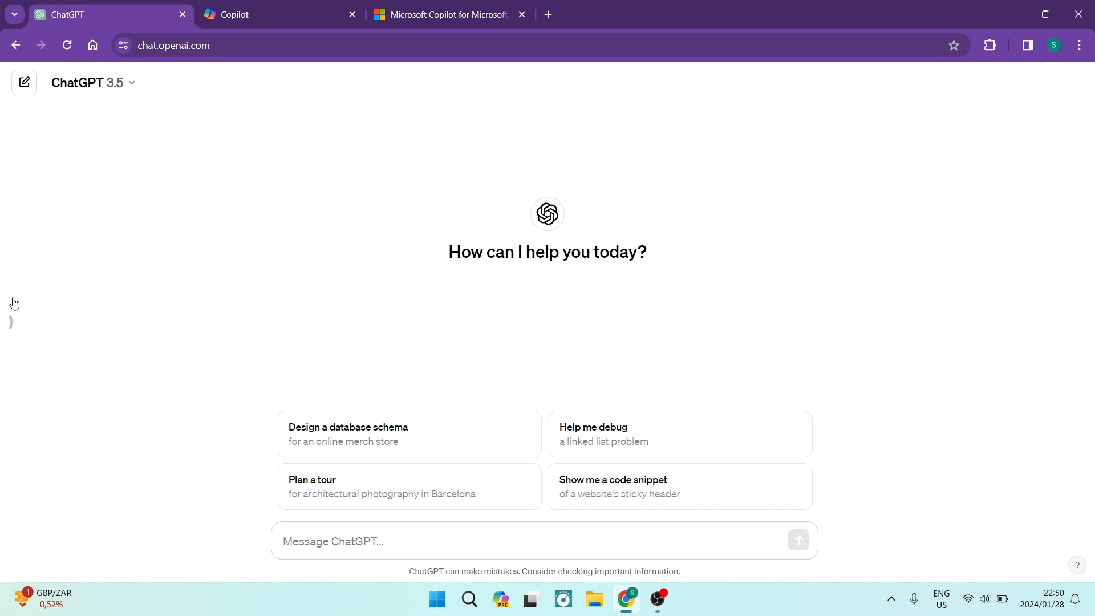
click(10, 322)
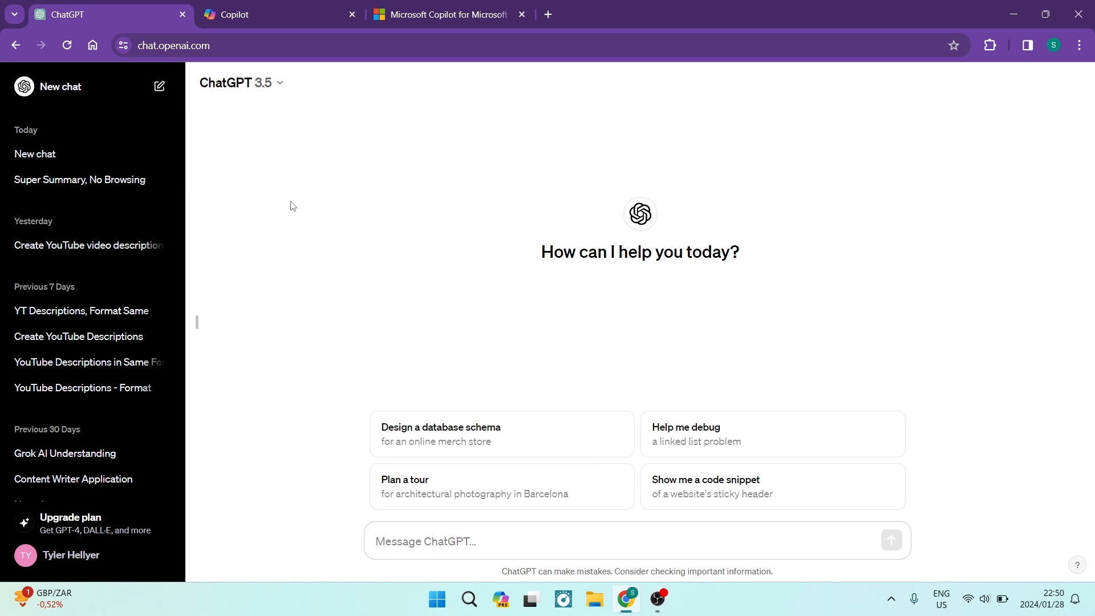
mouse_move(254, 201)
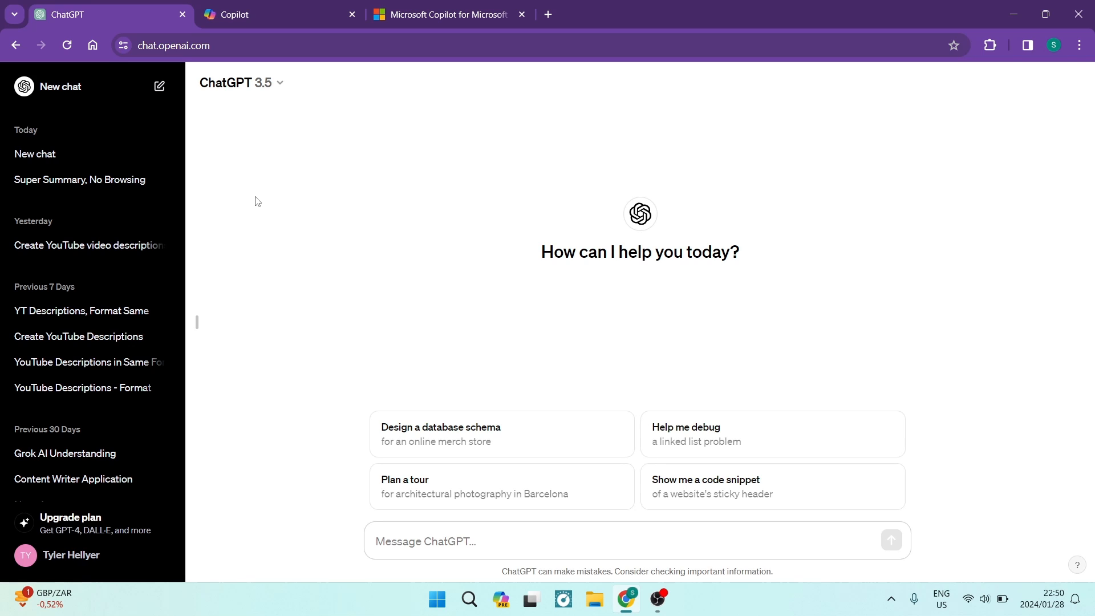
mouse_move(66, 183)
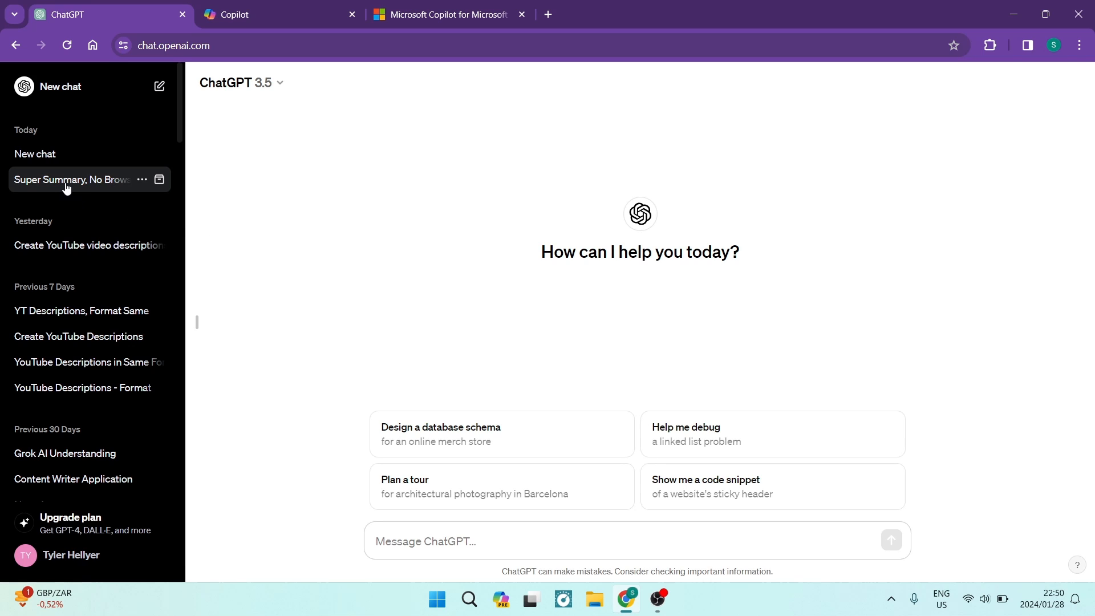
Open the Super Summary chat, then the coffee translation conversation in ChatGPT.
click(70, 179)
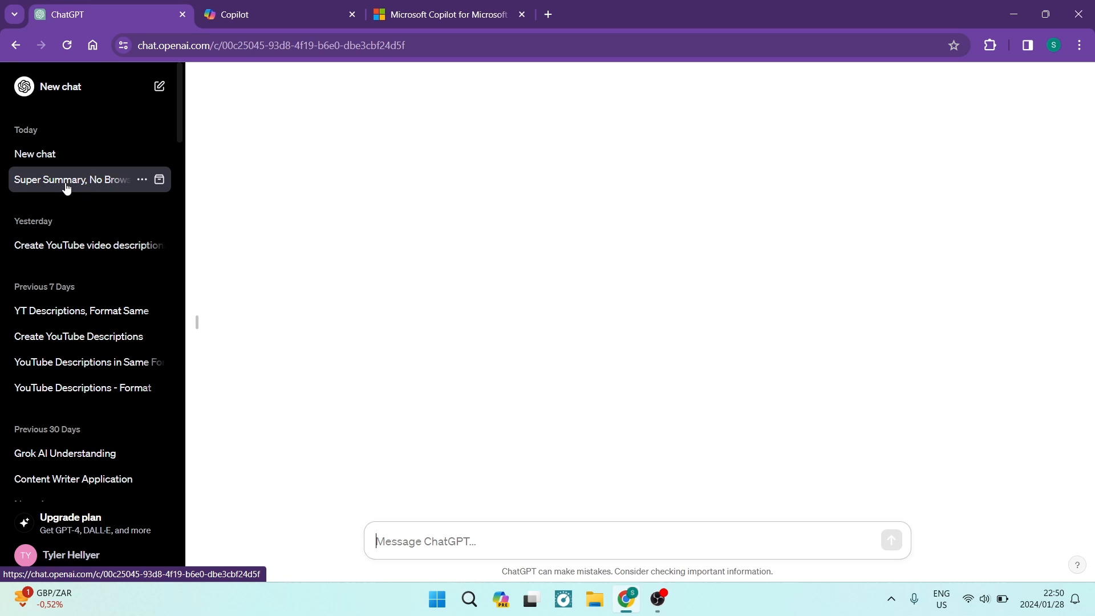
click(70, 180)
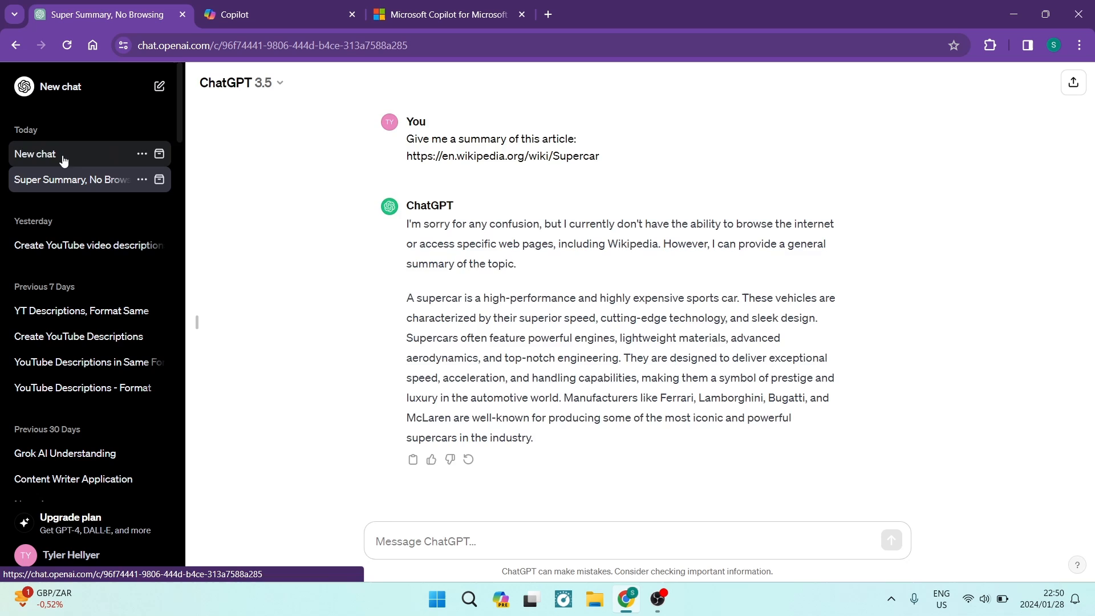
click(63, 154)
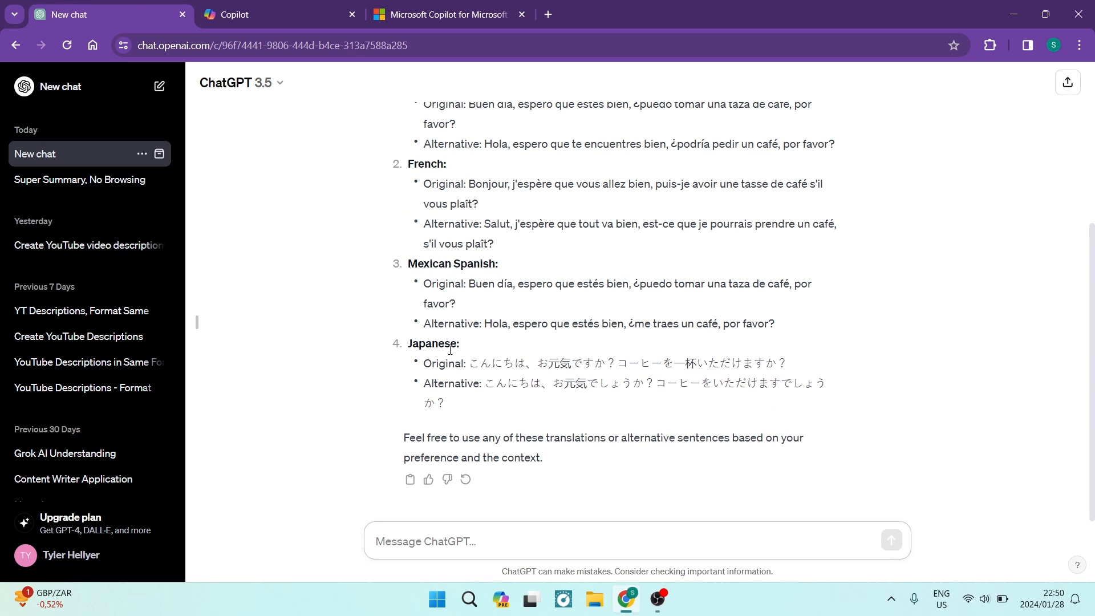
Scroll through the Spanish, French, Mexican and Japanese translations with their alternatives.
scroll(up, 3)
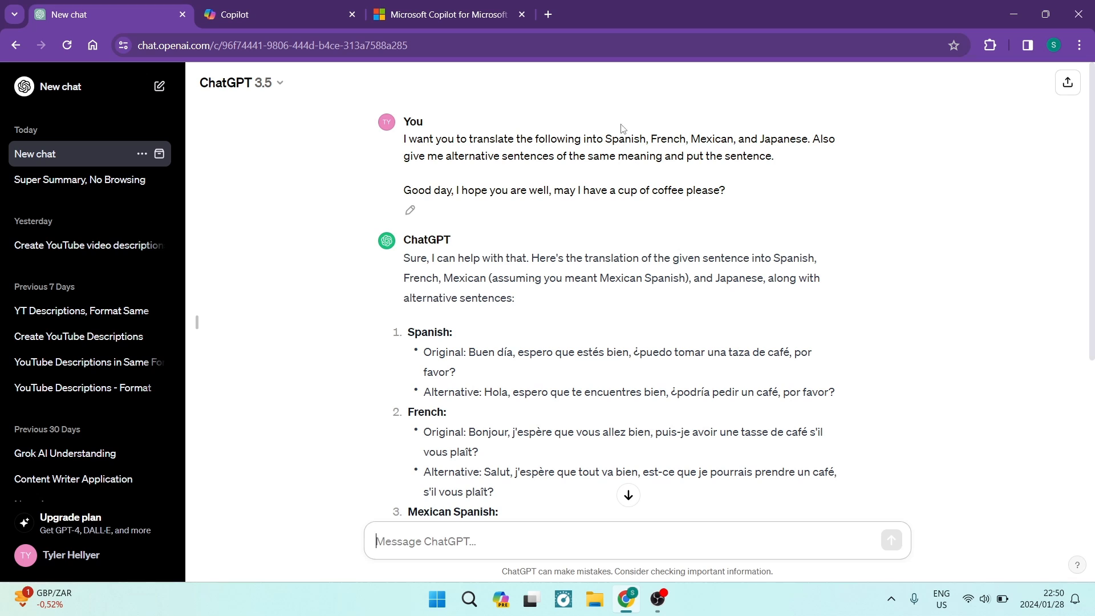
mouse_move(721, 148)
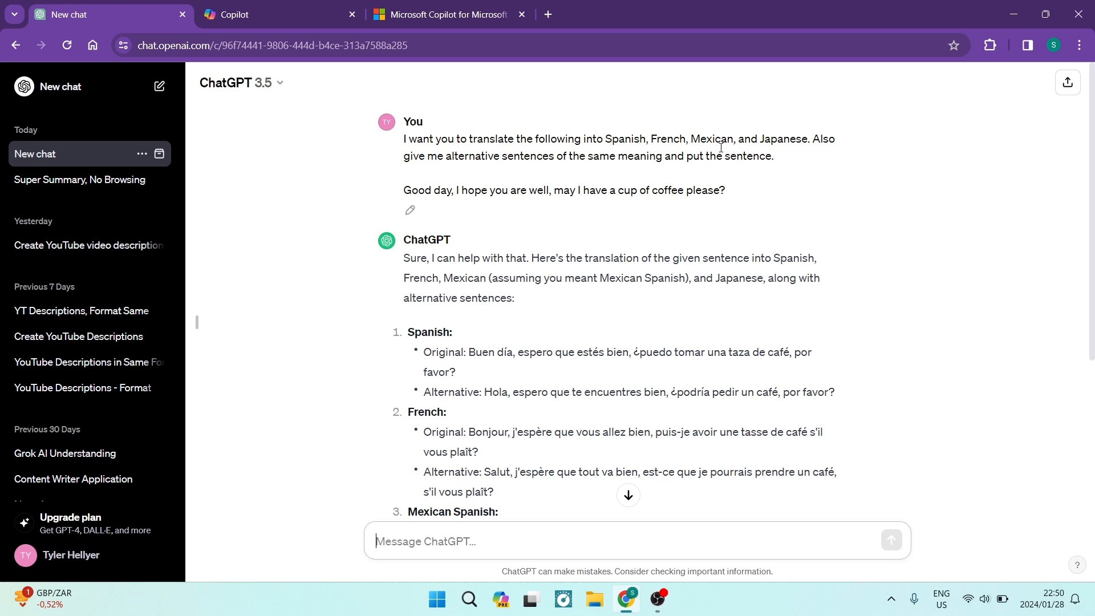
scroll(down, 3)
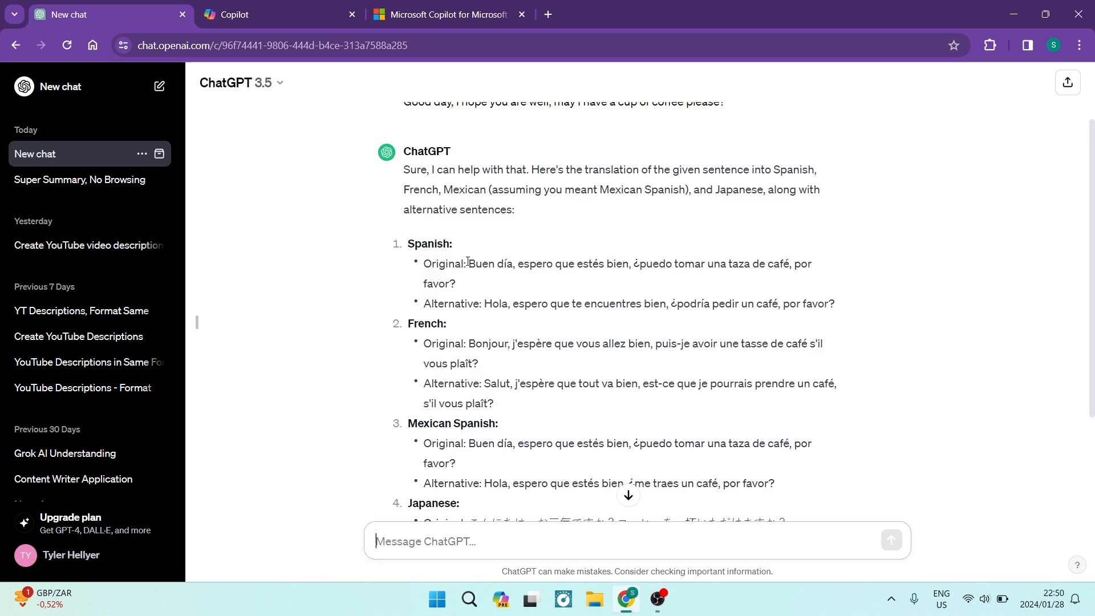
scroll(up, 3)
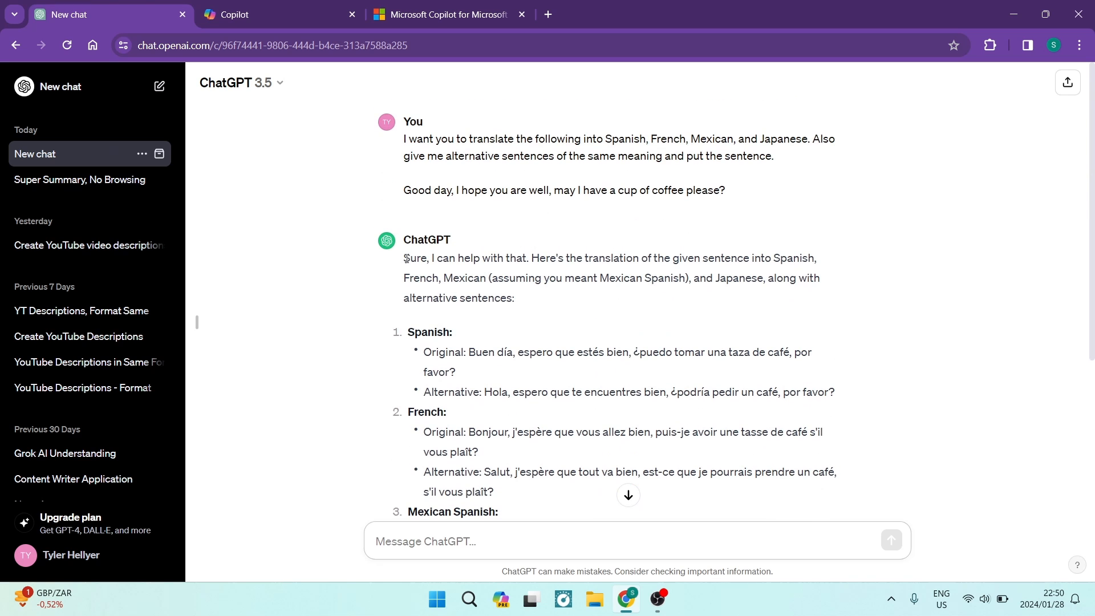
scroll(down, 3)
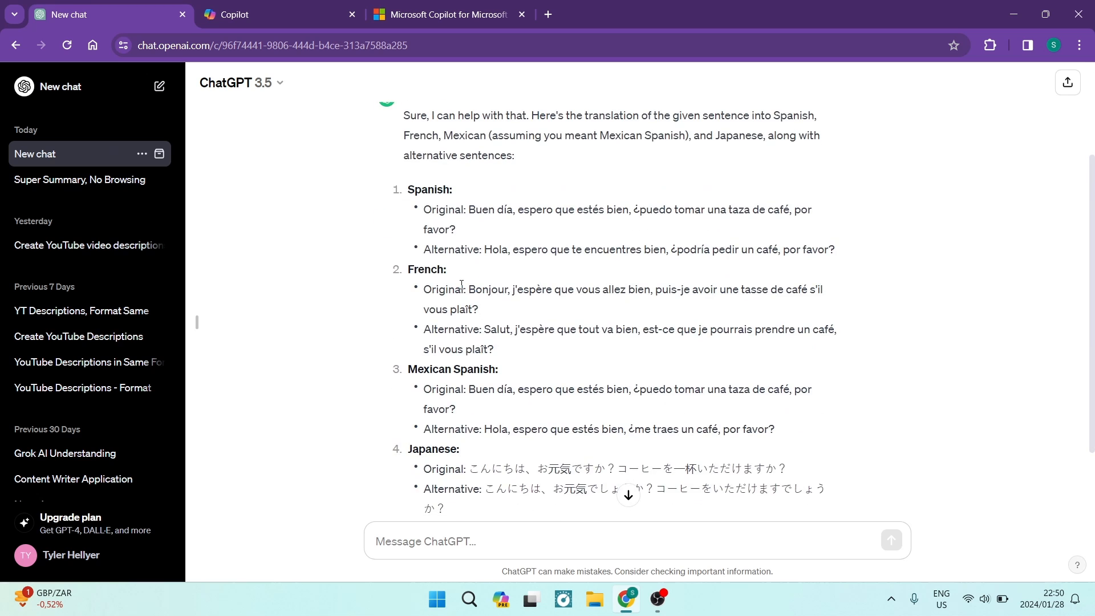
scroll(down, 3)
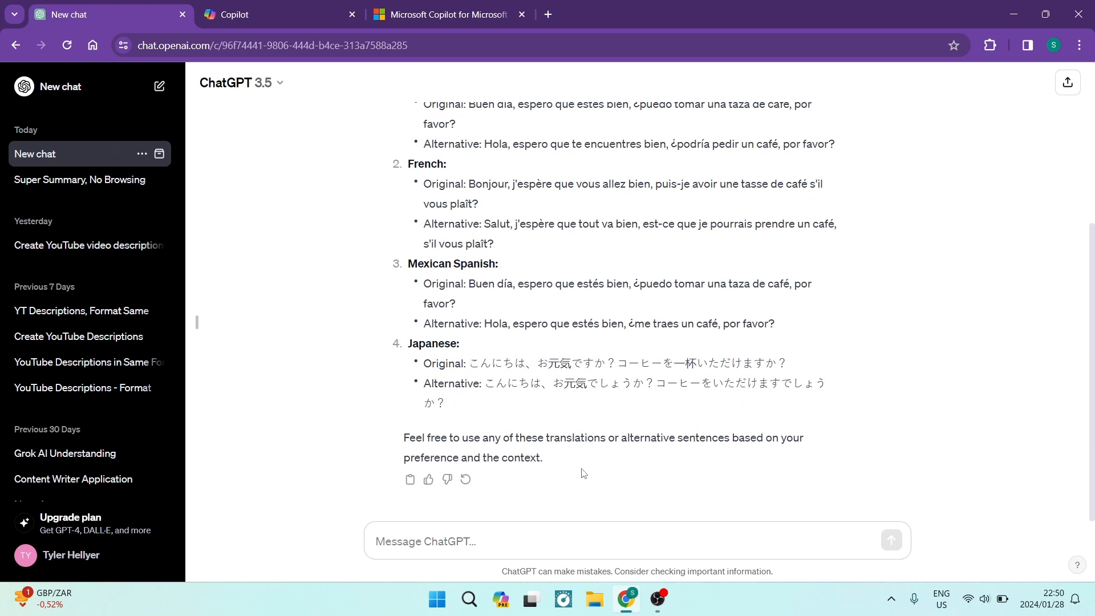
mouse_move(568, 460)
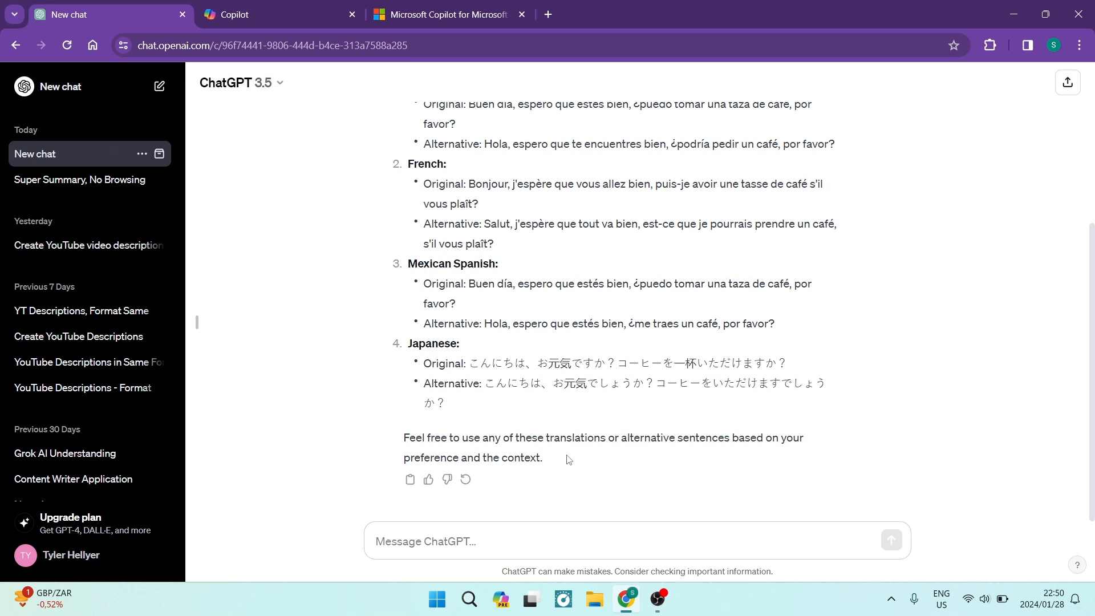
mouse_move(554, 395)
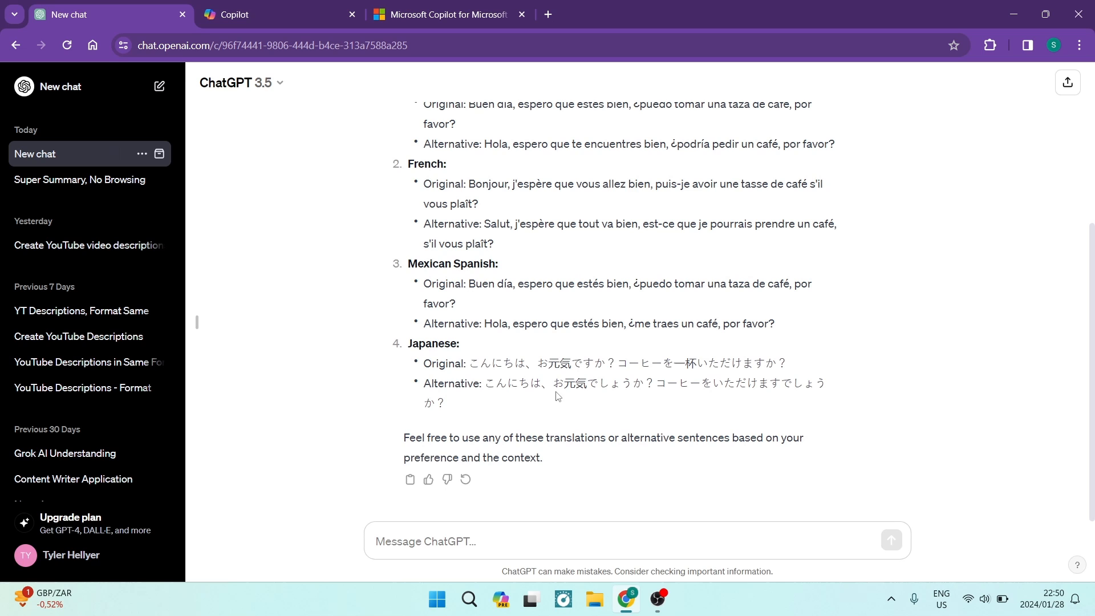
mouse_move(515, 254)
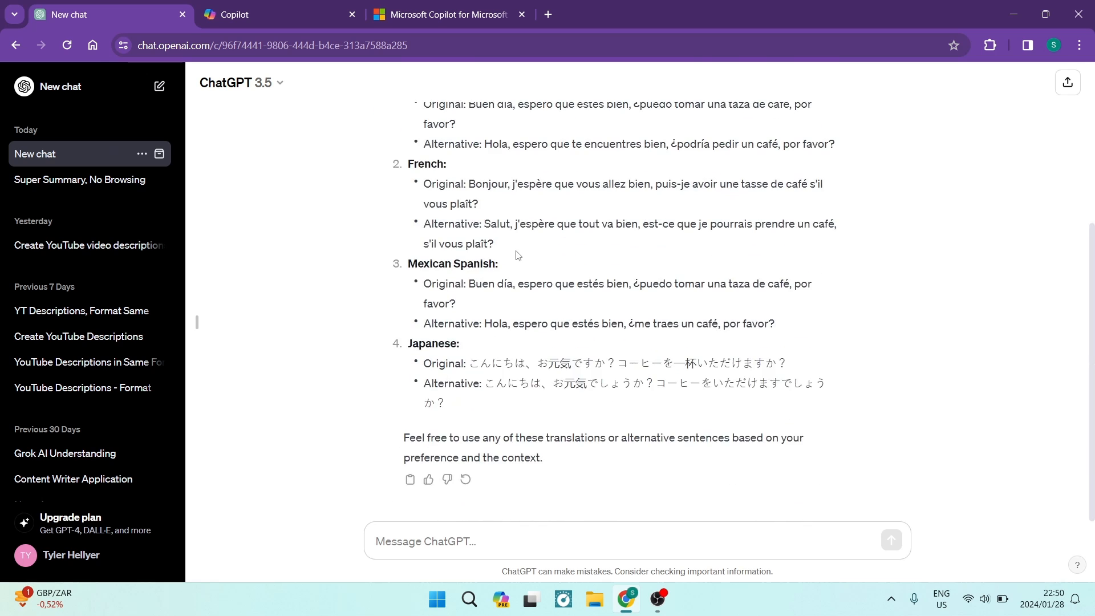
scroll(up, 3)
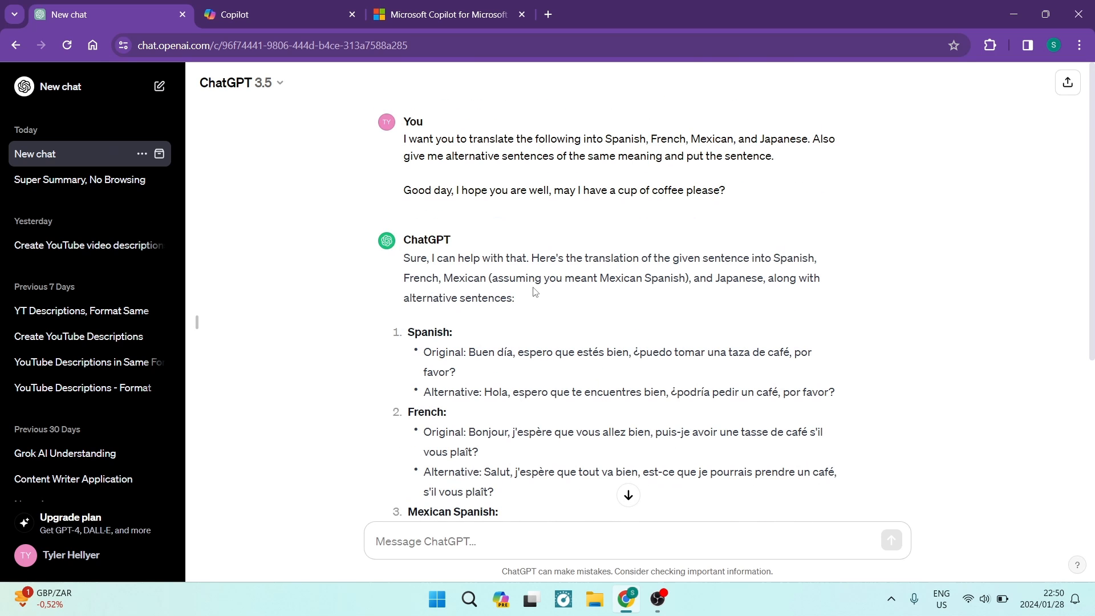
scroll(down, 3)
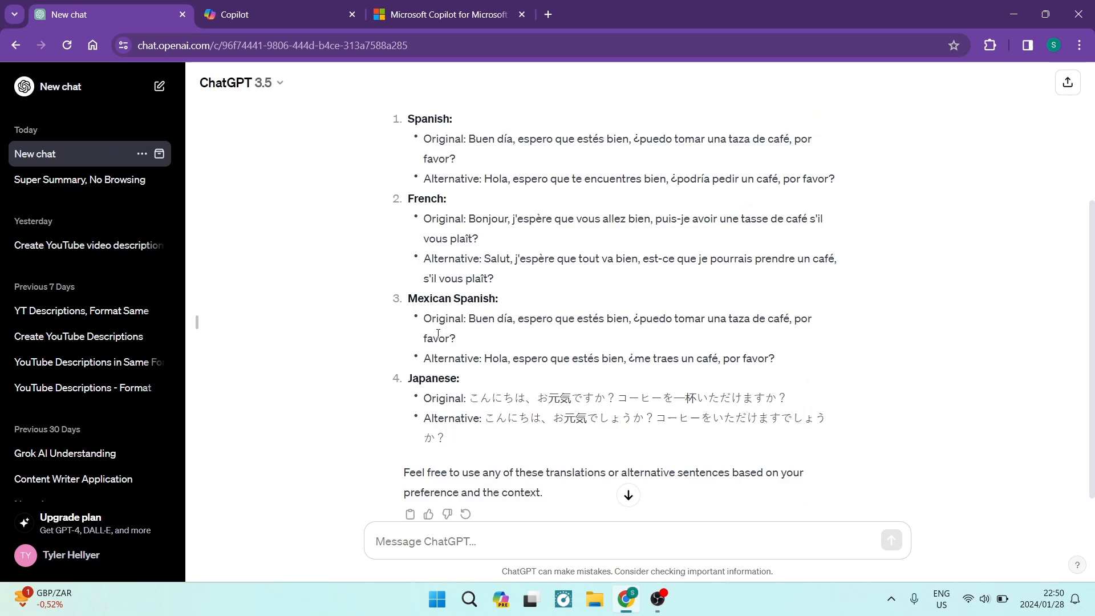
scroll(down, 3)
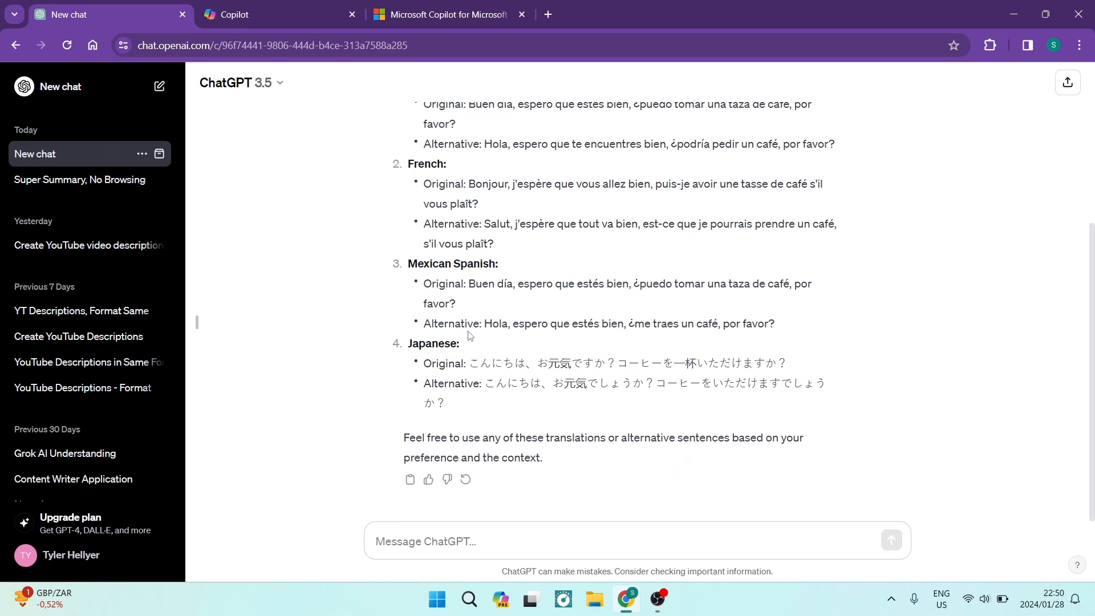
mouse_move(494, 360)
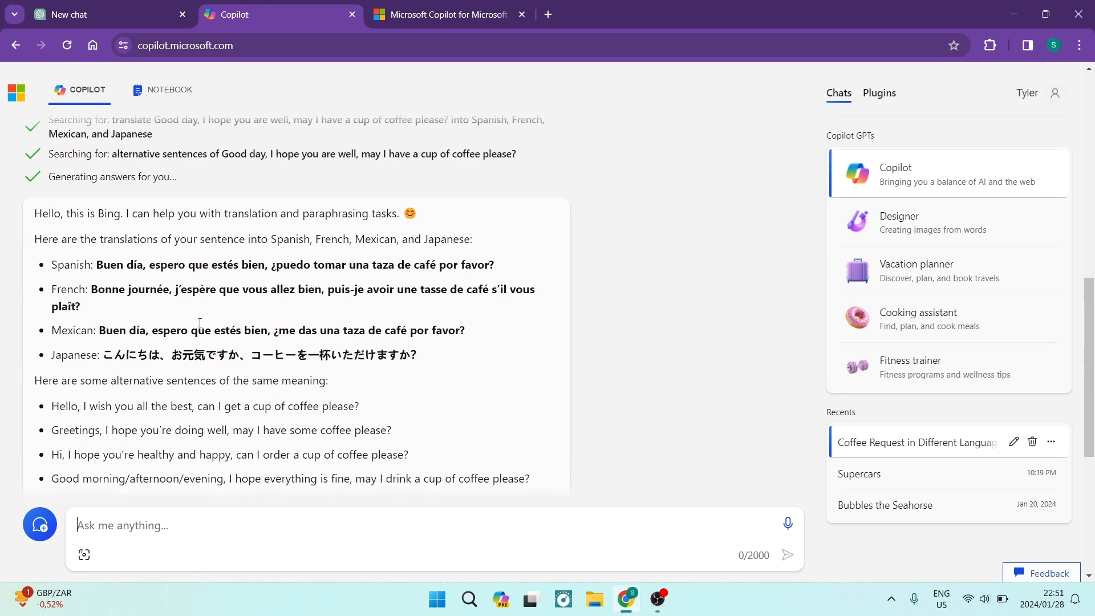
Scroll Copilot's coffee translation answer and expand Learn more to list all eight sources.
scroll(up, 3)
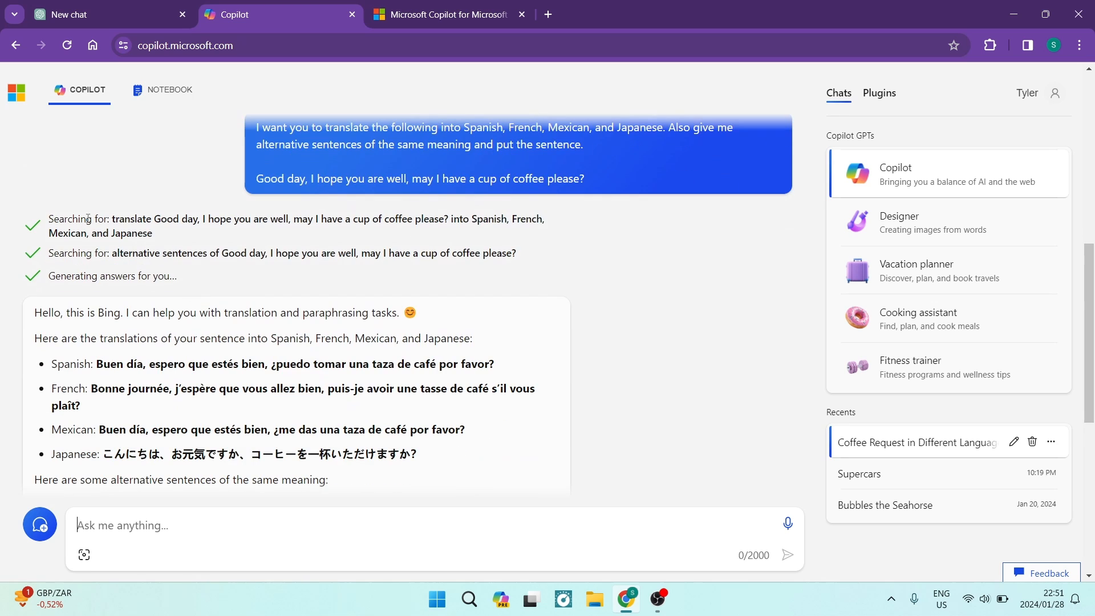
scroll(down, 3)
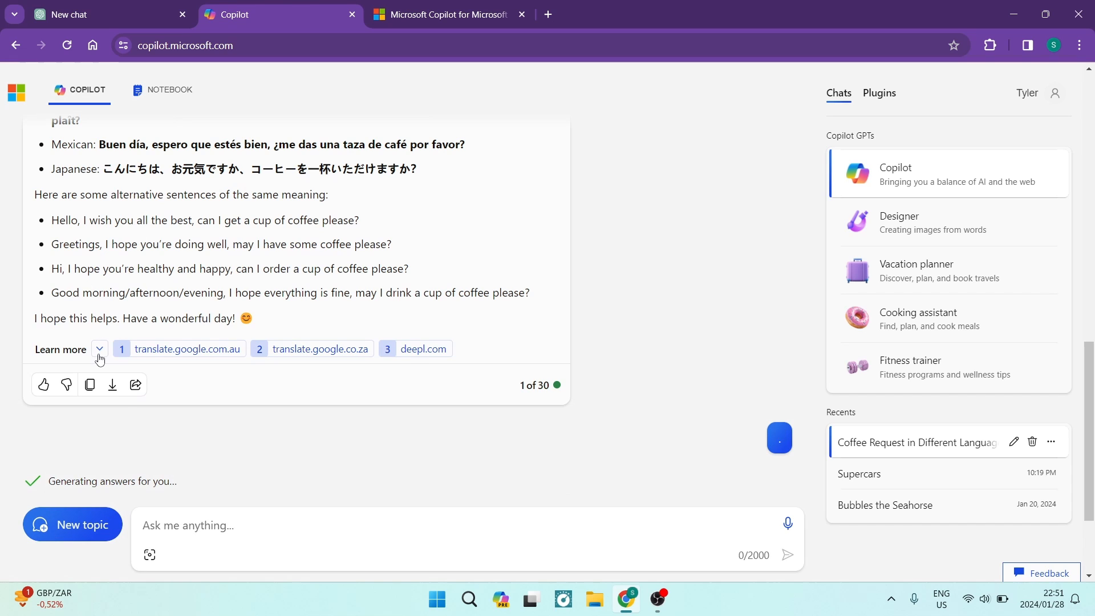
click(99, 349)
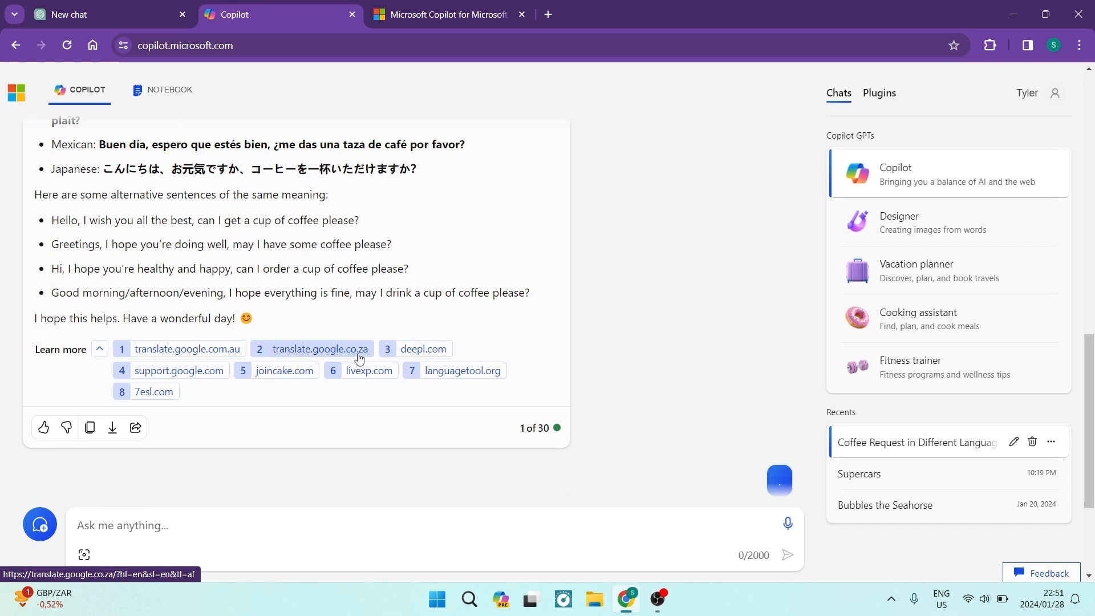
mouse_move(199, 398)
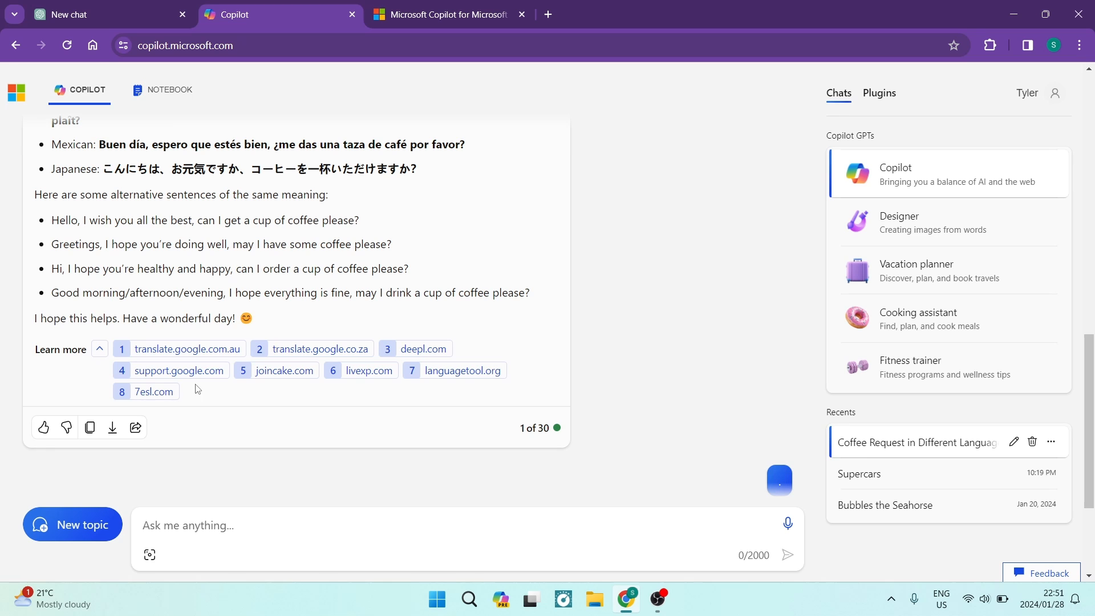
scroll(up, 3)
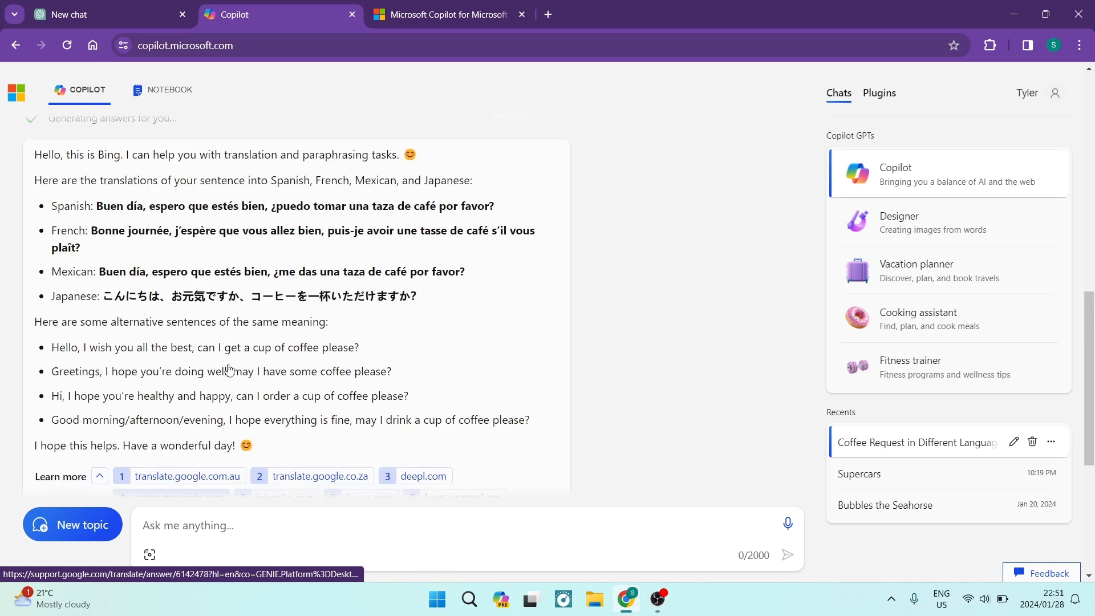
scroll(down, 3)
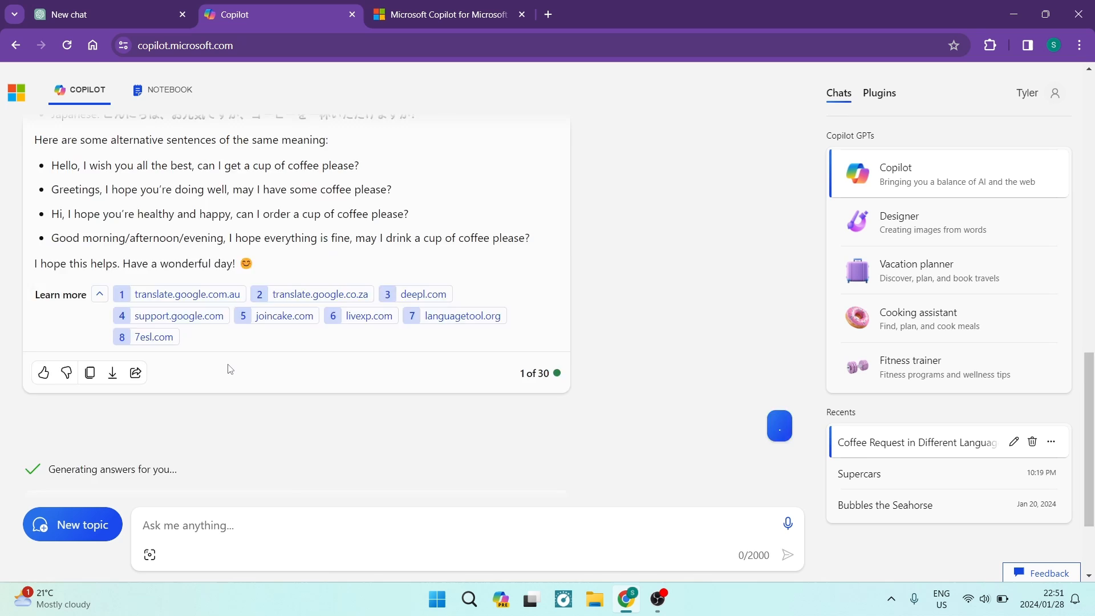
scroll(down, 3)
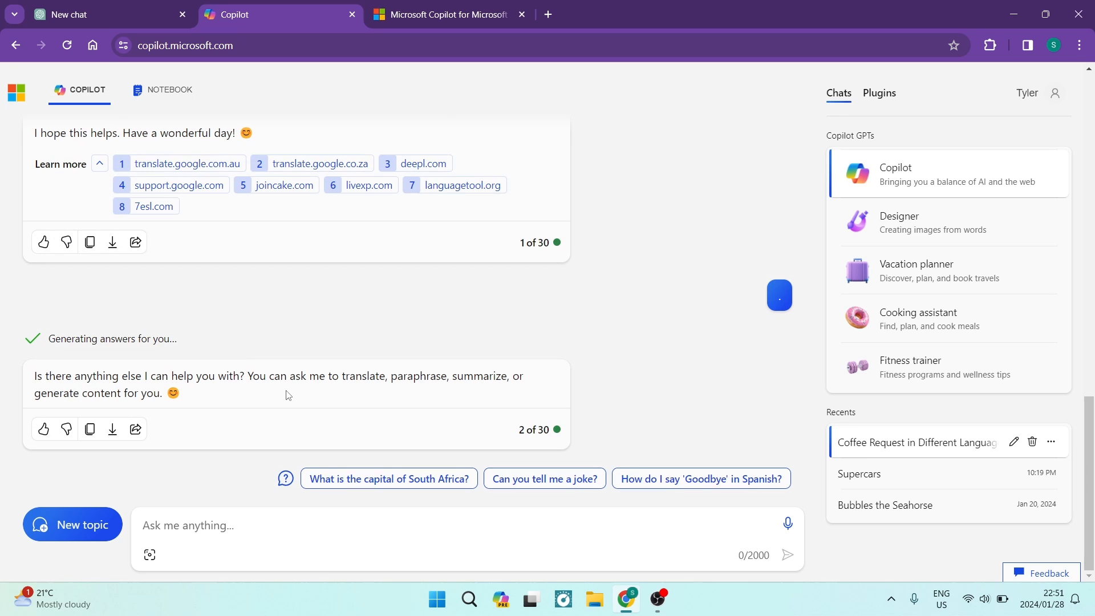
scroll(up, 3)
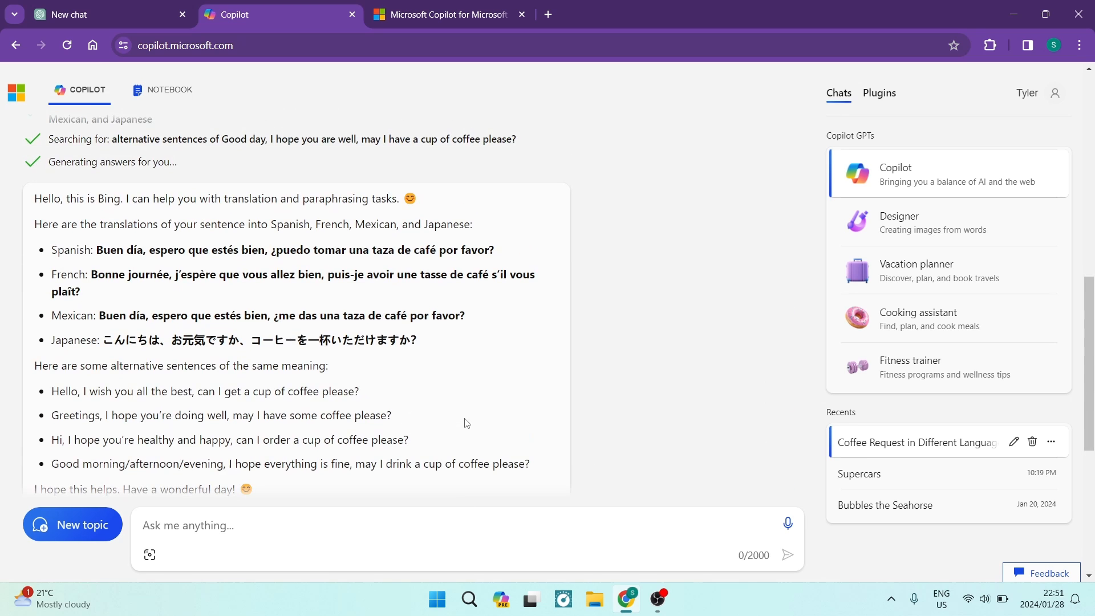
Start a fresh Copilot topic and toggle the conversation style between More Precise and More Creative.
click(72, 525)
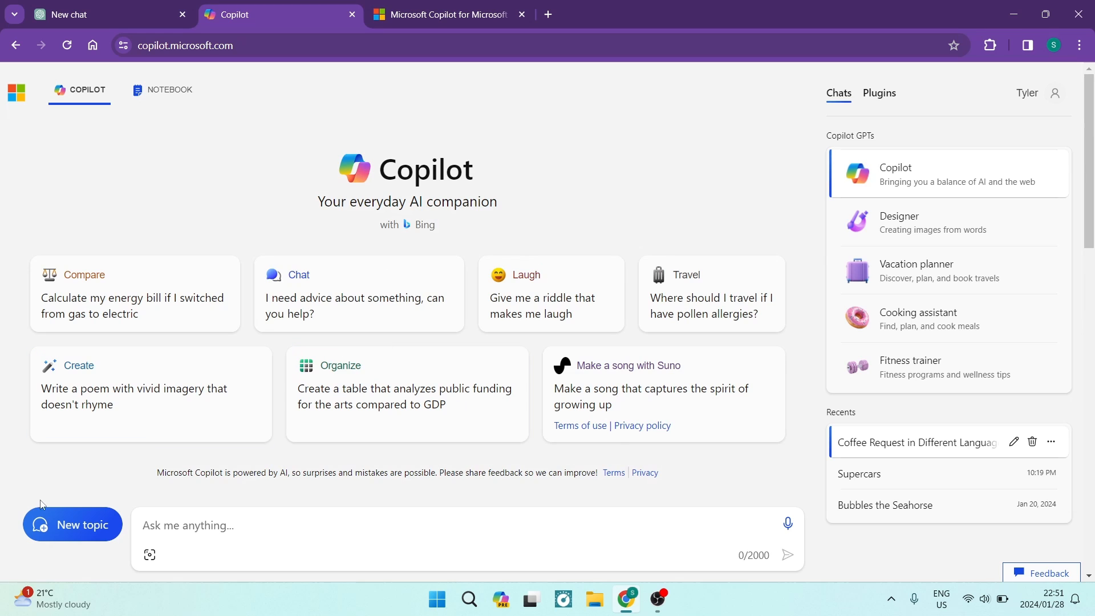
mouse_move(72, 525)
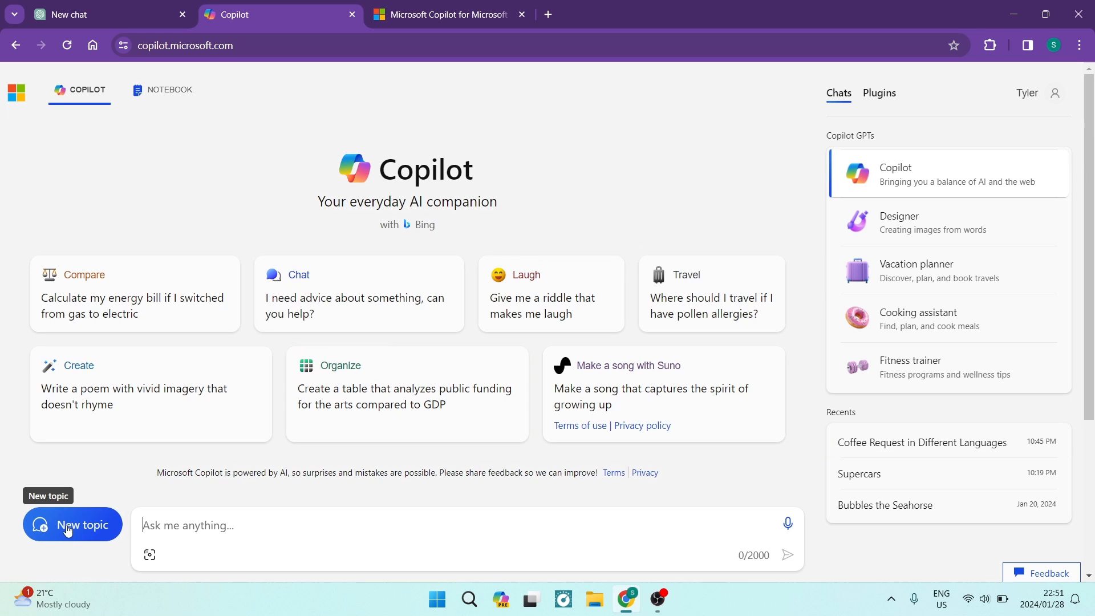
click(72, 525)
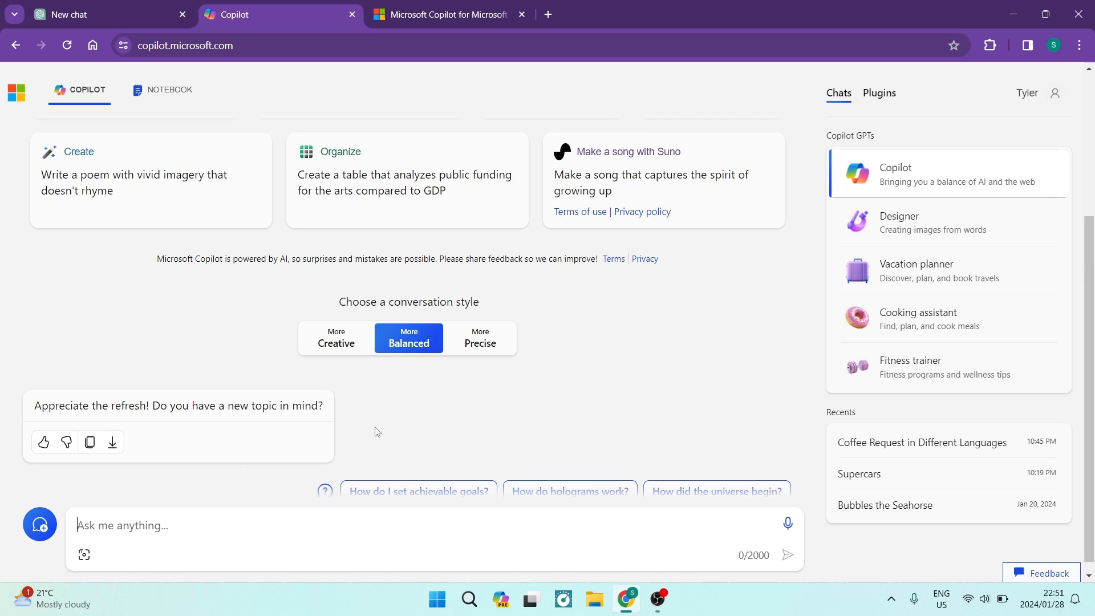
mouse_move(400, 308)
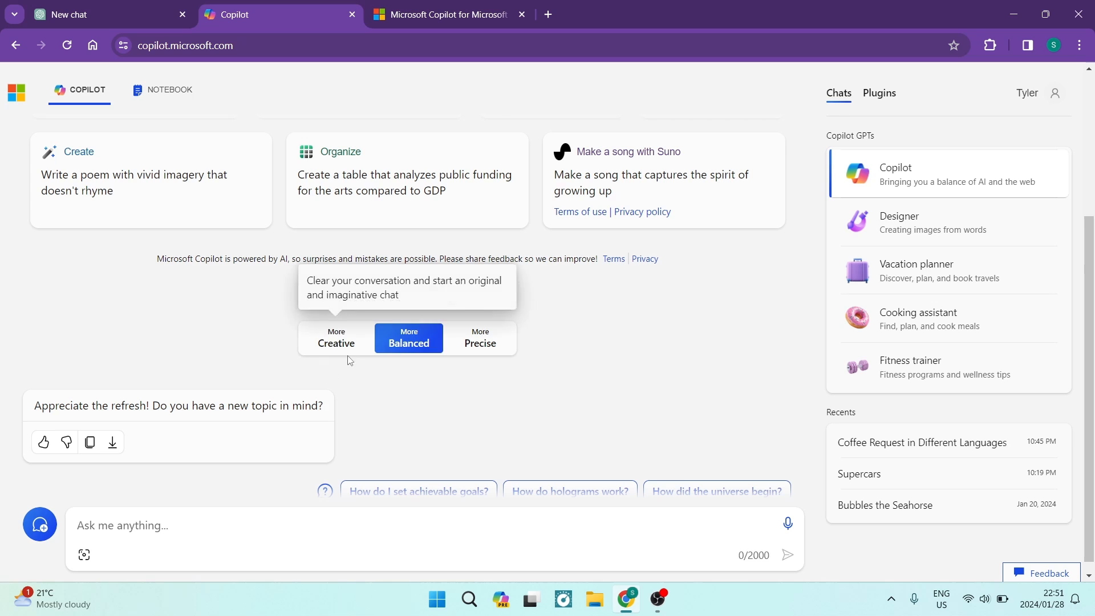
mouse_move(479, 342)
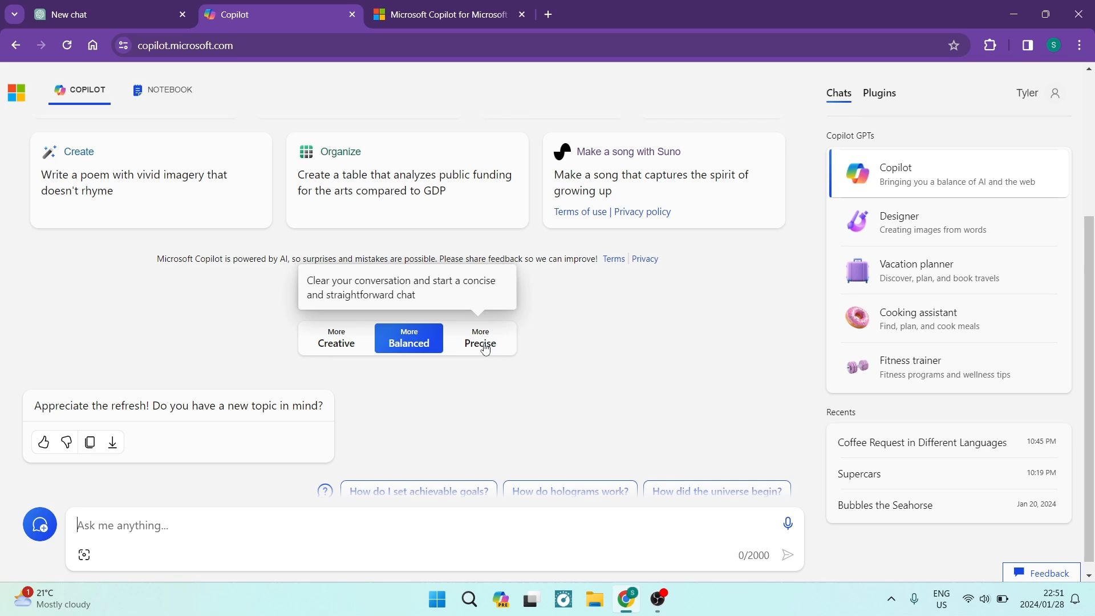
mouse_move(475, 352)
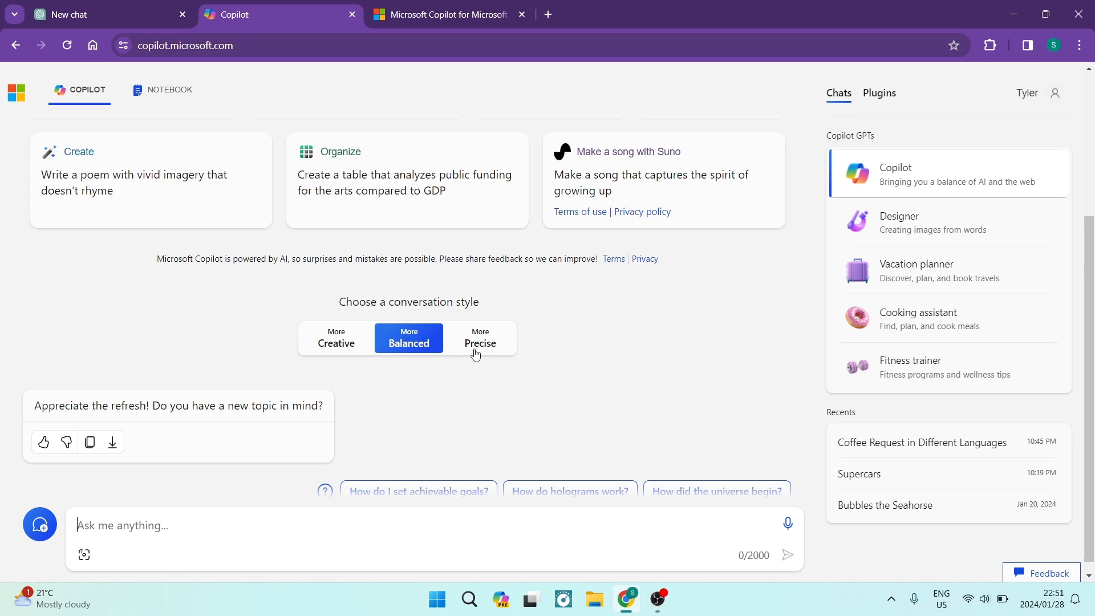
click(479, 338)
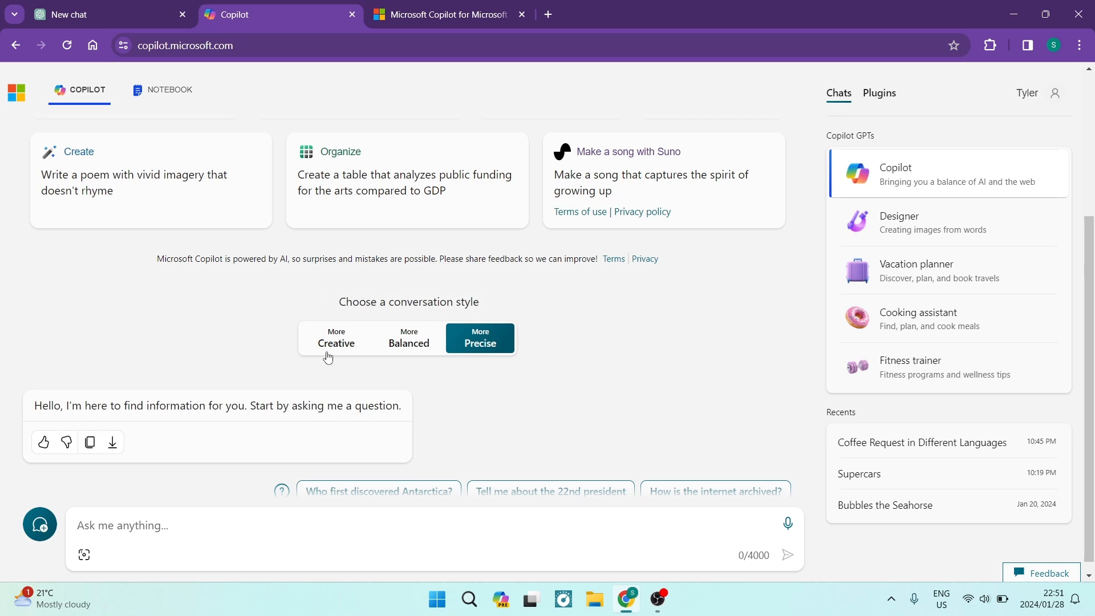
click(335, 338)
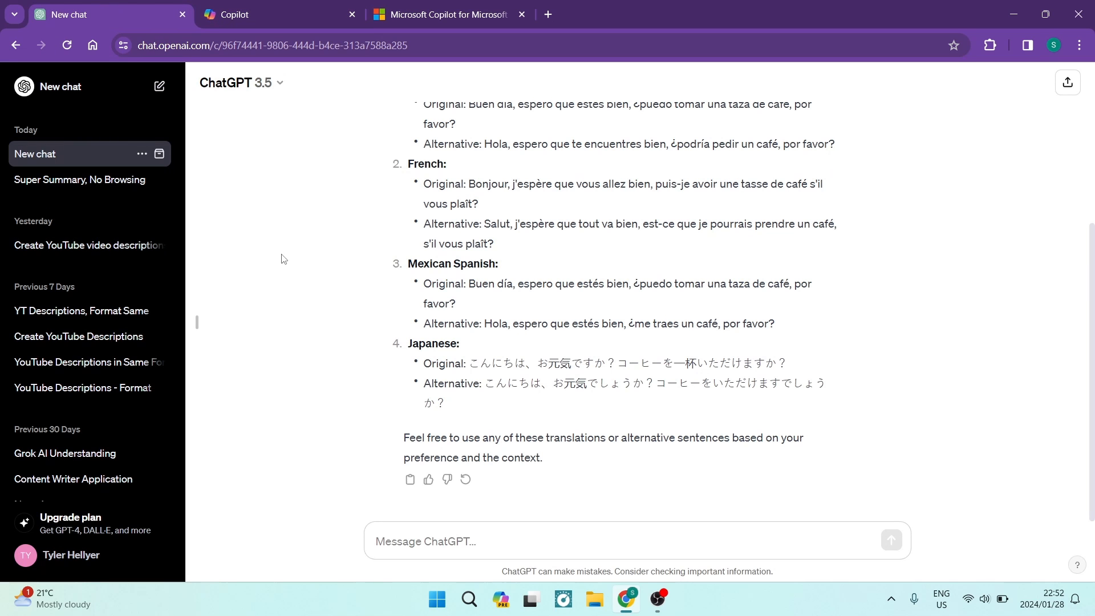
mouse_move(488, 606)
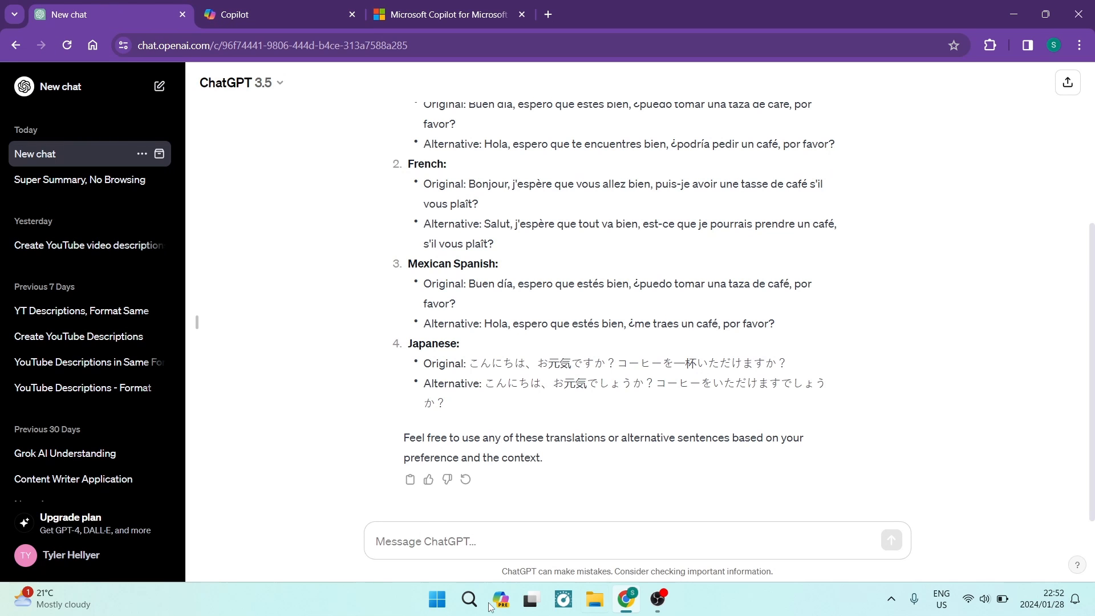
Scroll ChatGPT's coffee translation chat back up to the original prompt.
scroll(up, 3)
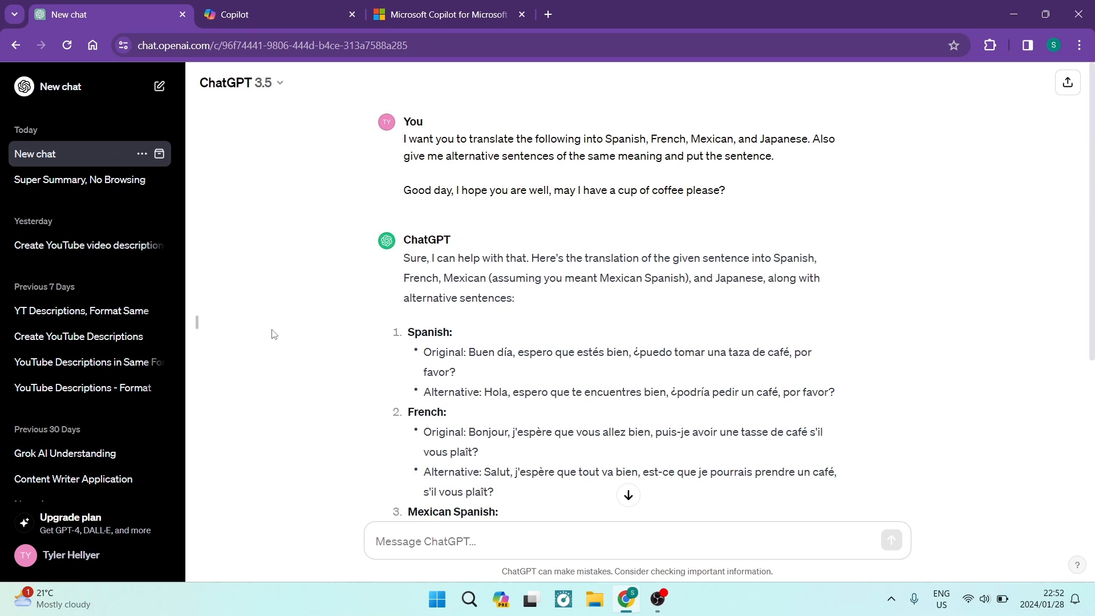
mouse_move(293, 155)
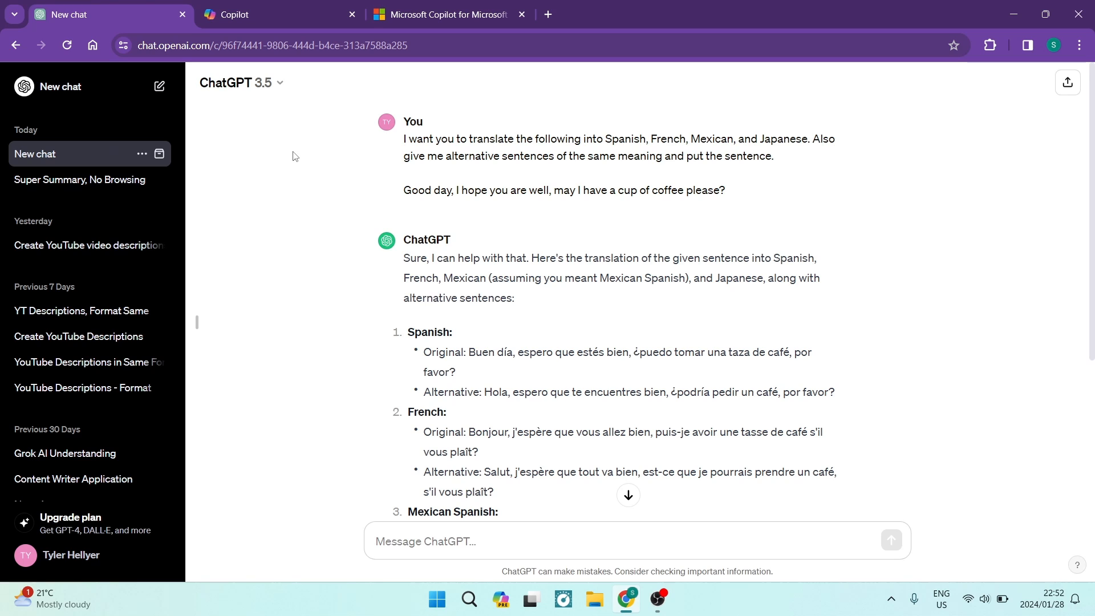
mouse_move(276, 169)
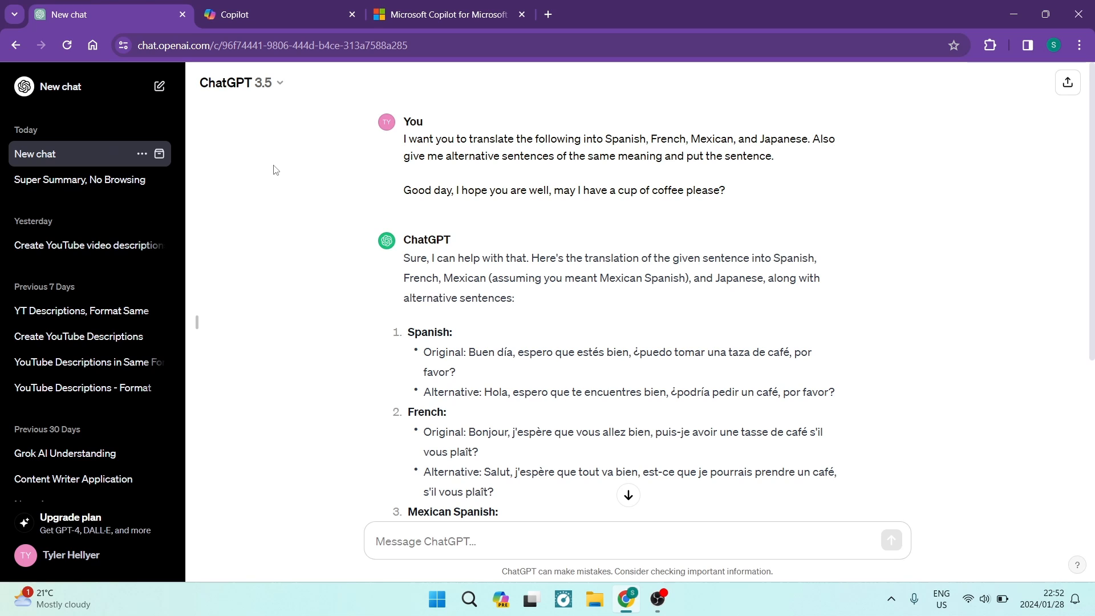
mouse_move(373, 187)
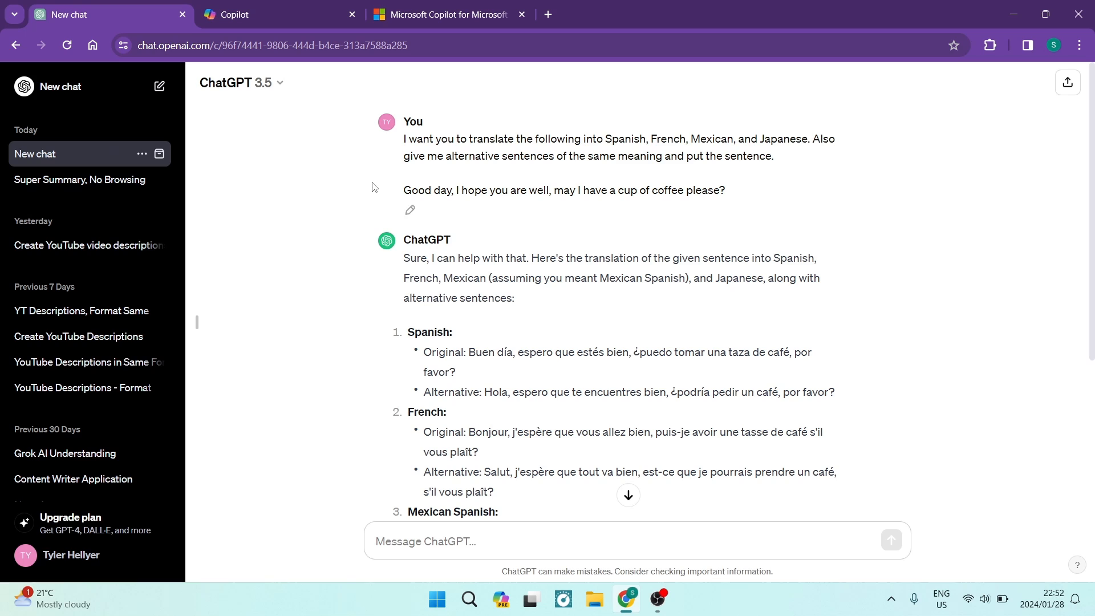
mouse_move(267, 219)
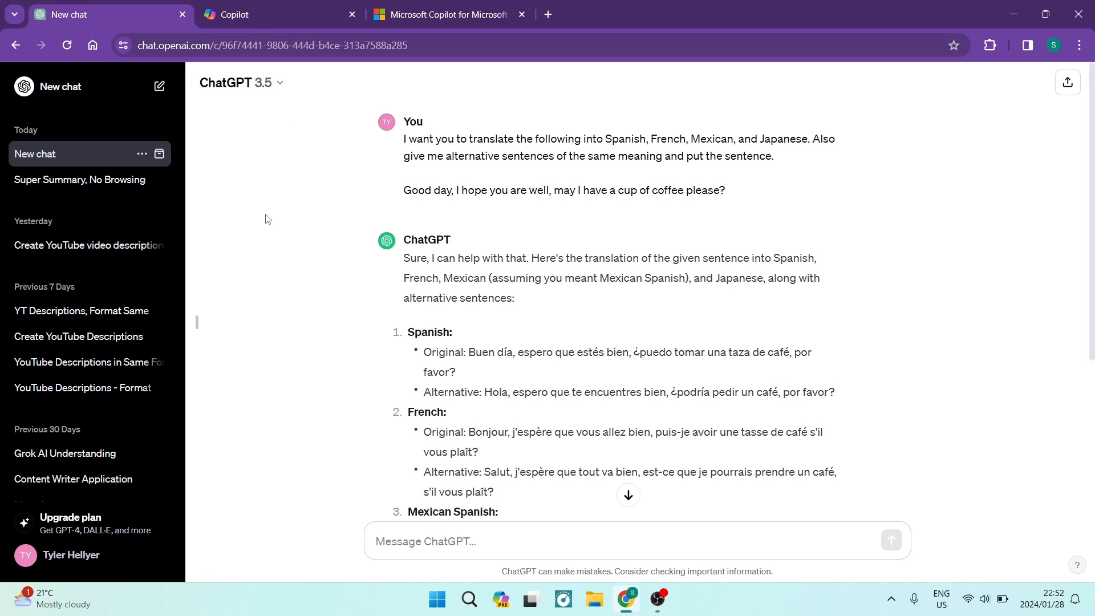
mouse_move(59, 179)
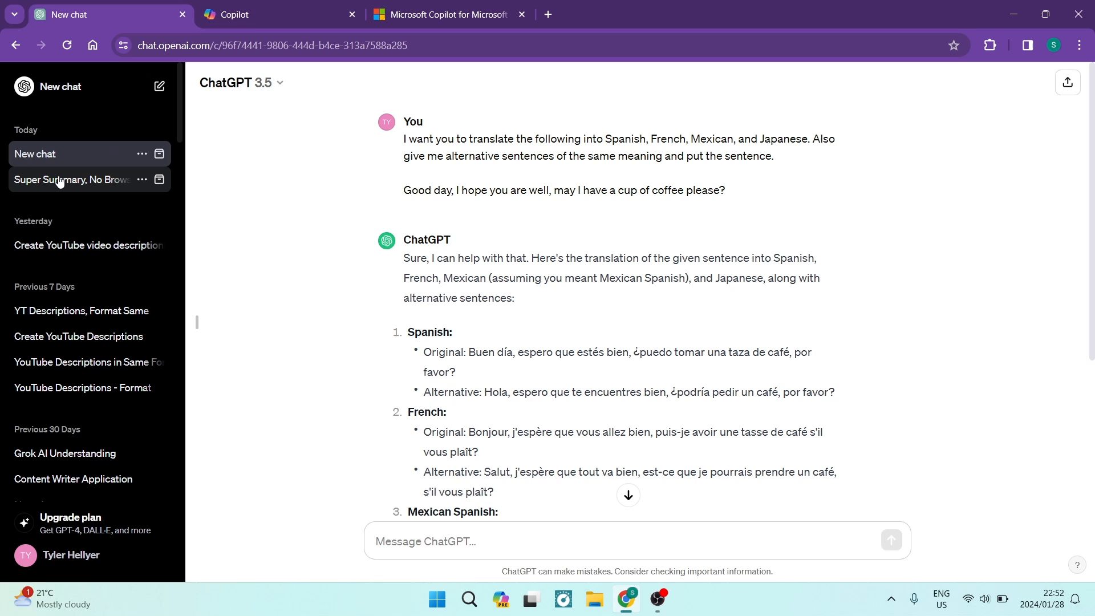
mouse_move(70, 179)
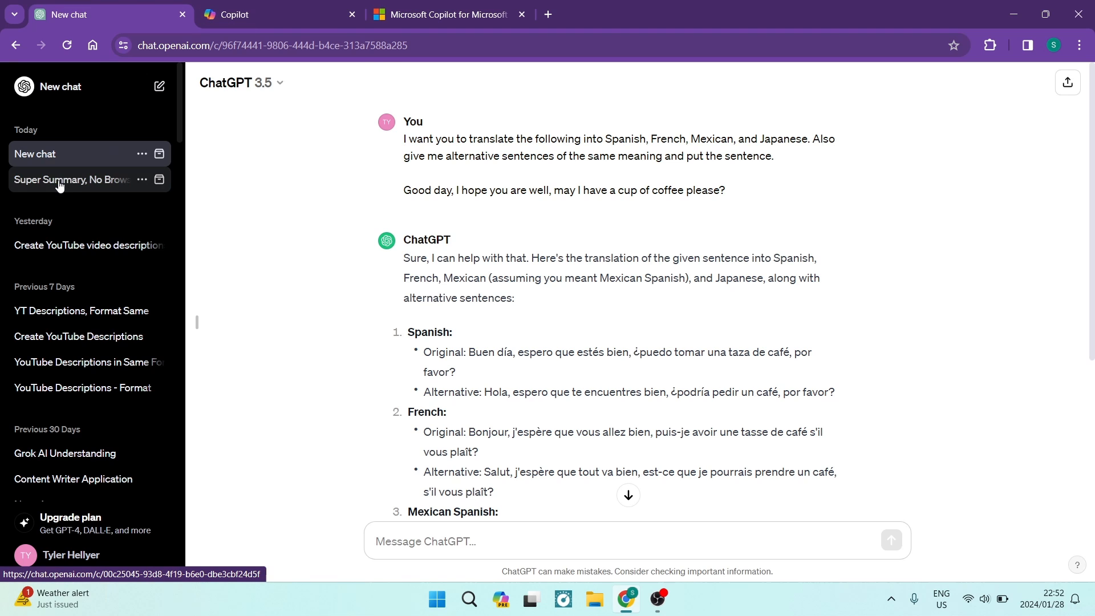
Open the 'Super Summary, No Browsing' chat and review ChatGPT's refusal to browse the link.
click(70, 180)
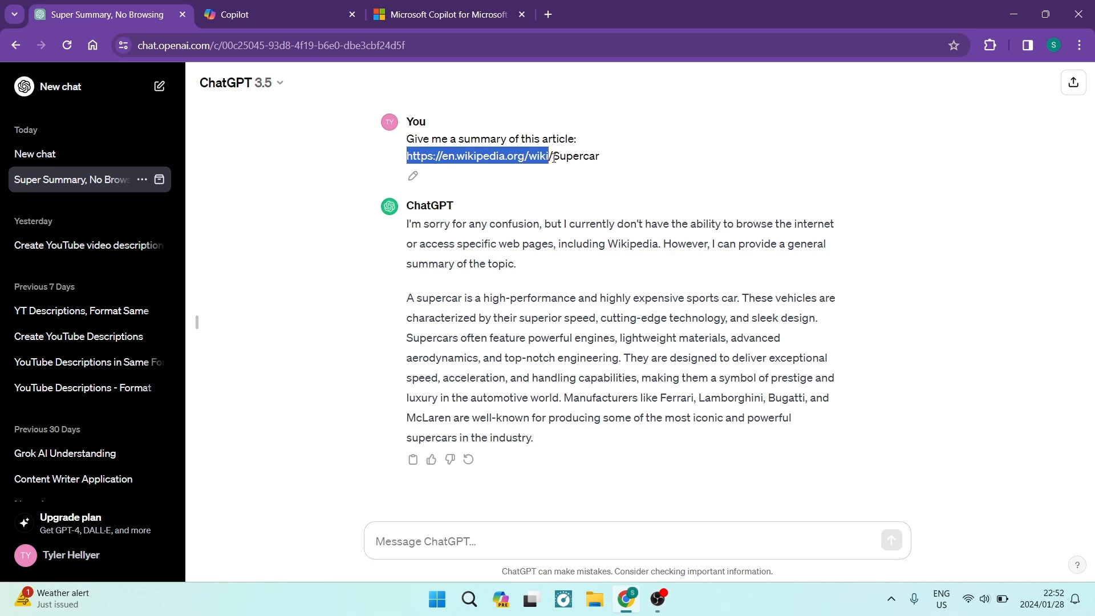
click(659, 158)
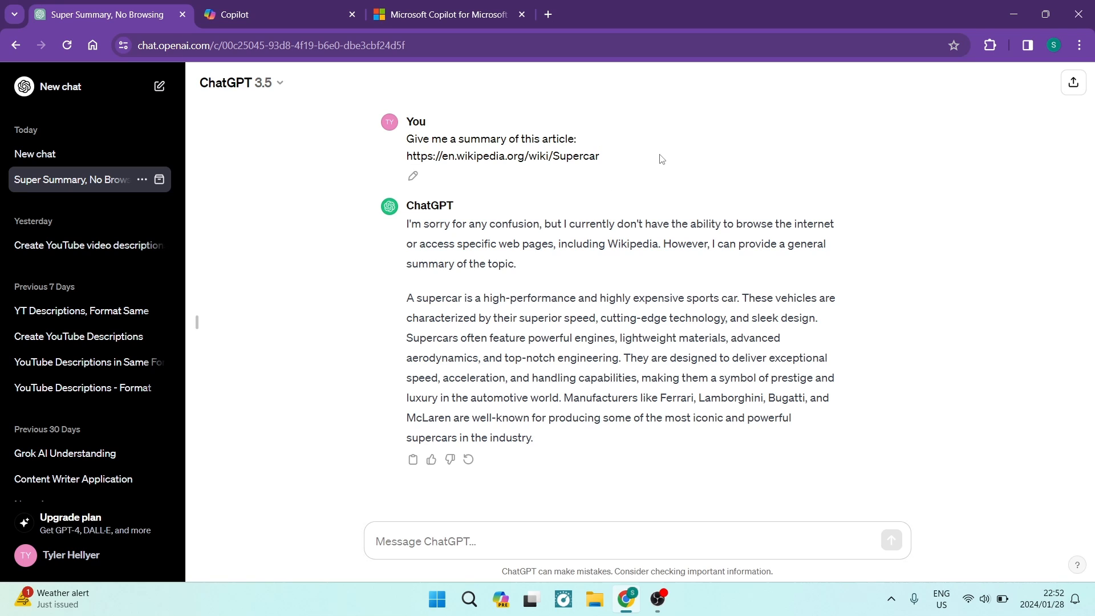
mouse_move(489, 149)
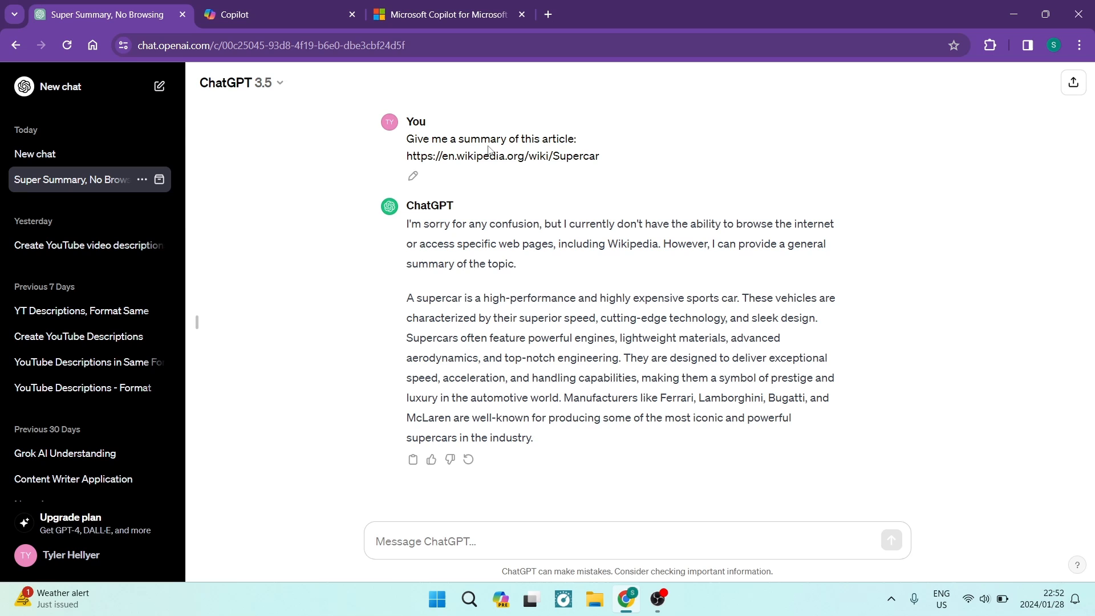
mouse_move(399, 235)
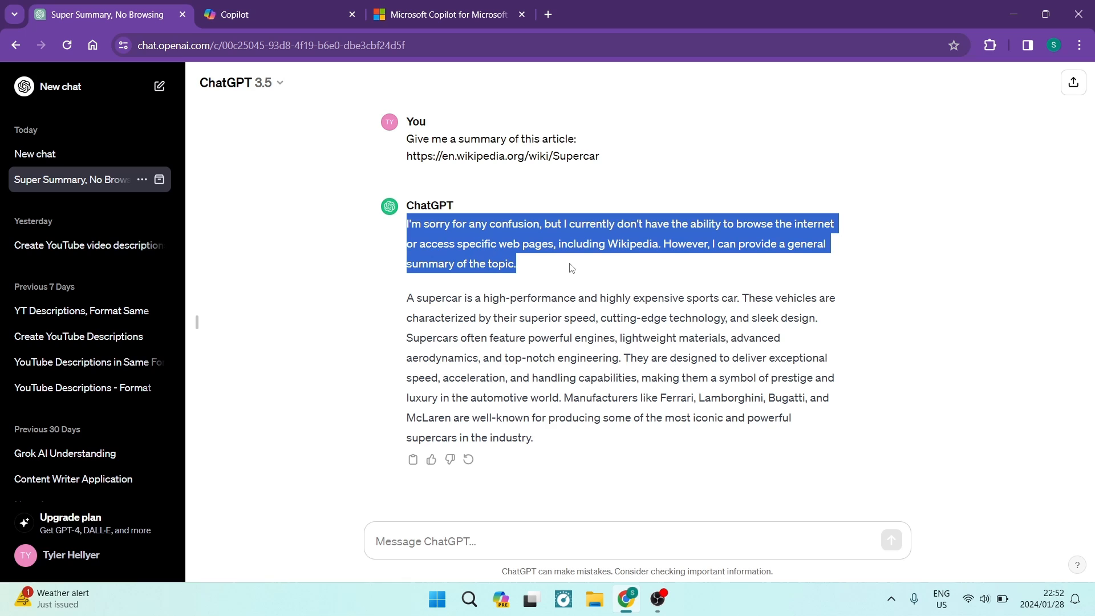
mouse_move(657, 268)
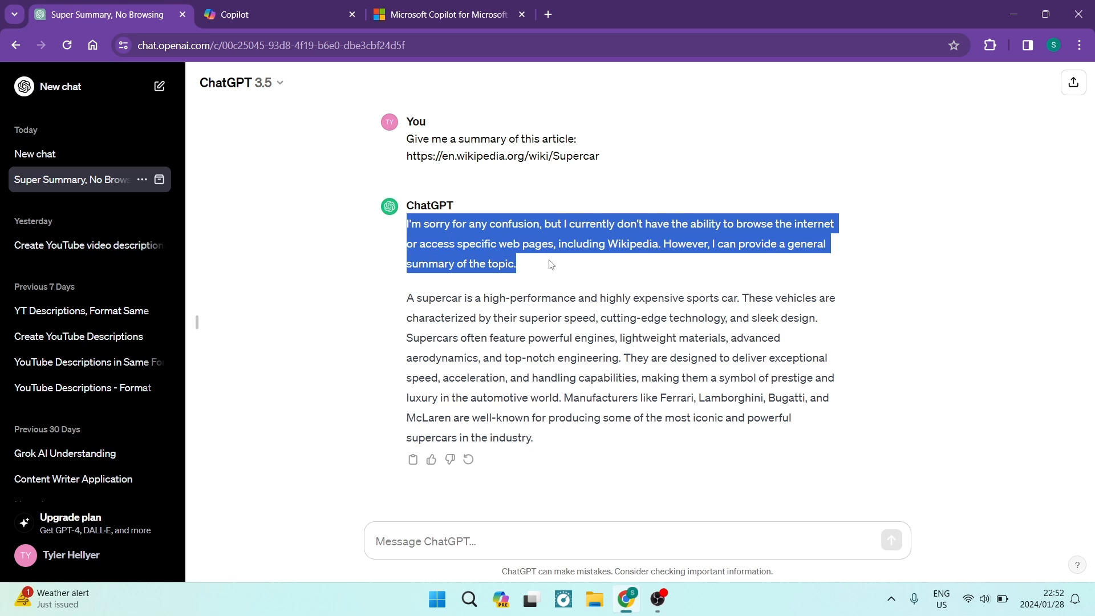
click(603, 452)
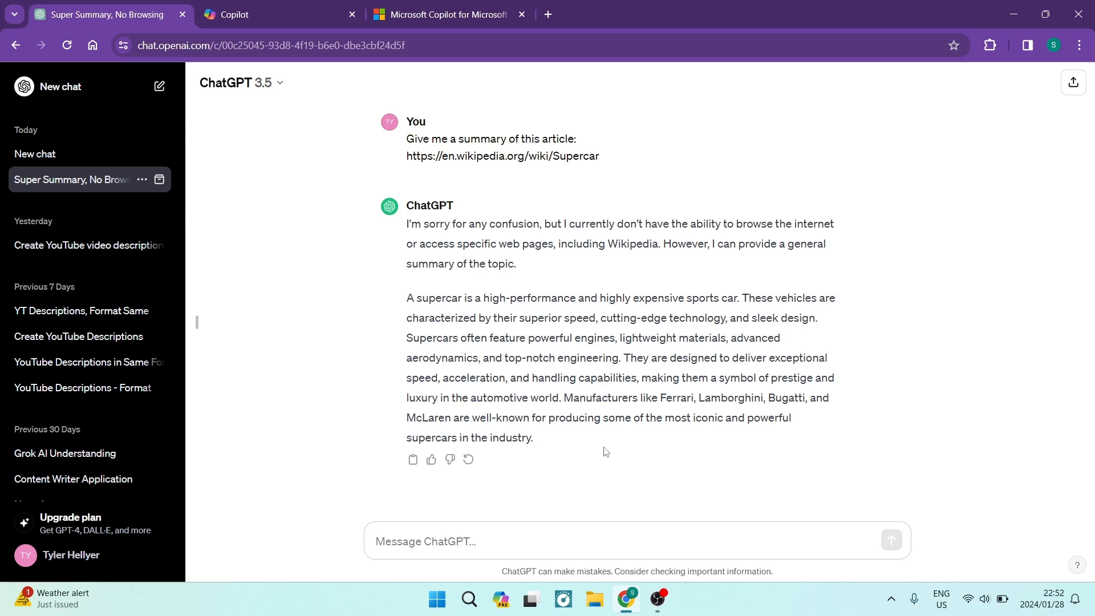
mouse_move(336, 254)
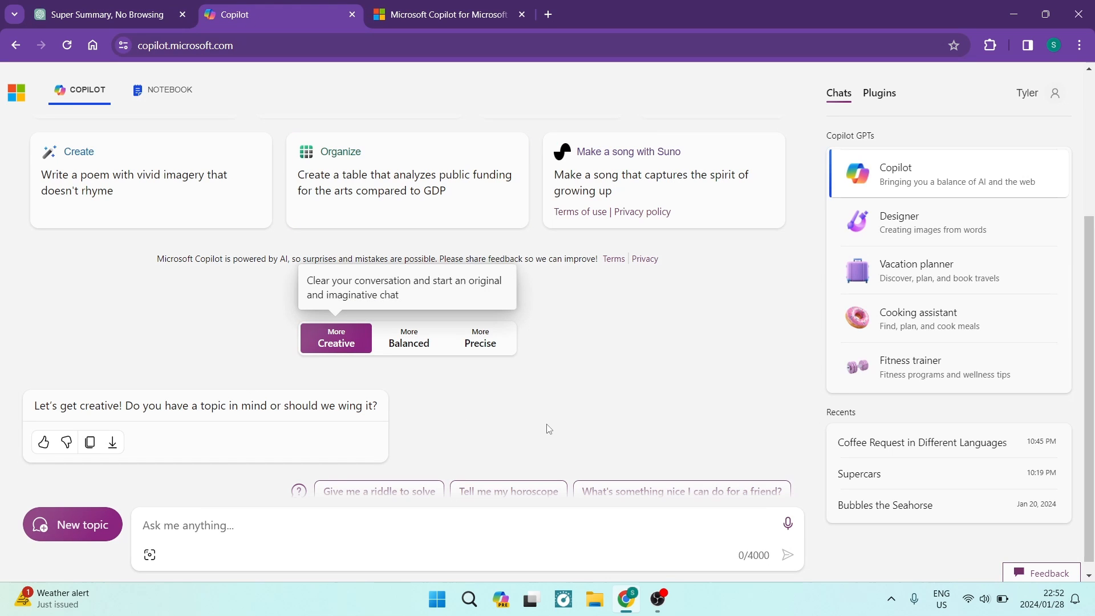
Review Copilot's Supercars chat with its web-sourced summary and images, then start a new topic.
click(408, 337)
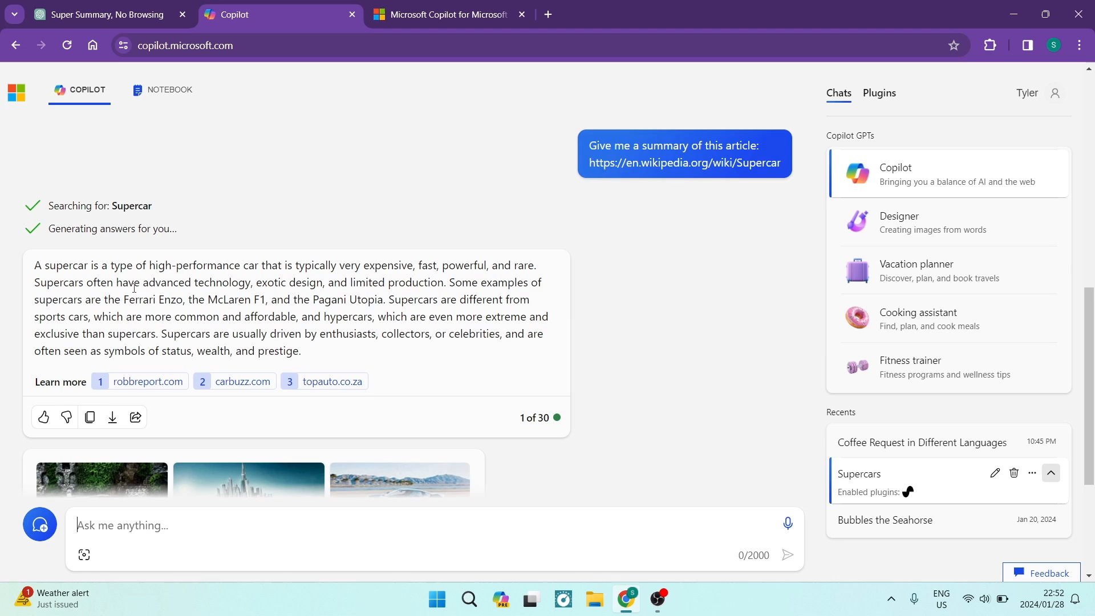
scroll(up, 3)
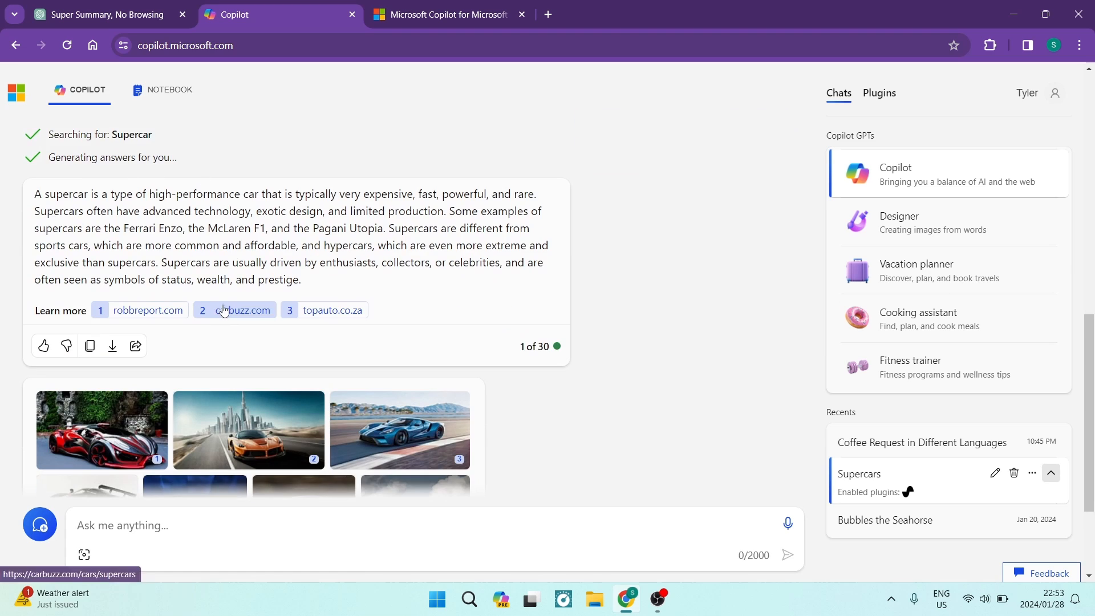
mouse_move(563, 349)
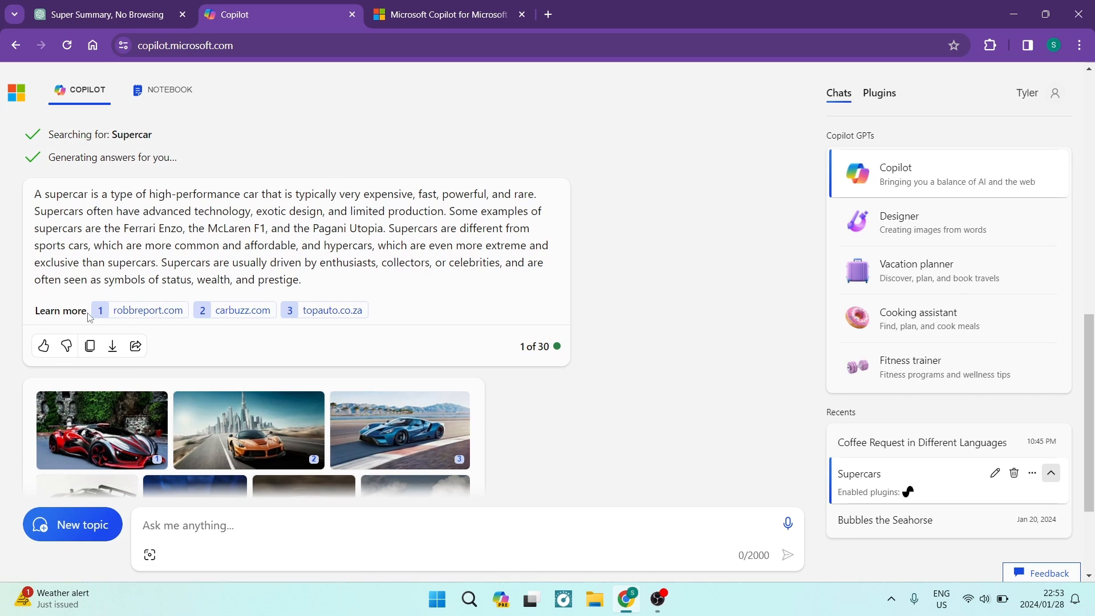
scroll(down, 3)
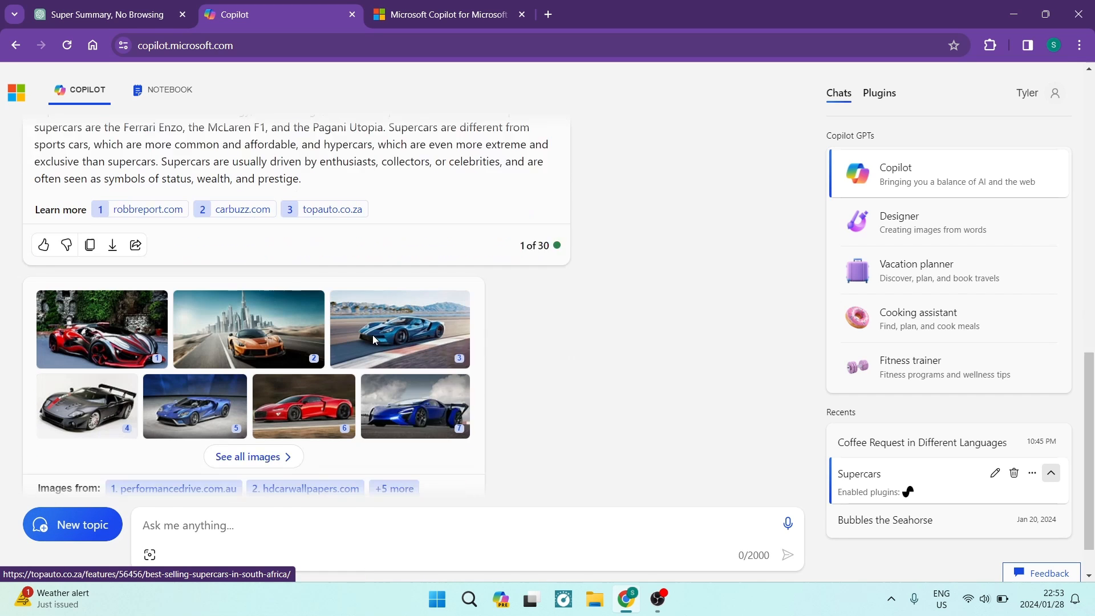
scroll(down, 3)
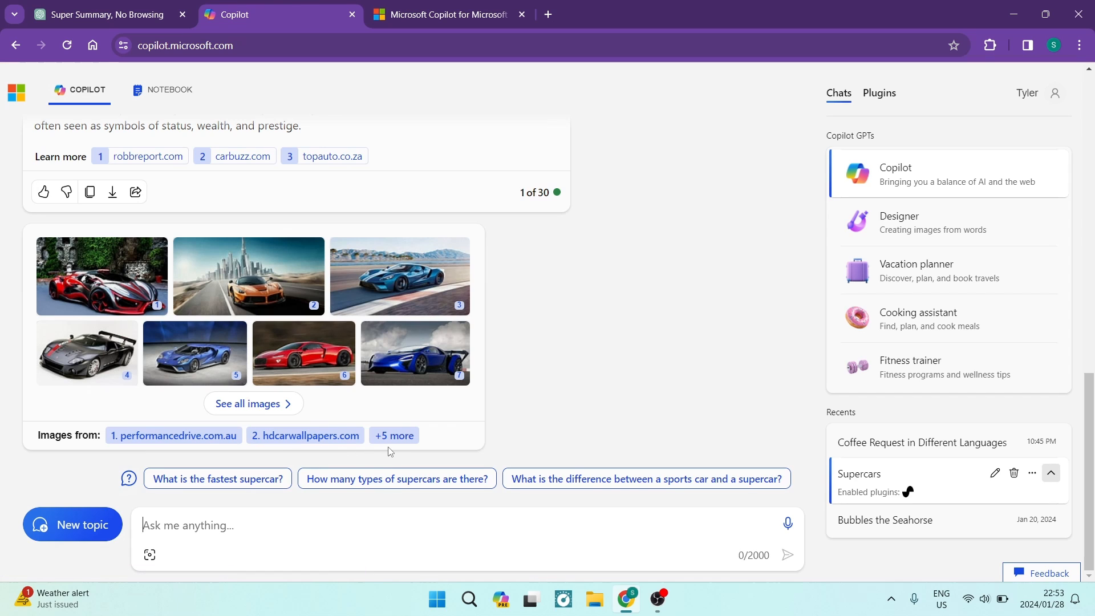
mouse_move(248, 276)
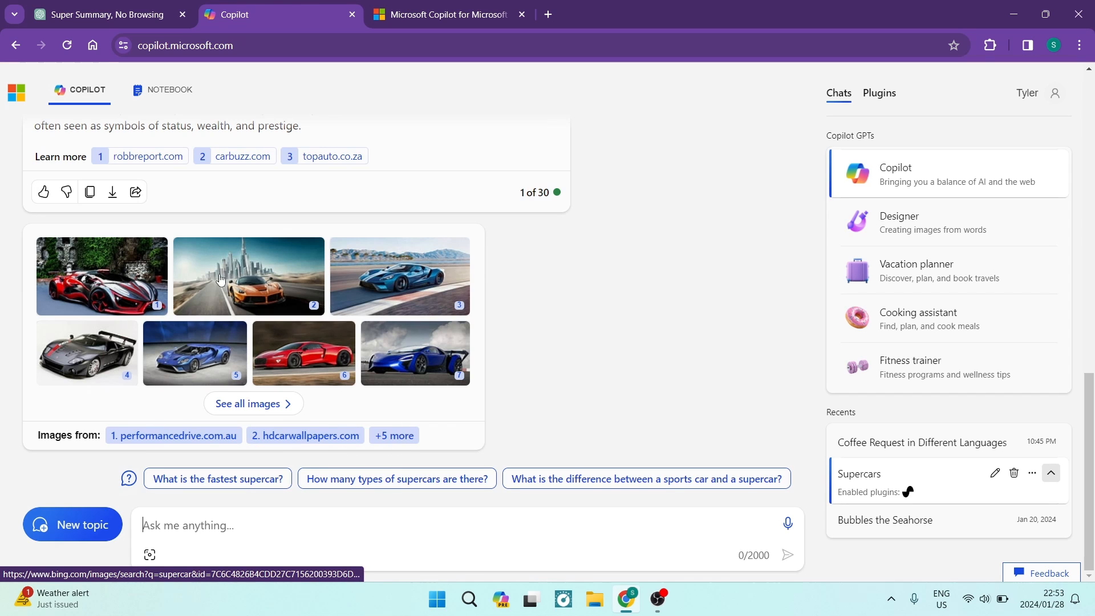
mouse_move(208, 349)
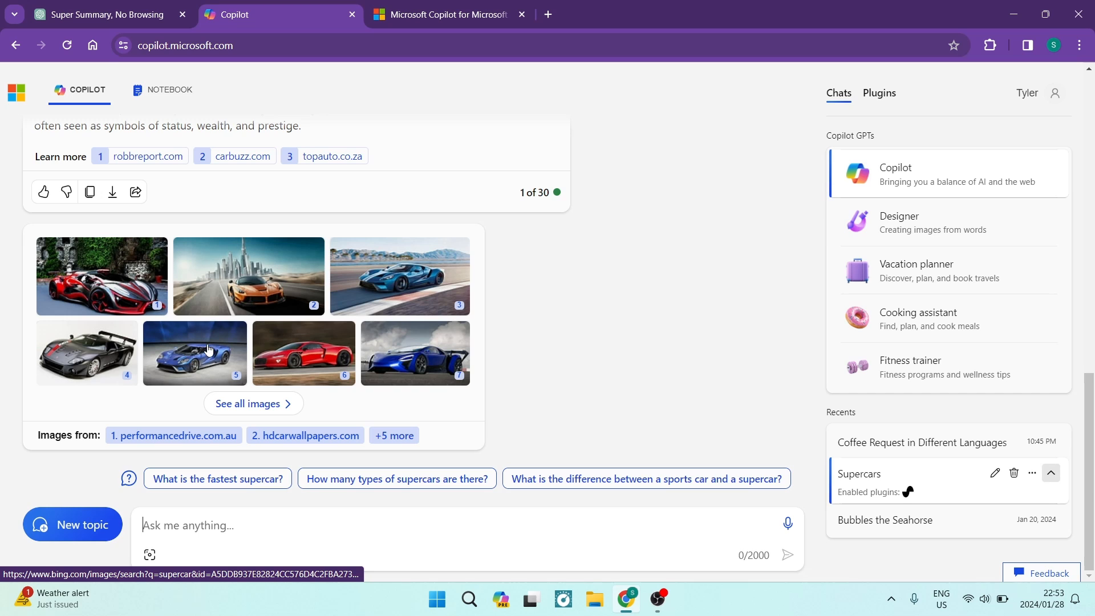
mouse_move(289, 346)
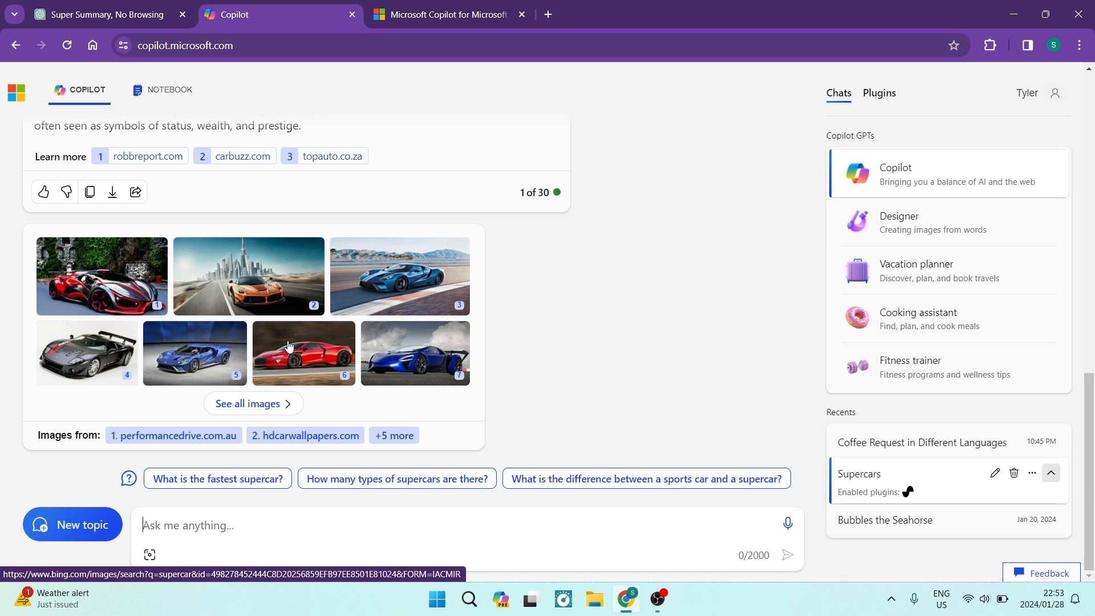
mouse_move(551, 355)
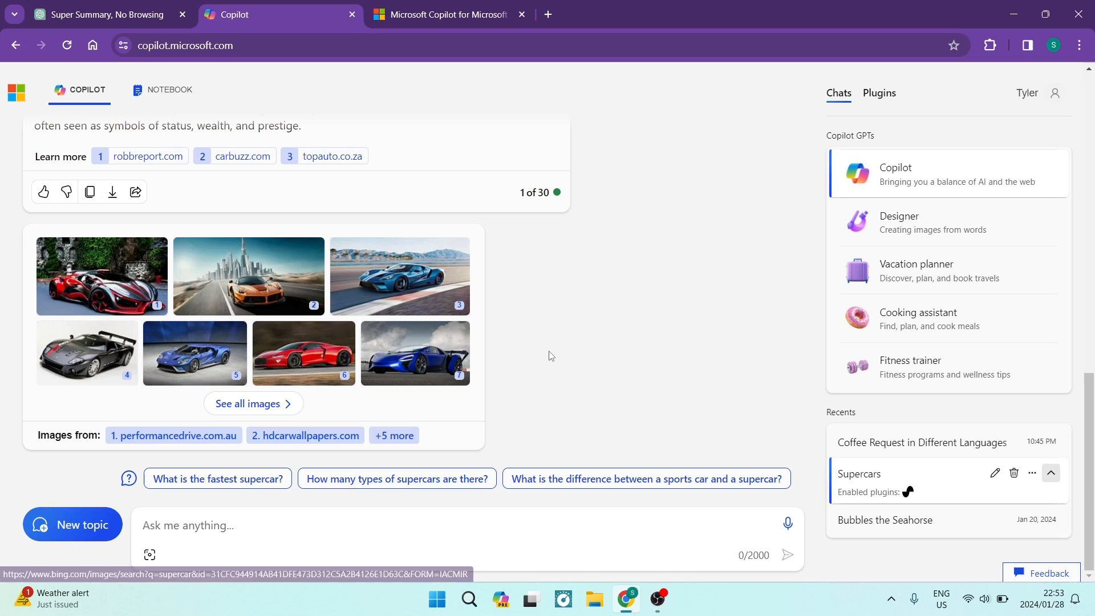
mouse_move(564, 366)
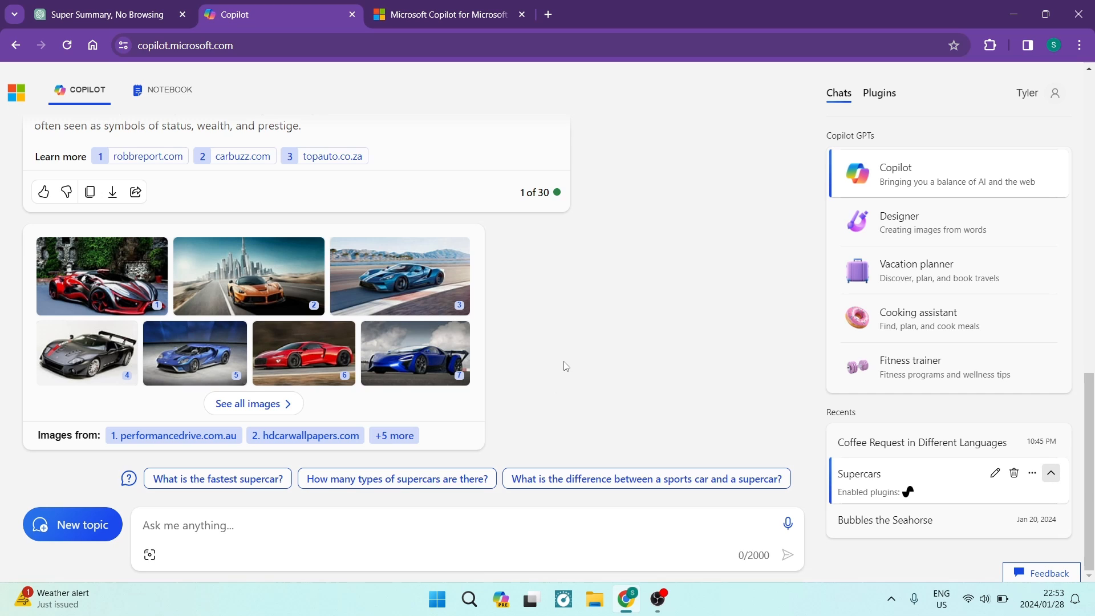
mouse_move(547, 373)
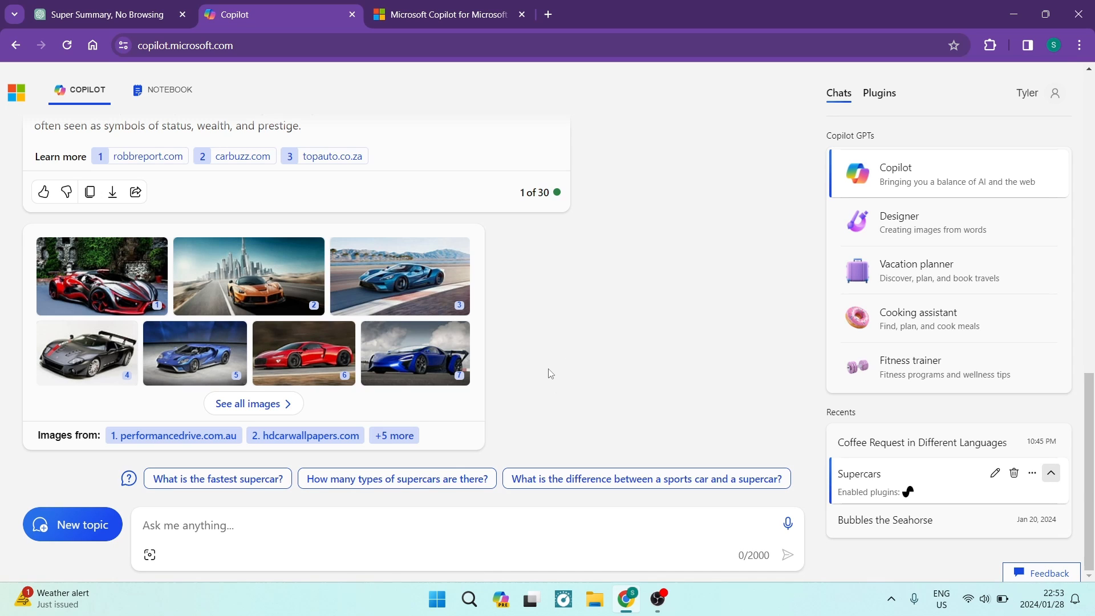
click(786, 555)
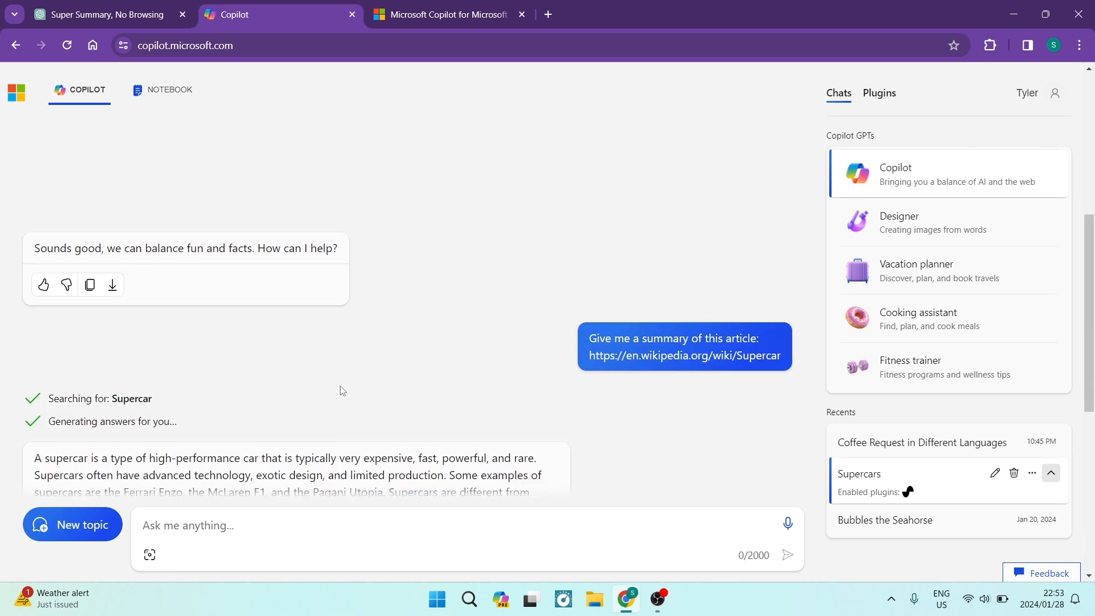
click(72, 525)
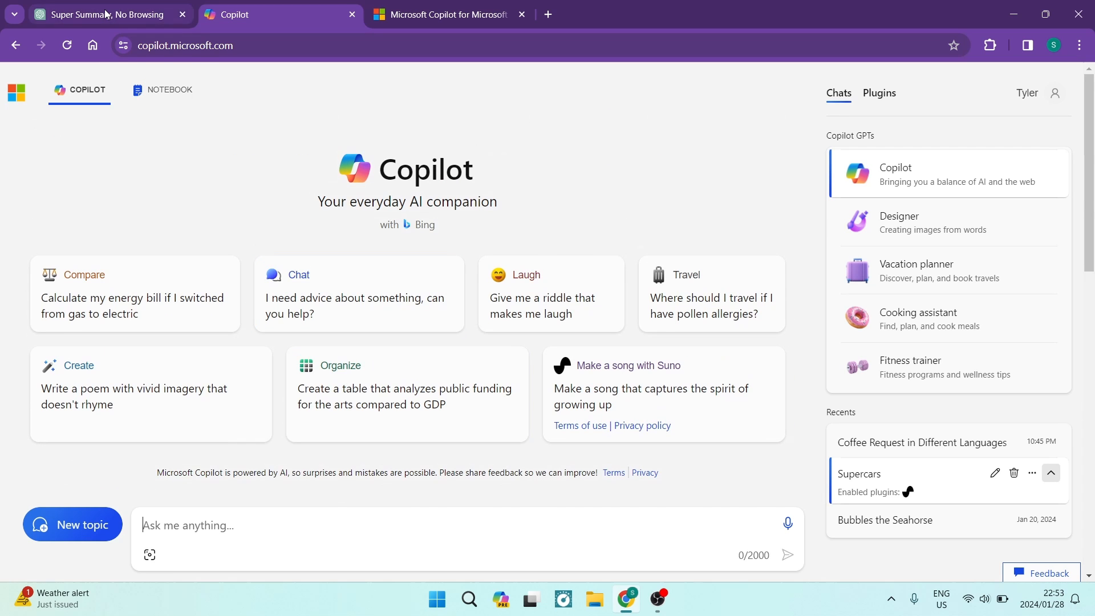
Return to ChatGPT's supercar summary chat and scroll the past chats further down.
click(105, 13)
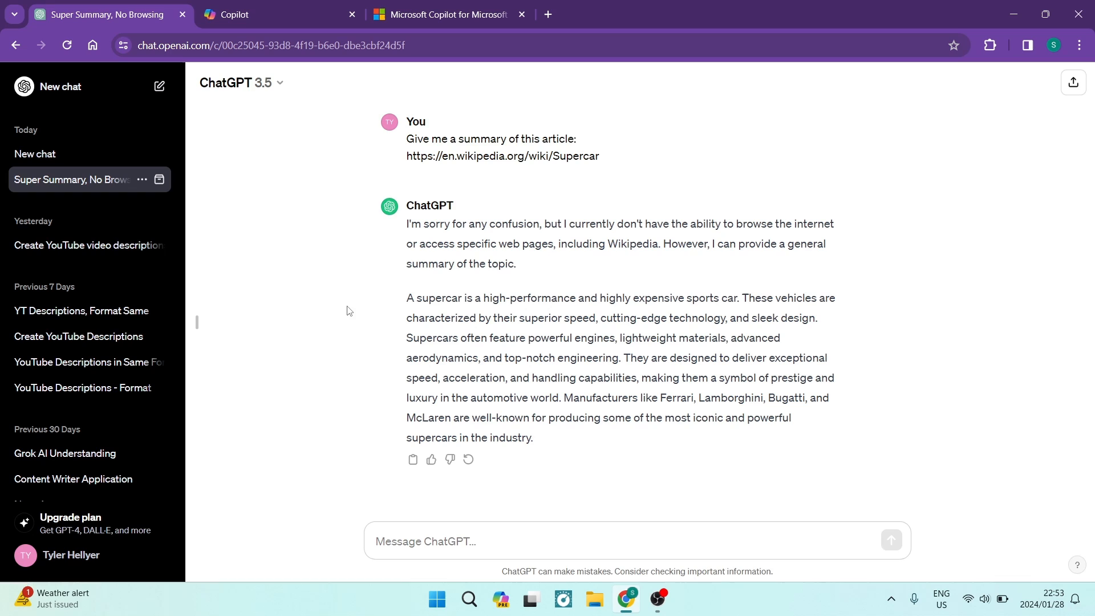
mouse_move(357, 309)
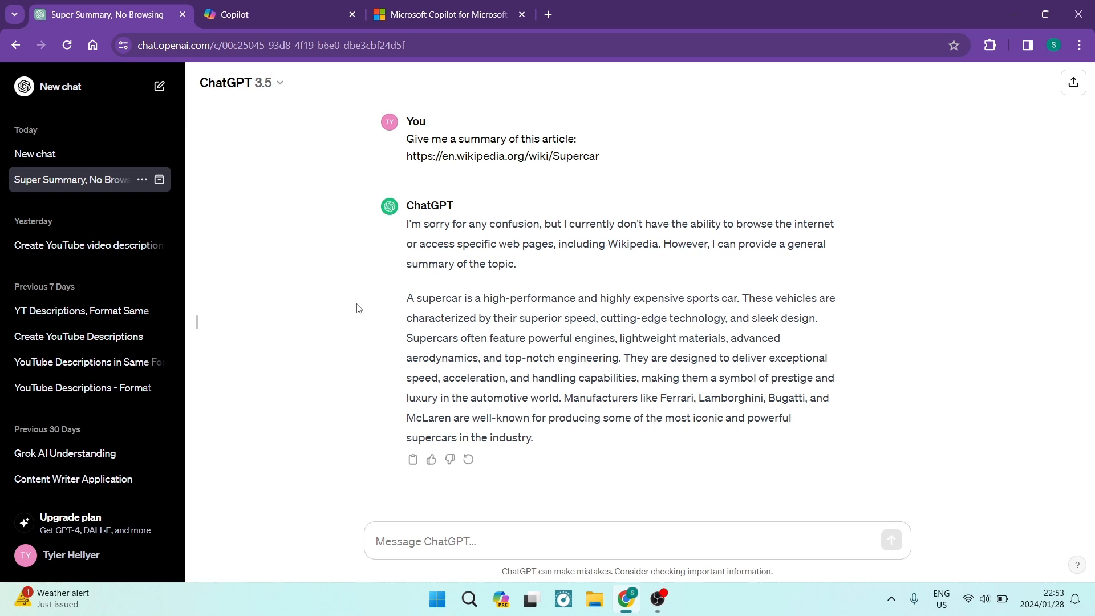
mouse_move(467, 460)
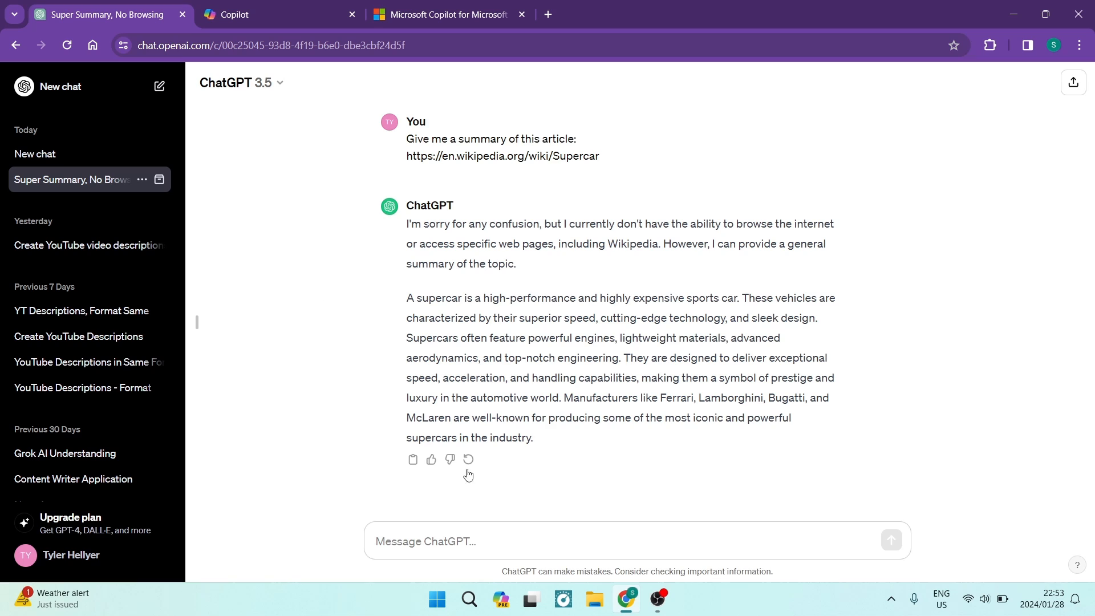
mouse_move(299, 249)
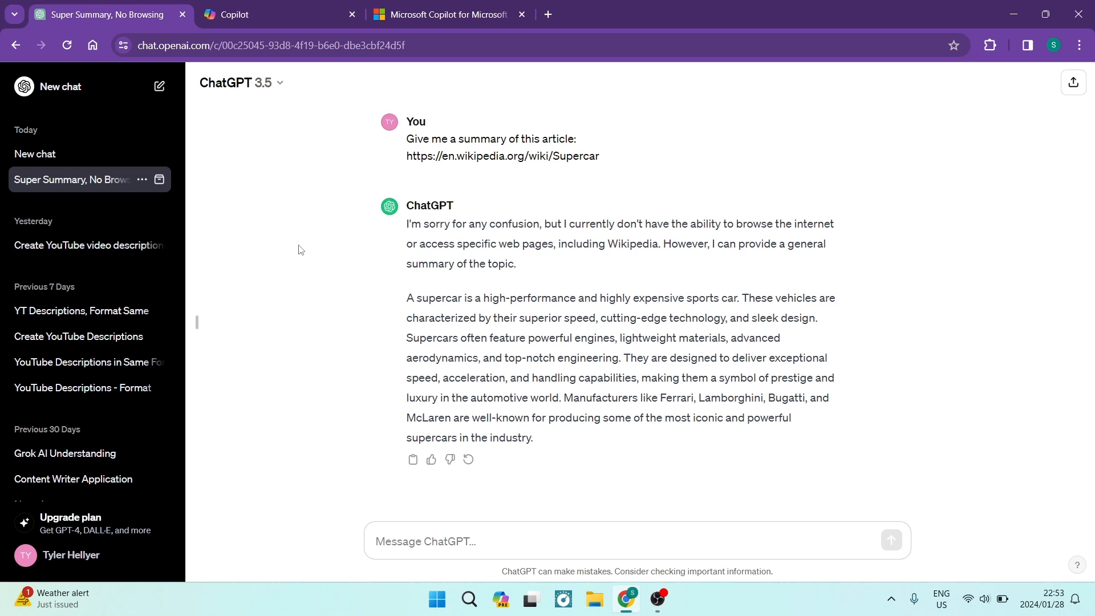
mouse_move(304, 303)
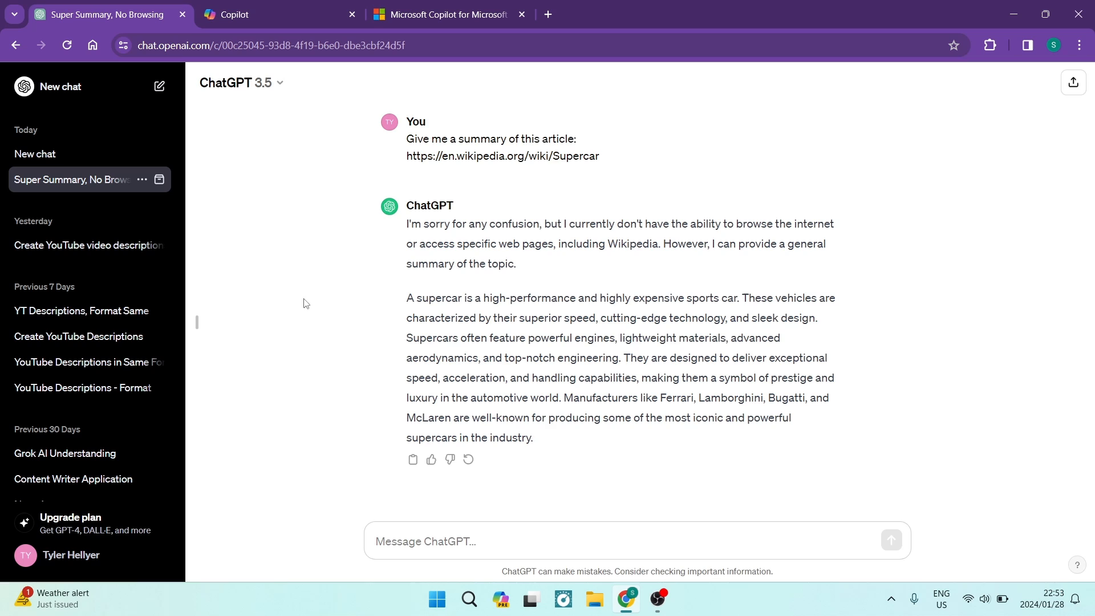
mouse_move(319, 326)
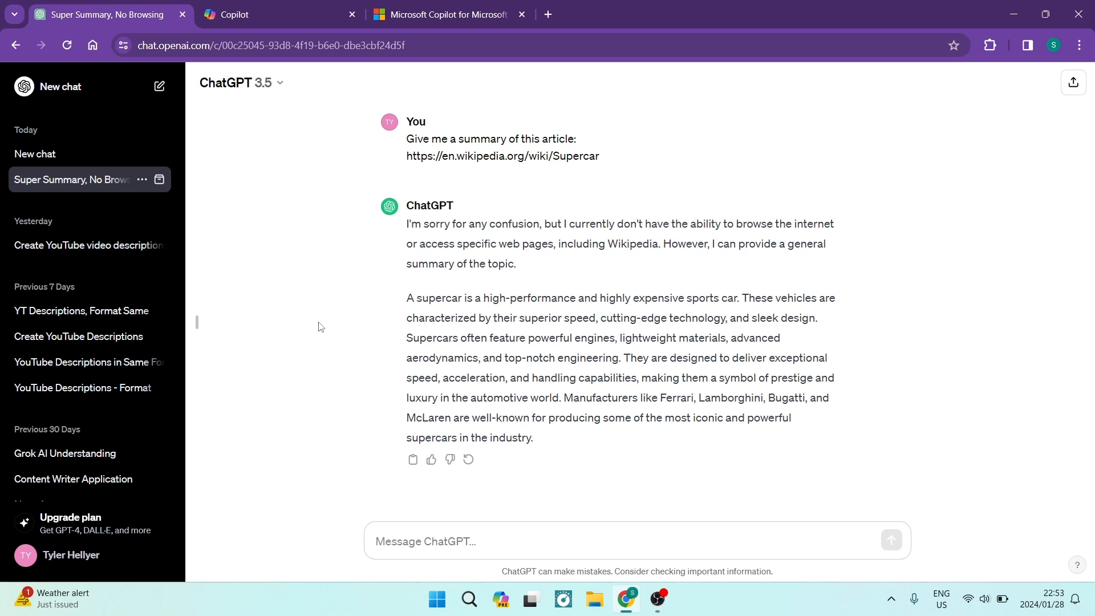
mouse_move(310, 308)
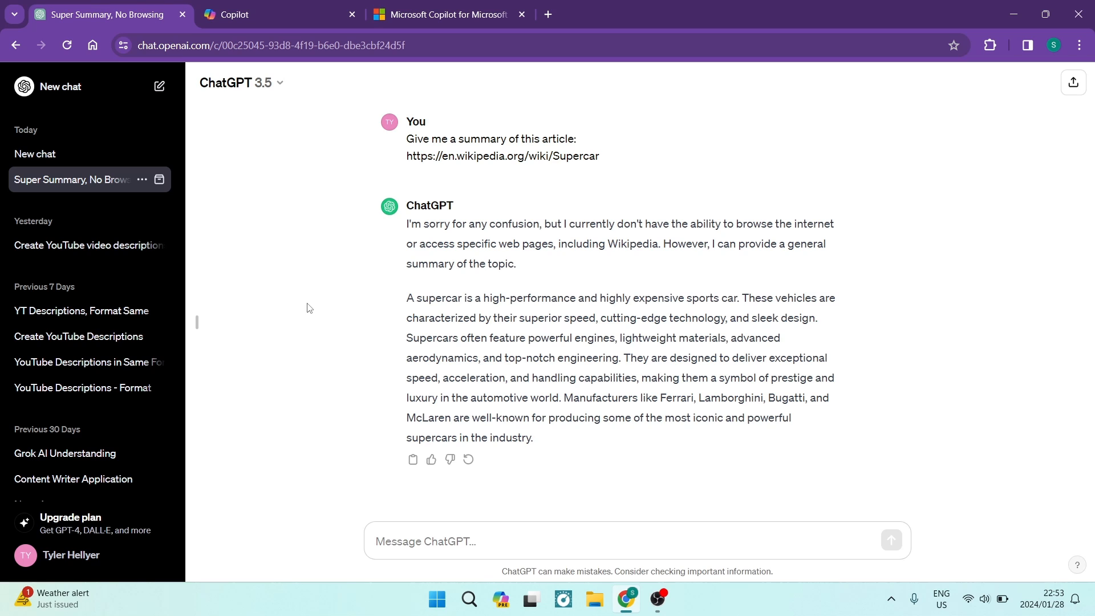
mouse_move(296, 364)
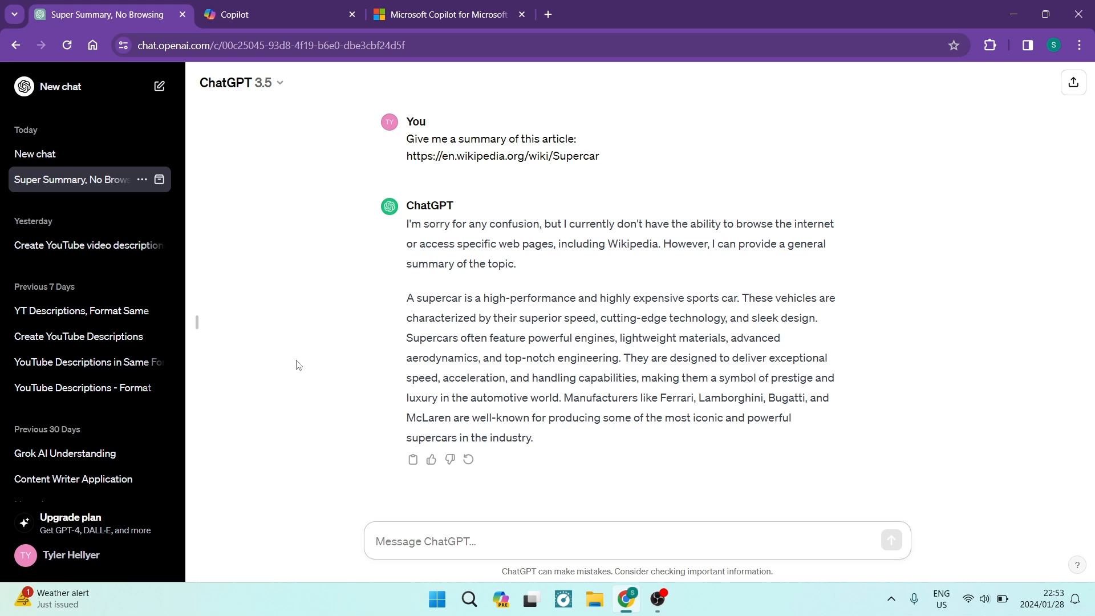
scroll(down, 3)
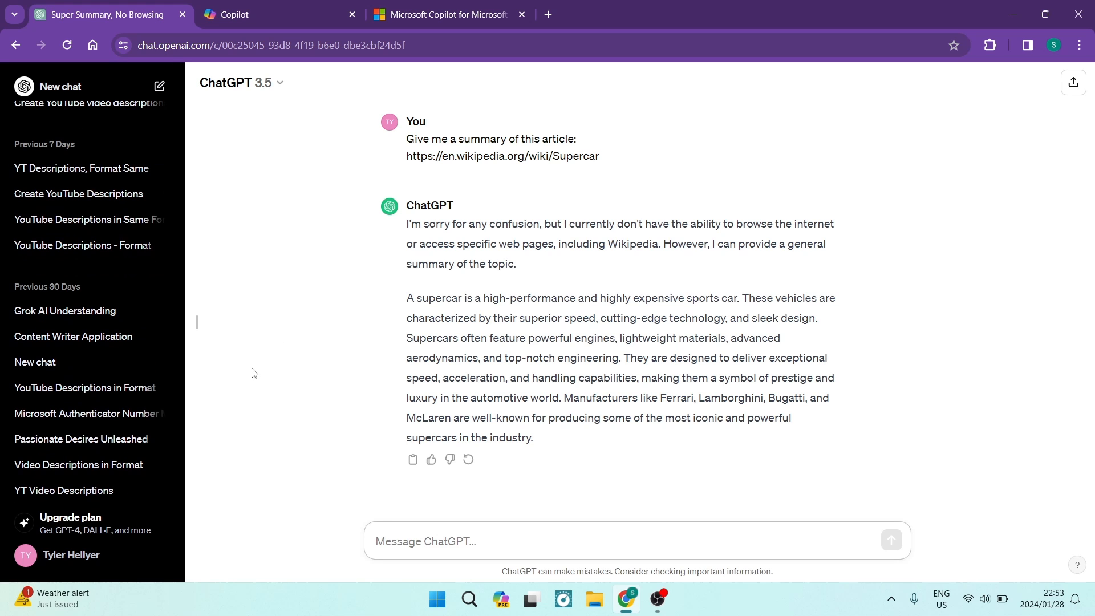
Open the 'Grok AI Understanding' chat from ChatGPT's sidebar.
click(64, 310)
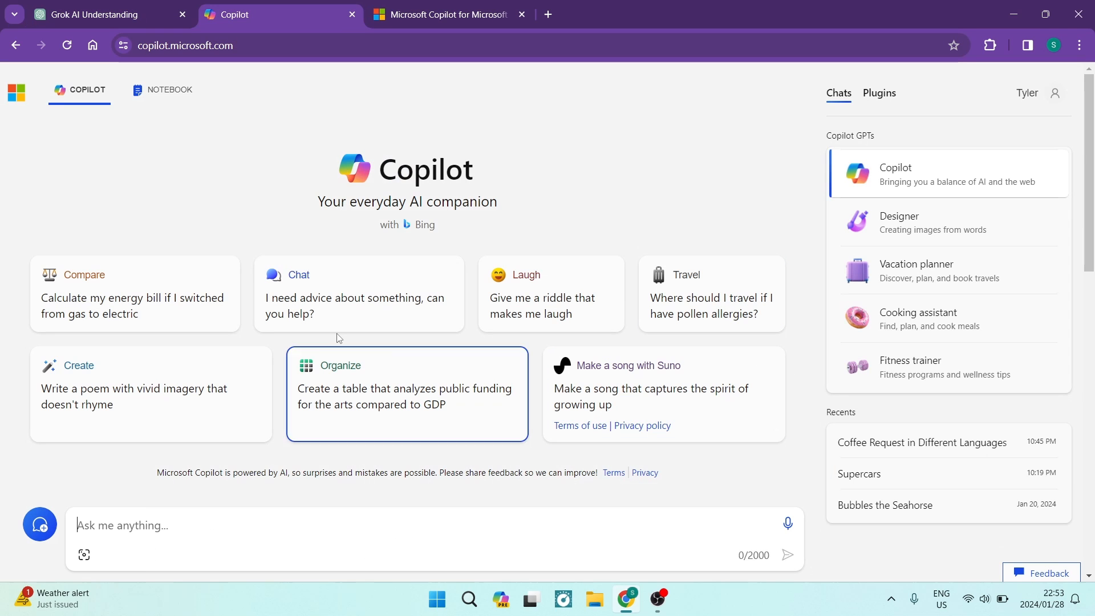
mouse_move(212, 181)
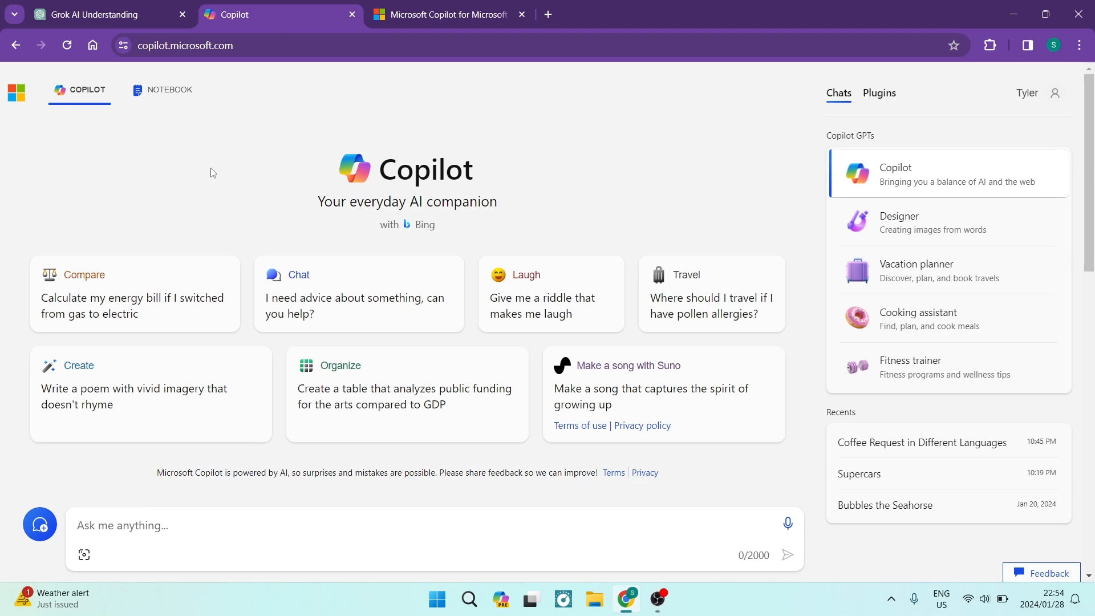
mouse_move(158, 166)
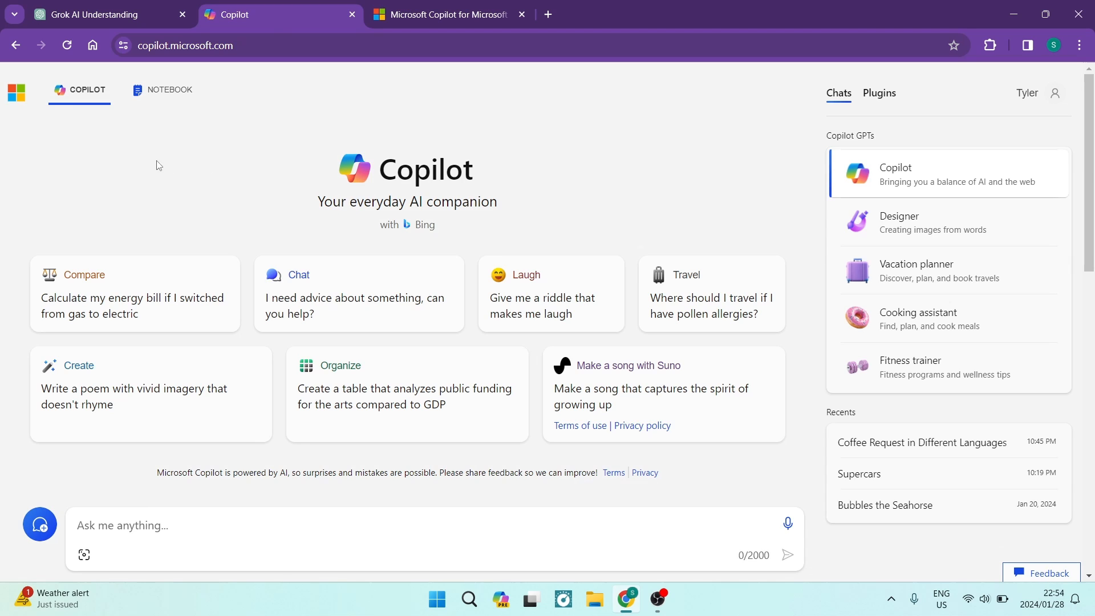
mouse_move(219, 184)
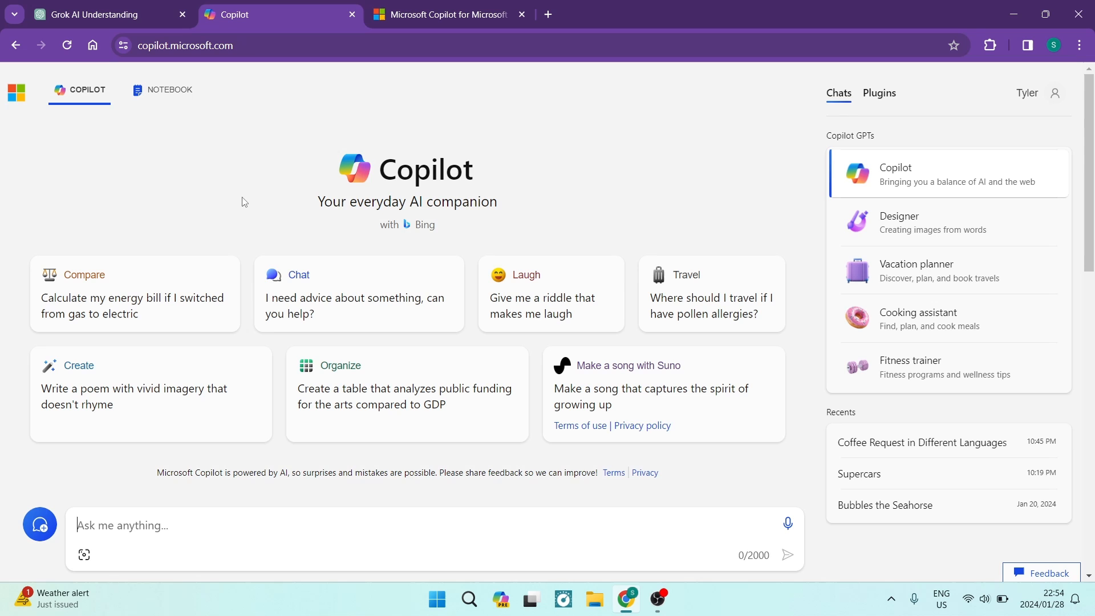
mouse_move(258, 174)
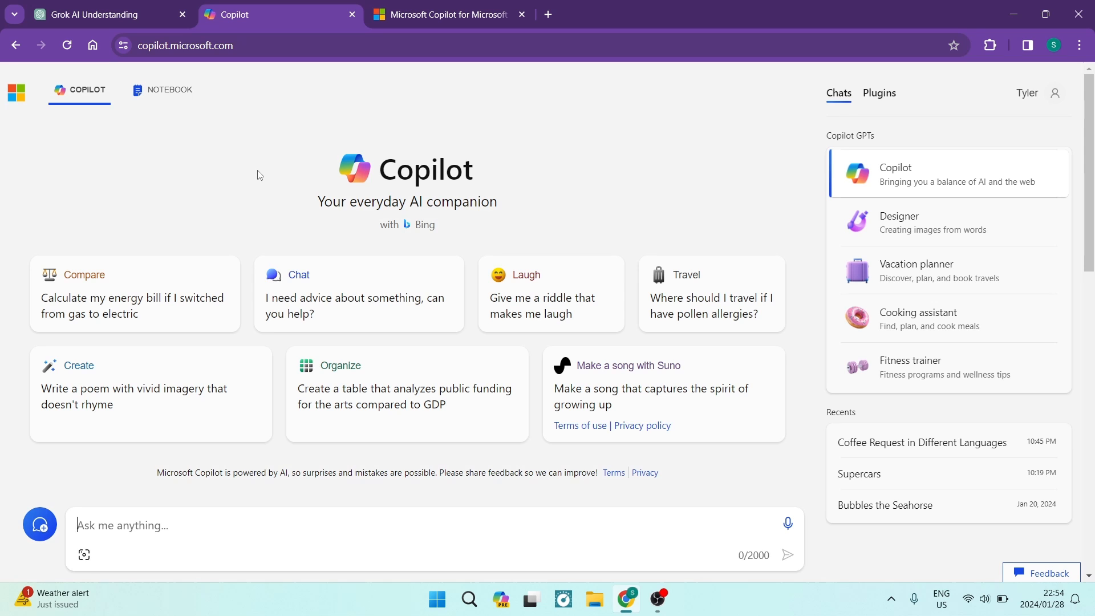
mouse_move(203, 149)
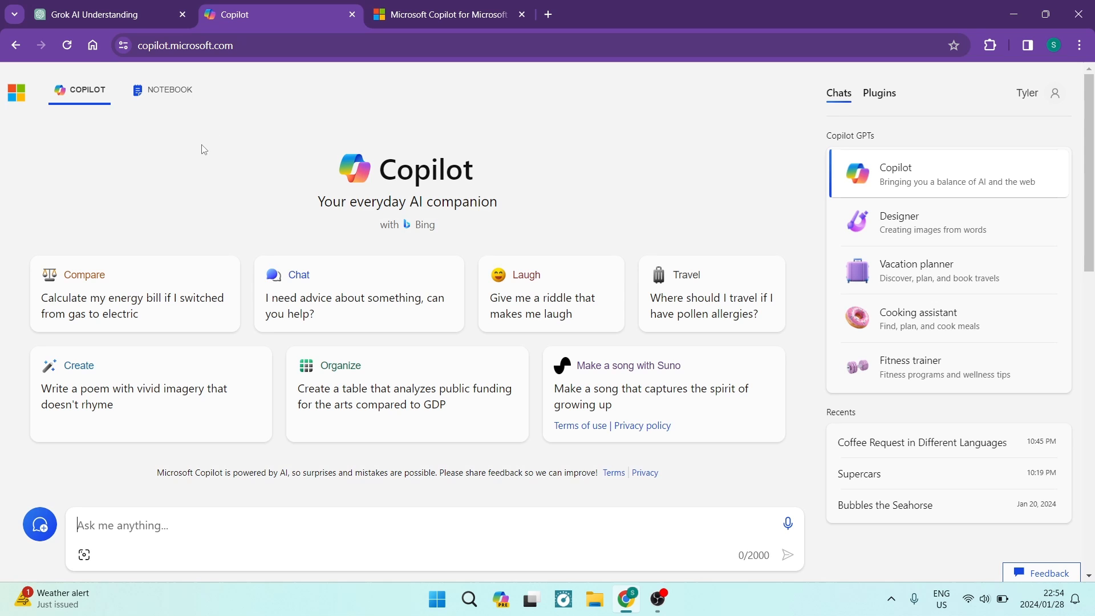
Bring up ChatGPT's Grok AI Understanding chat and read its Grok definition and grok.x.ai reply.
click(105, 14)
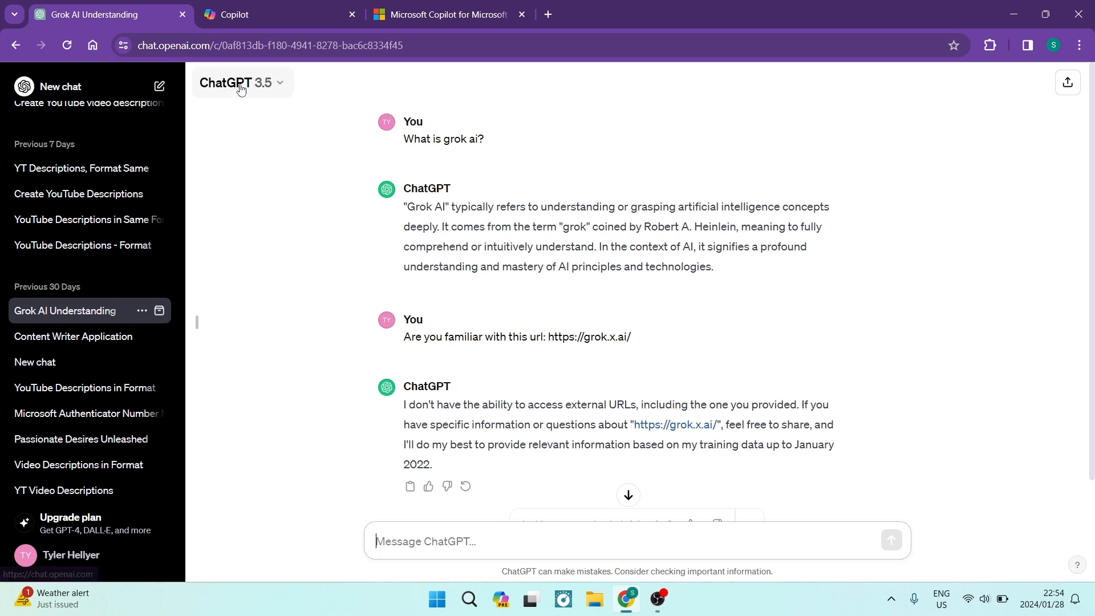
mouse_move(245, 61)
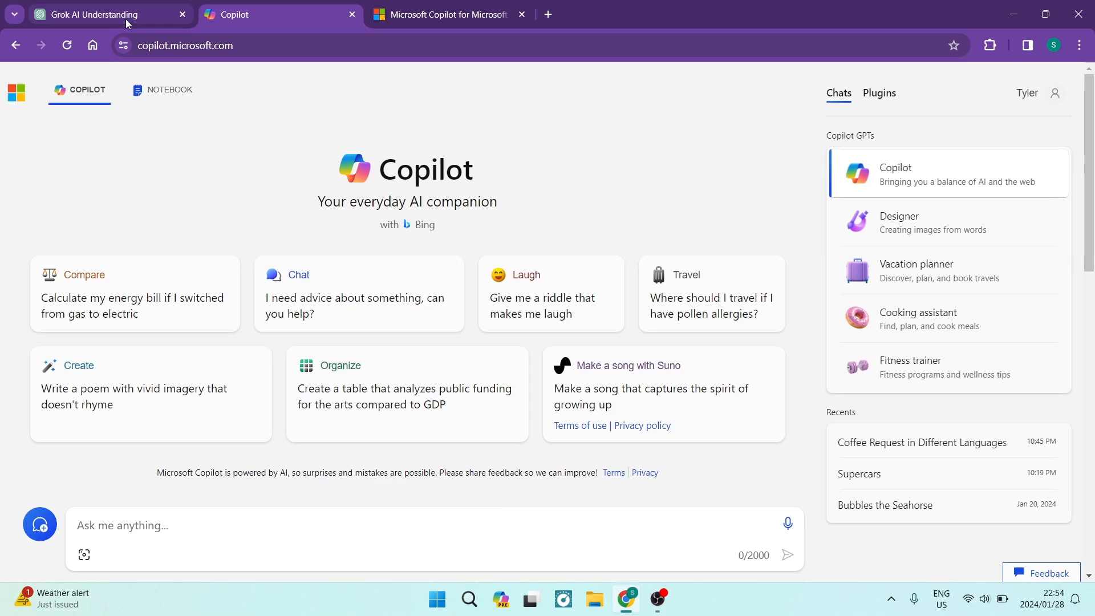
click(109, 14)
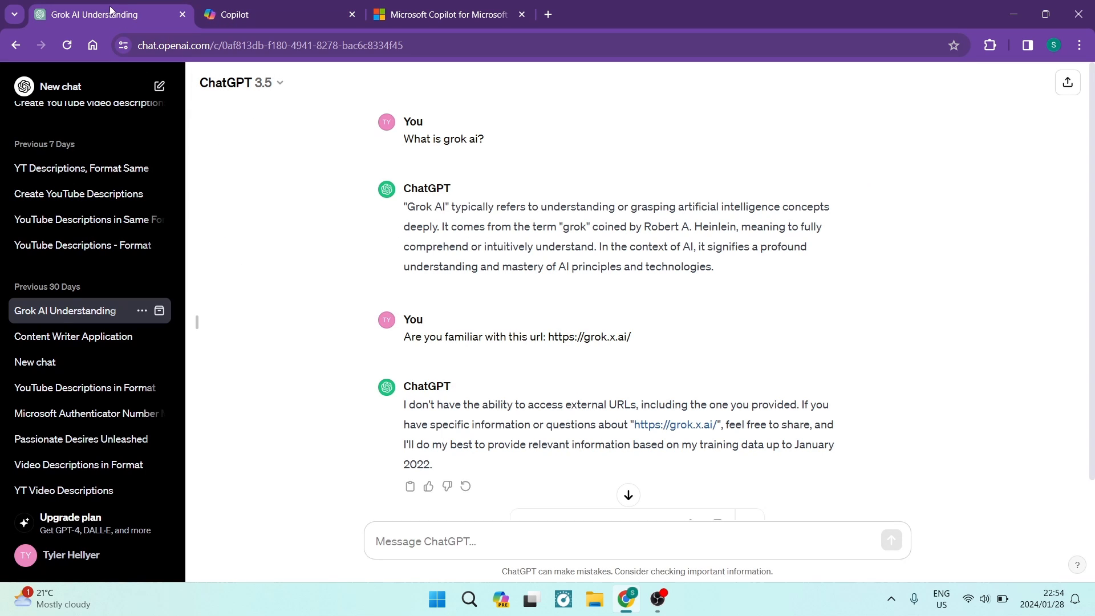
click(237, 82)
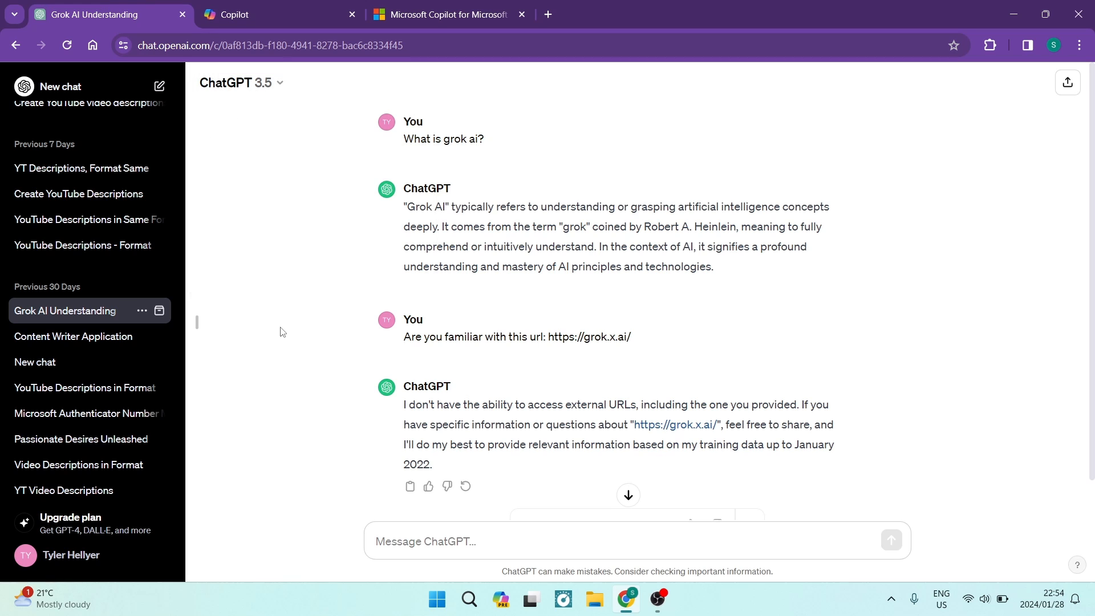
mouse_move(345, 288)
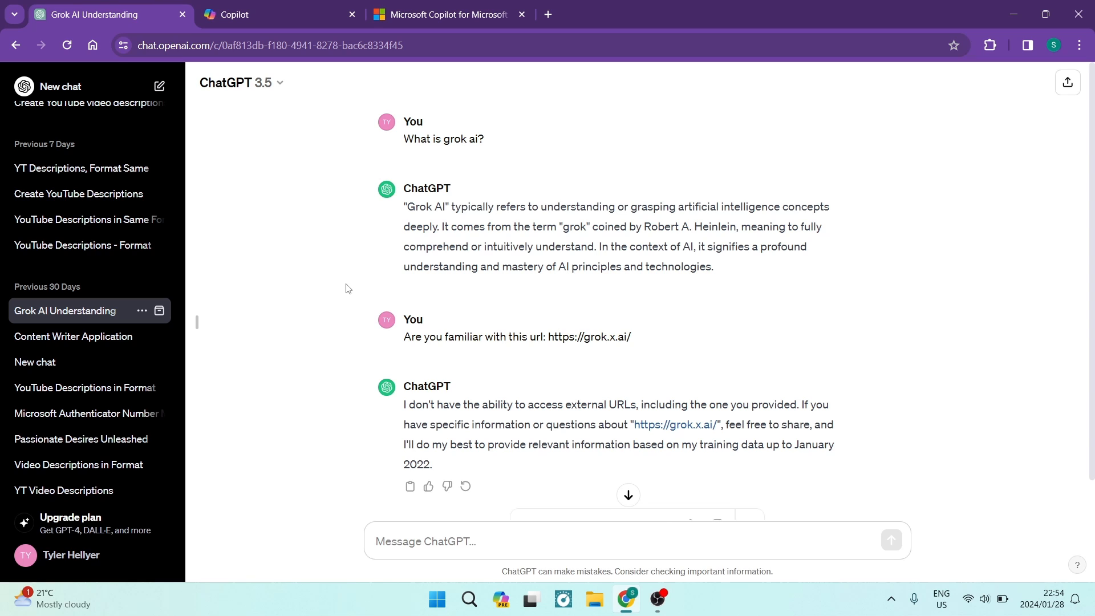
mouse_move(264, 261)
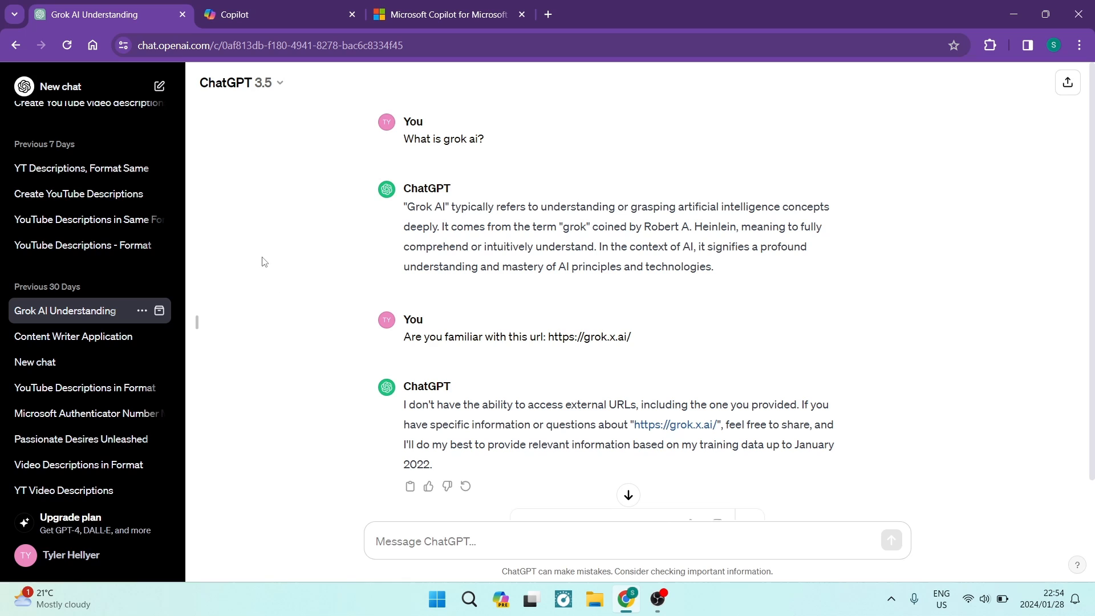
mouse_move(372, 230)
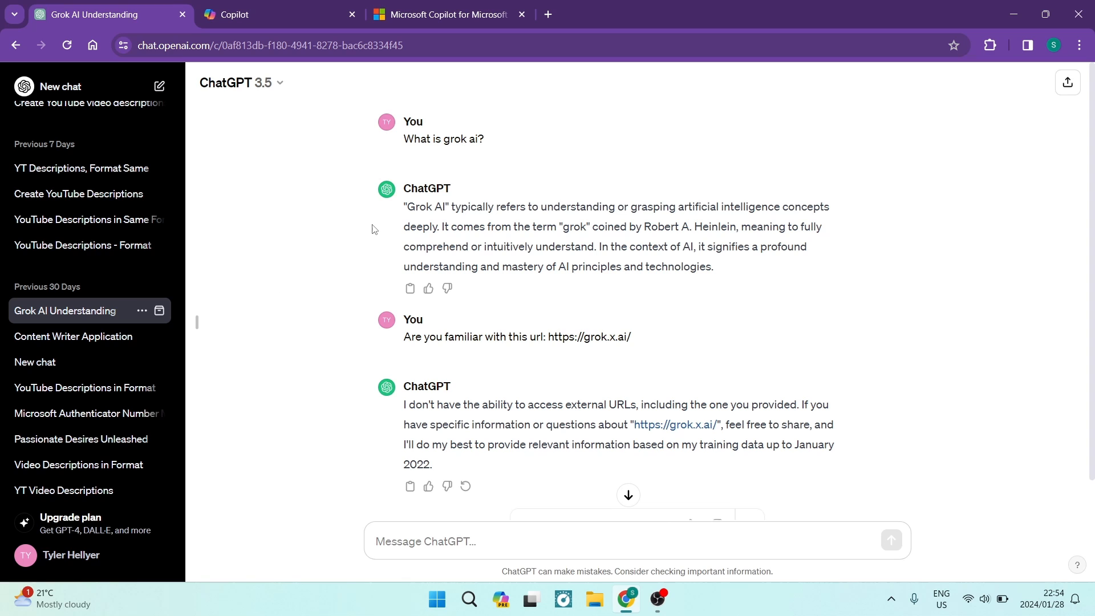
scroll(down, 3)
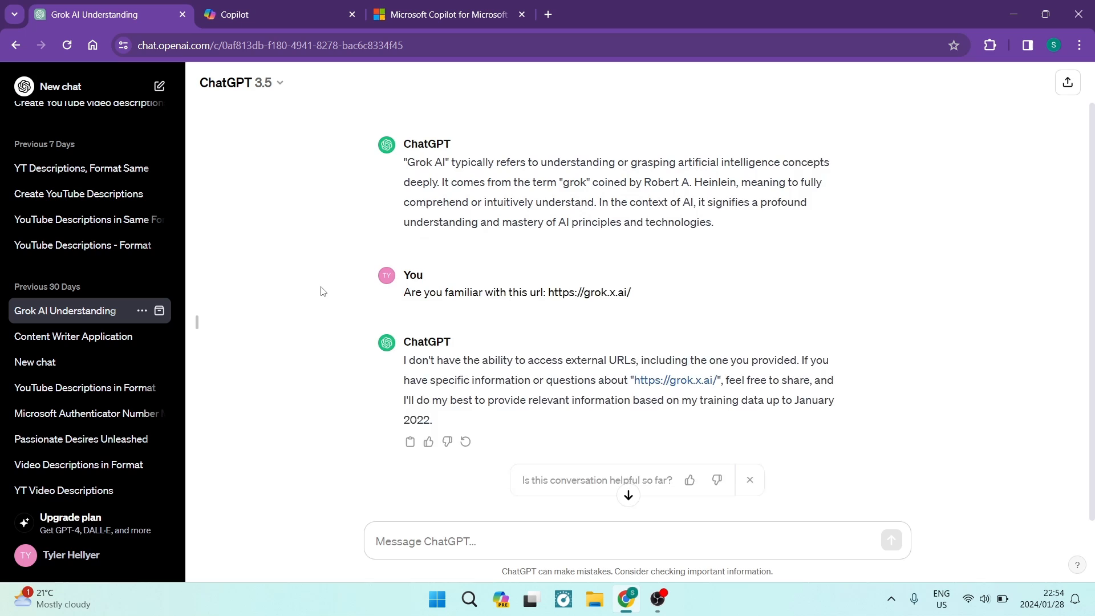
scroll(up, 3)
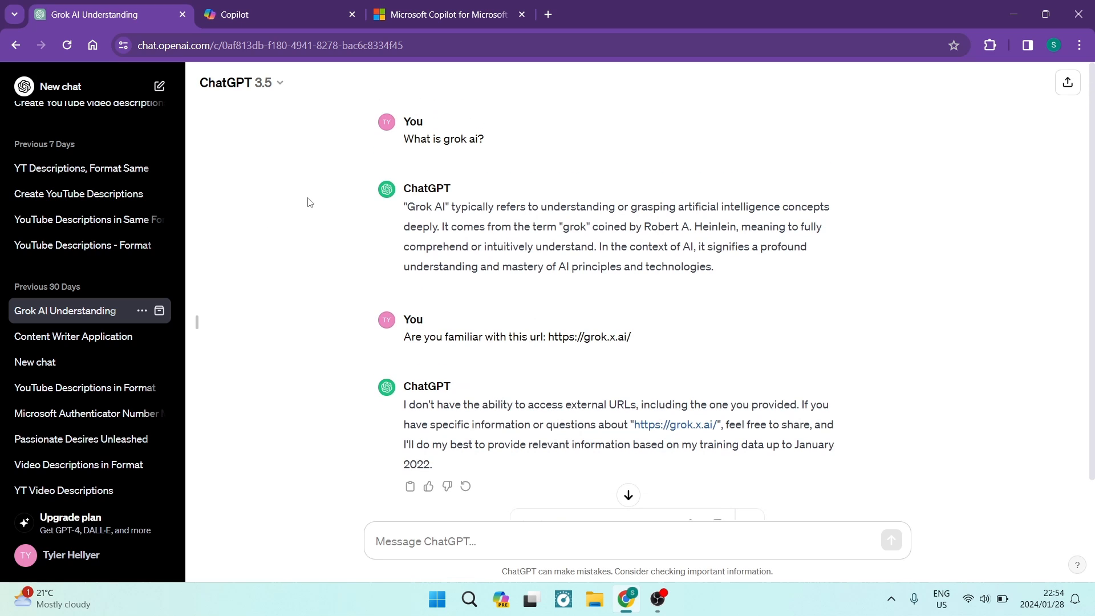
mouse_move(760, 180)
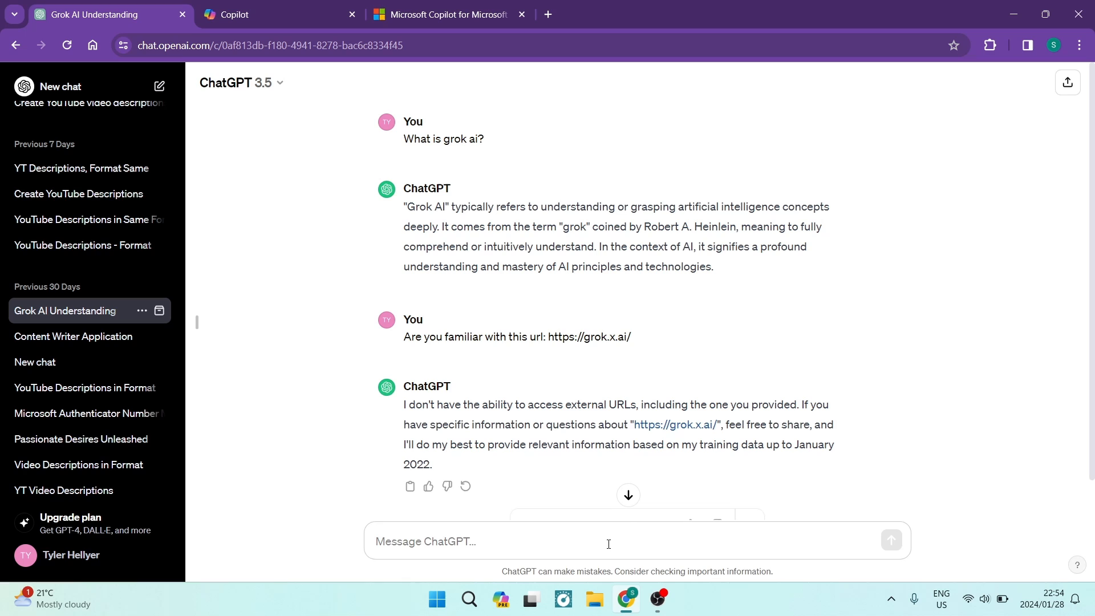
mouse_move(369, 377)
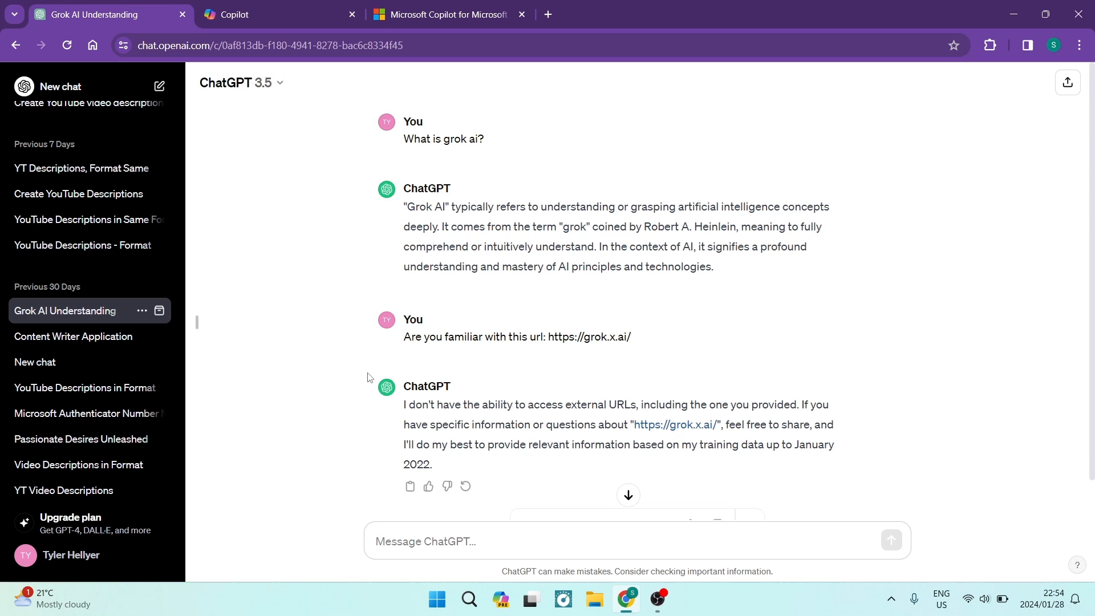
mouse_move(230, 292)
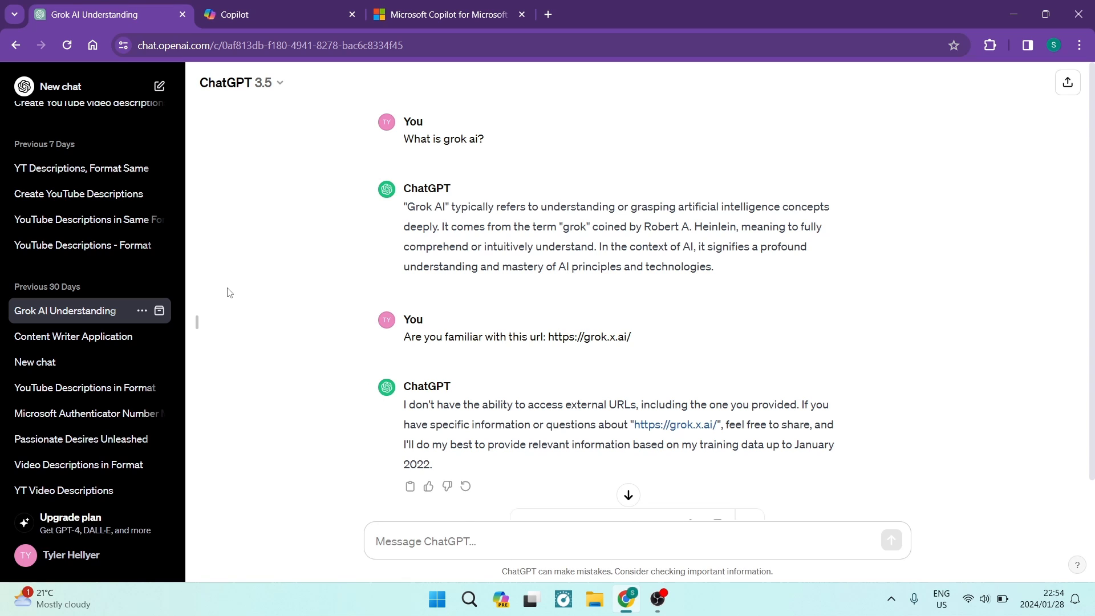
mouse_move(284, 288)
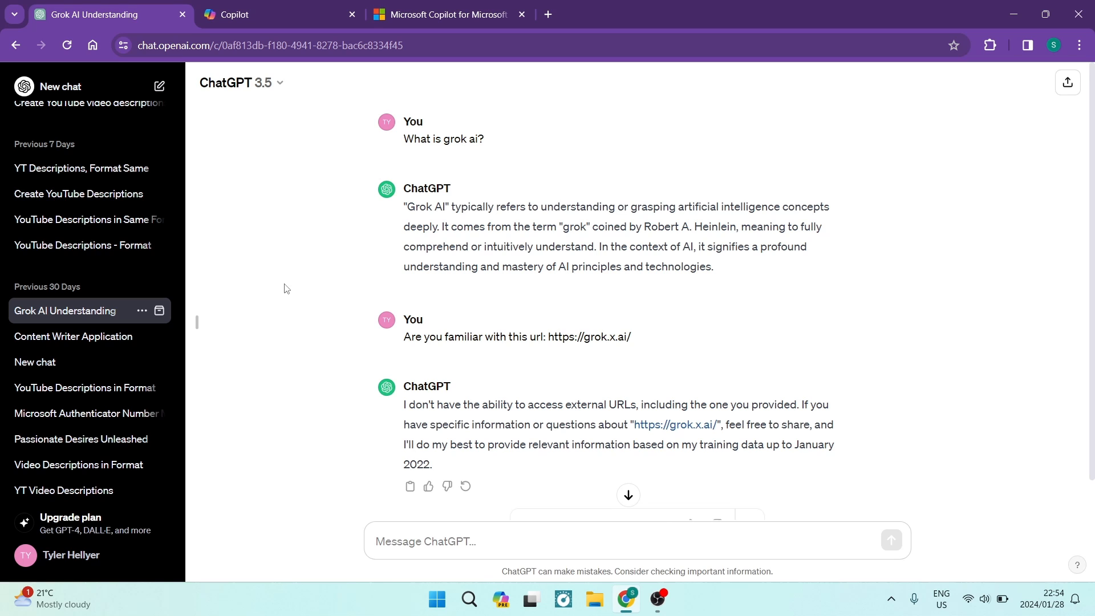
mouse_move(262, 233)
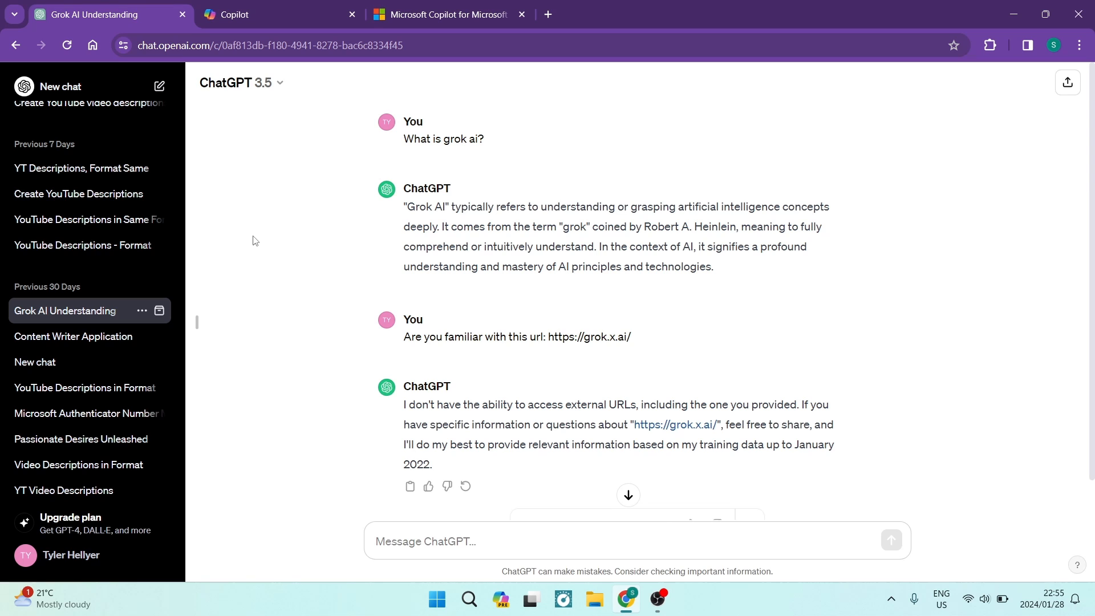
mouse_move(284, 252)
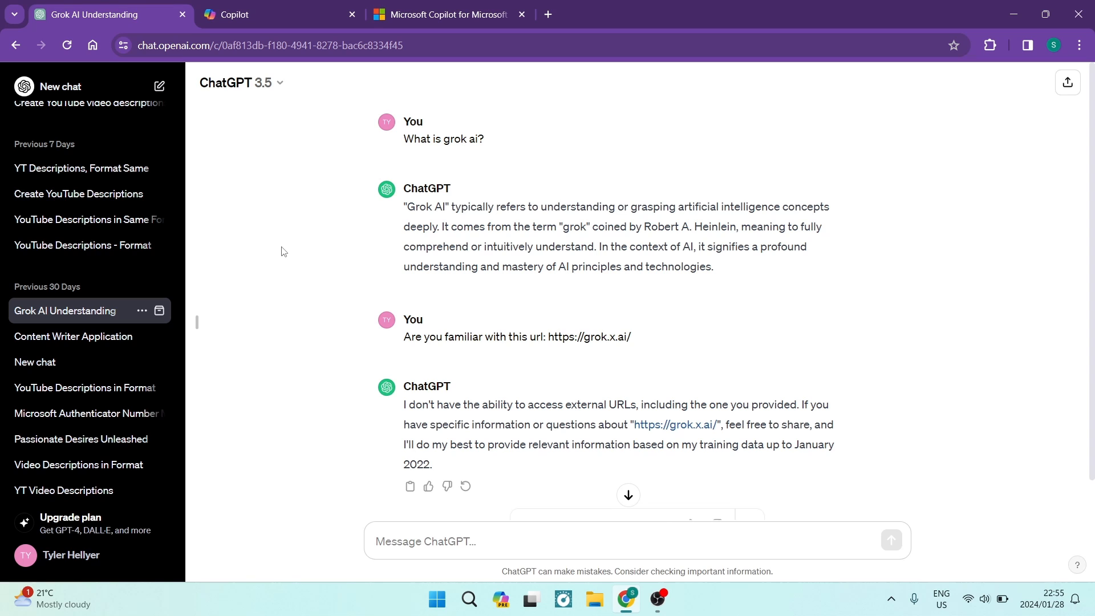
mouse_move(548, 136)
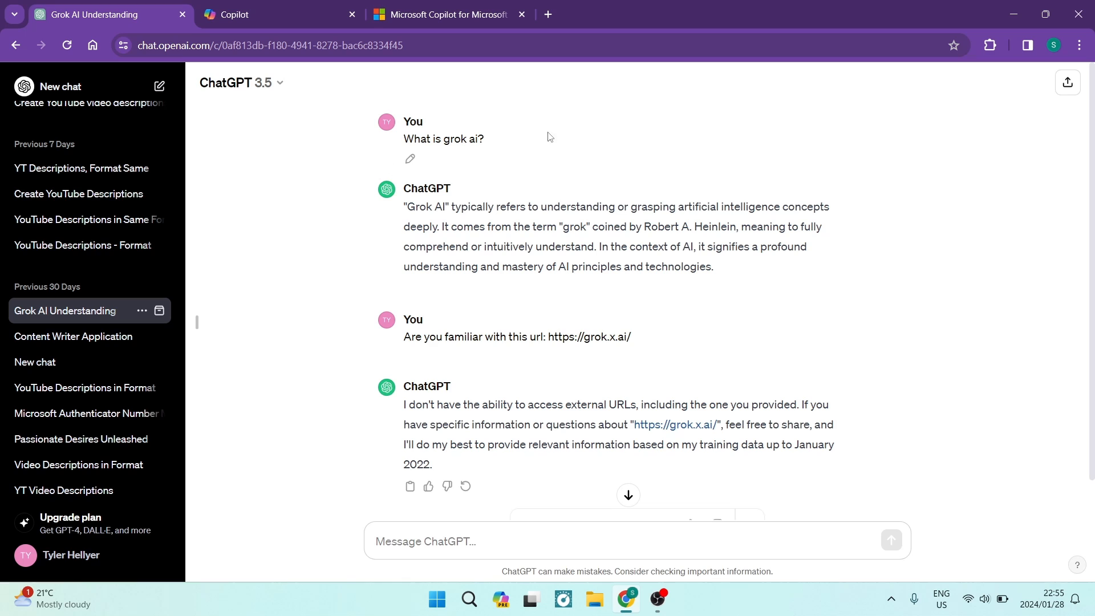
mouse_move(277, 236)
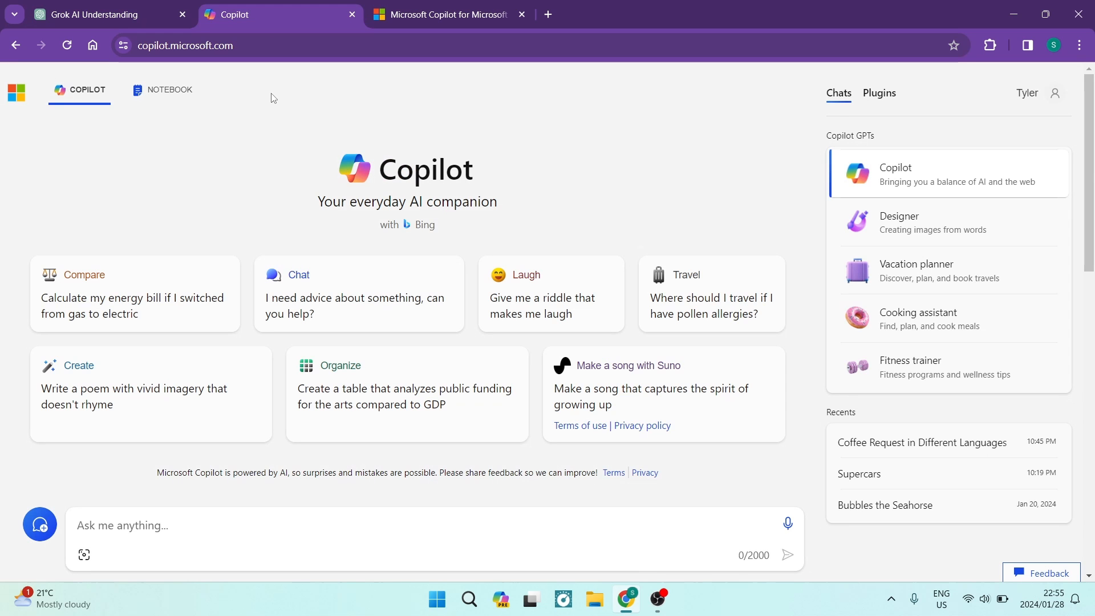
mouse_move(216, 176)
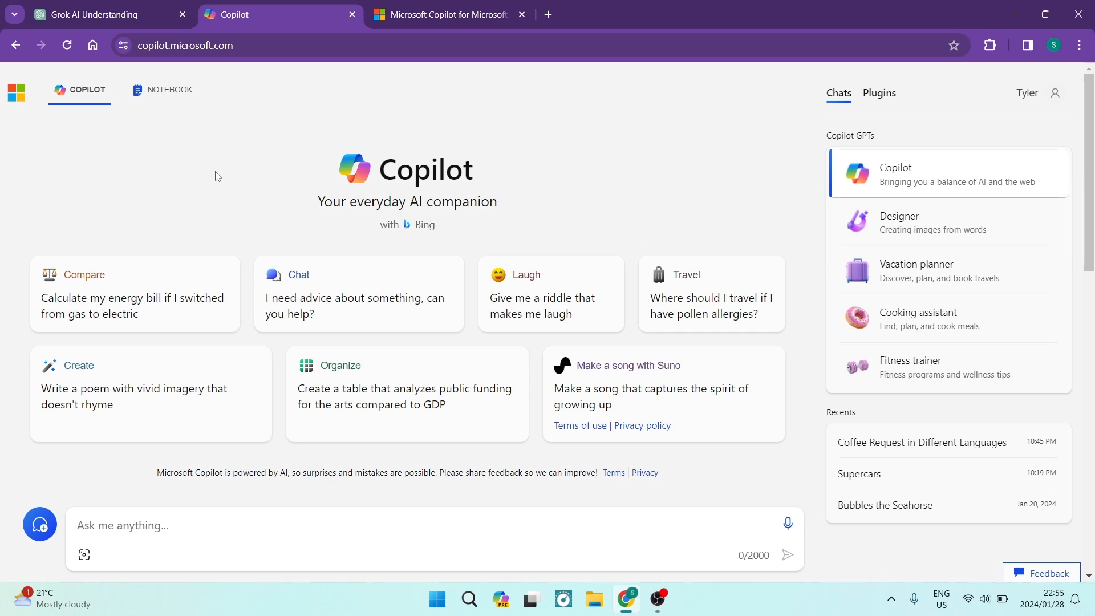
mouse_move(856, 138)
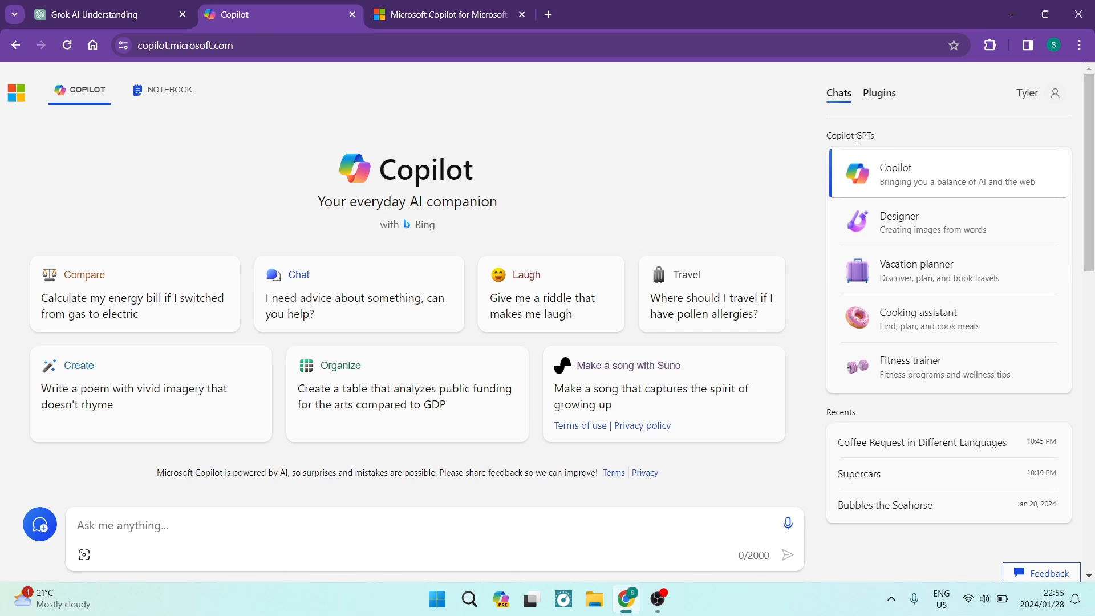
mouse_move(980, 172)
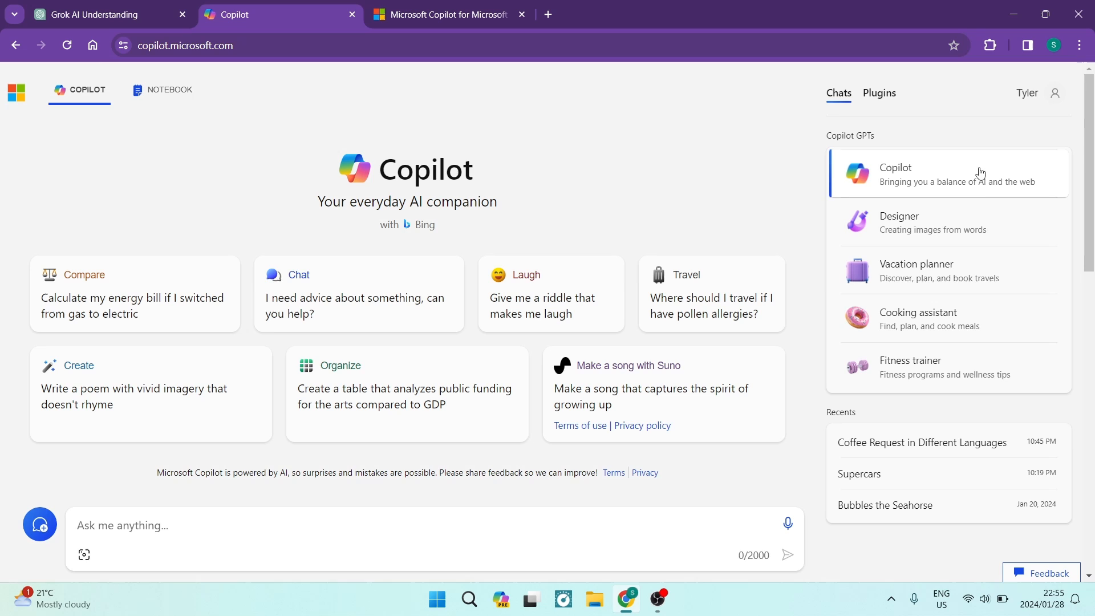
mouse_move(992, 301)
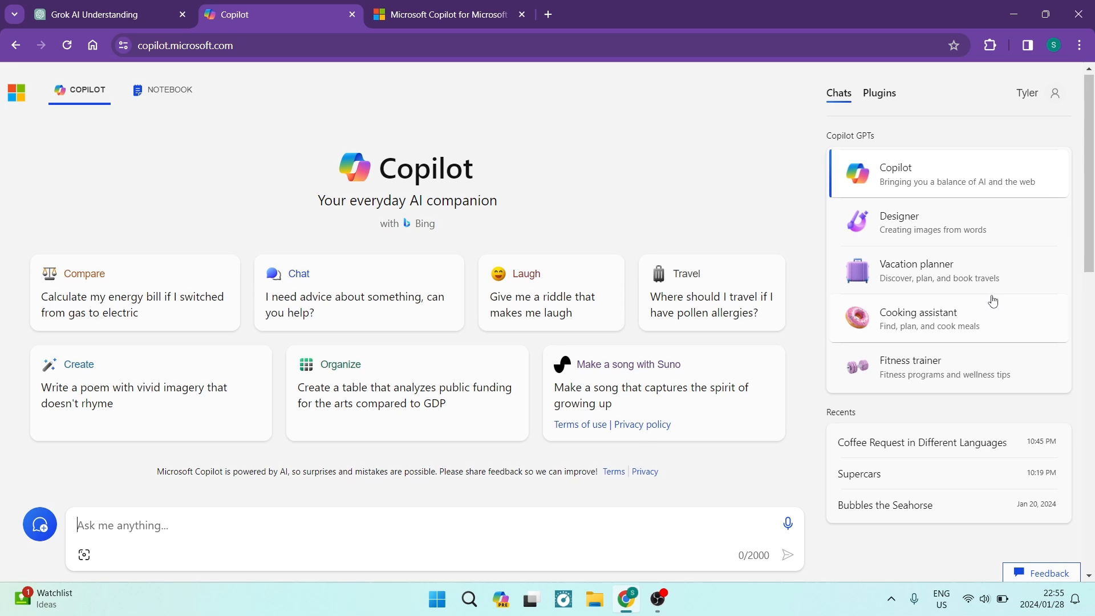
Show Copilot's plugin list, with Search on and Instacart and Kayak off.
scroll(down, 3)
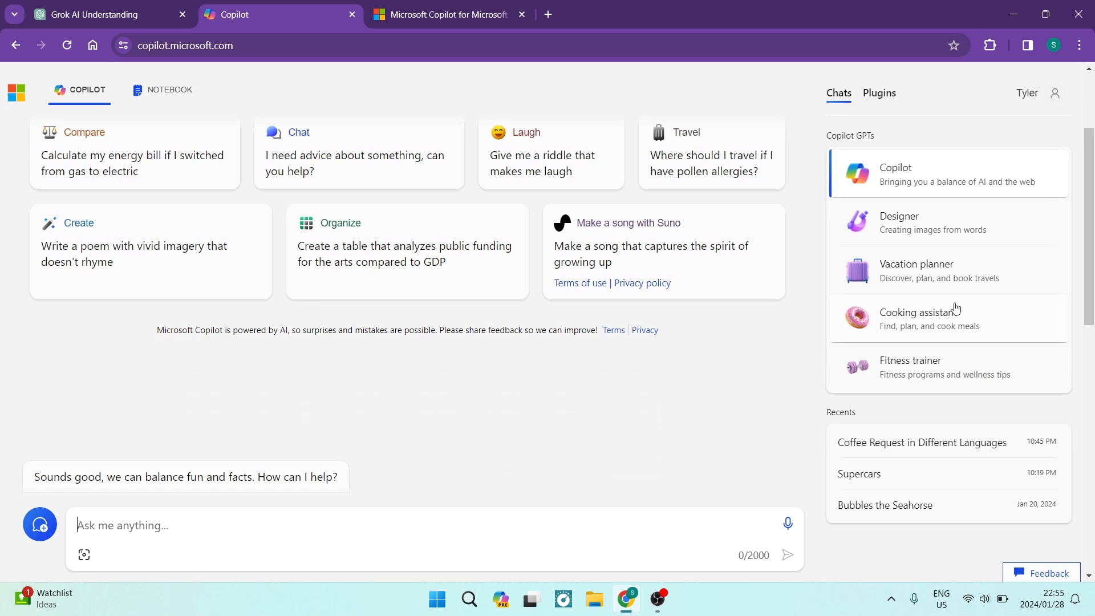
click(879, 93)
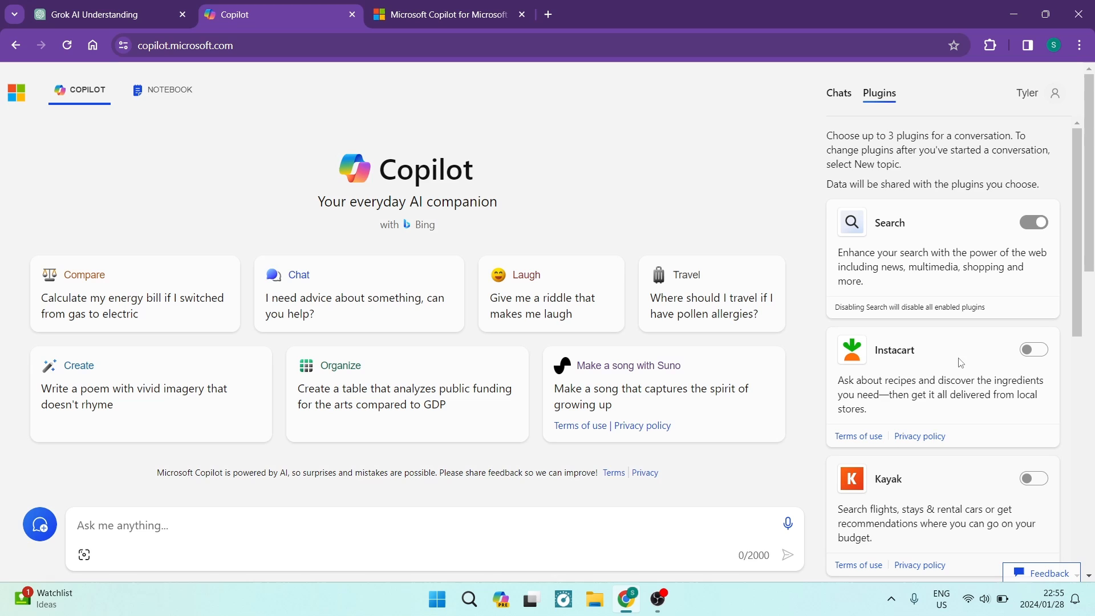
scroll(down, 3)
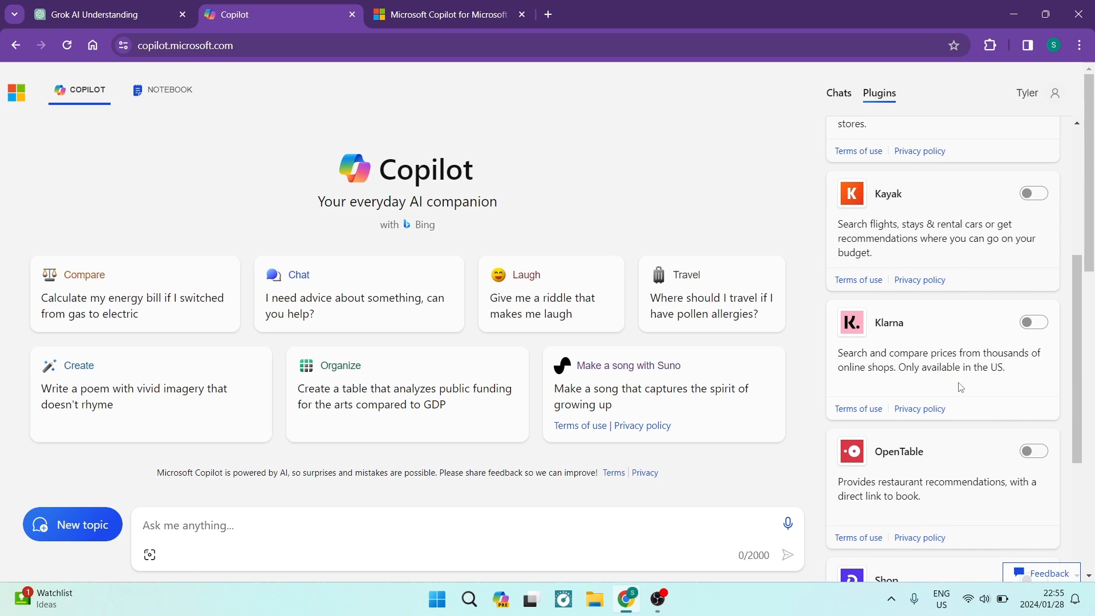
scroll(down, 3)
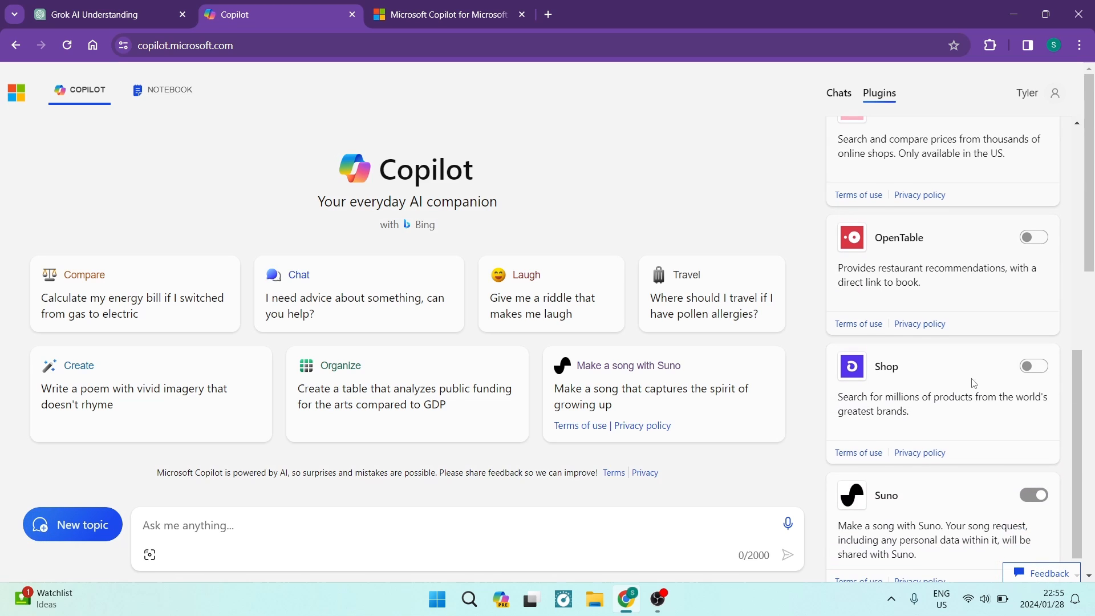
scroll(down, 3)
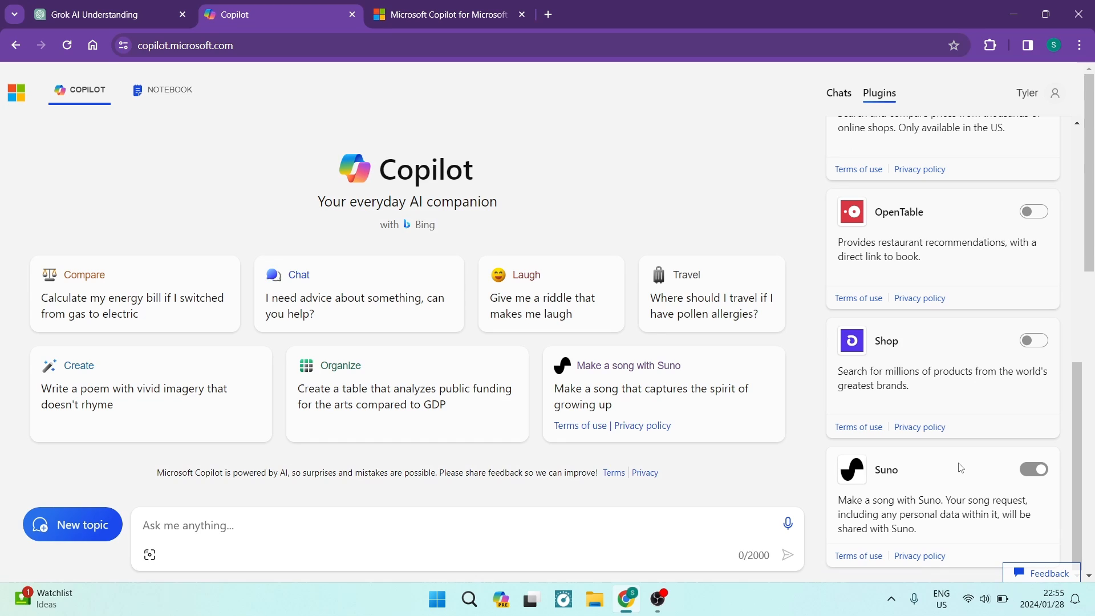
mouse_move(553, 211)
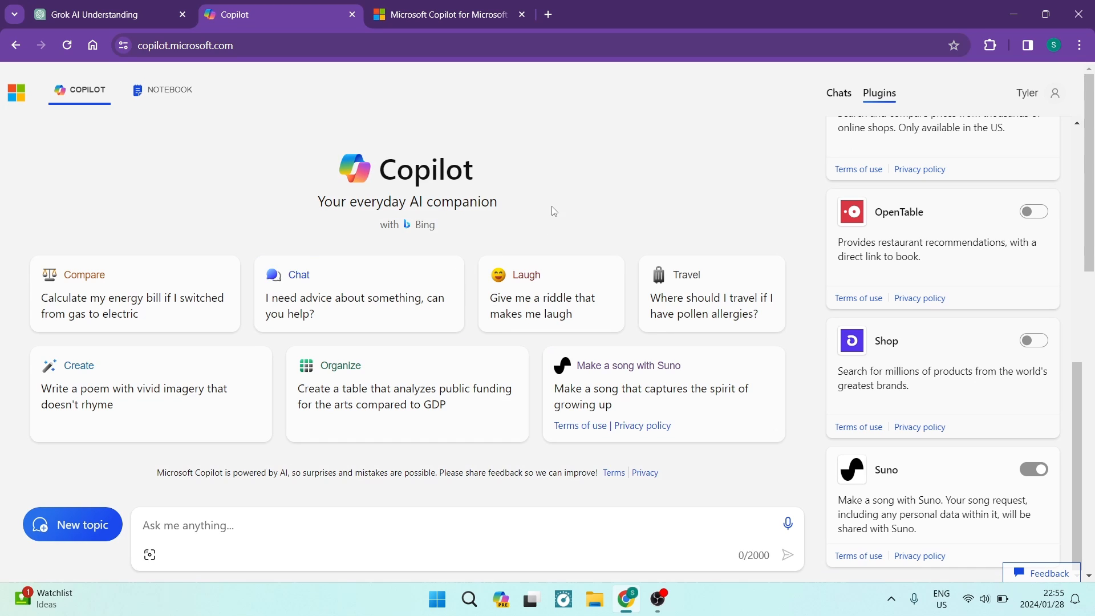
mouse_move(643, 404)
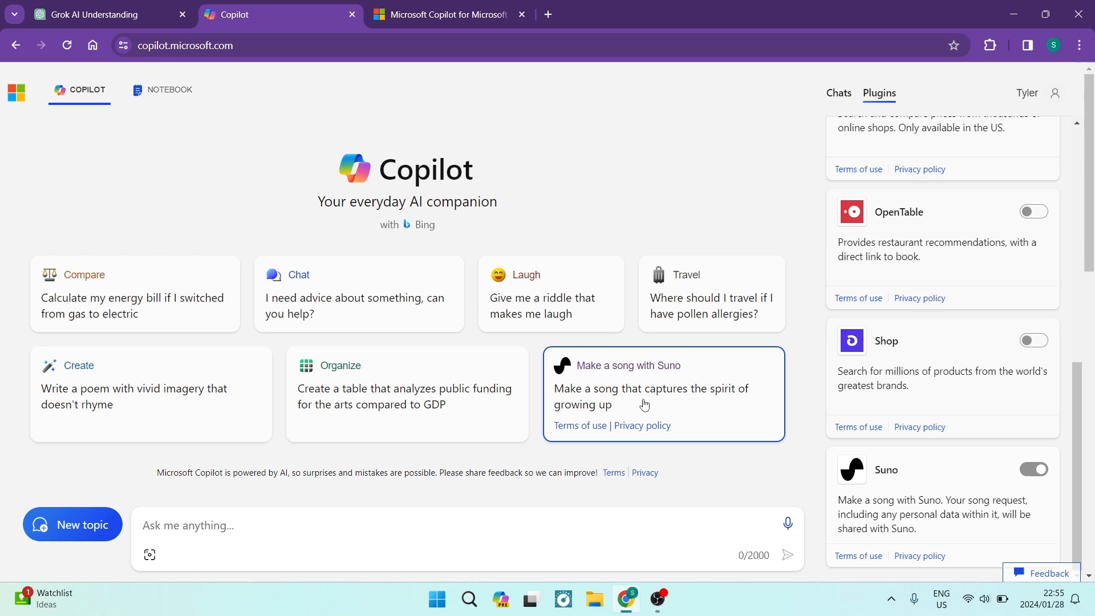
mouse_move(648, 382)
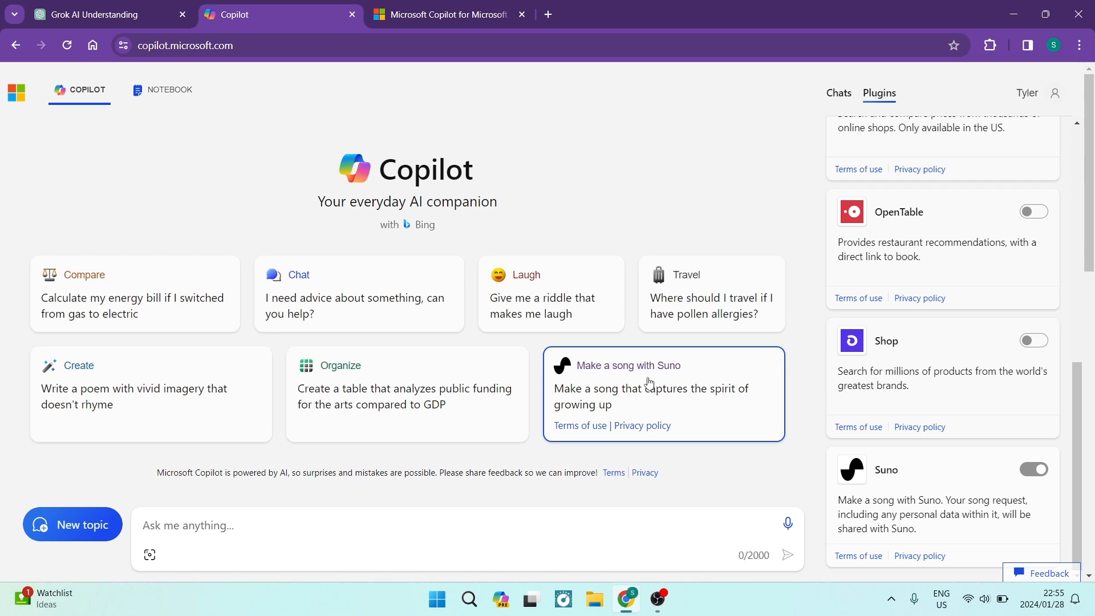
mouse_move(554, 179)
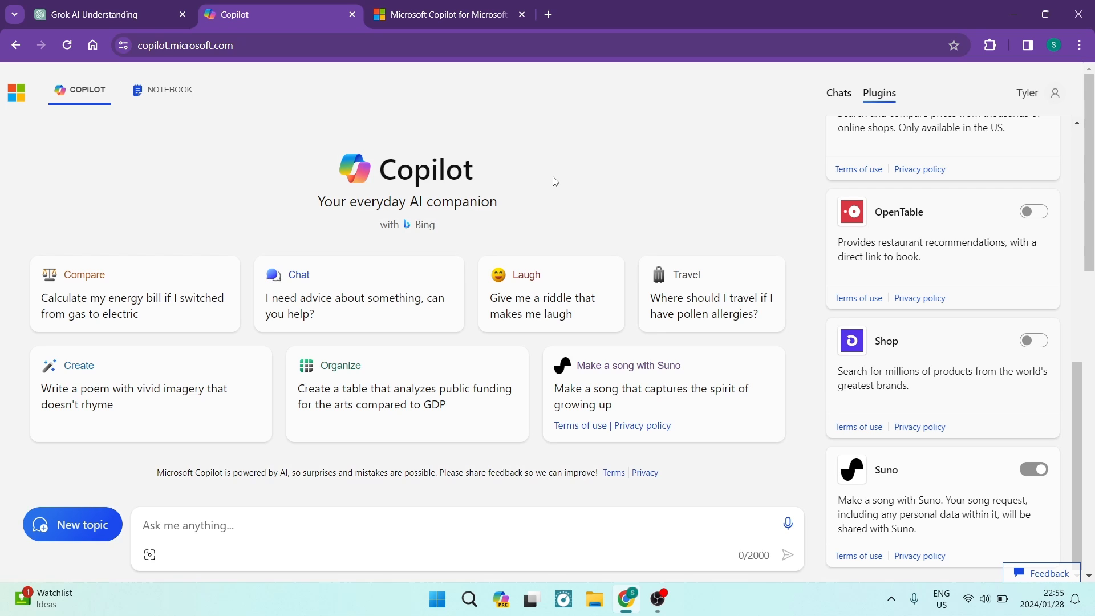
mouse_move(573, 192)
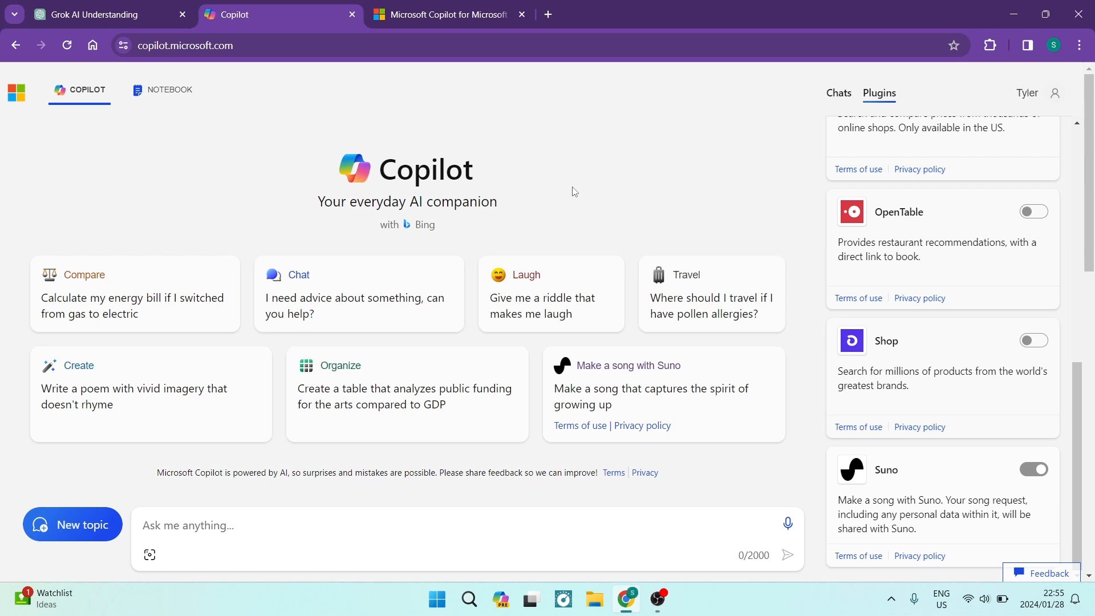
mouse_move(526, 236)
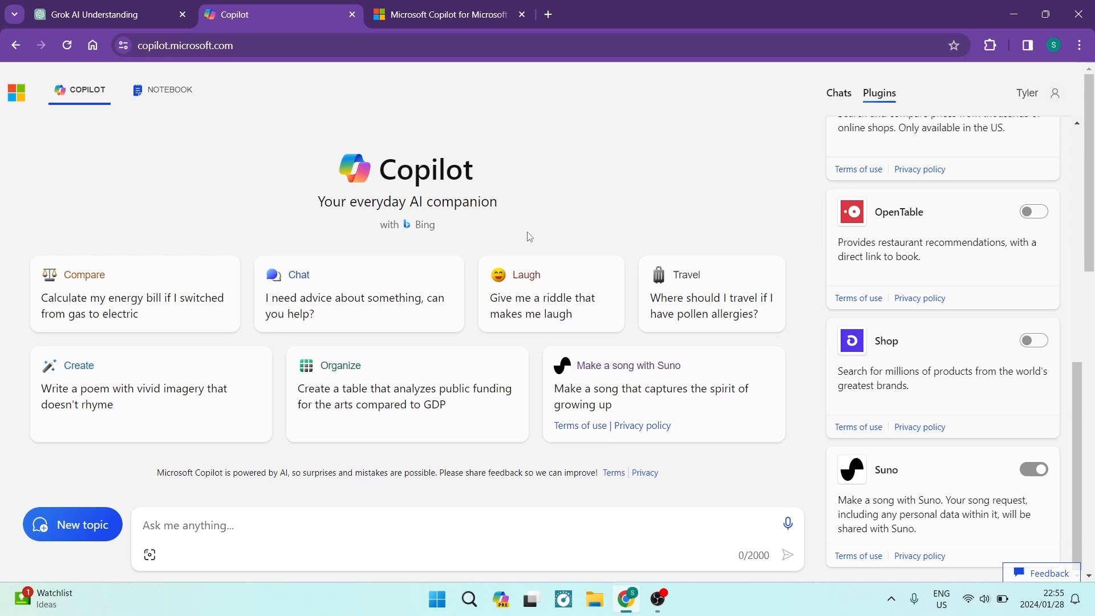
mouse_move(532, 181)
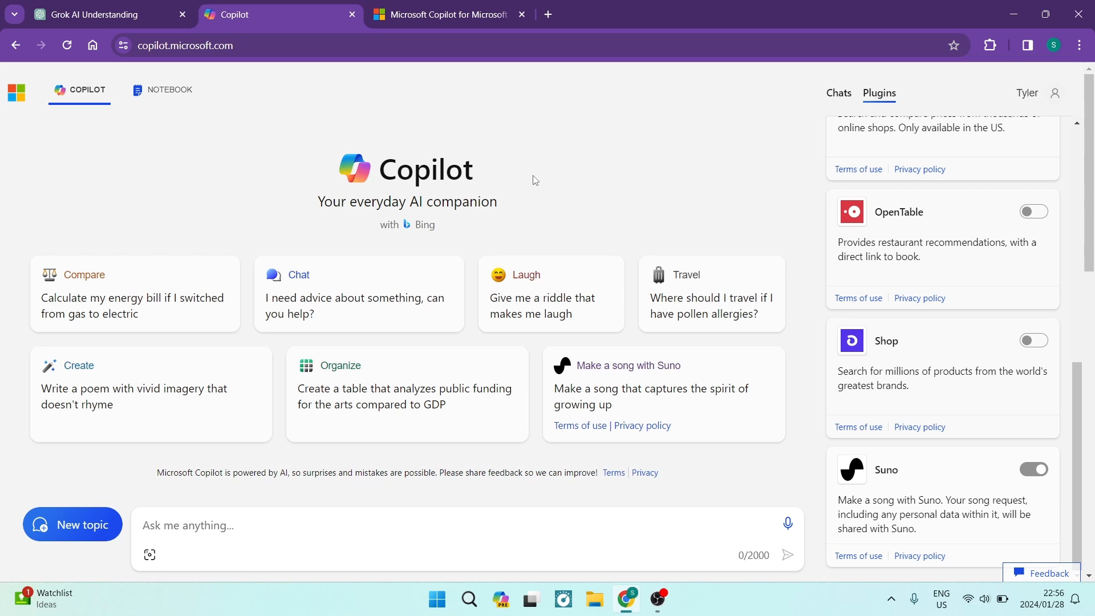
mouse_move(399, 118)
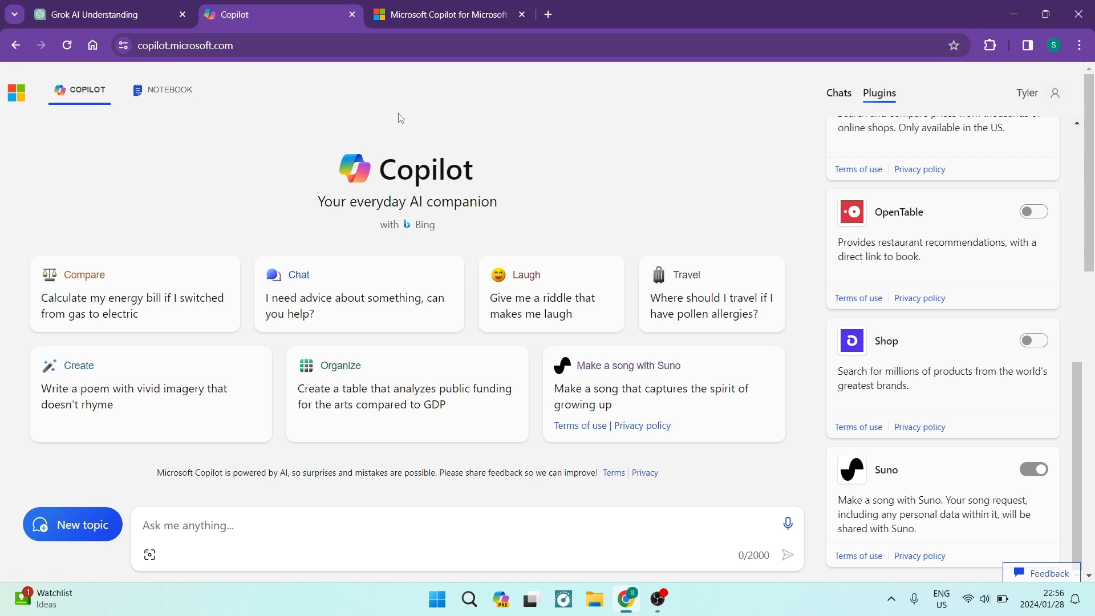
mouse_move(564, 570)
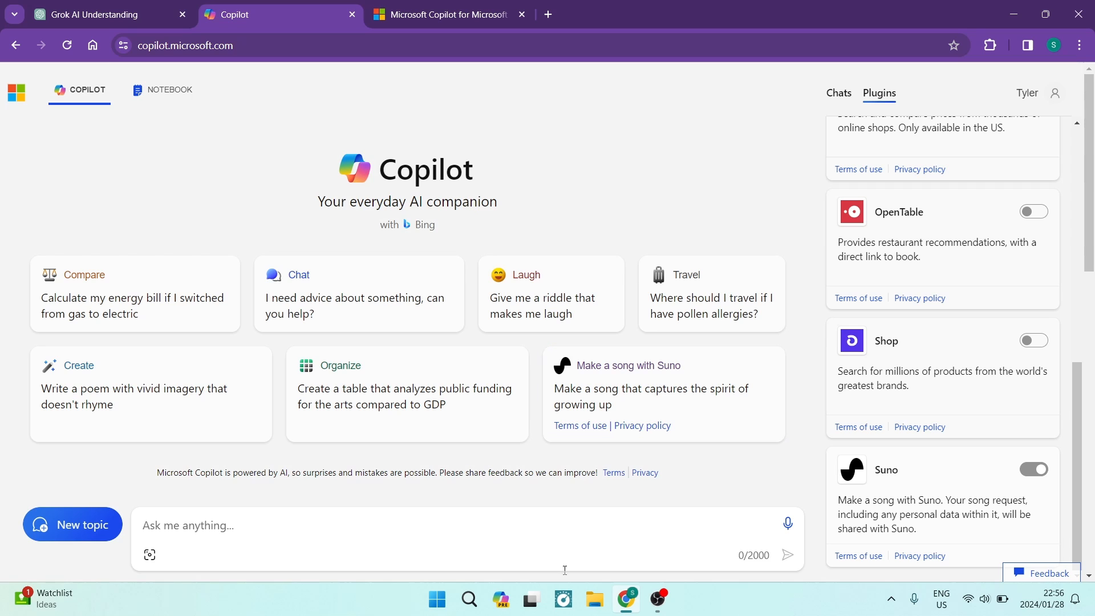
mouse_move(507, 556)
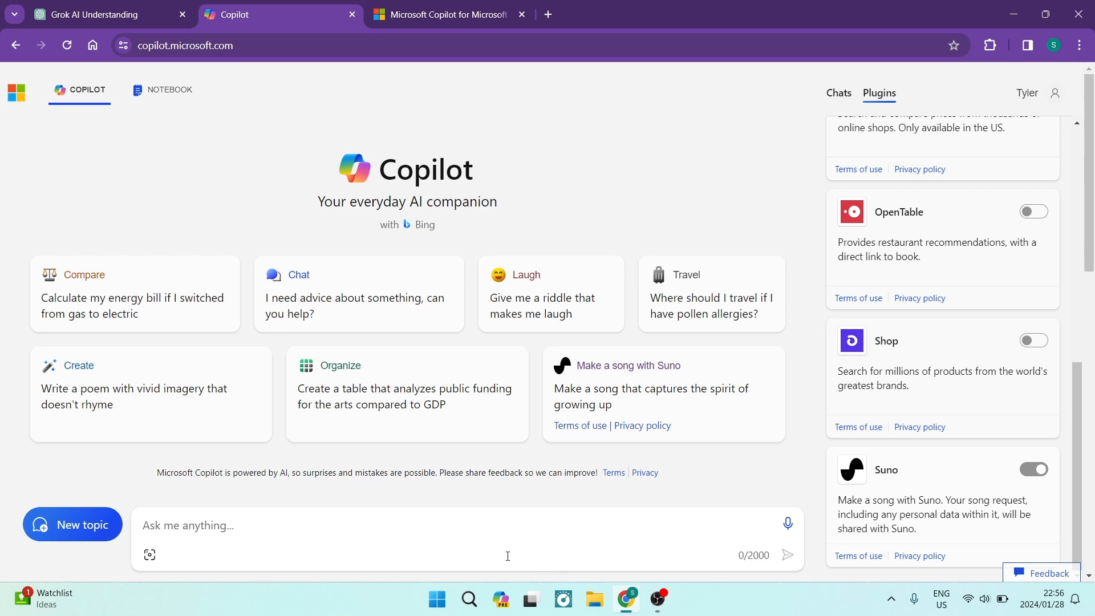
mouse_move(501, 599)
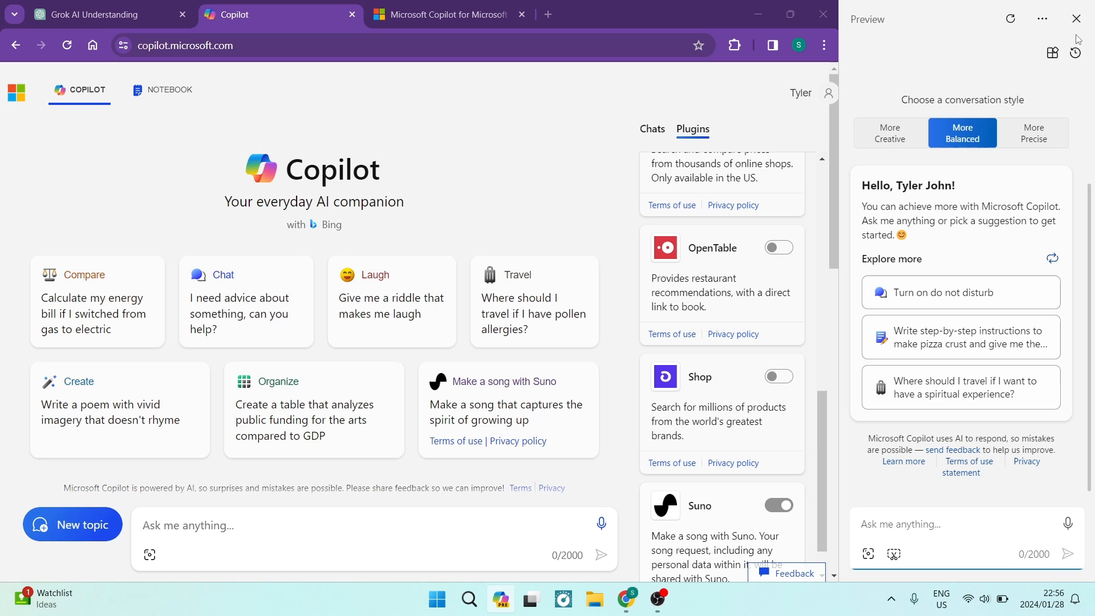
mouse_move(1052, 53)
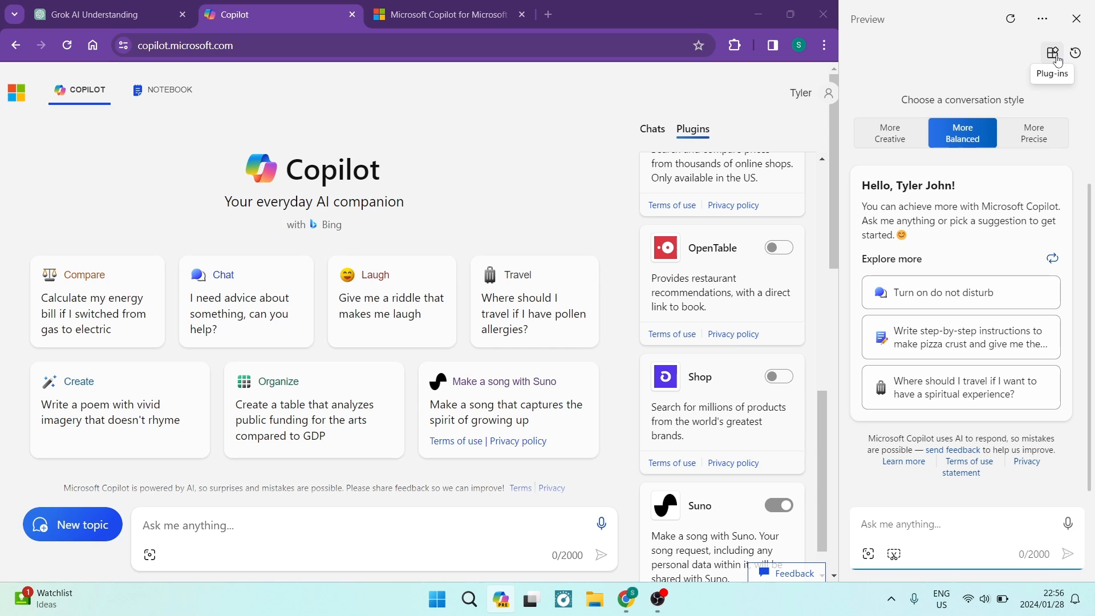
mouse_move(1080, 20)
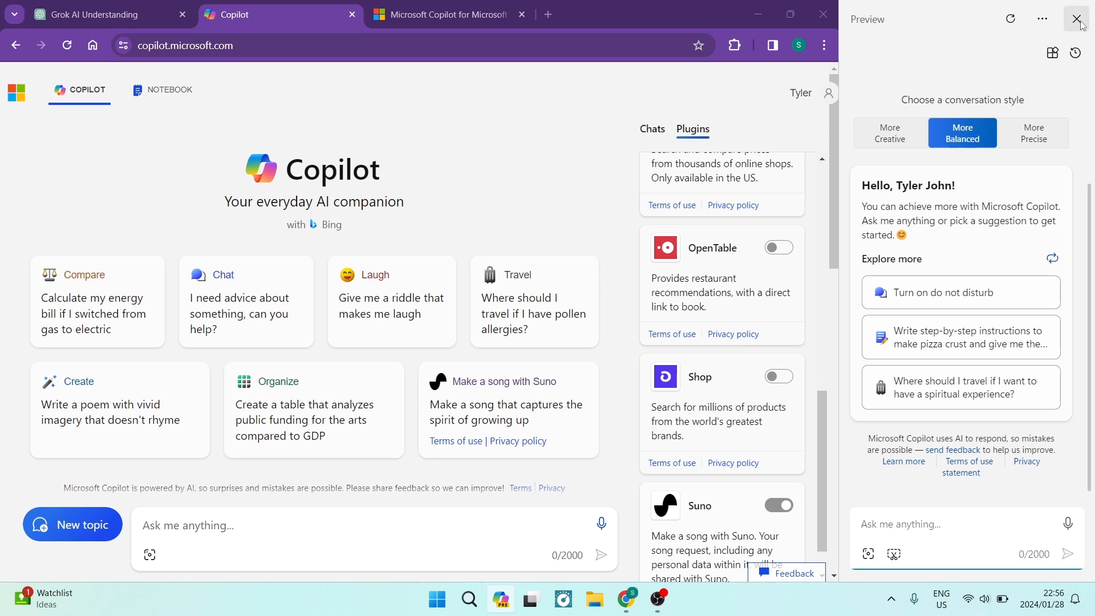
Close the Copilot sidebar Preview pane showing conversation styles and suggestions.
click(1075, 19)
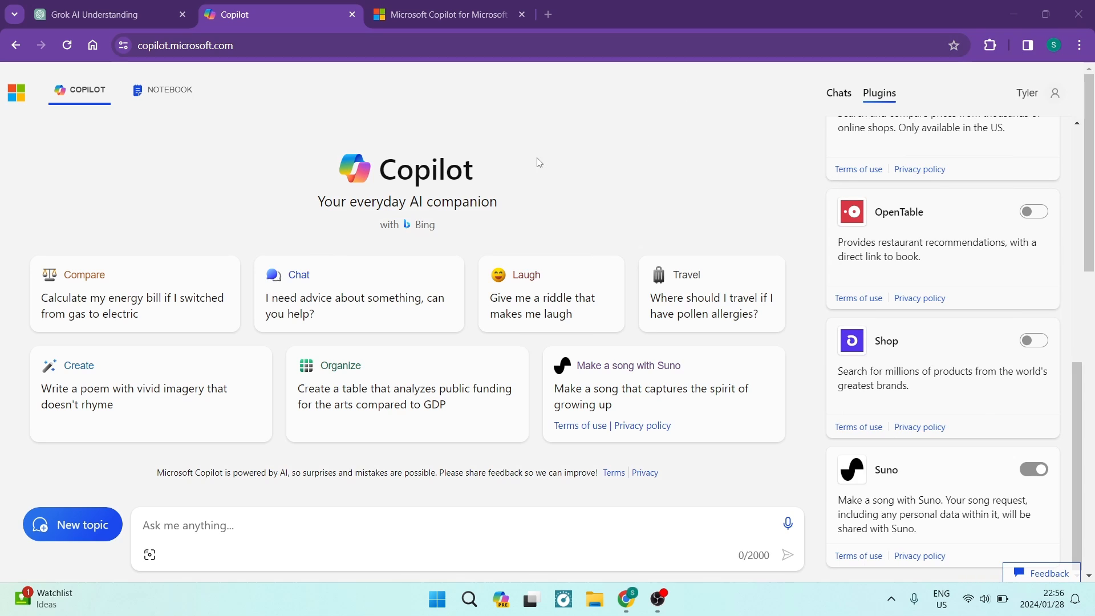
mouse_move(584, 180)
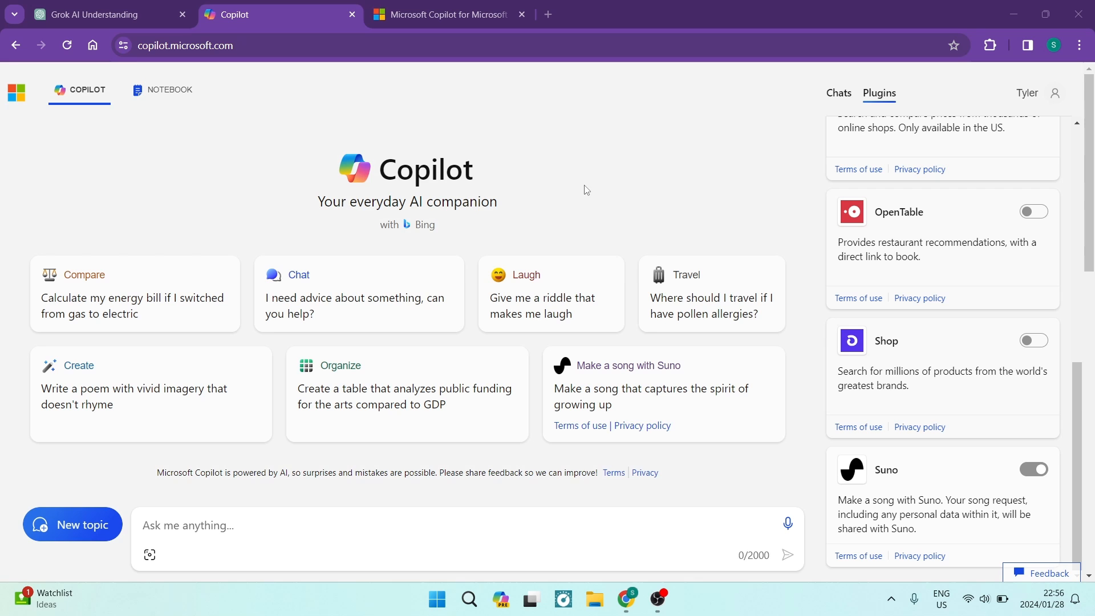
Return to the ChatGPT tab showing the Grok AI Understanding conversation.
click(68, 46)
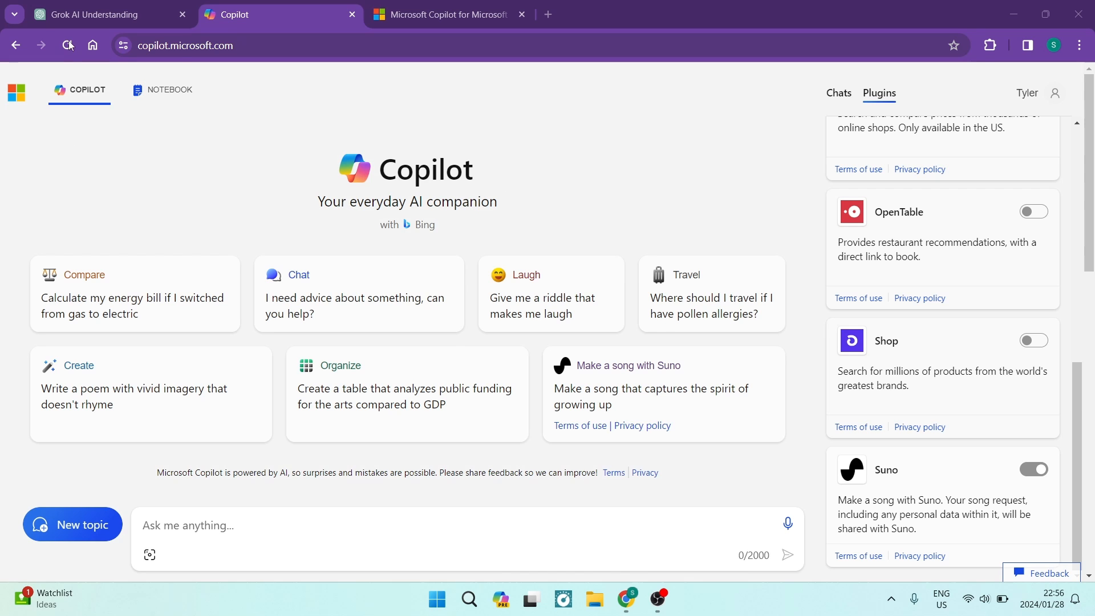
click(105, 13)
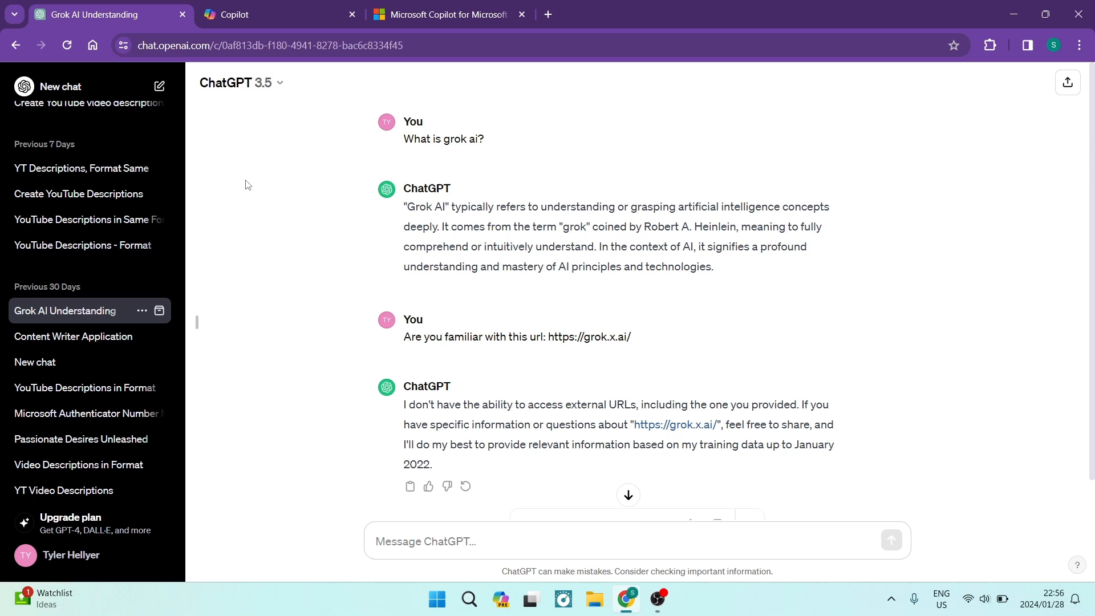
mouse_move(93, 559)
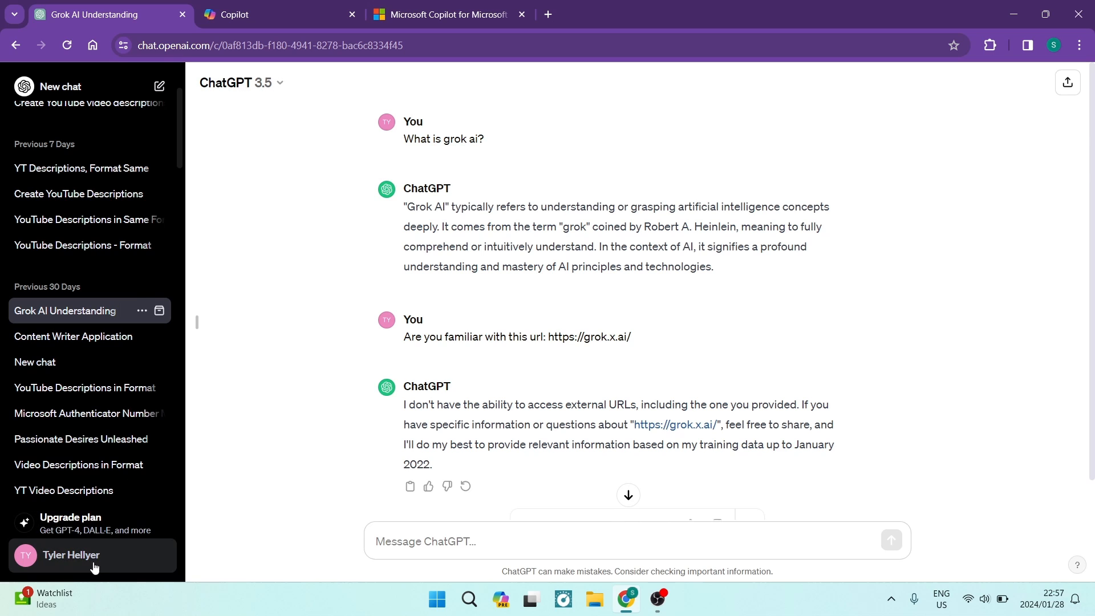
mouse_move(78, 524)
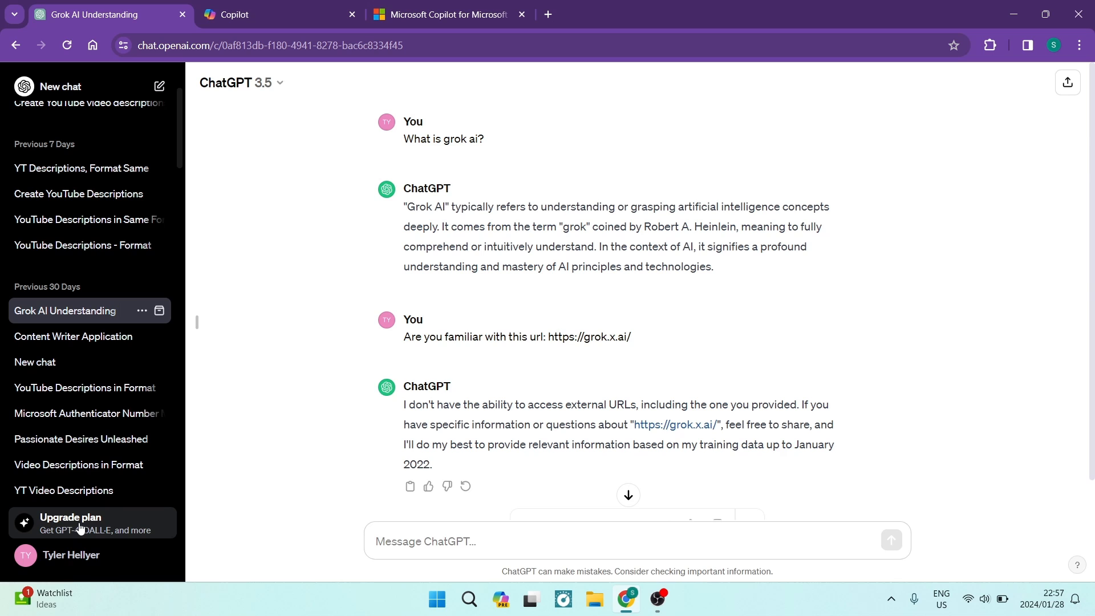
mouse_move(243, 82)
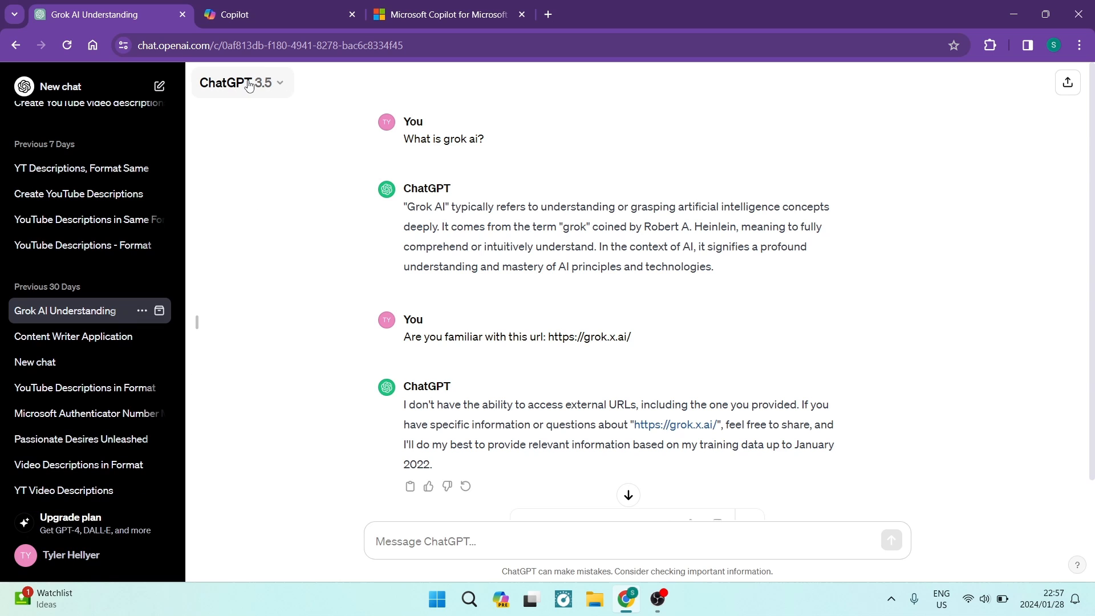
Review ChatGPT's Free, Plus ($20/month) and Team ($25) plans, then dismiss the overview.
click(240, 82)
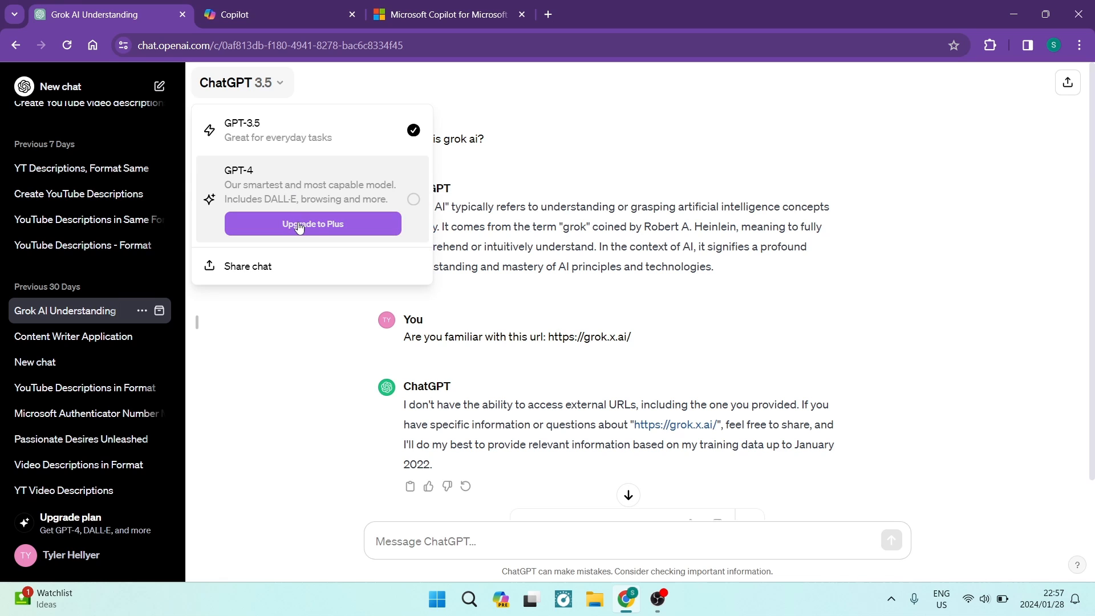
click(312, 224)
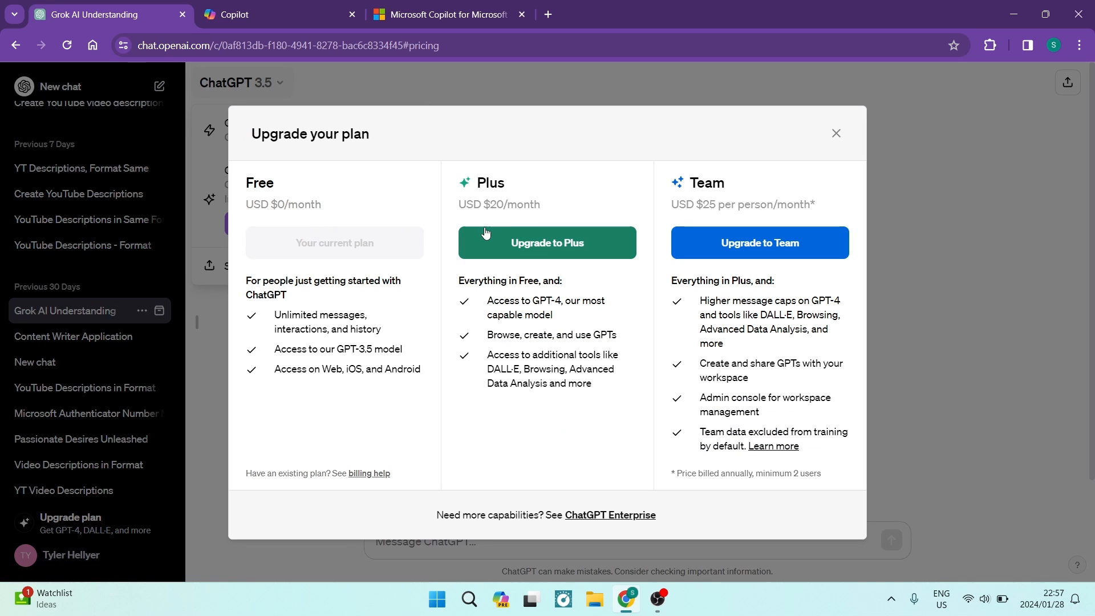
mouse_move(599, 241)
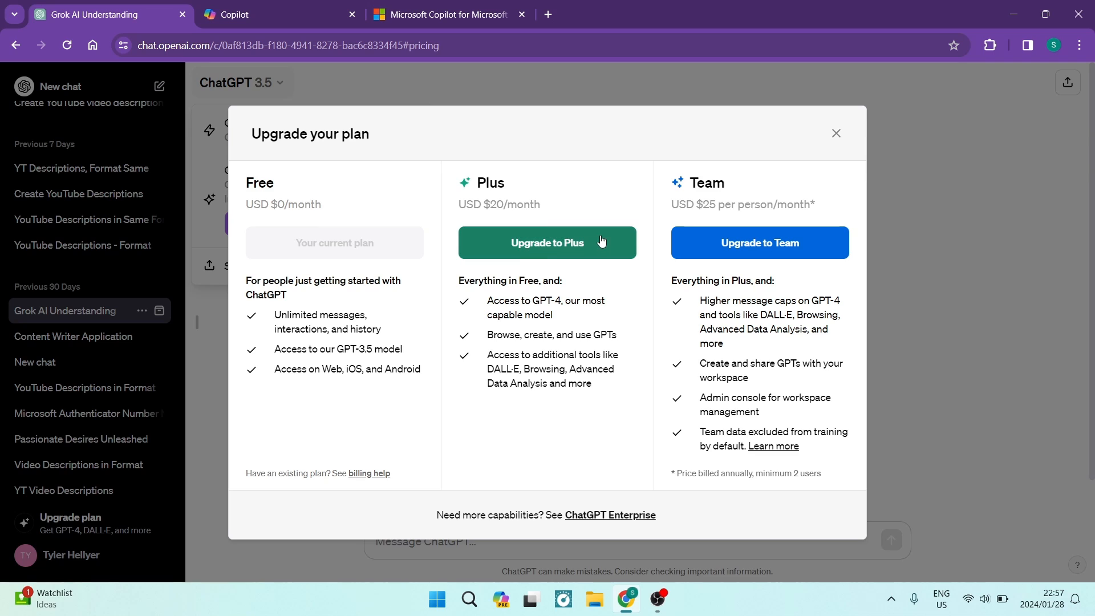
mouse_move(542, 246)
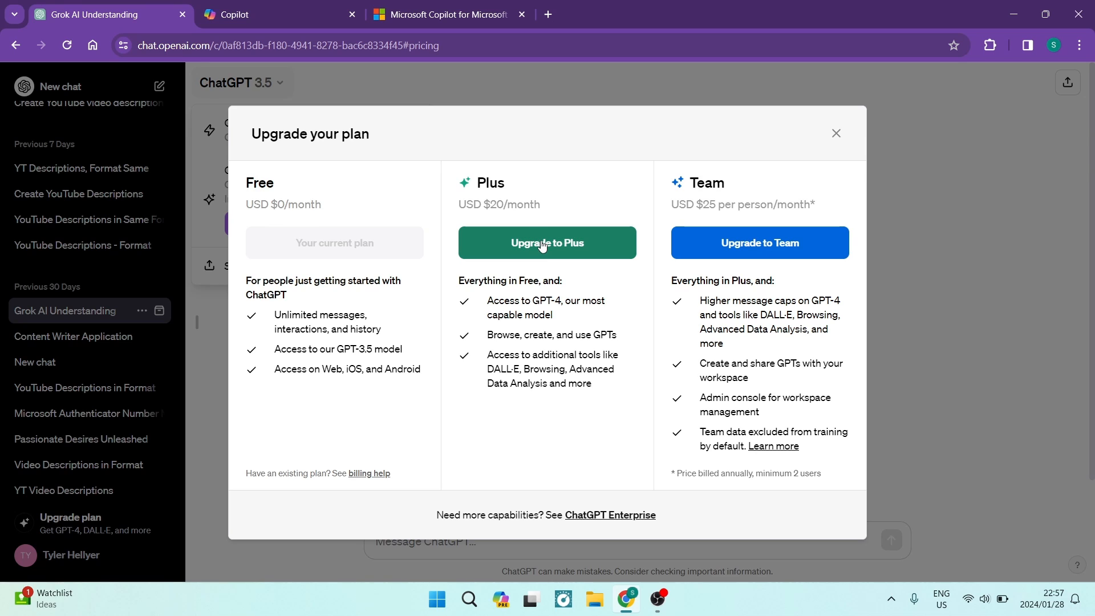
mouse_move(554, 305)
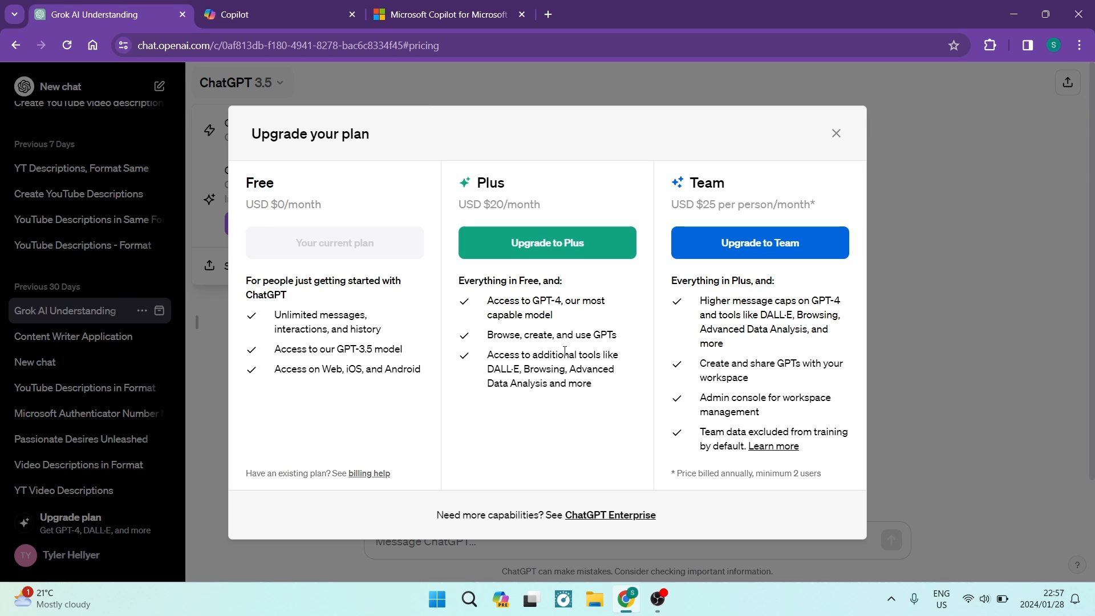
mouse_move(551, 355)
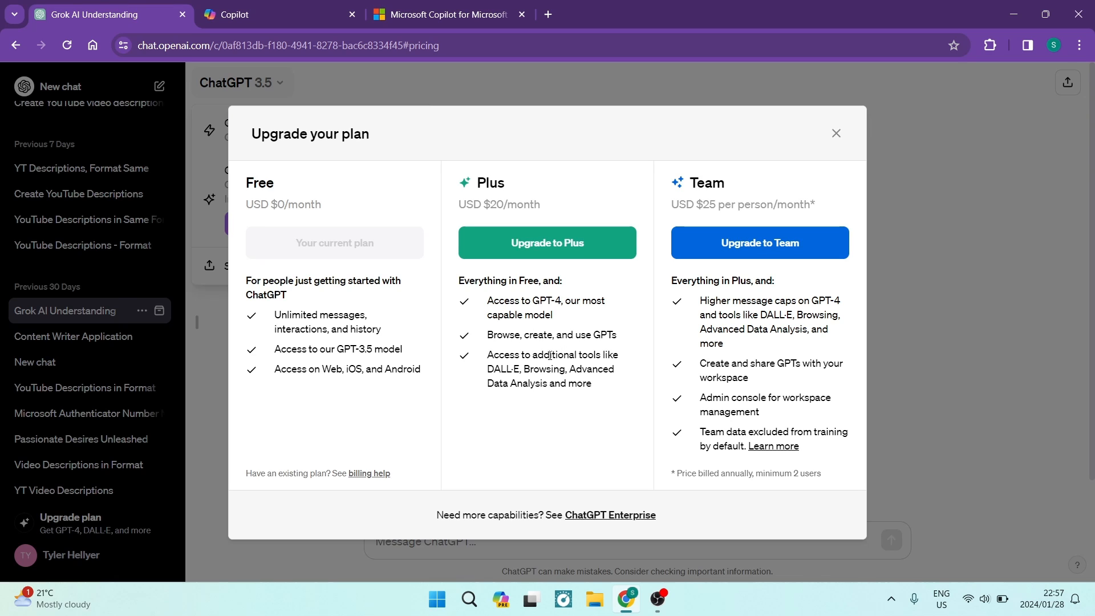
mouse_move(521, 377)
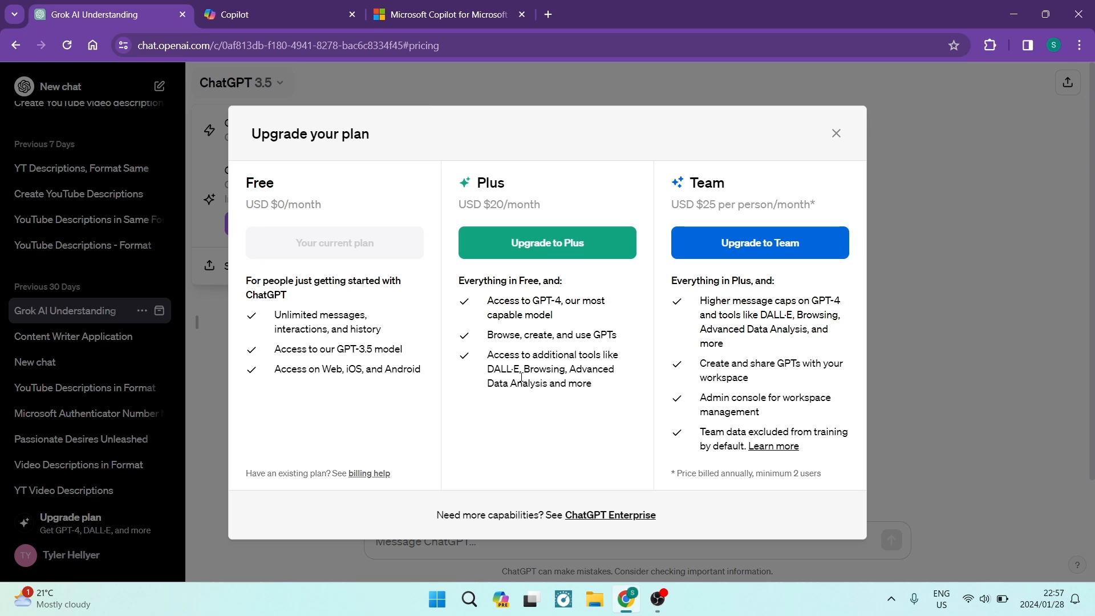
mouse_move(568, 416)
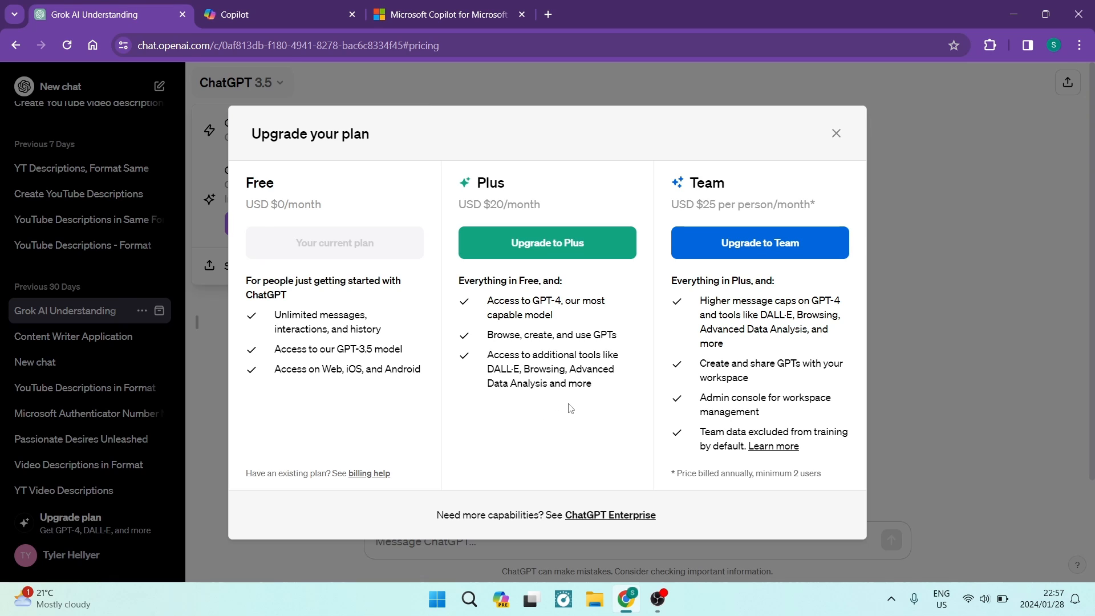
mouse_move(539, 405)
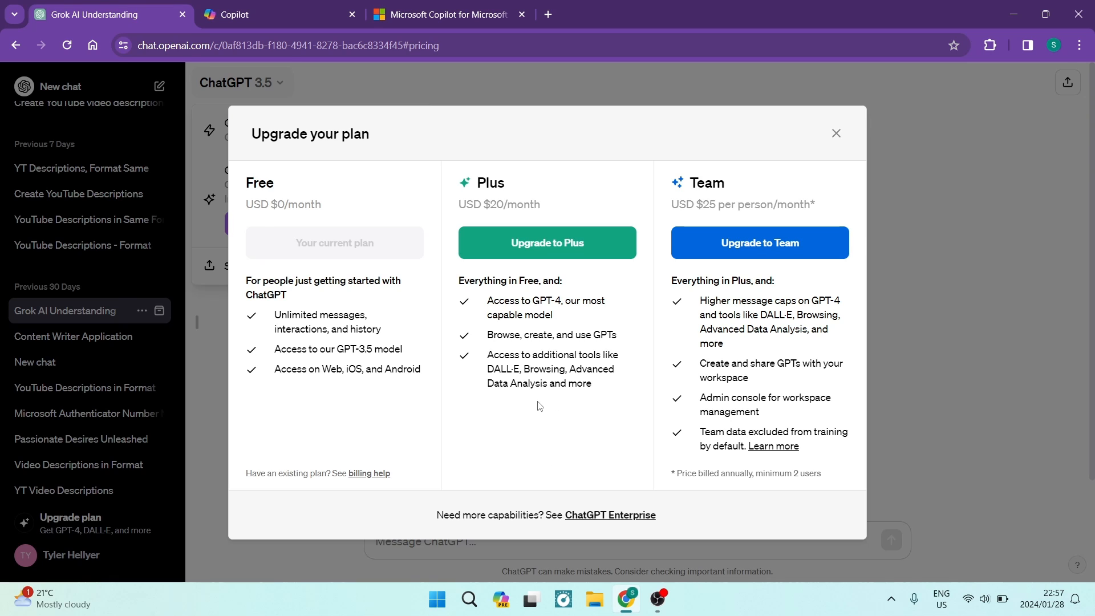
mouse_move(556, 262)
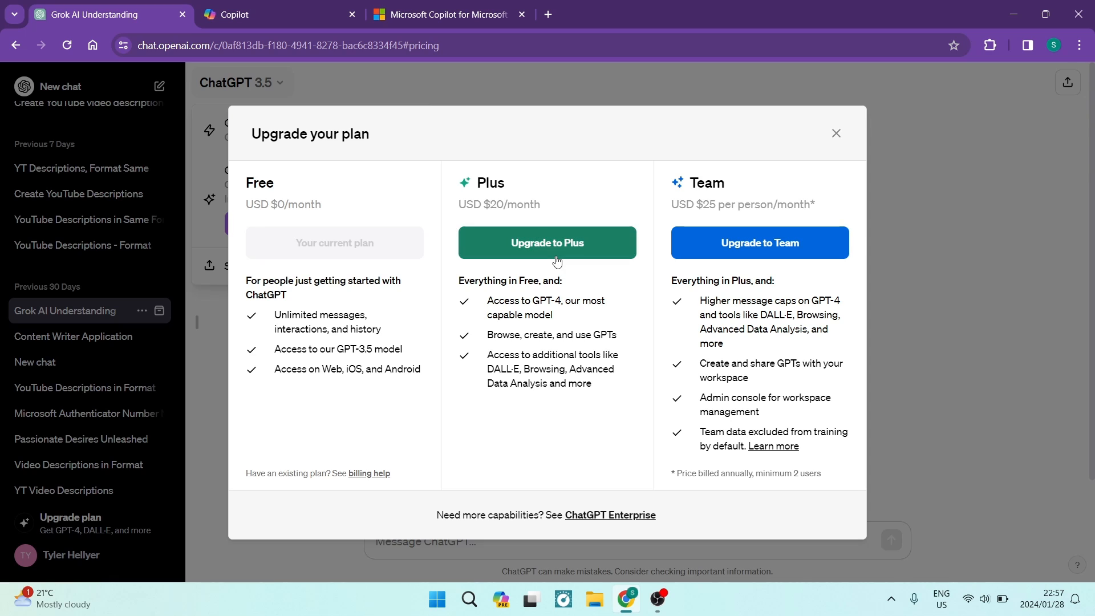
mouse_move(548, 399)
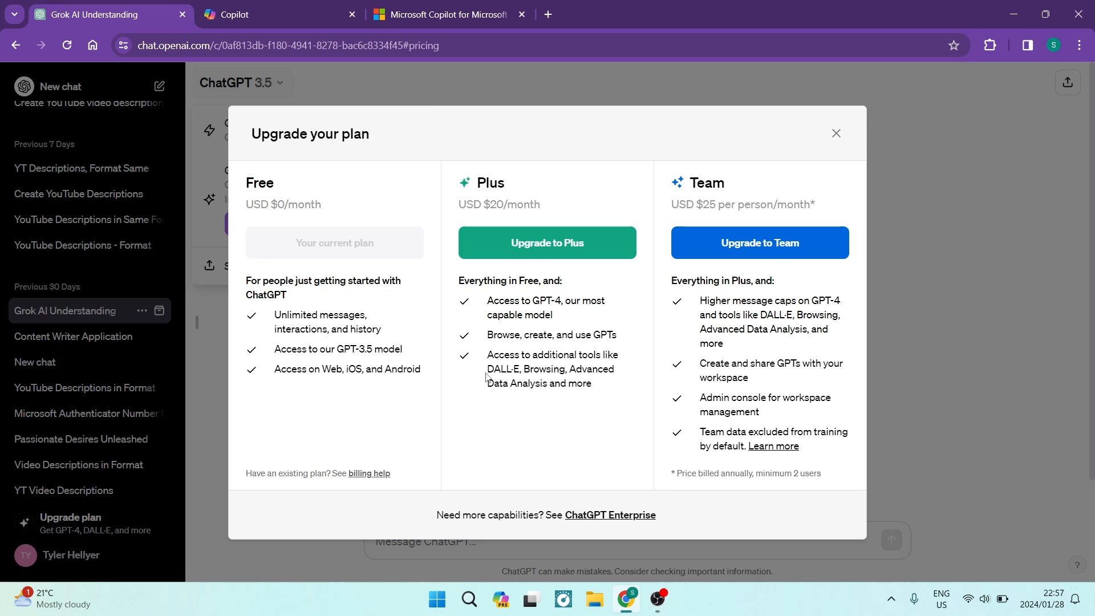
double_click(503, 369)
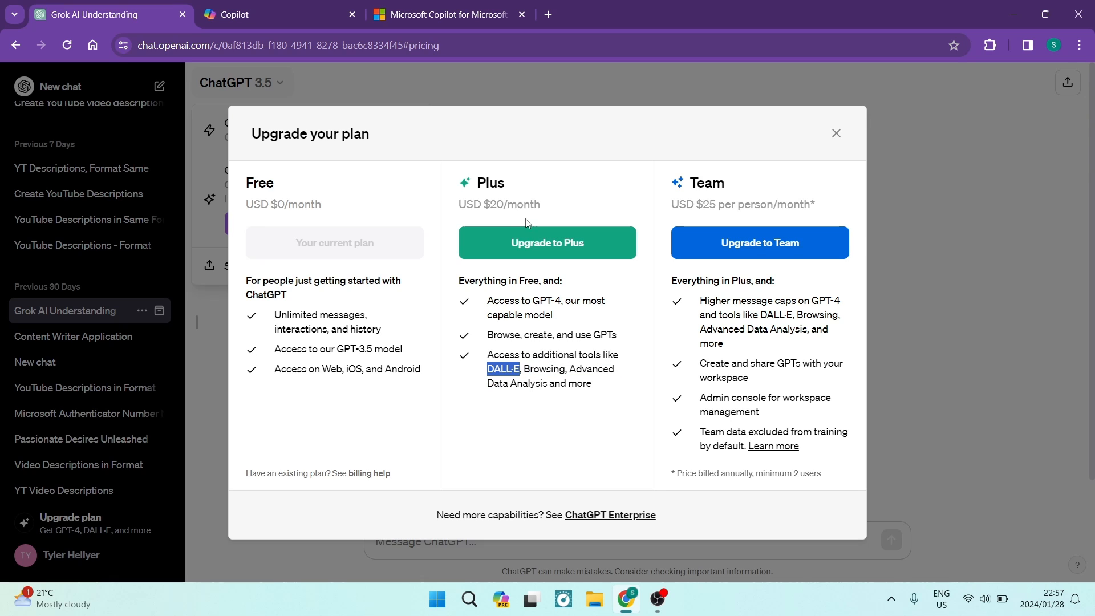
mouse_move(555, 276)
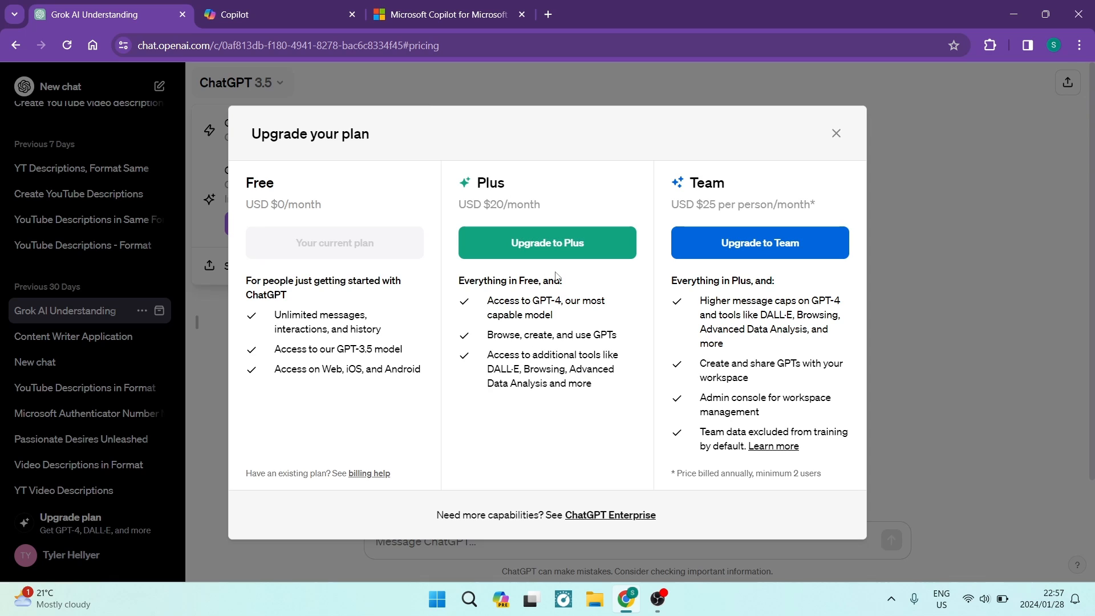
mouse_move(650, 206)
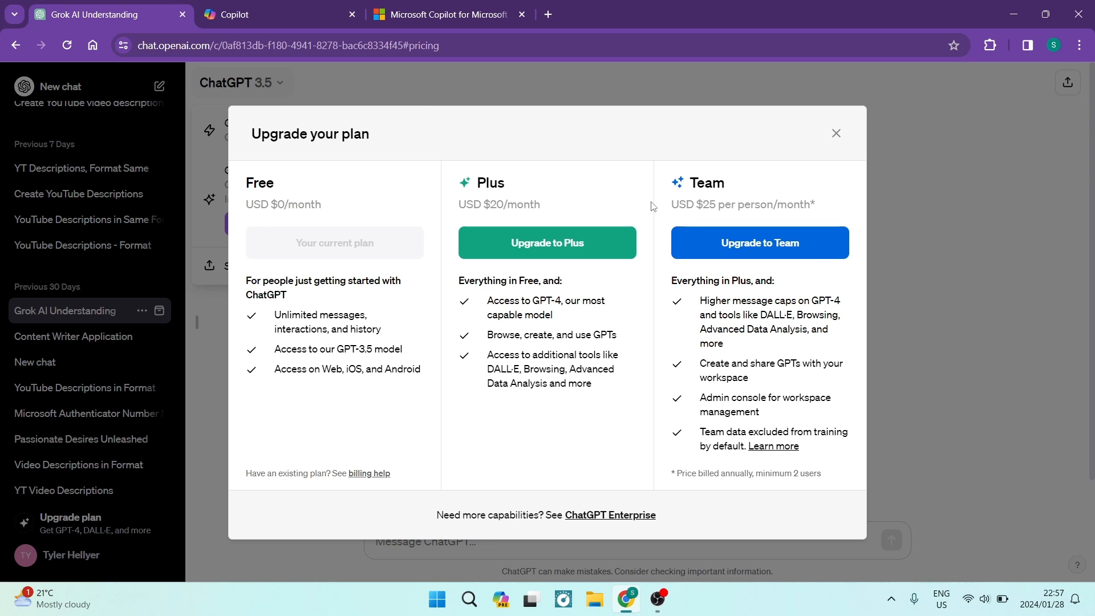
mouse_move(731, 278)
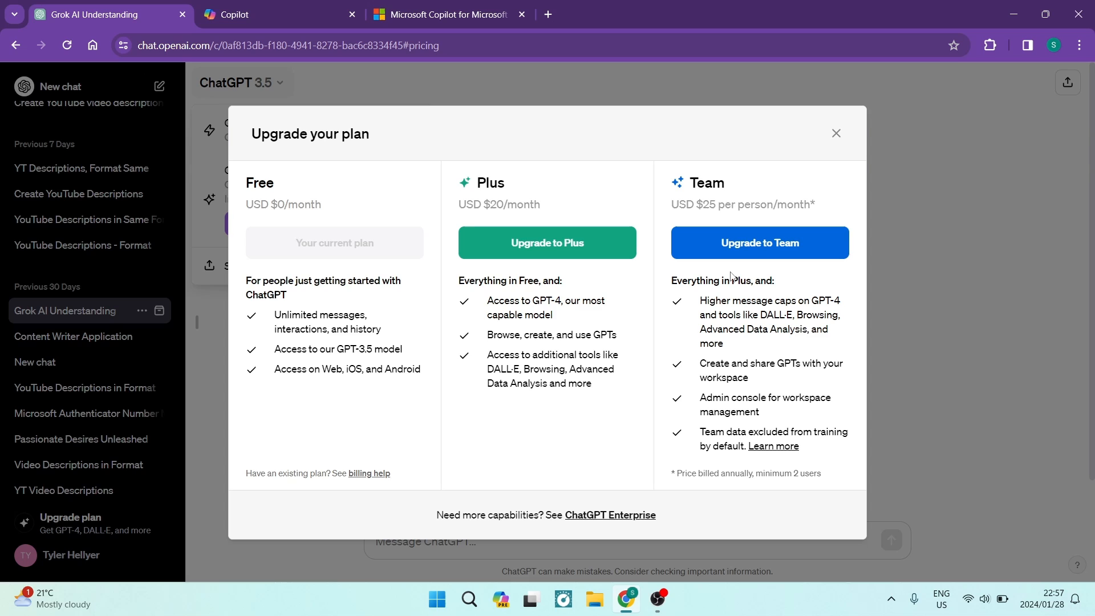
mouse_move(667, 405)
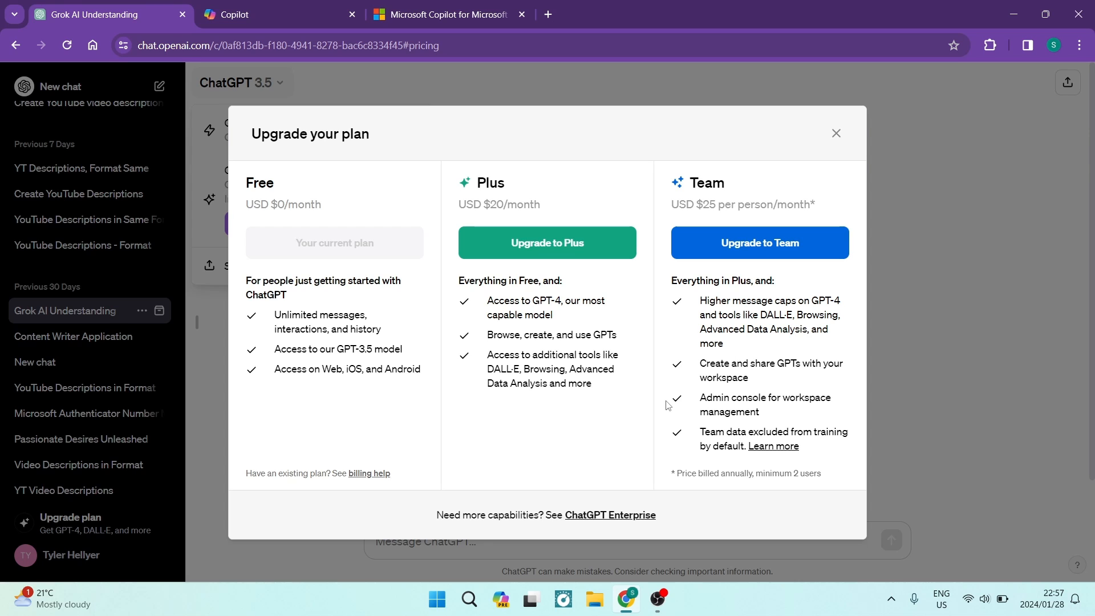
mouse_move(486, 261)
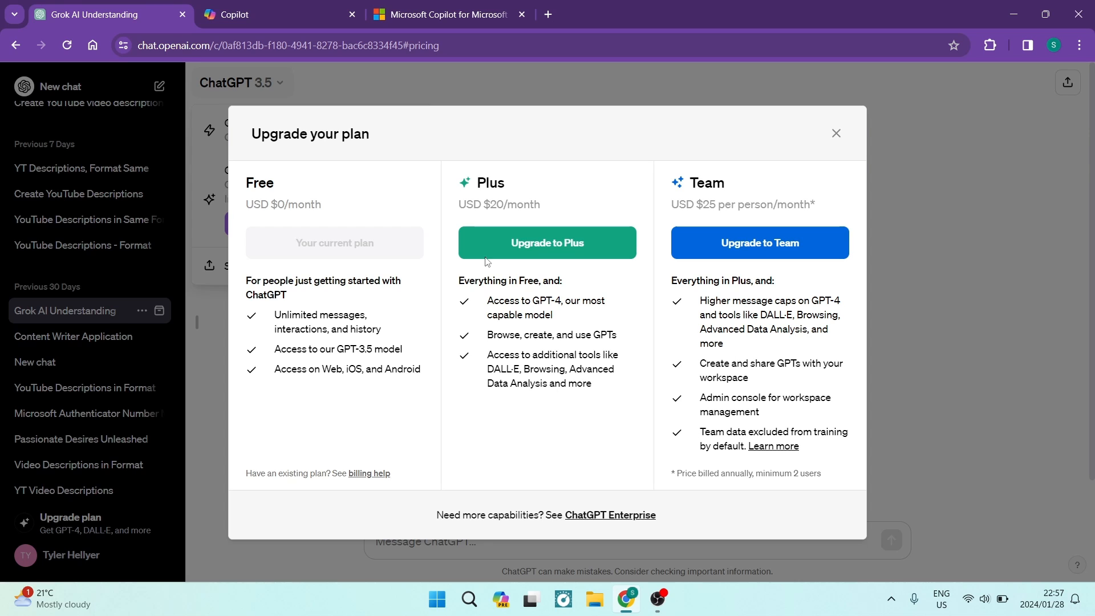
mouse_move(836, 133)
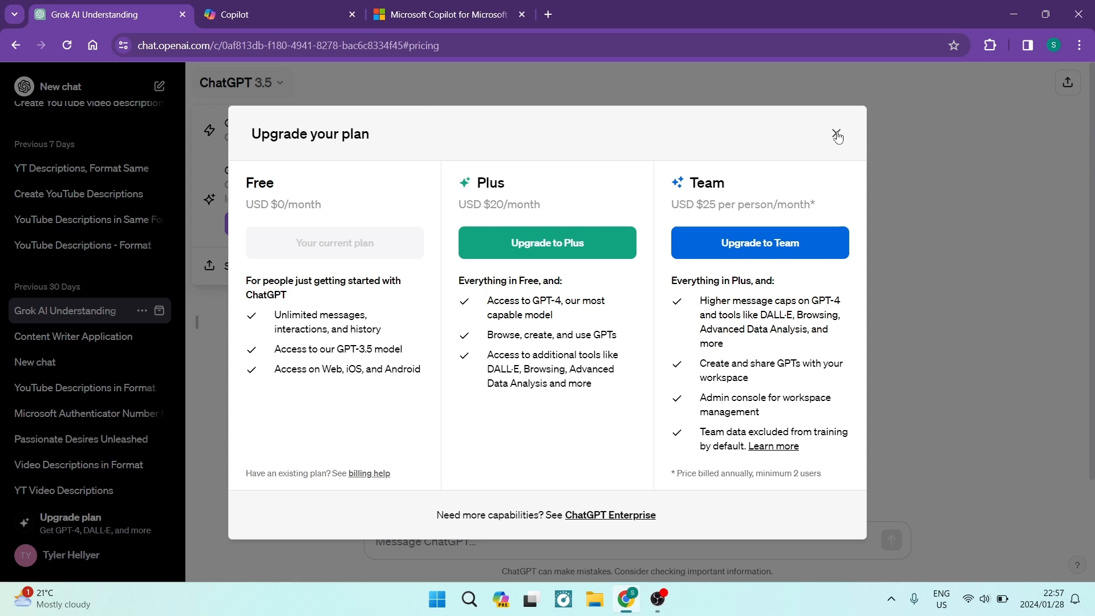
click(836, 136)
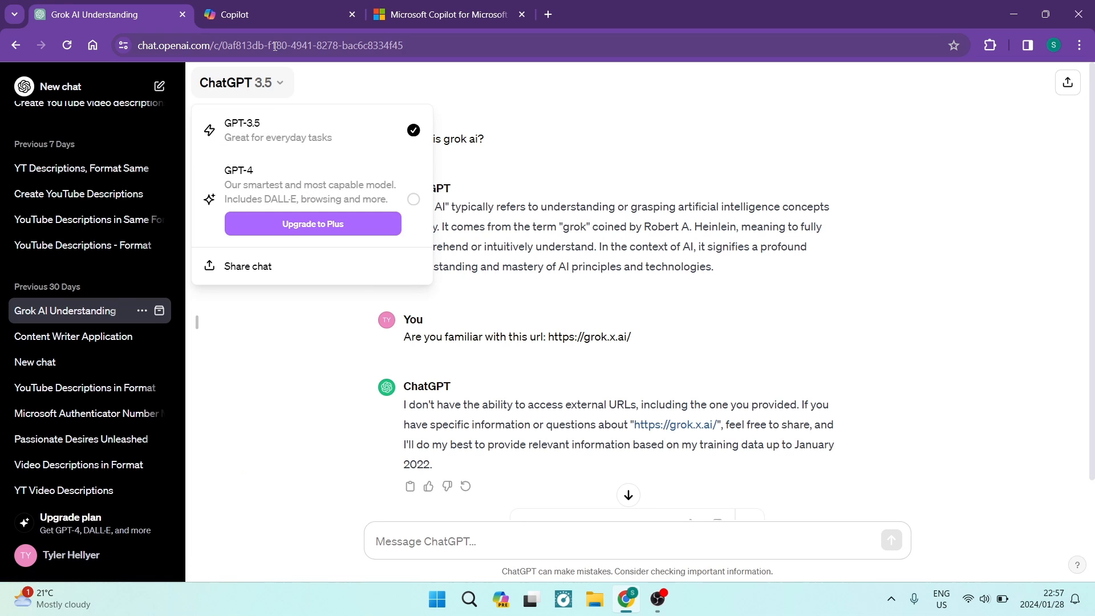
Send Copilot's Chat advice suggestion and scroll the Plugins panel back to the top.
click(240, 14)
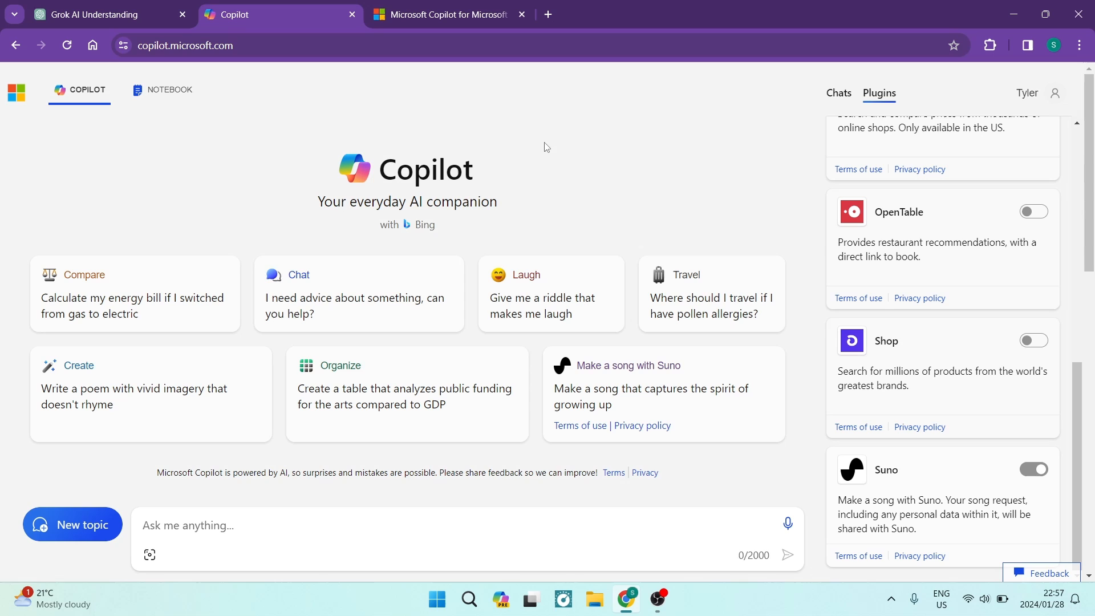
mouse_move(747, 310)
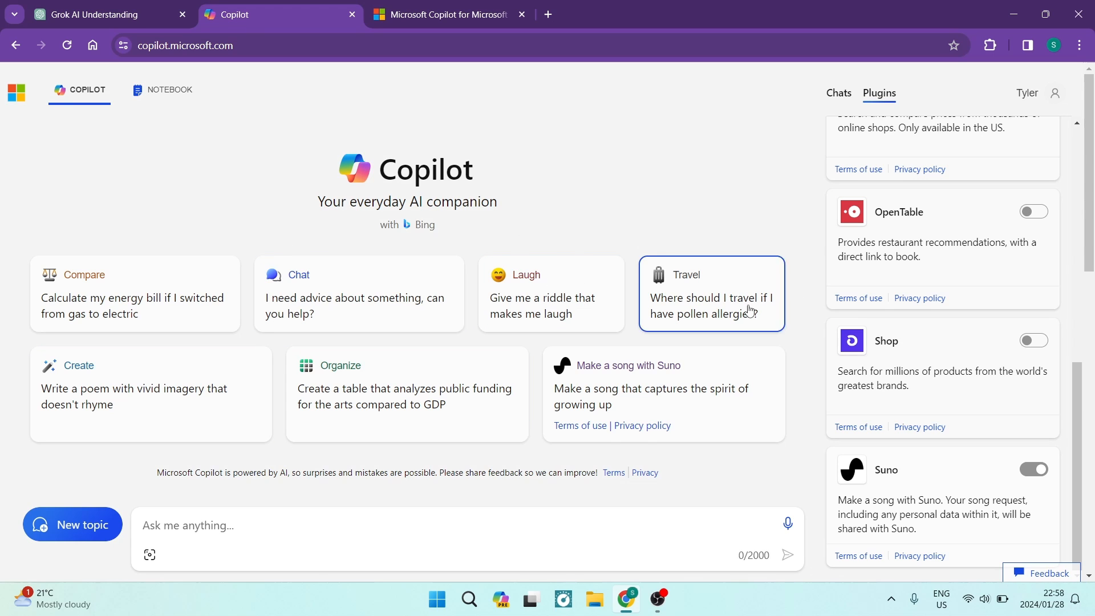
mouse_move(705, 371)
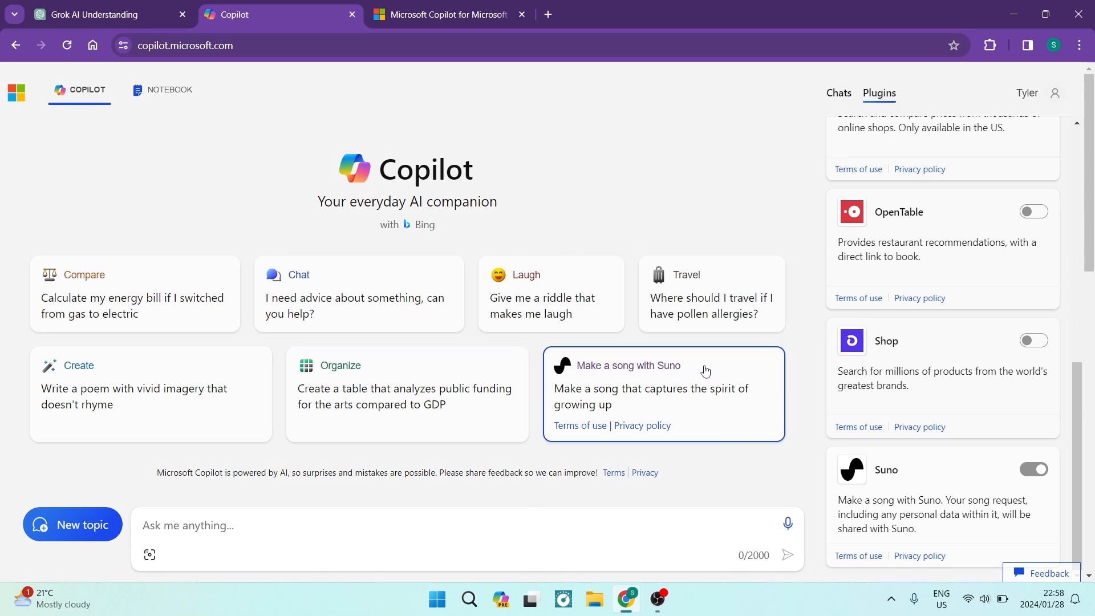
click(662, 395)
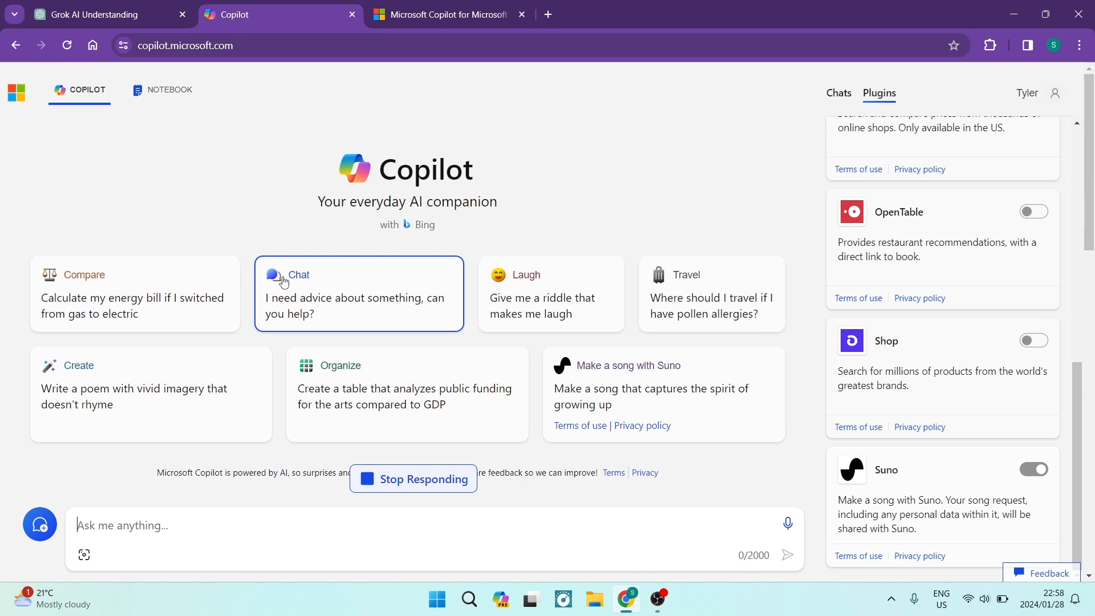
mouse_move(657, 220)
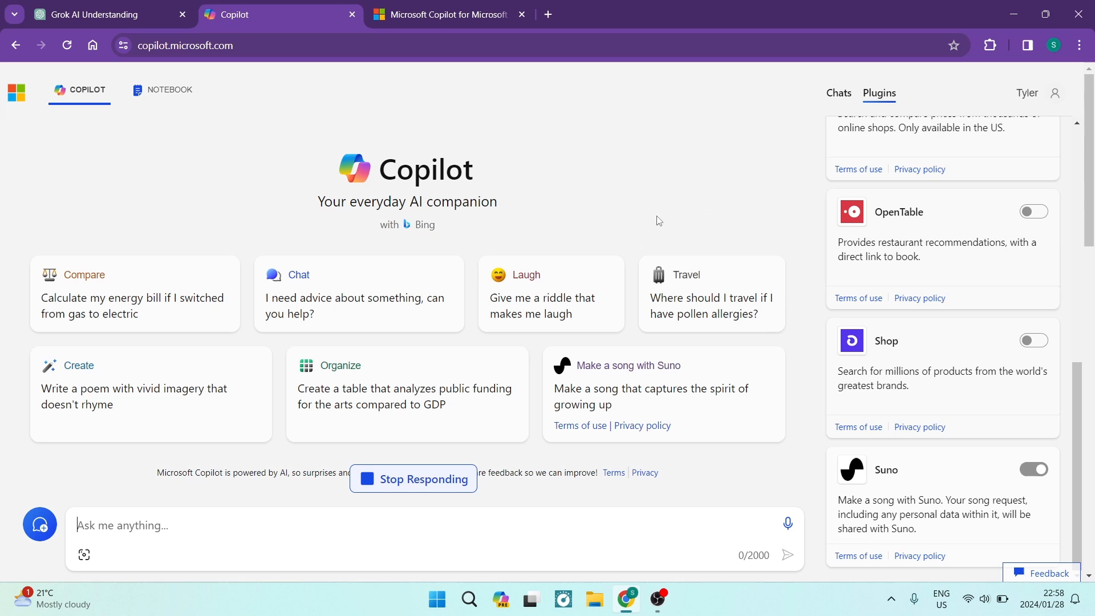
scroll(up, 3)
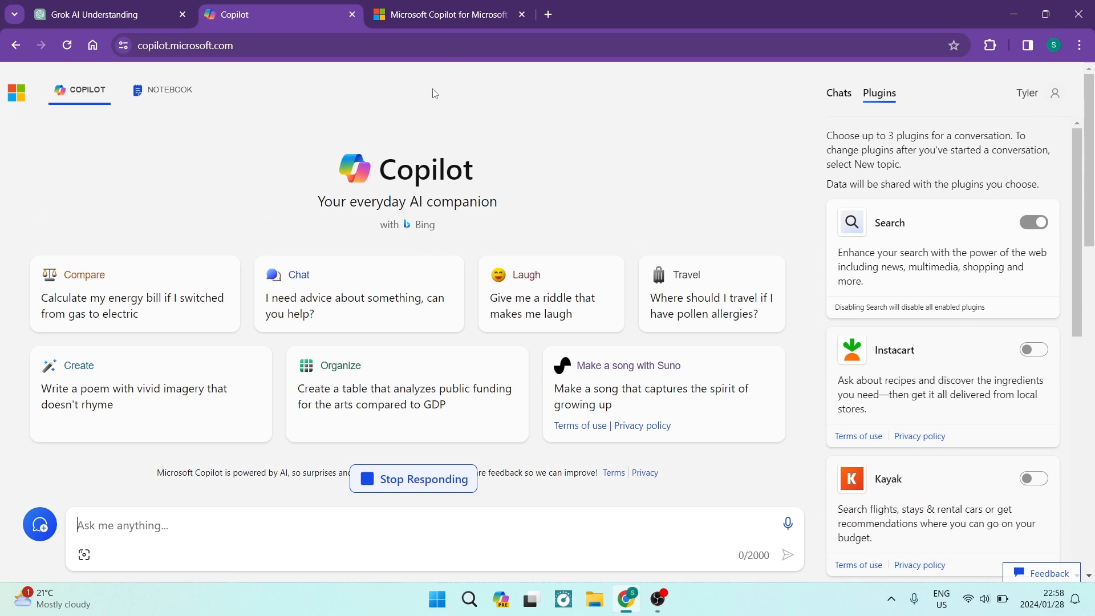
click(448, 13)
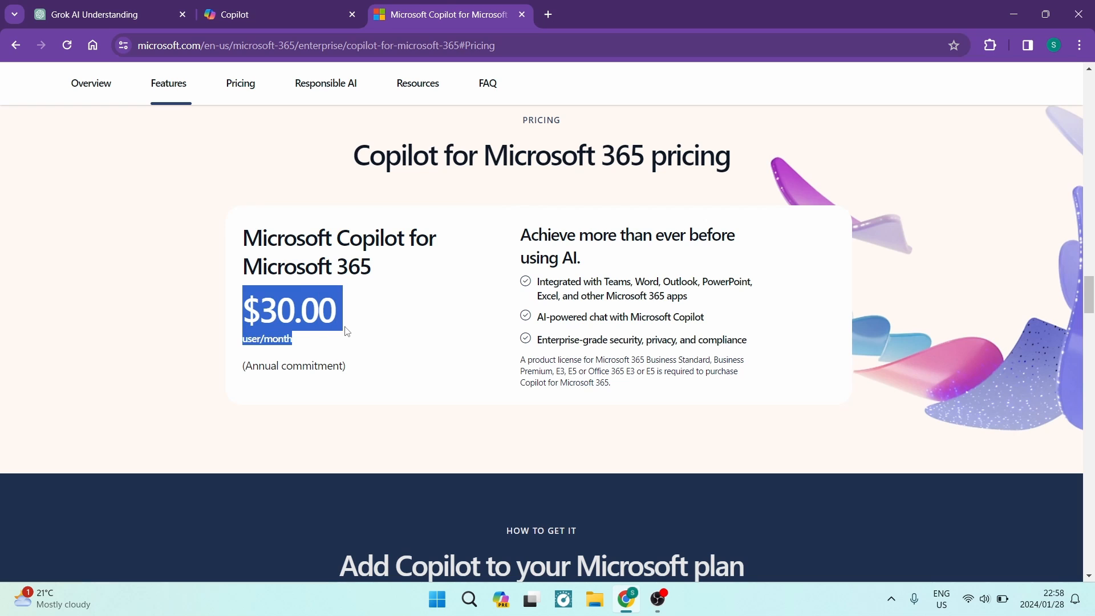
mouse_move(352, 379)
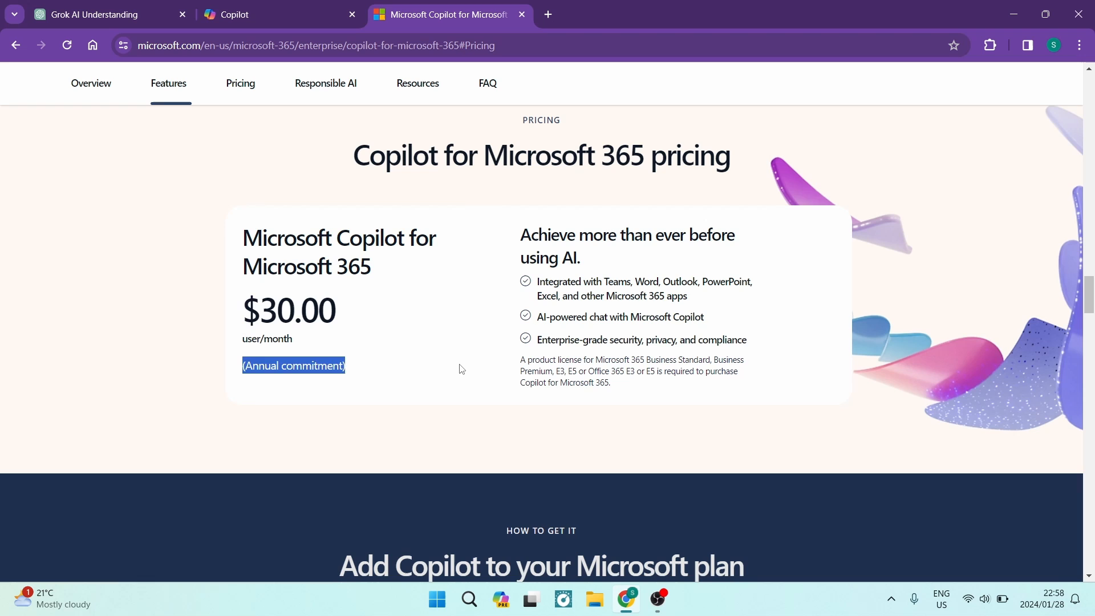
Review Copilot for Microsoft 365 pricing ($30.00 user/month, annual commitment), then return to Copilot.
click(461, 124)
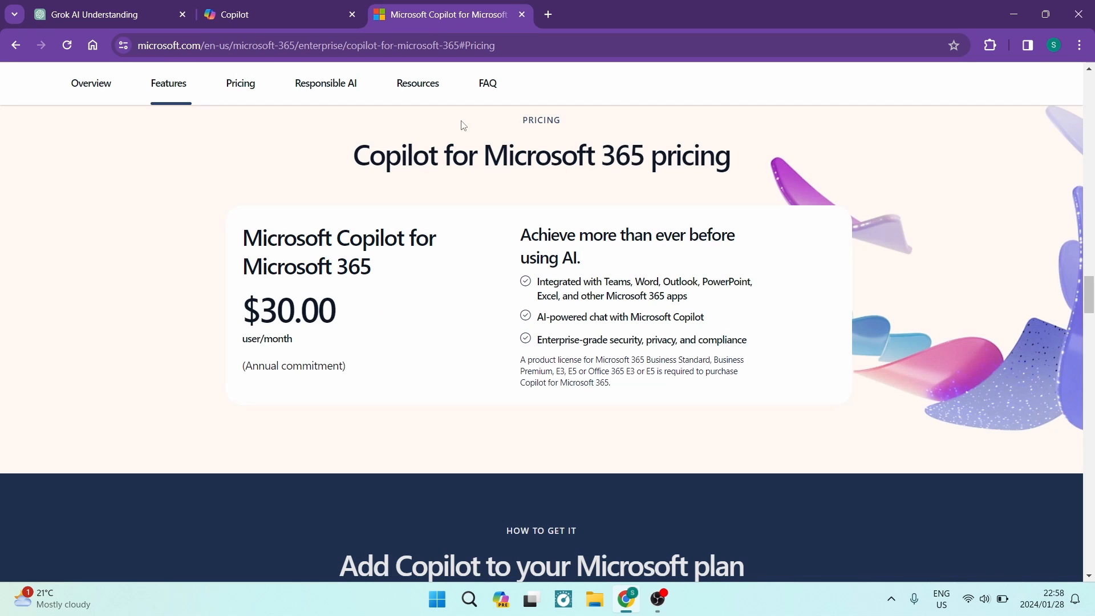
mouse_move(522, 241)
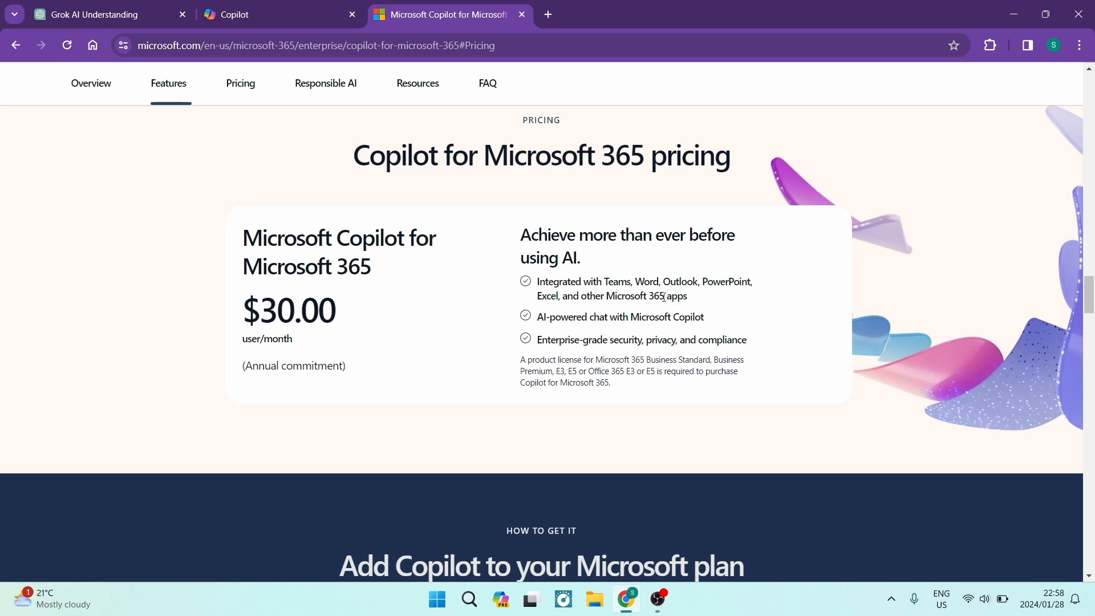
mouse_move(724, 300)
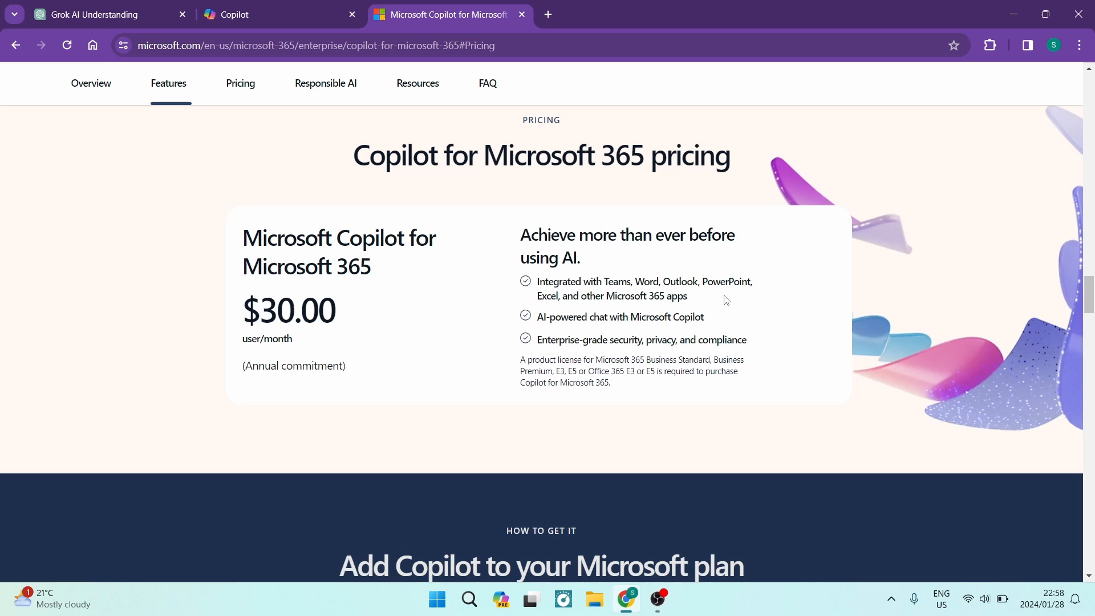
mouse_move(694, 294)
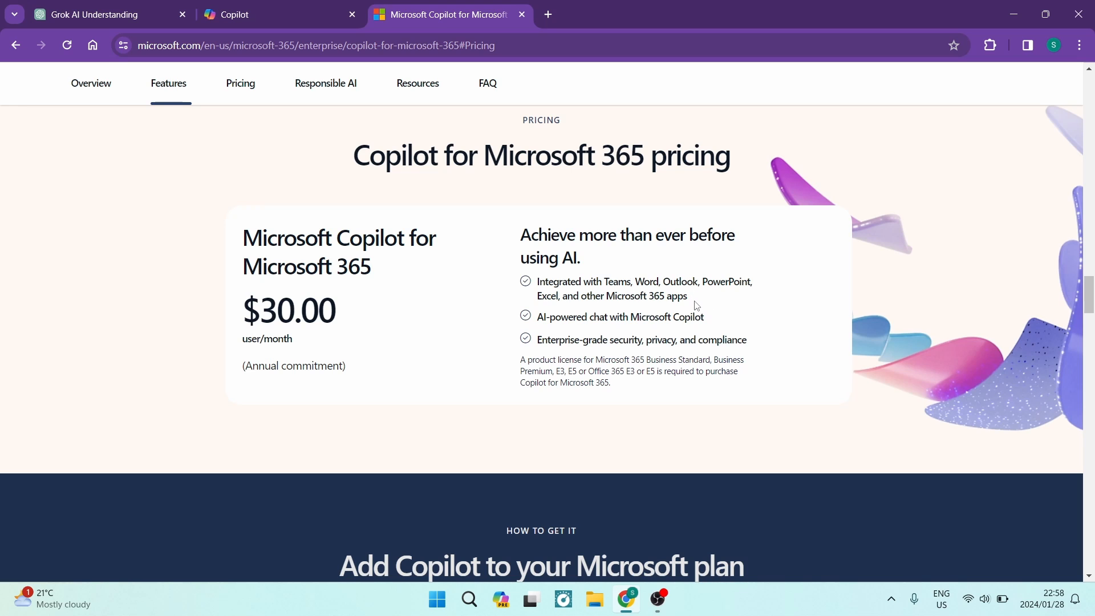
mouse_move(567, 329)
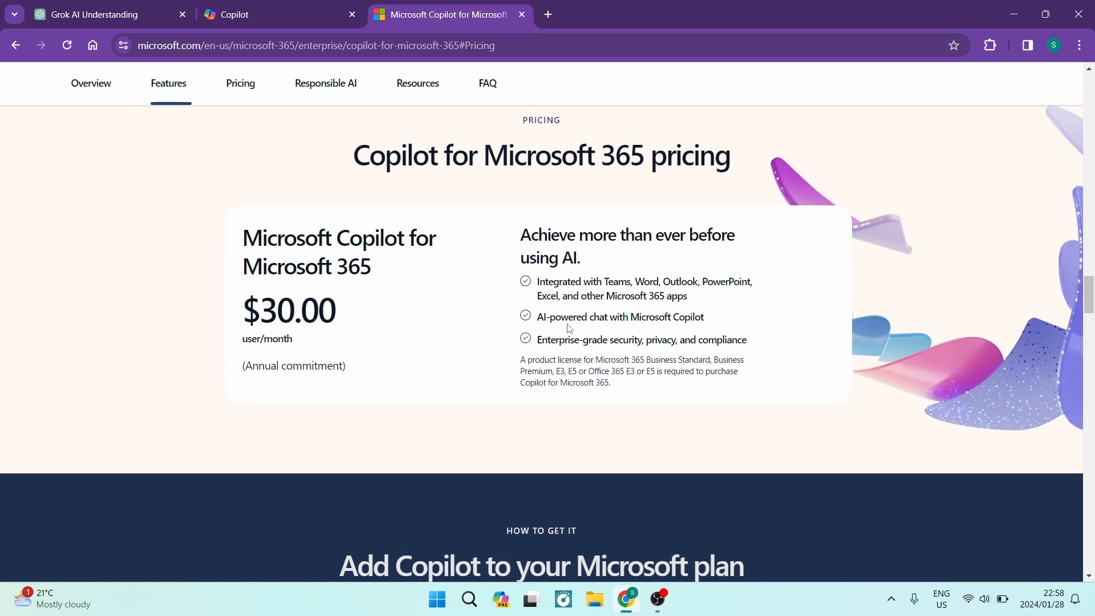
mouse_move(712, 320)
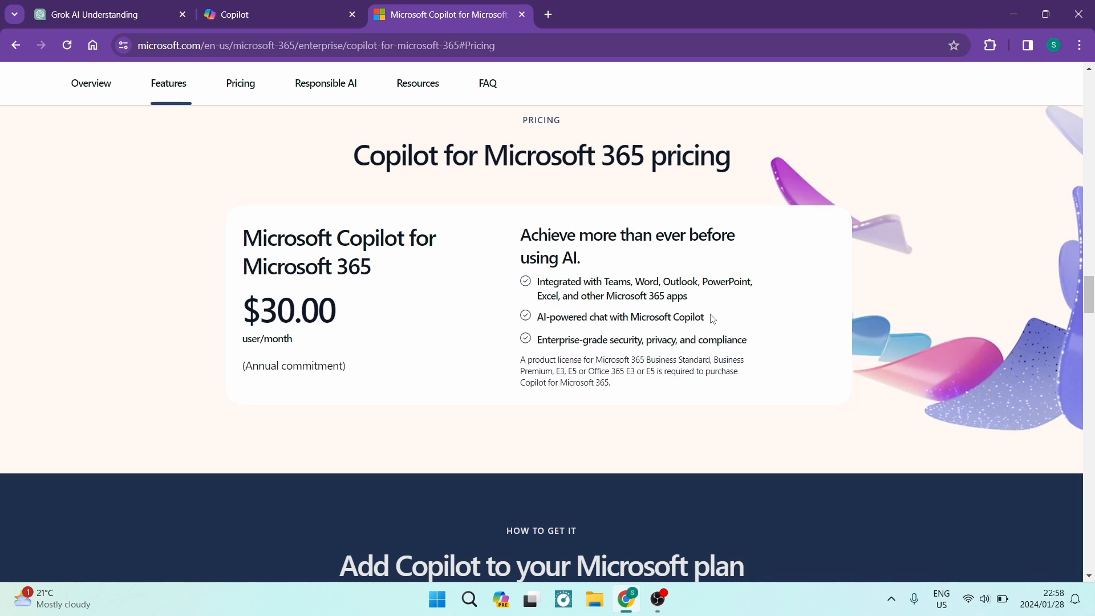
mouse_move(611, 347)
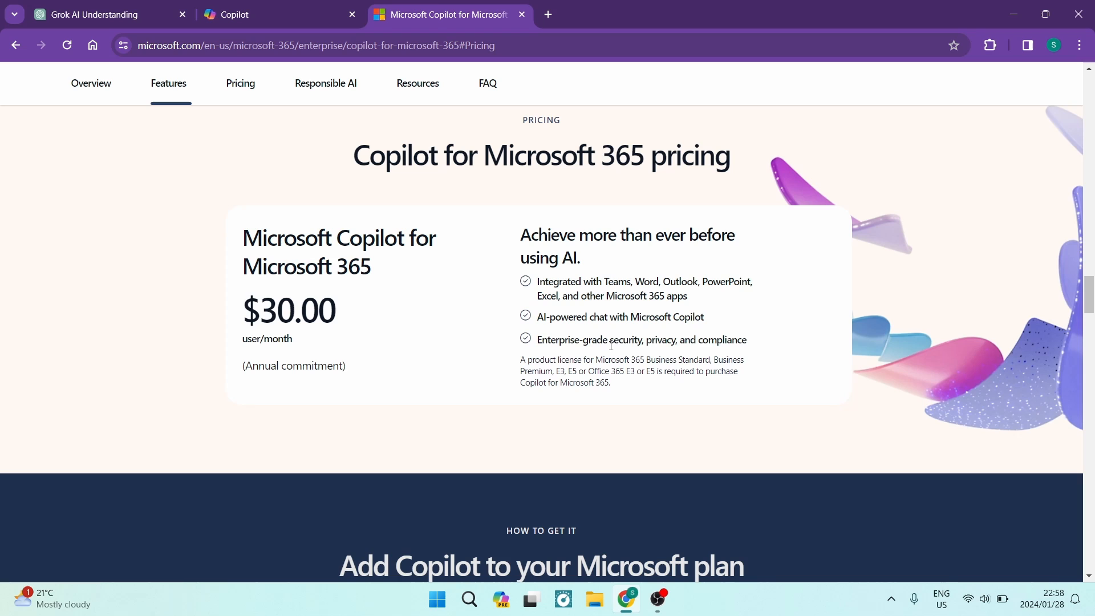
mouse_move(756, 348)
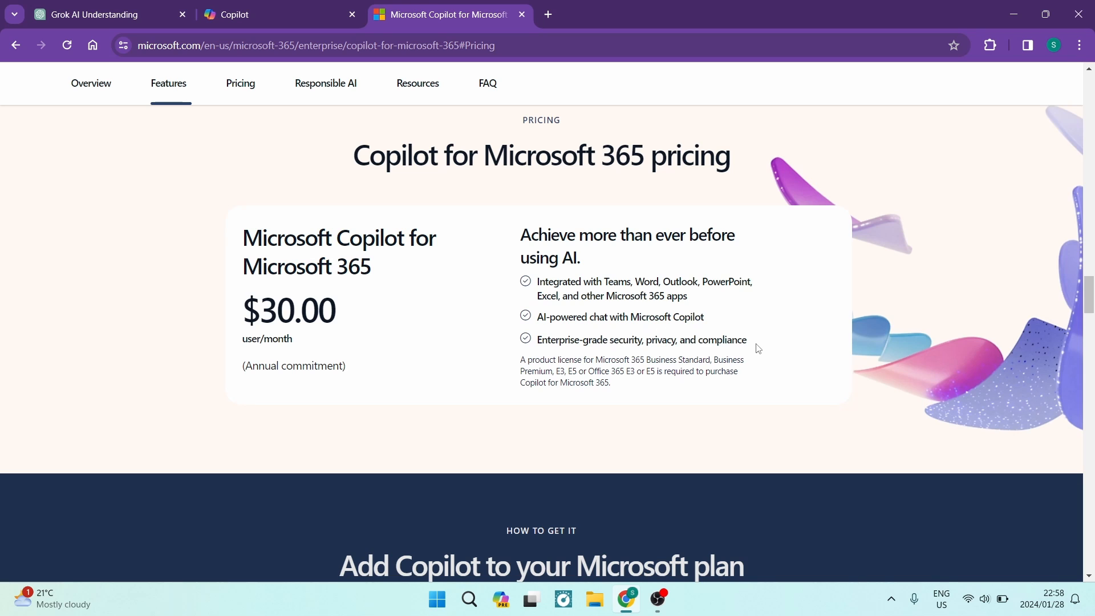
mouse_move(750, 343)
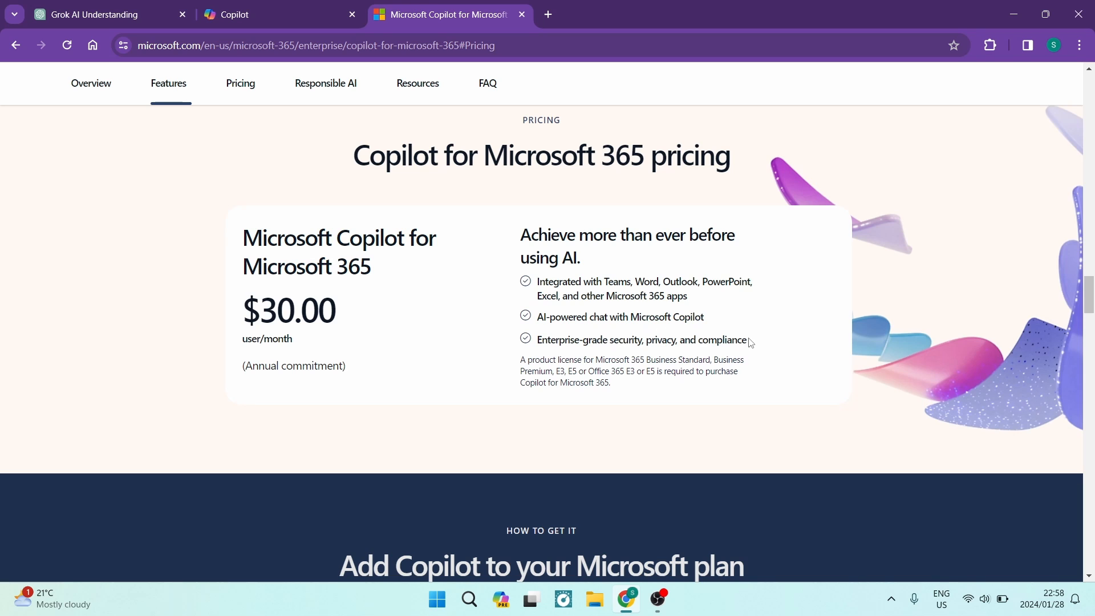
mouse_move(693, 300)
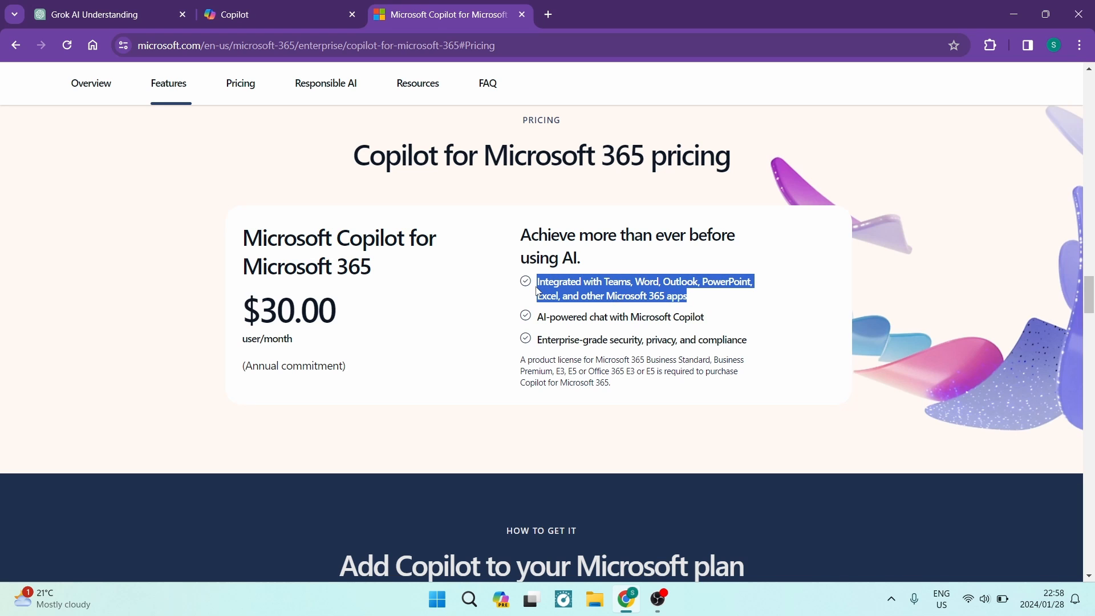
mouse_move(479, 273)
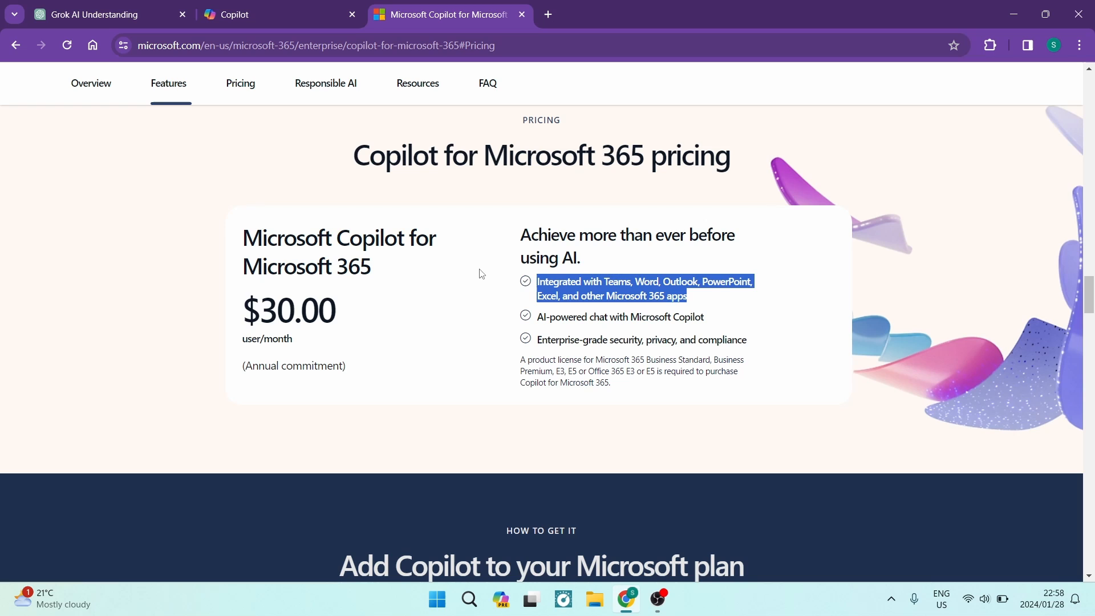
mouse_move(397, 327)
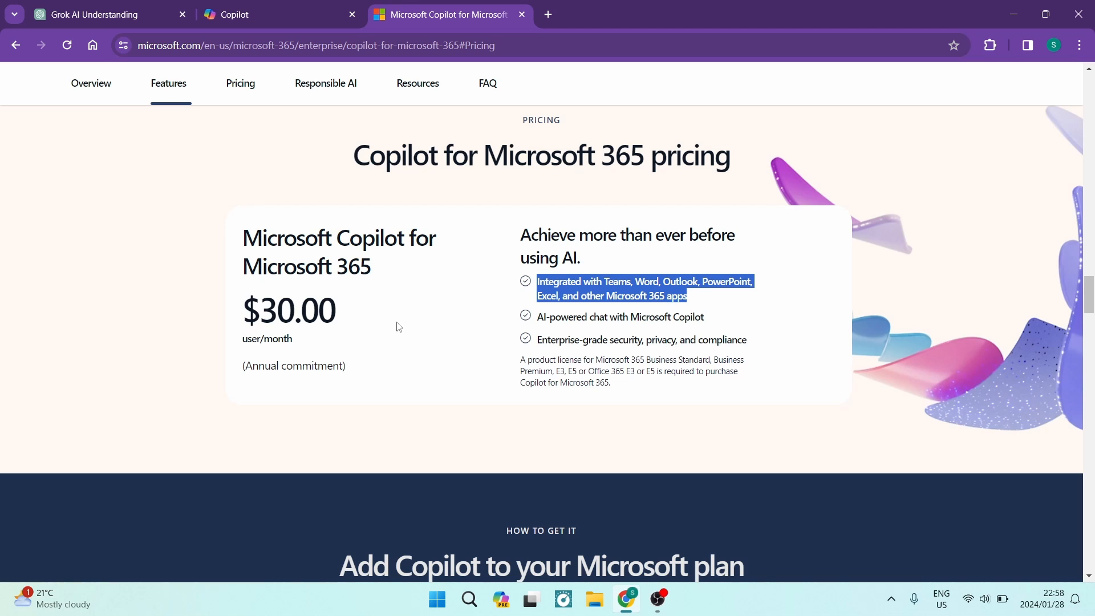
mouse_move(538, 286)
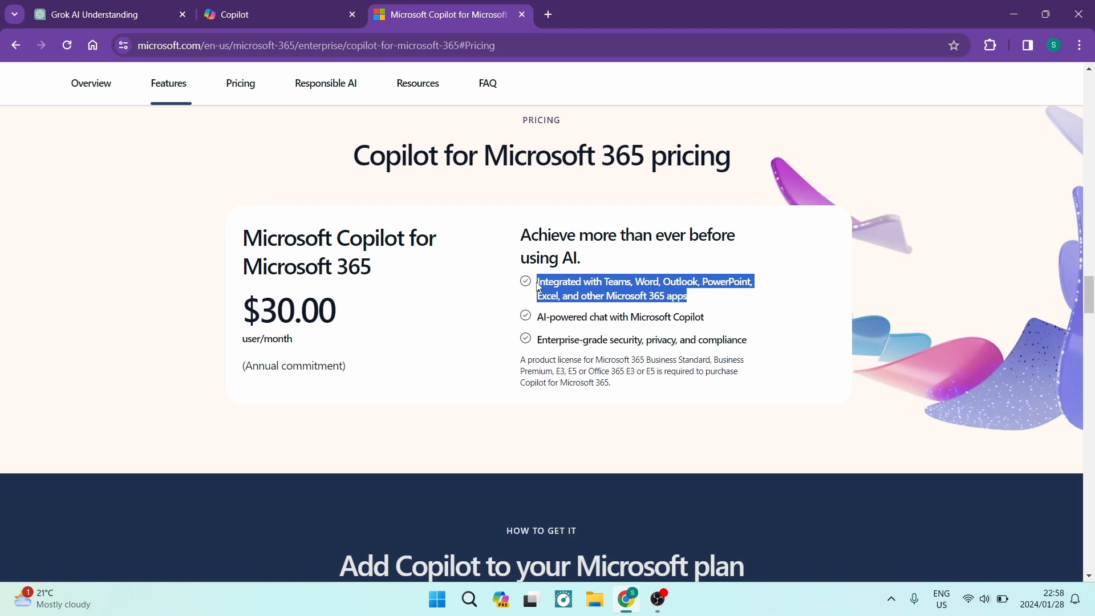
mouse_move(637, 284)
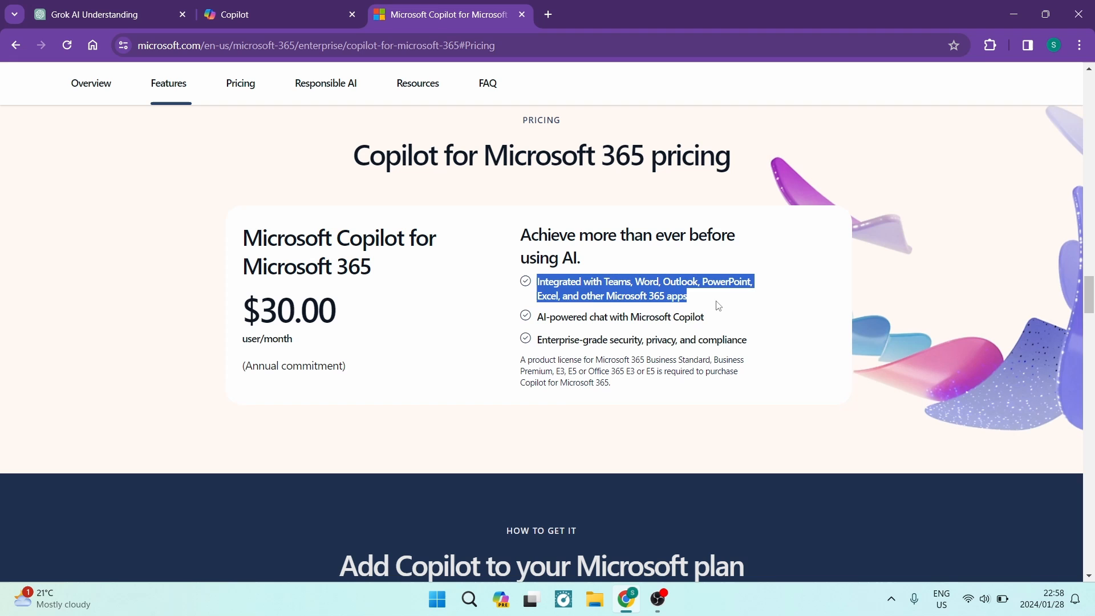
click(496, 271)
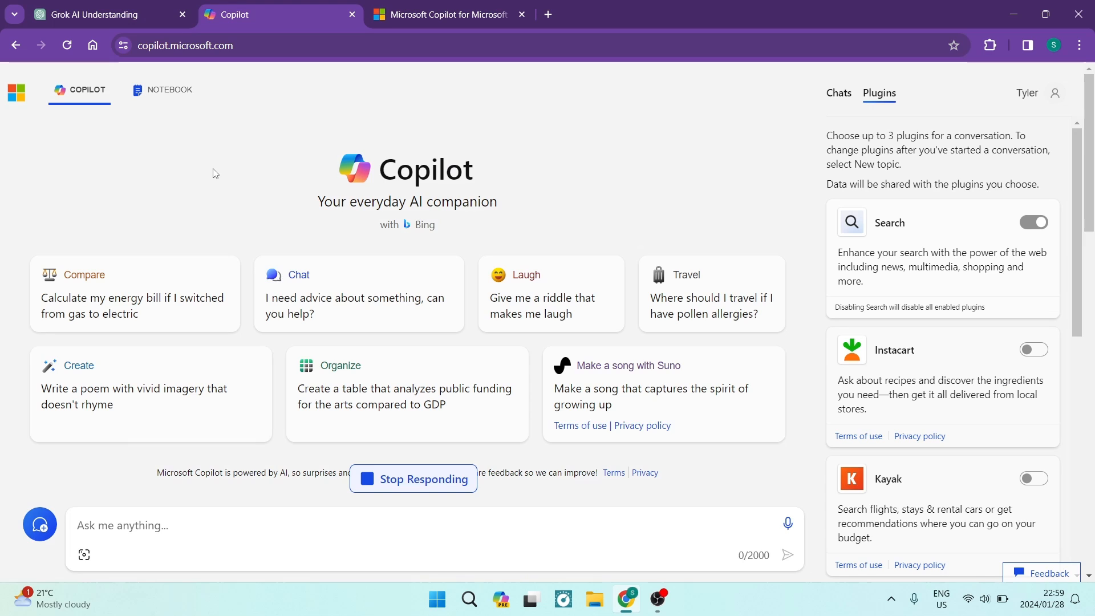
Wait until Copilot stops generating its advice reply and New topic returns.
click(413, 479)
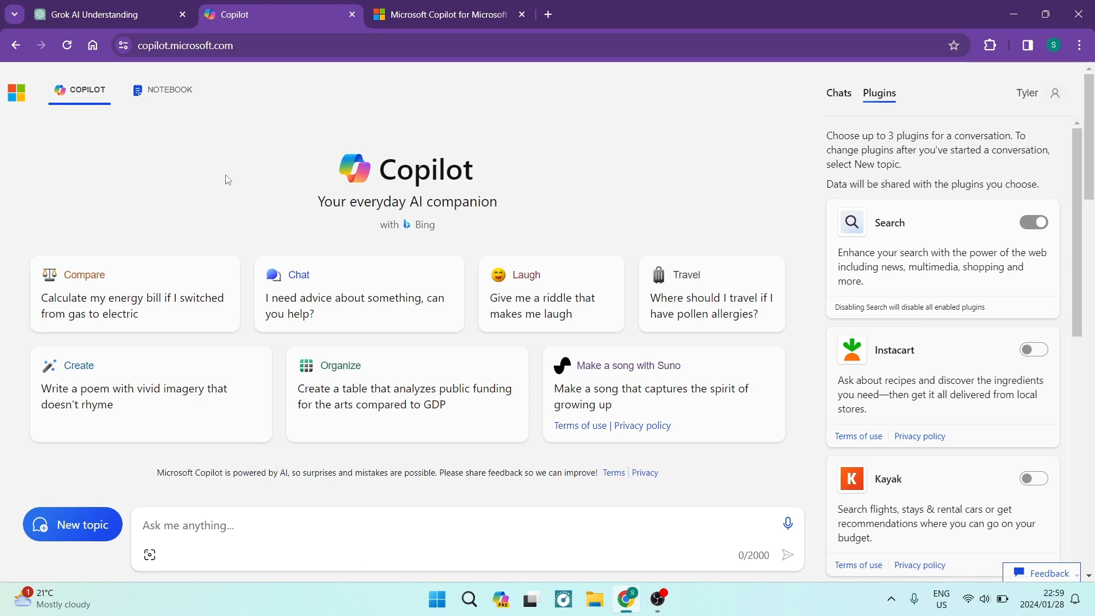
mouse_move(211, 192)
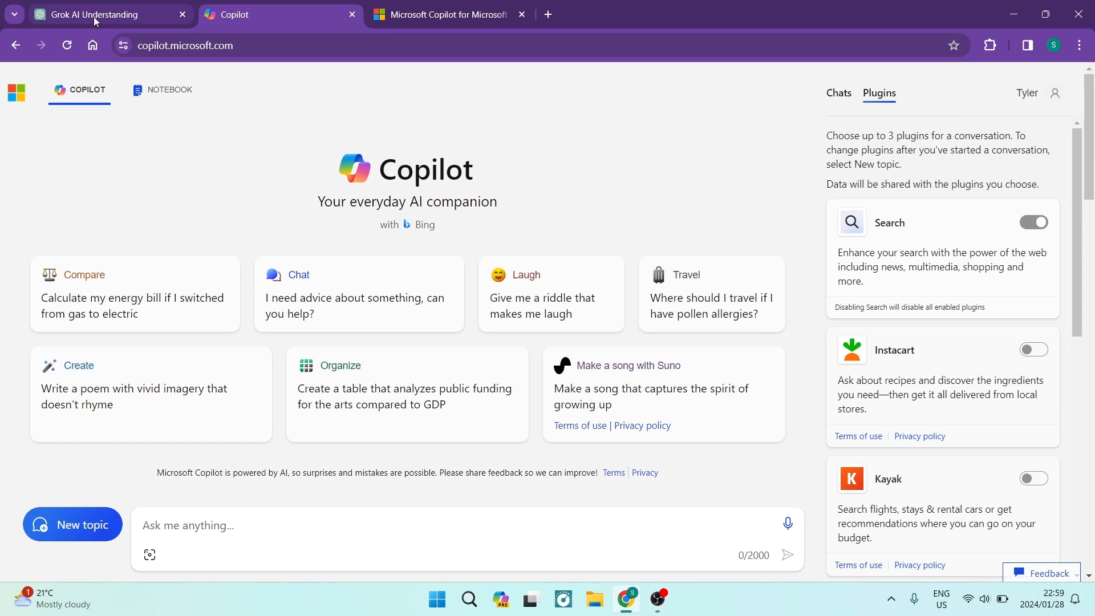
click(98, 14)
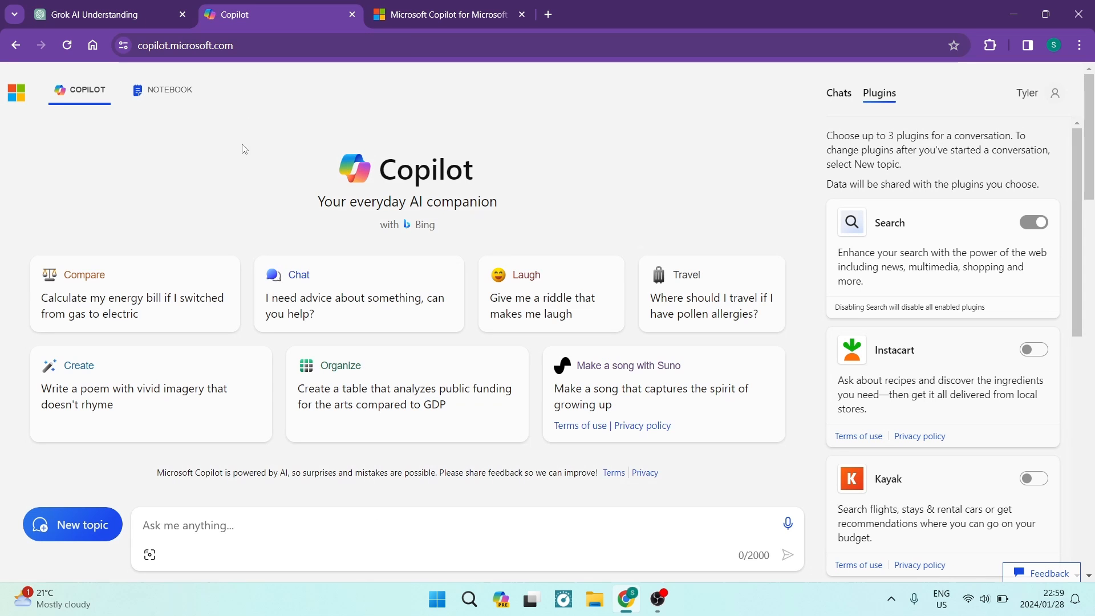
mouse_move(213, 188)
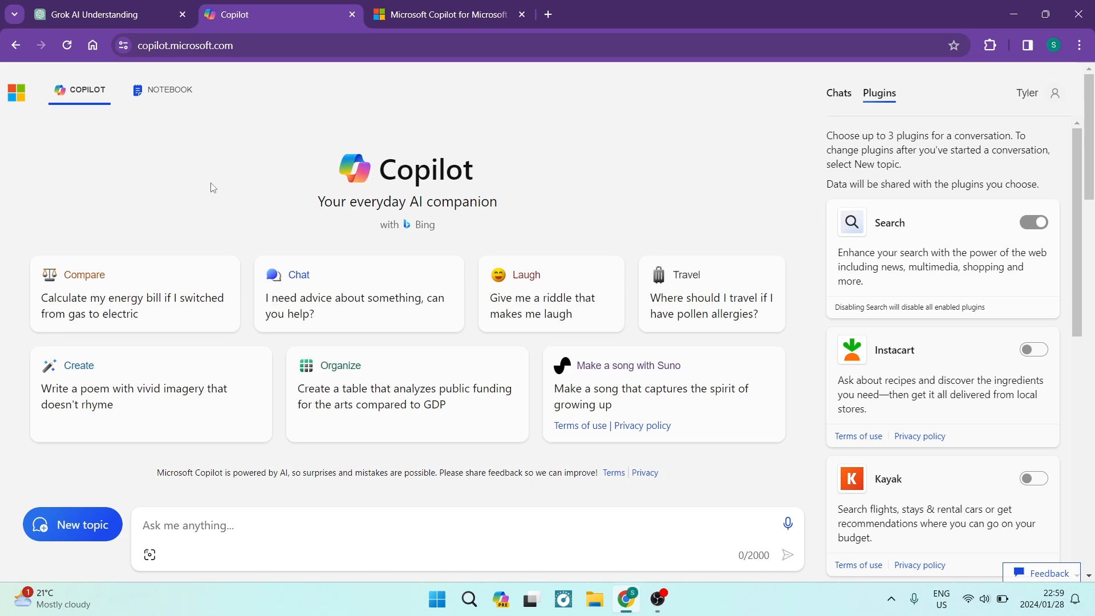
mouse_move(196, 183)
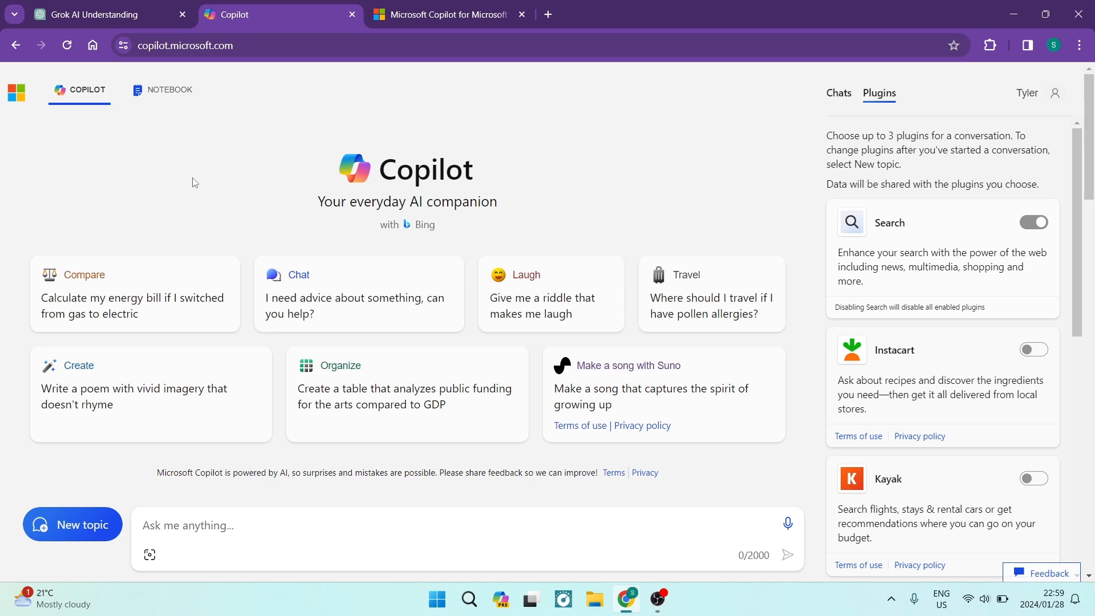
mouse_move(211, 172)
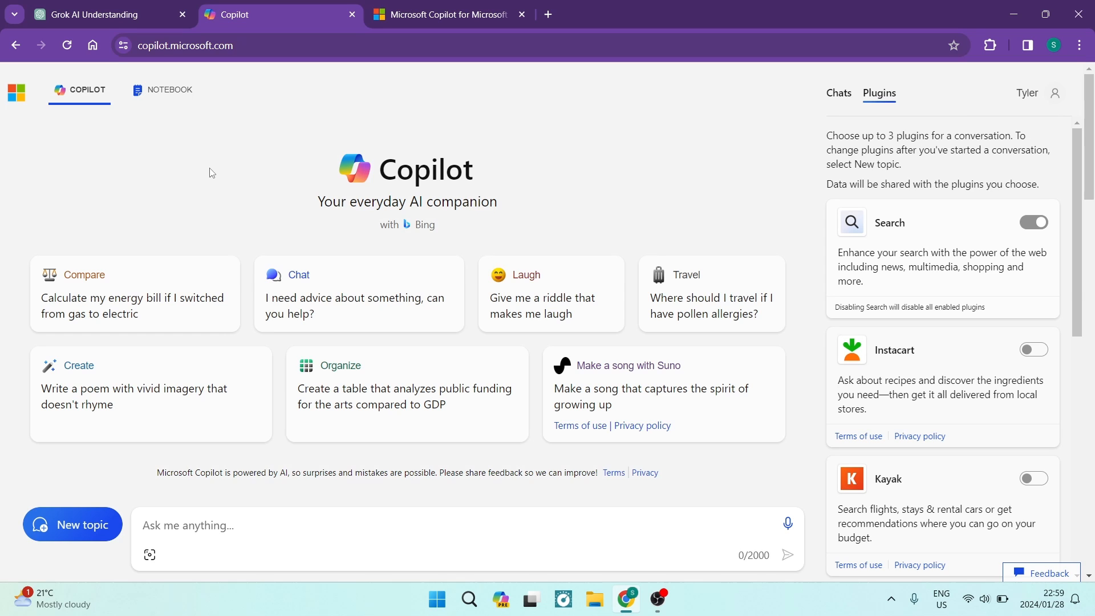